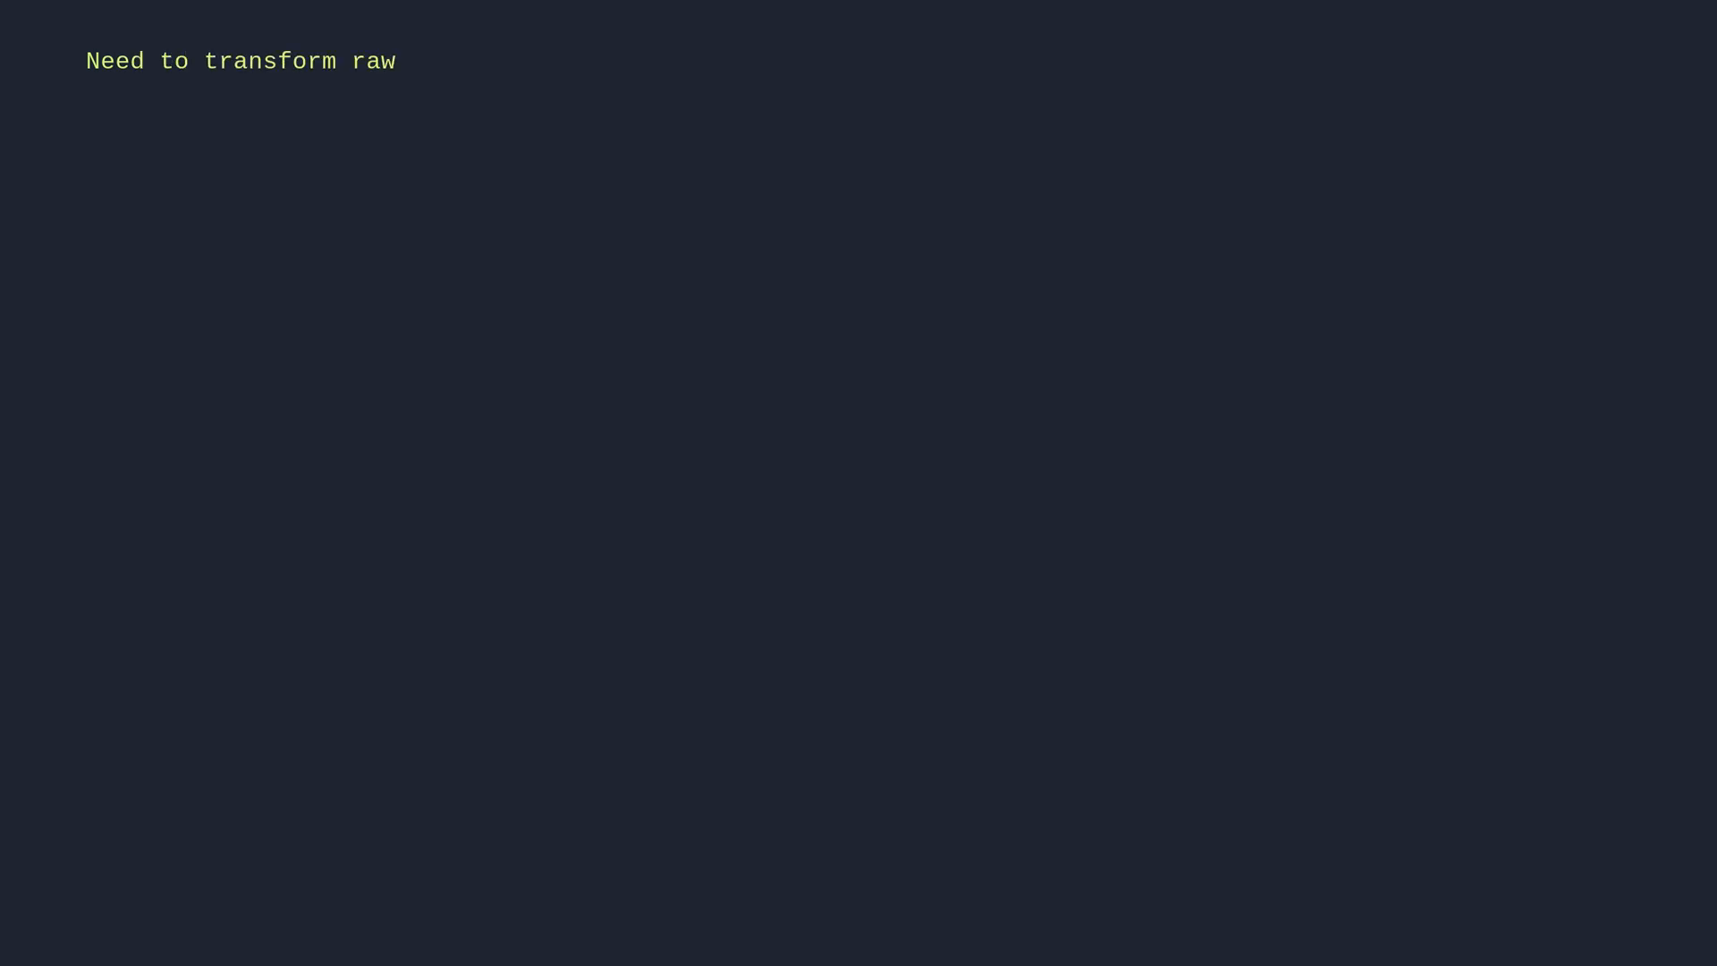
type("data into actionable insights with just a few lines of Python")
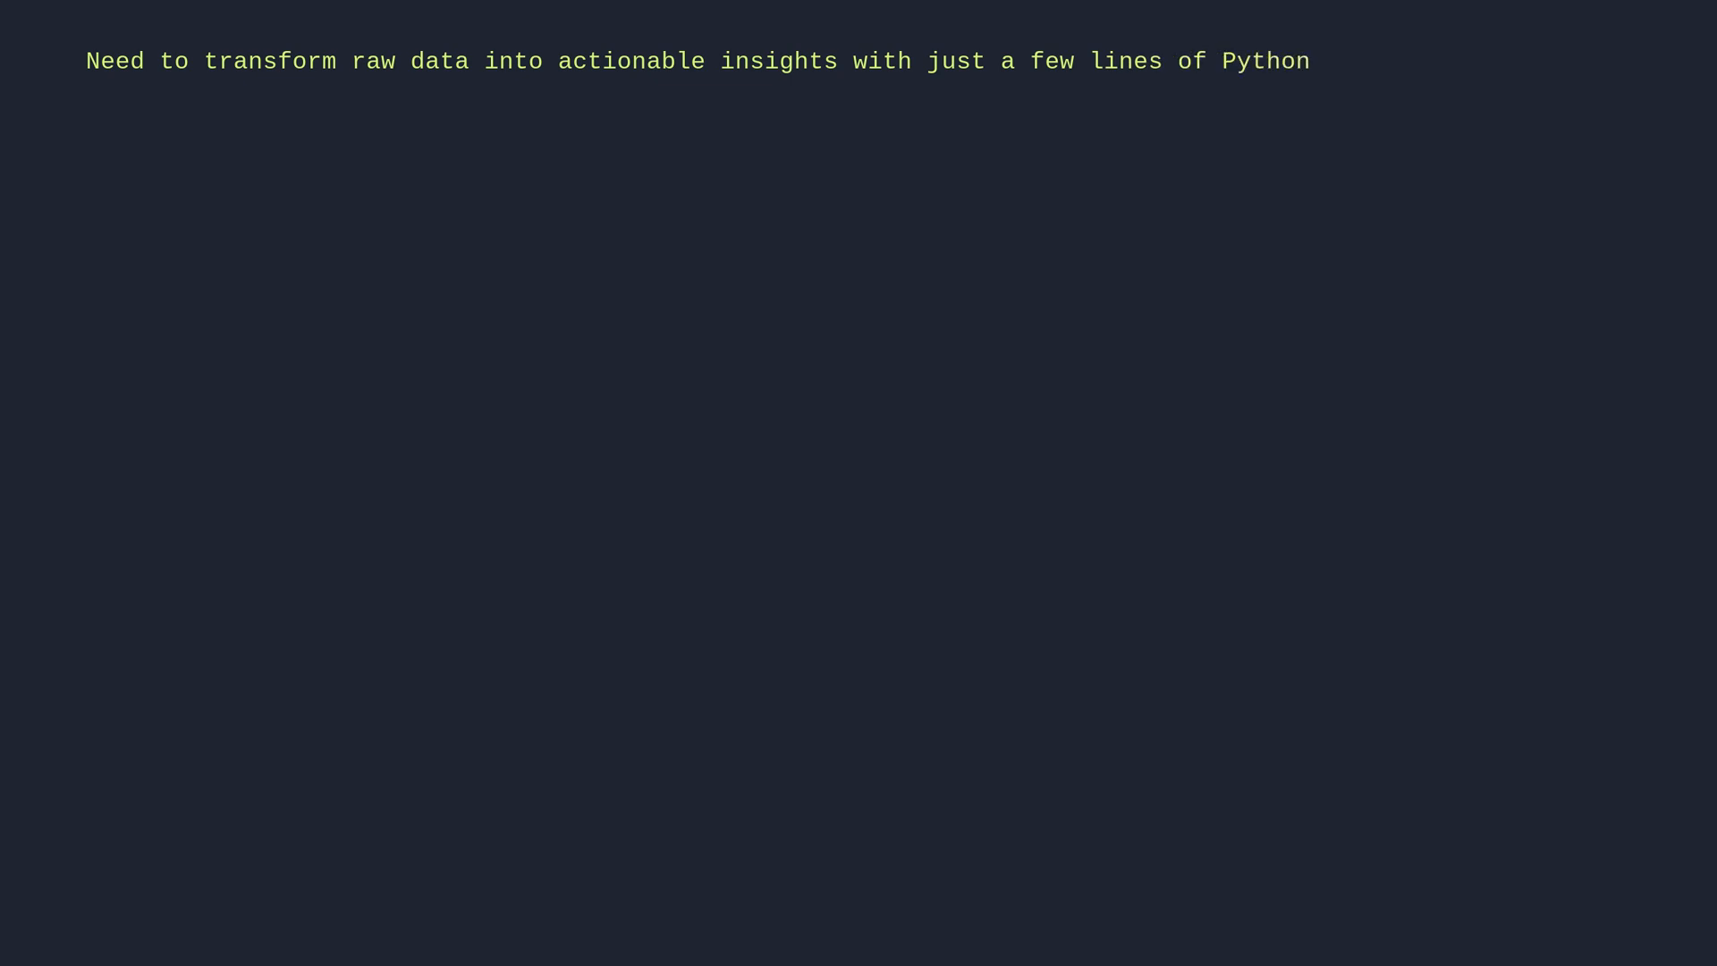
type("We'll create a FastMCP prompt that takes a list")
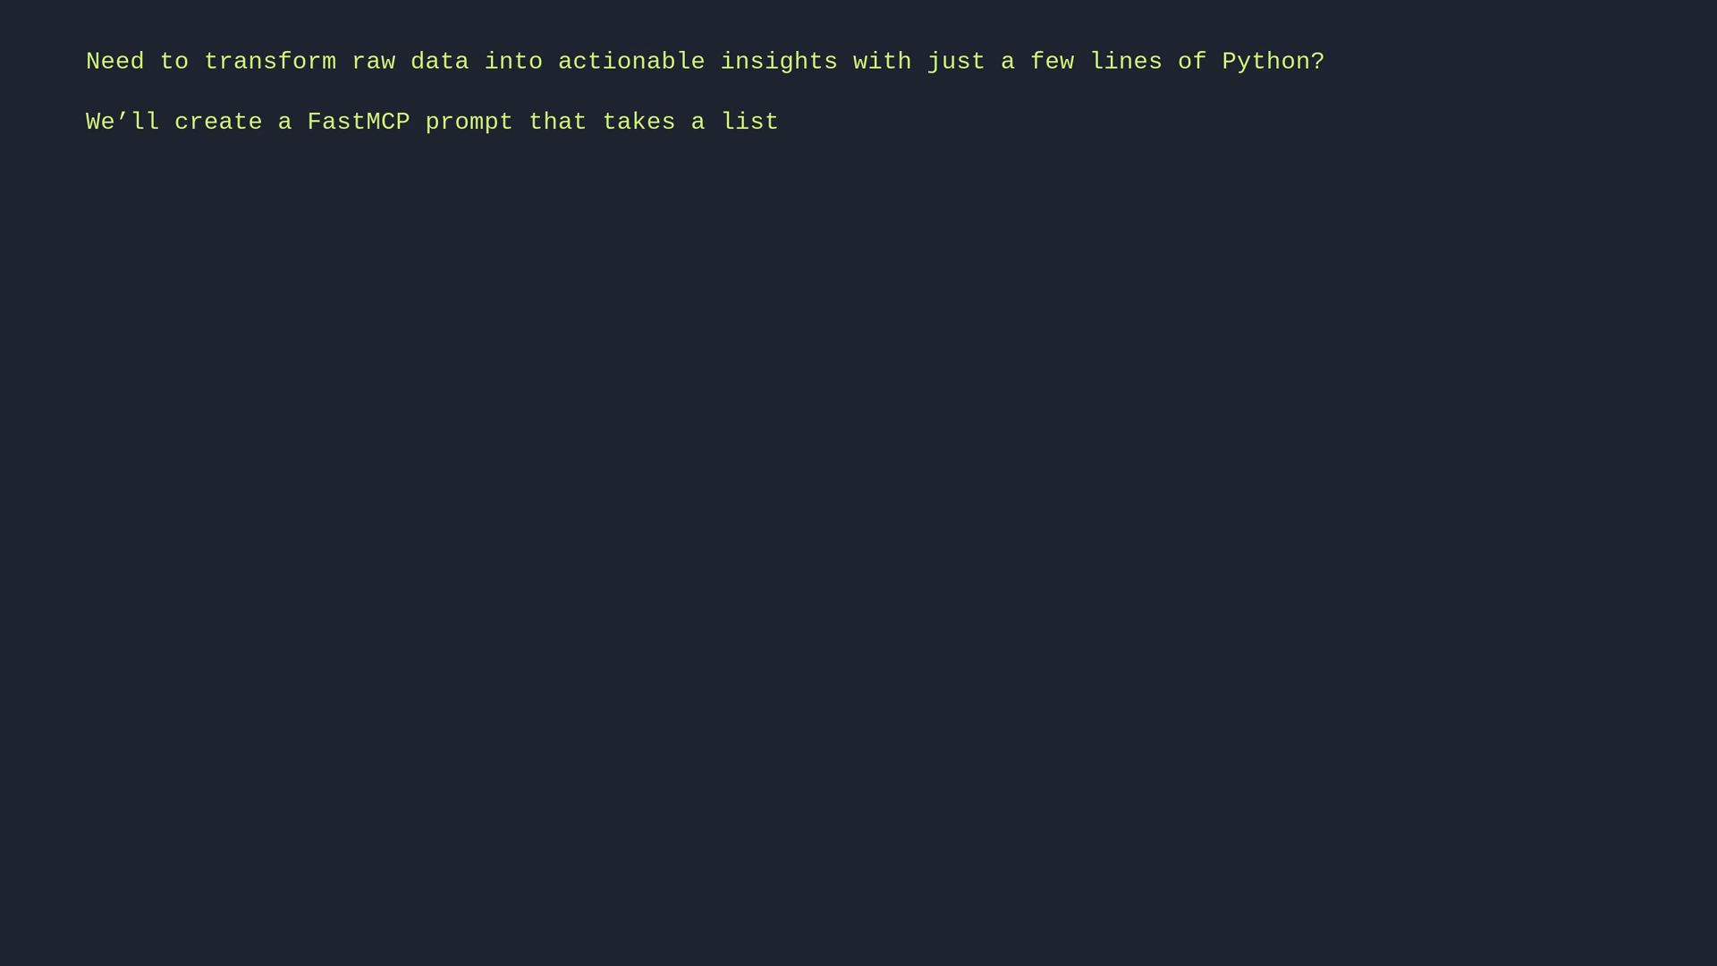
type("of numbers, calculates their average, and compares it against a threshold—all while automatic")
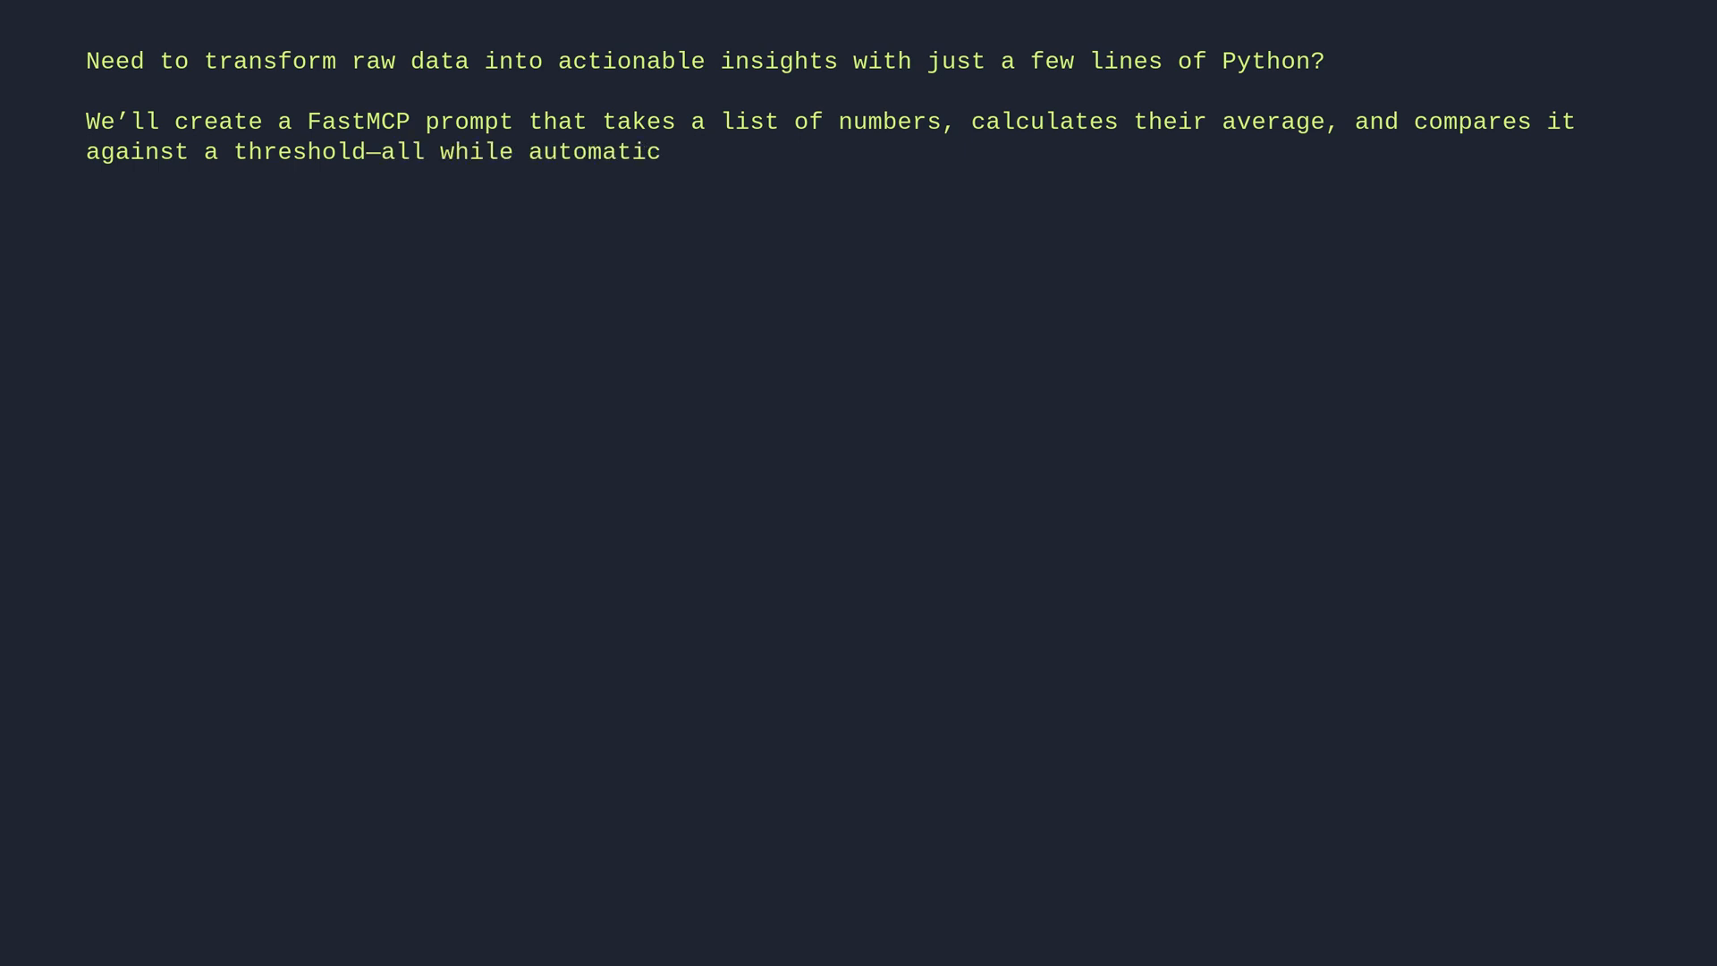
type("ally handling type conversion for co")
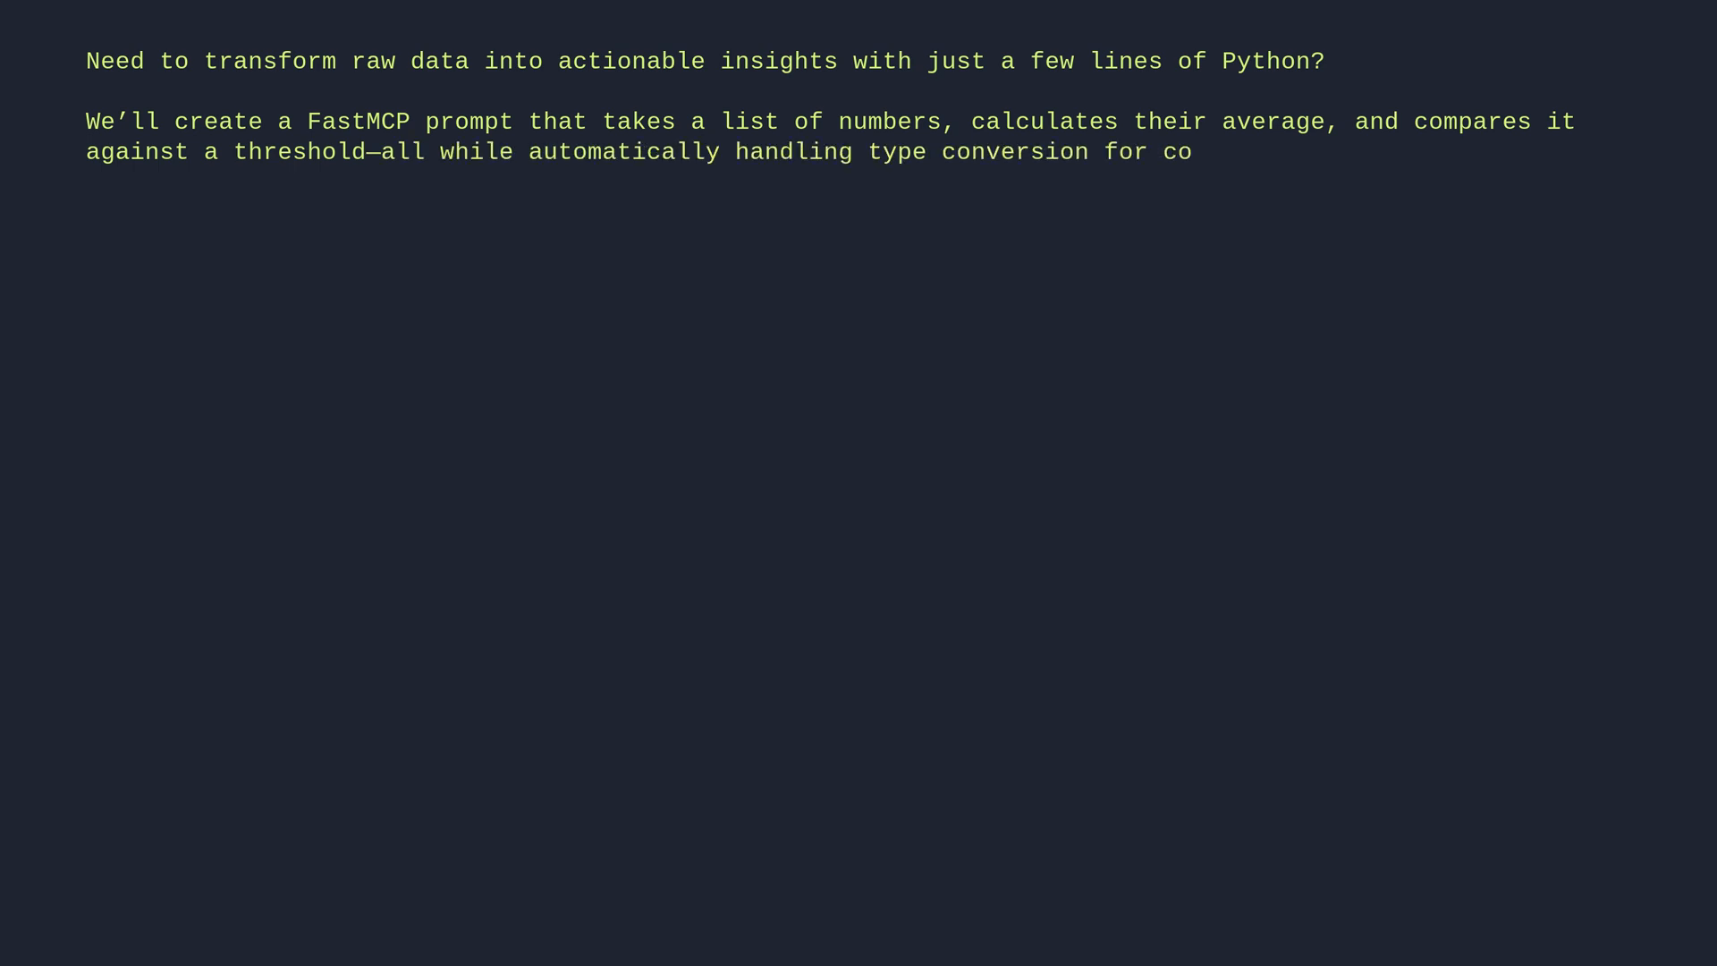
type("complex inputs like dictionaries and lists.")
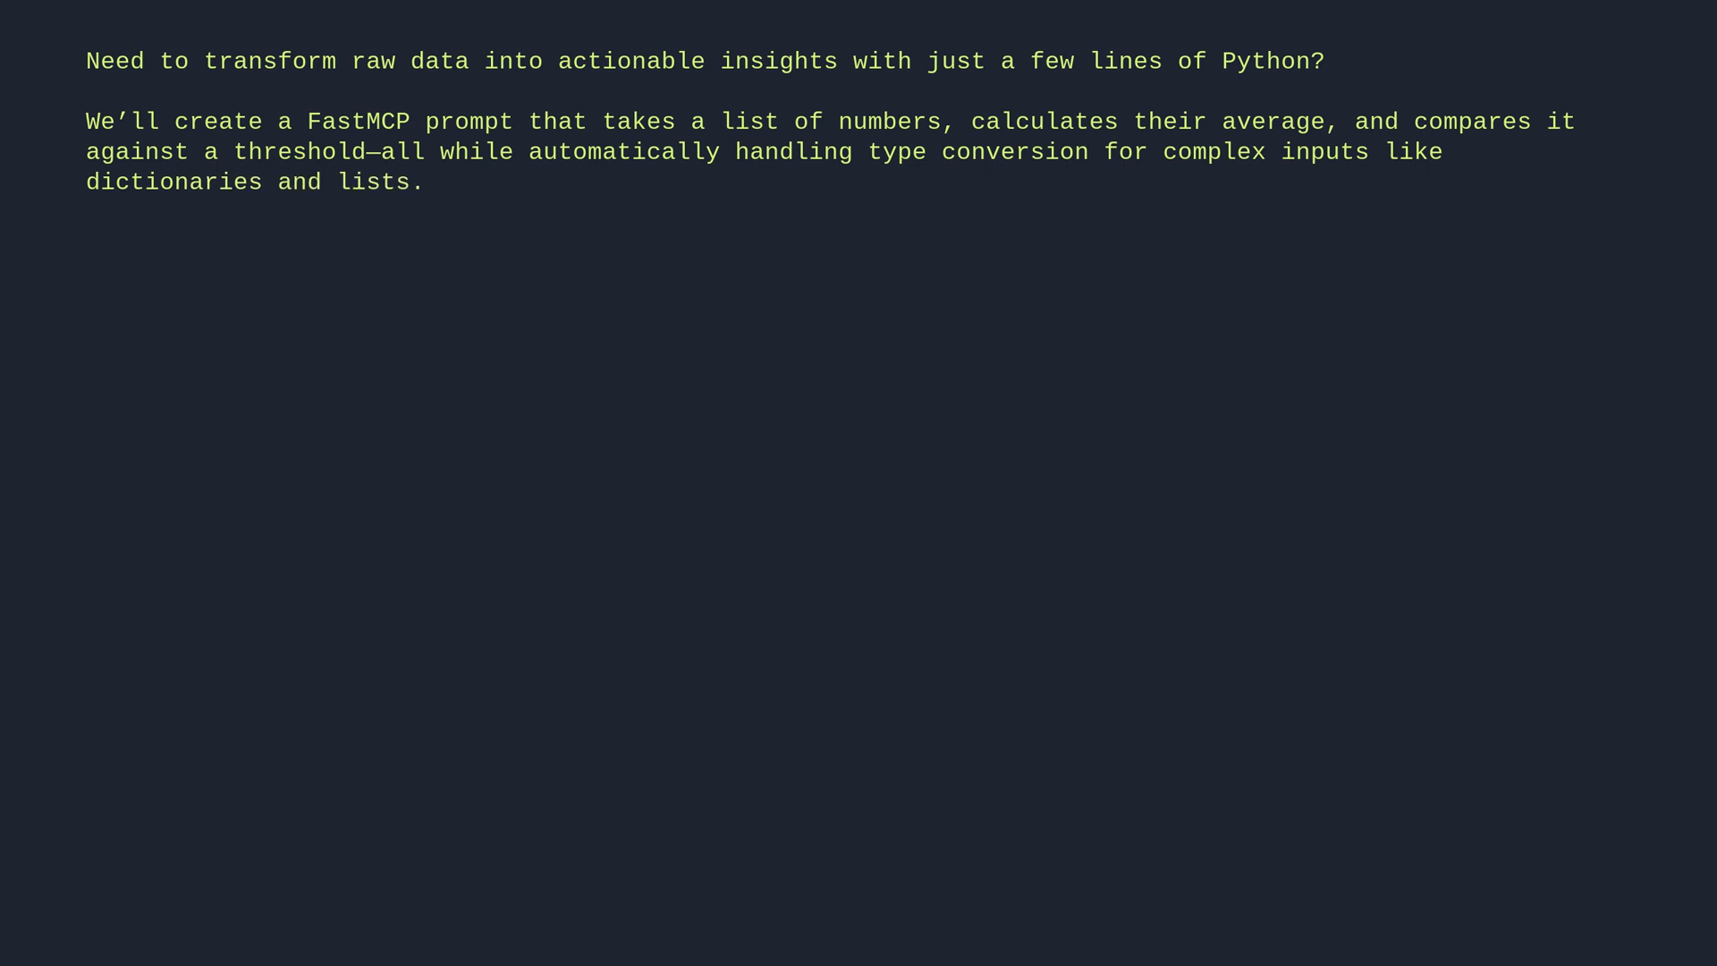
type("You'll see how the decorator turns a sim")
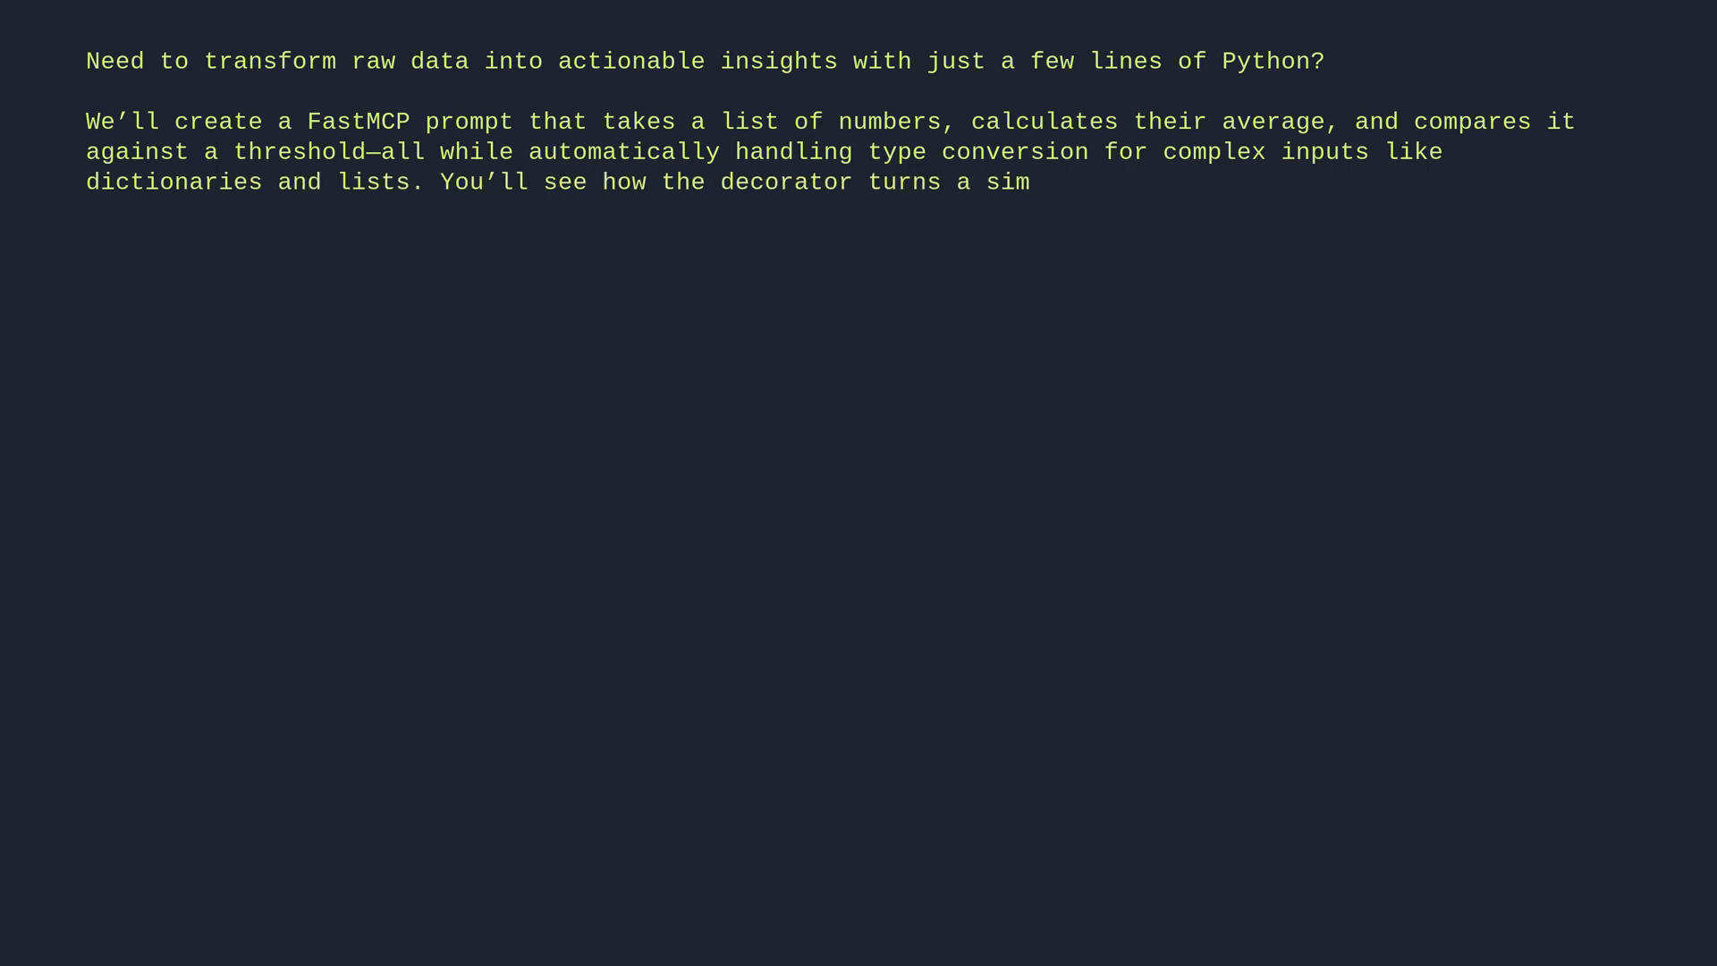
type("ple function into a reusable LLM")
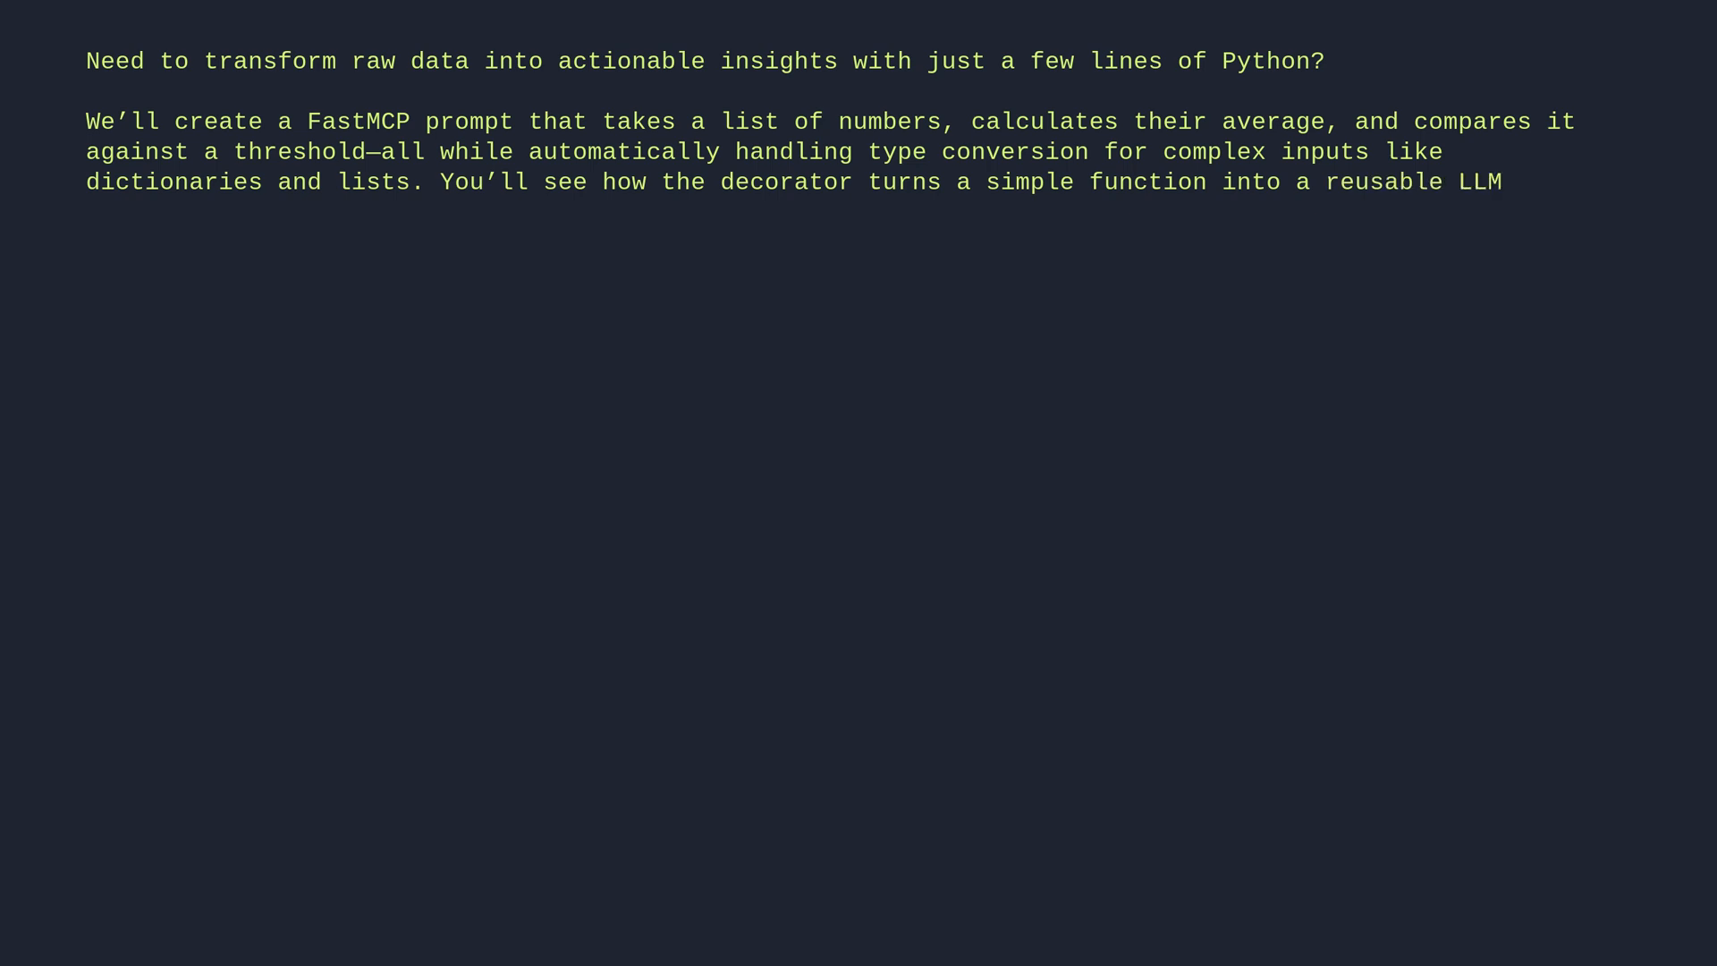
type("template with built-in validati")
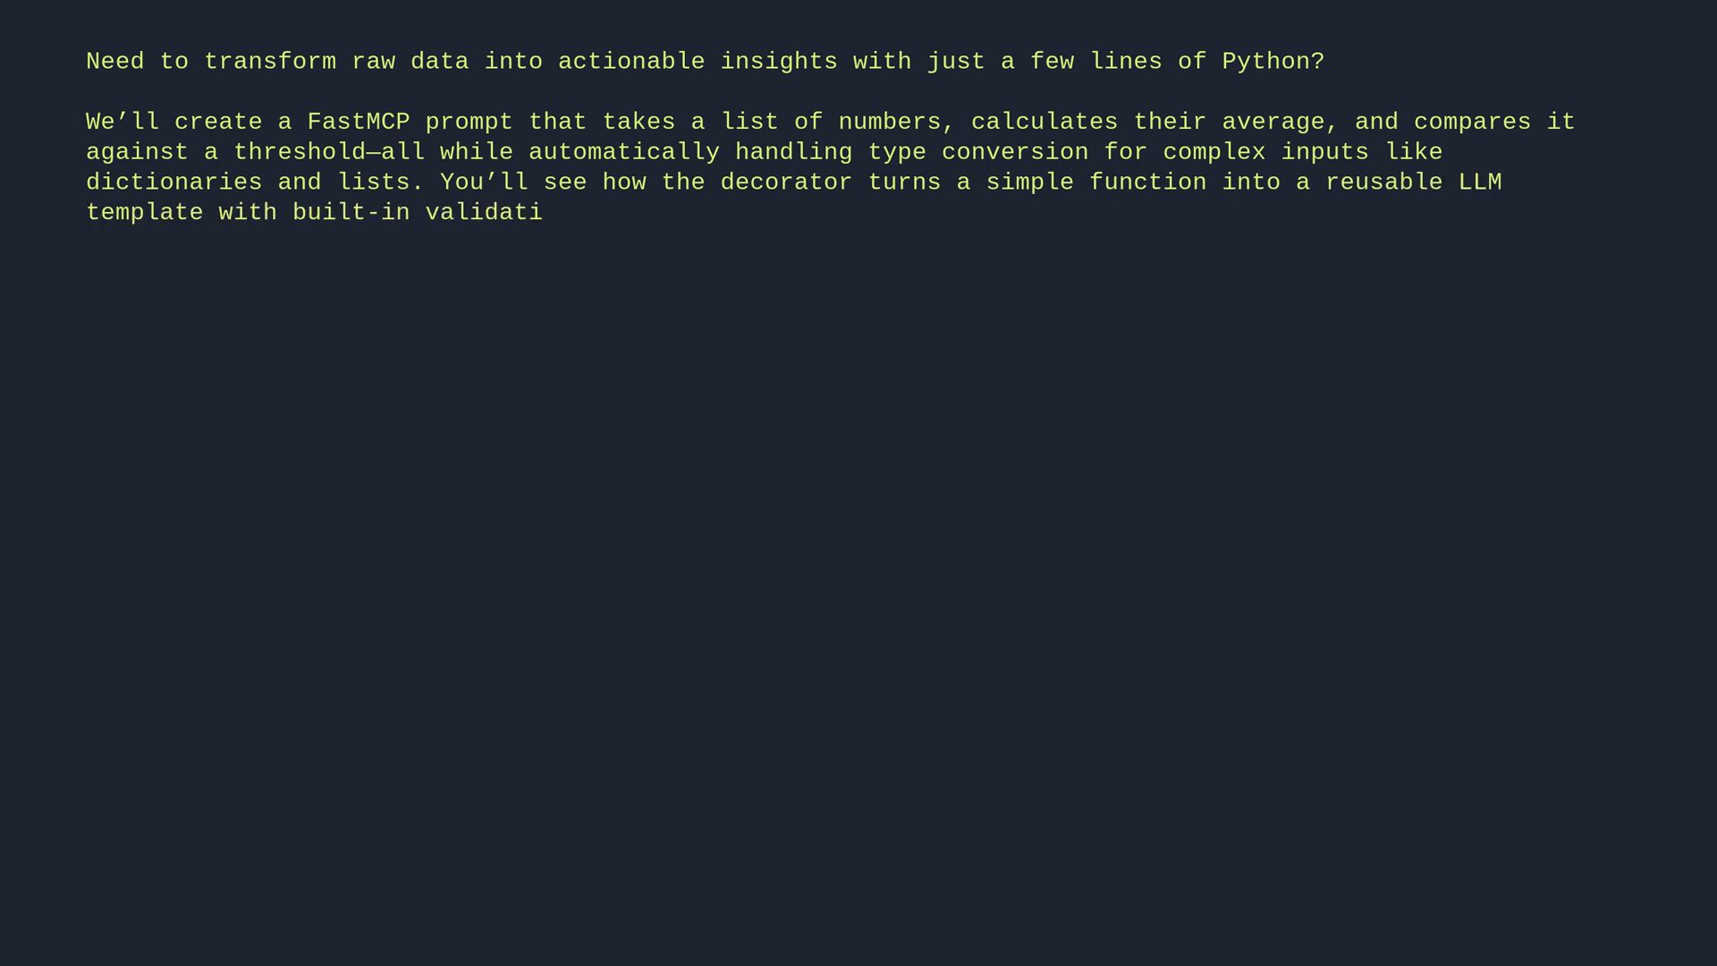
type("on")
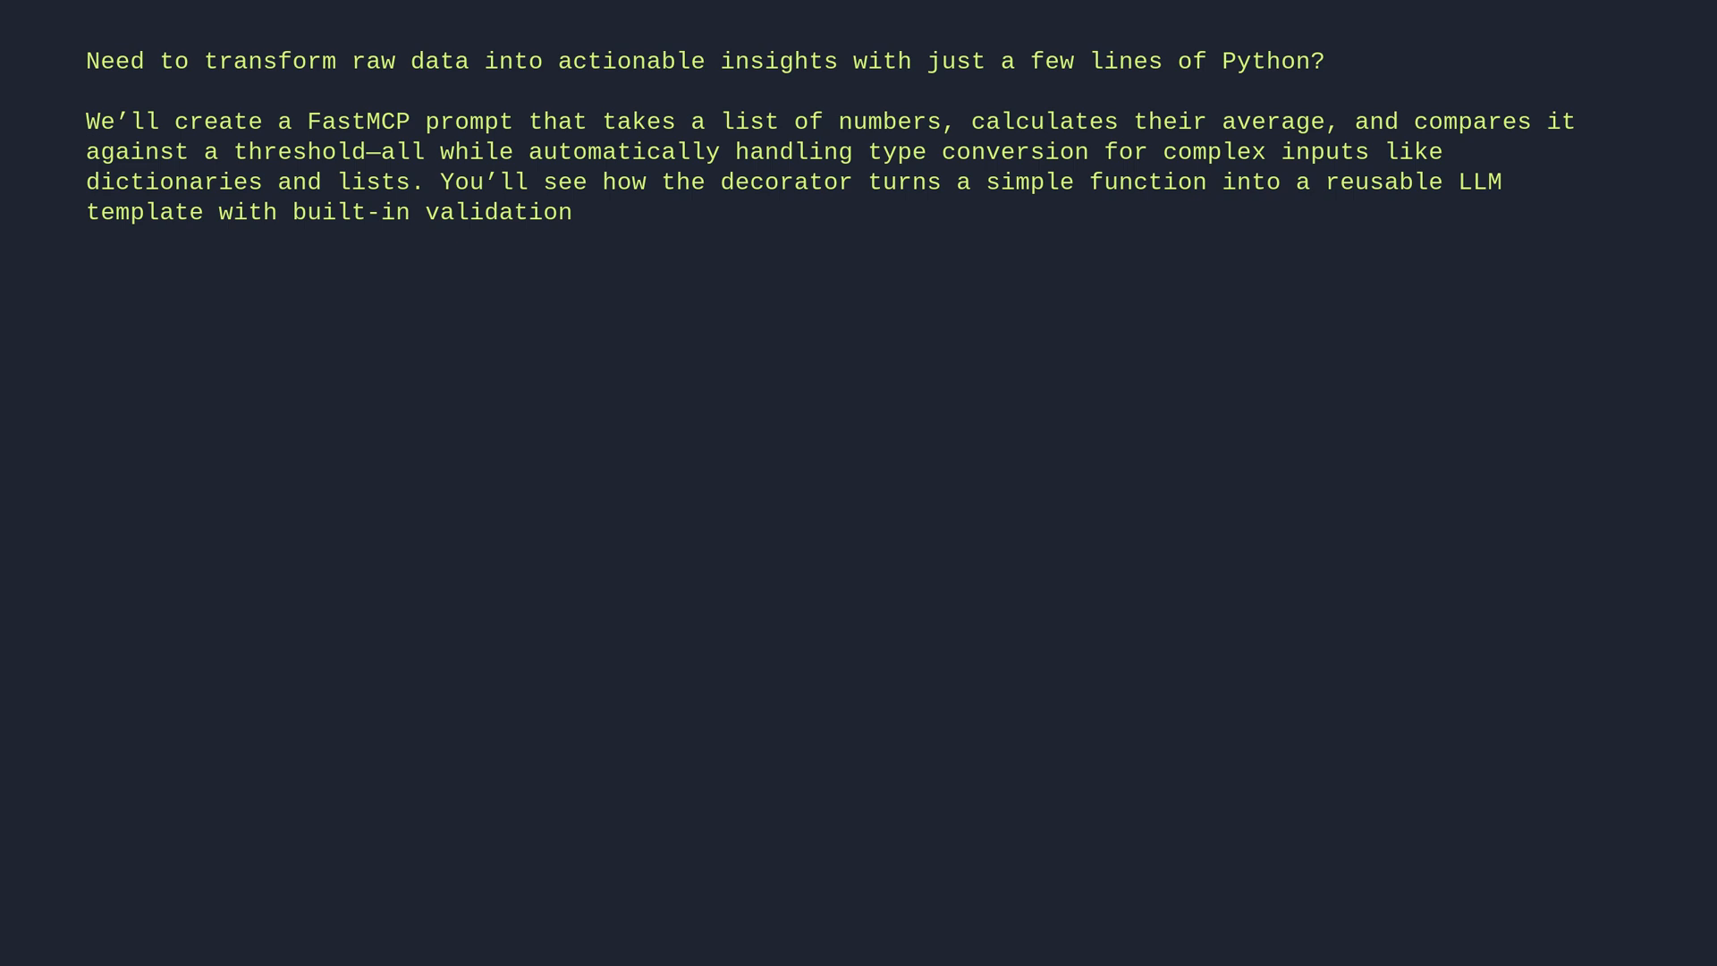
type("@mcp.prompt")
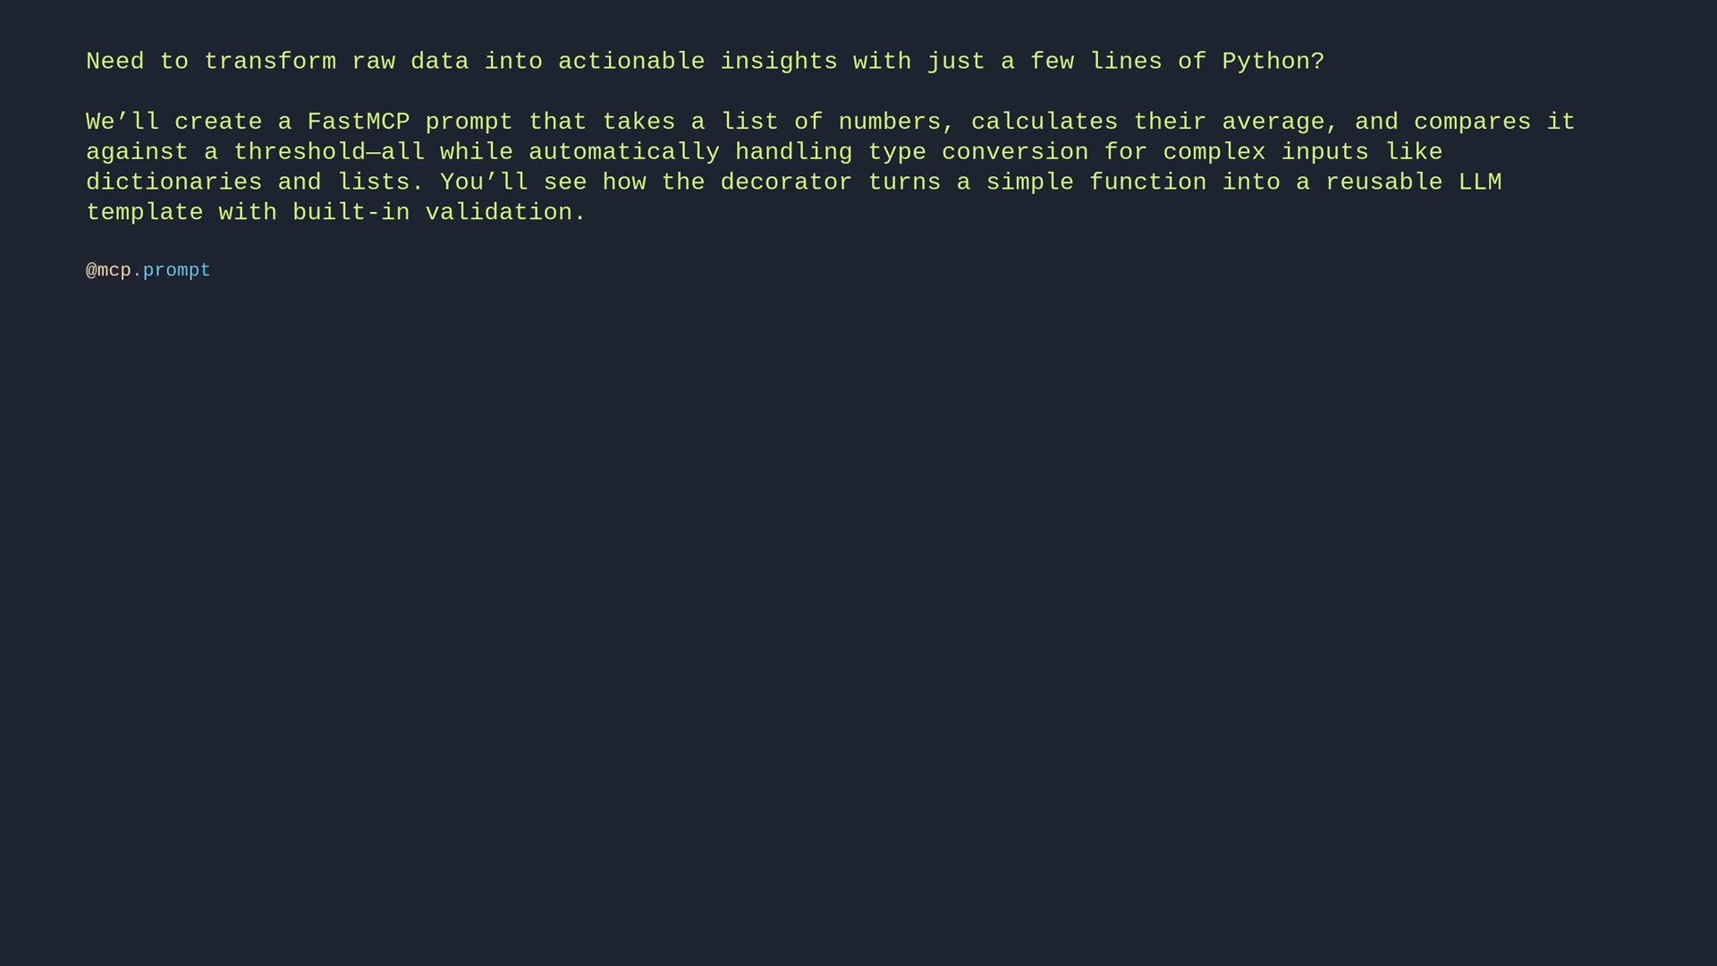
type("def analyze")
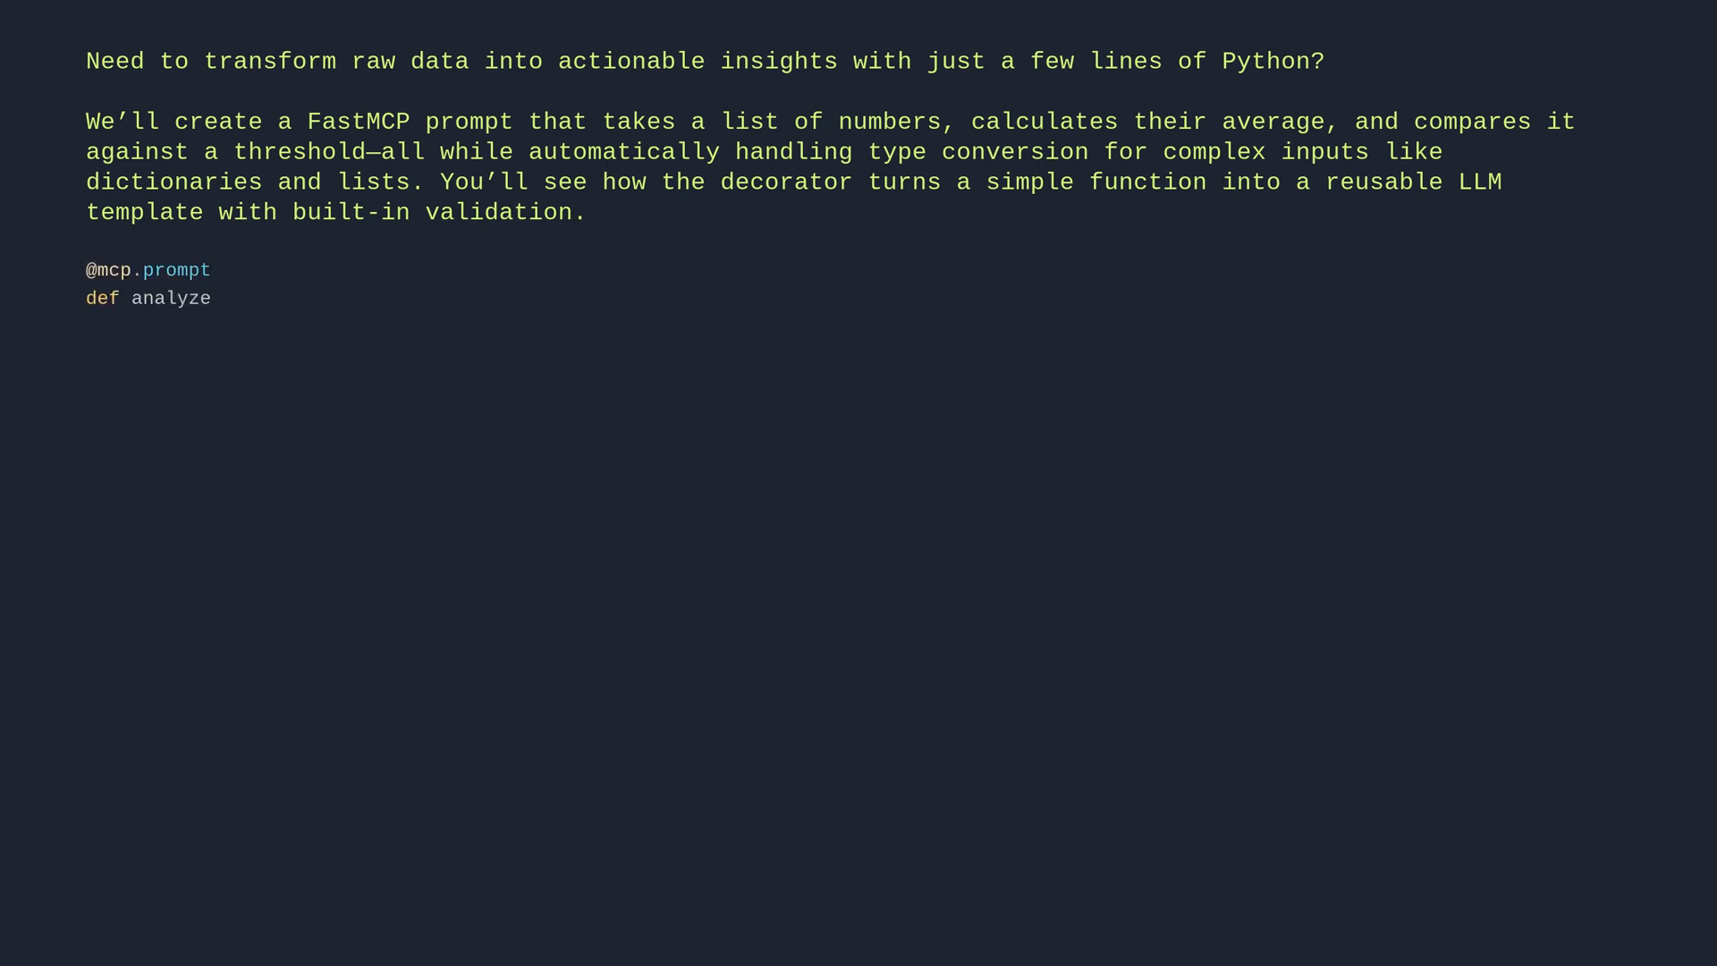
type("_data(")
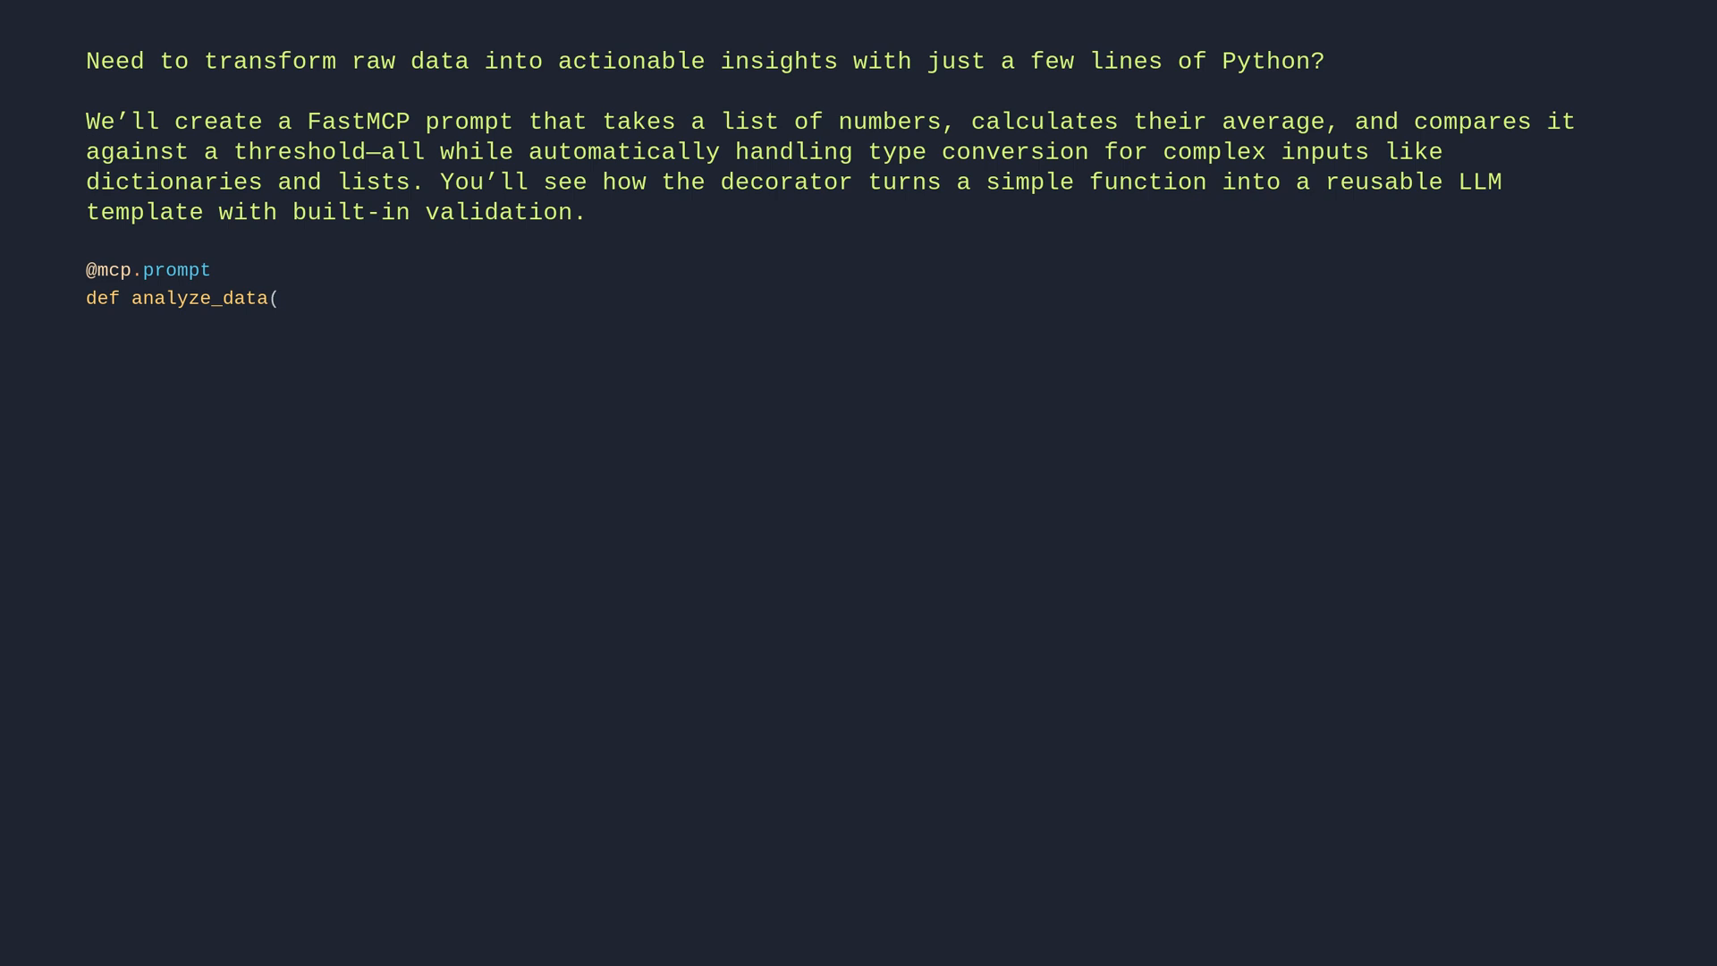
type("numbers: list[int],")
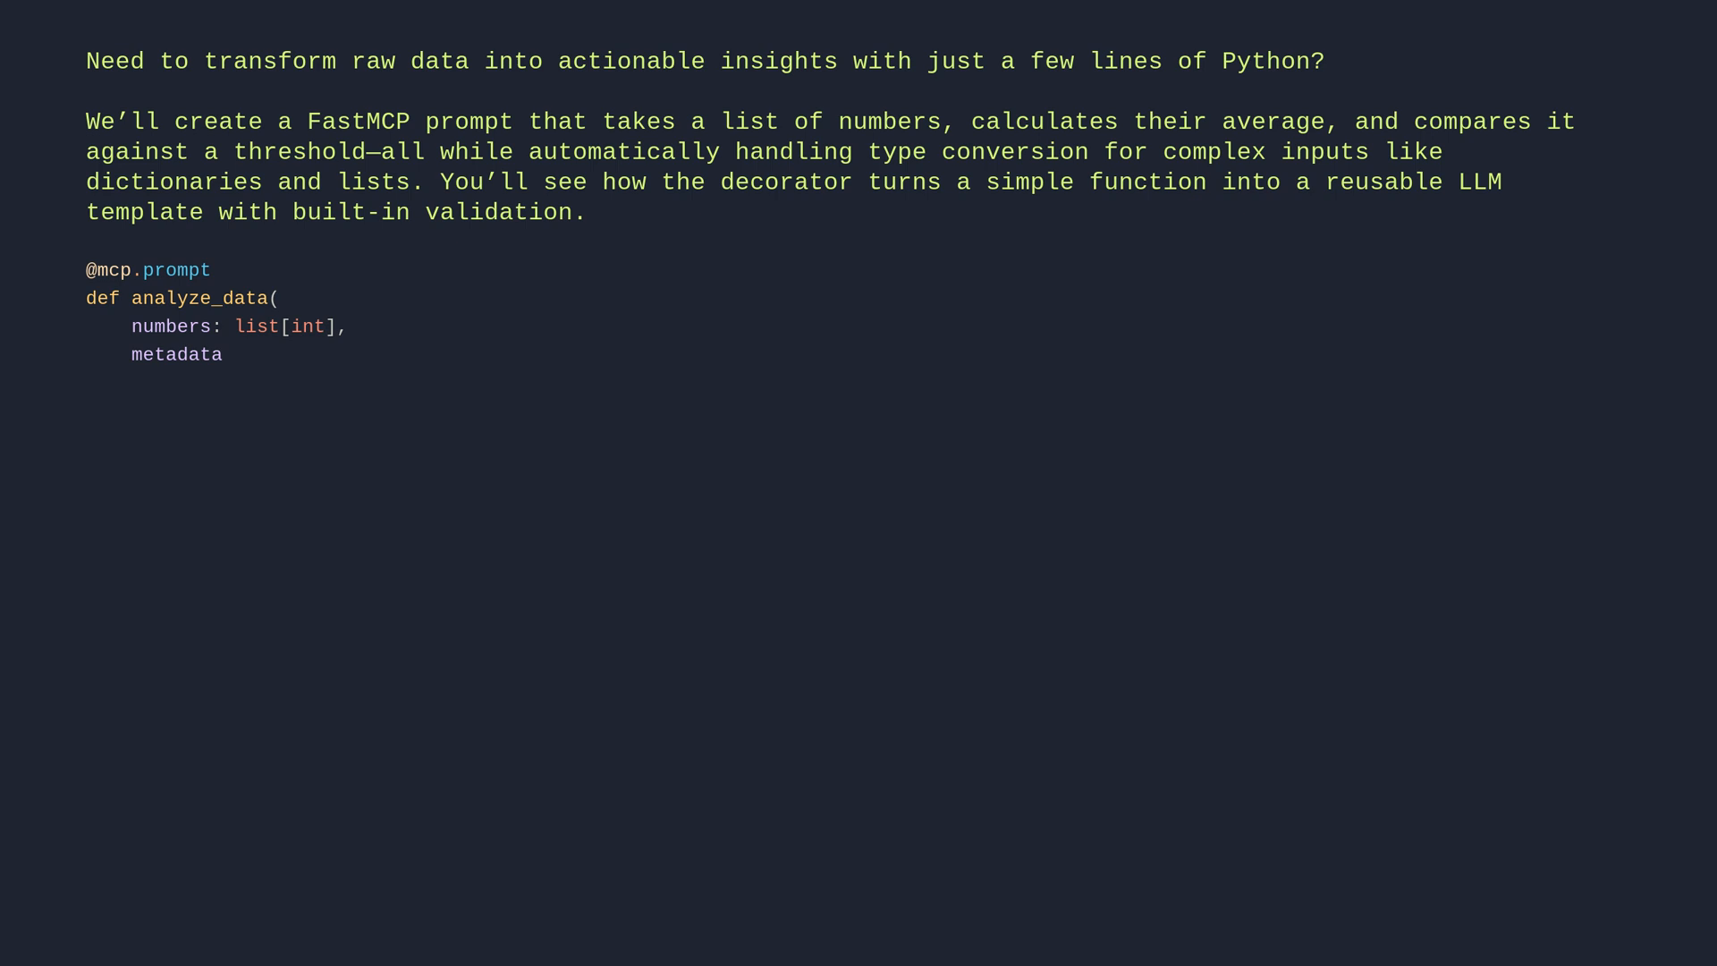
type(": dict[str, str],")
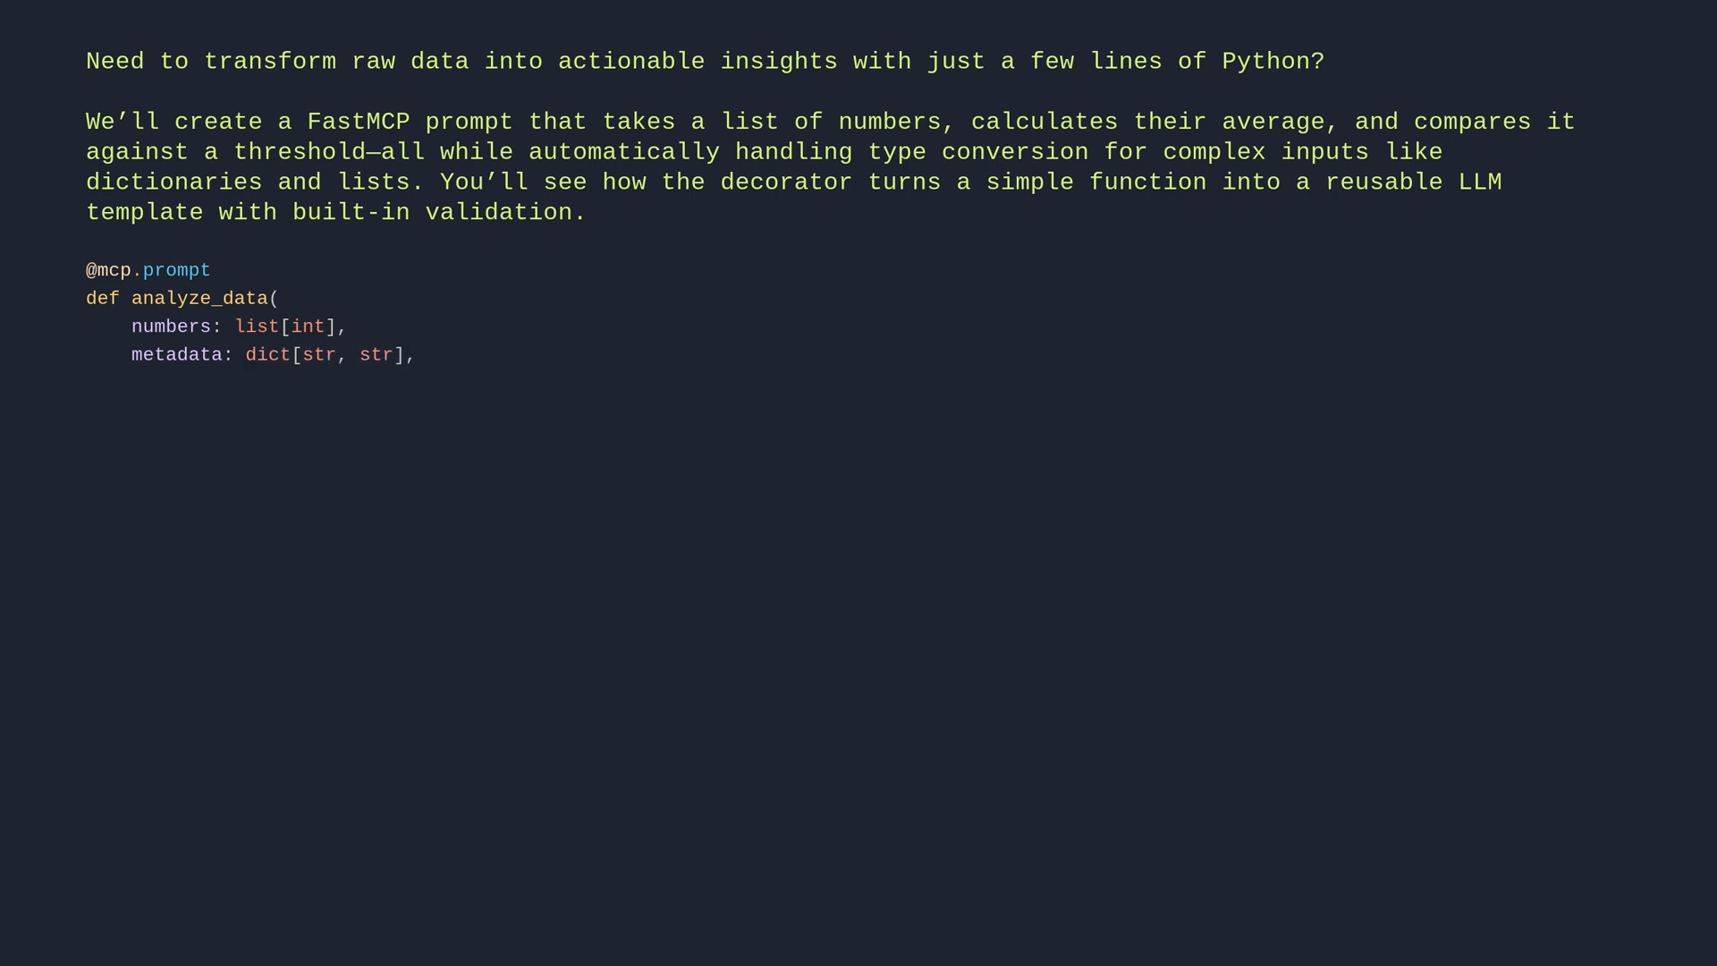
type("threshold: float")
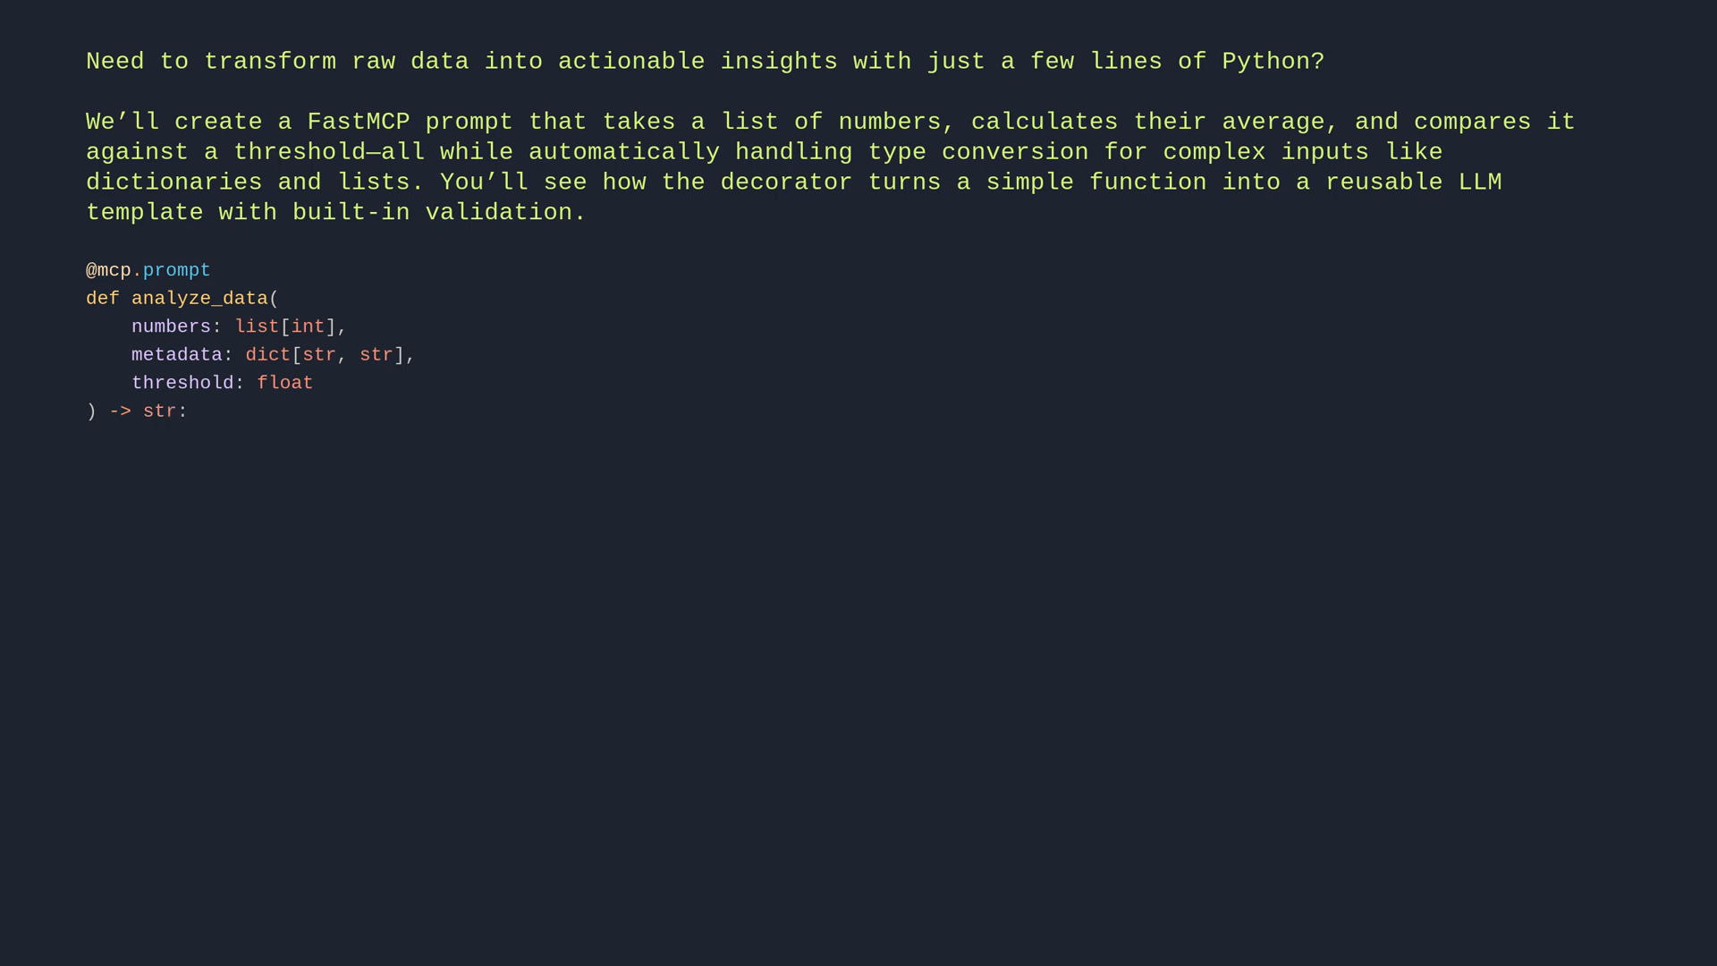
type("\"\"\"Analyze numerical data.\"\"")
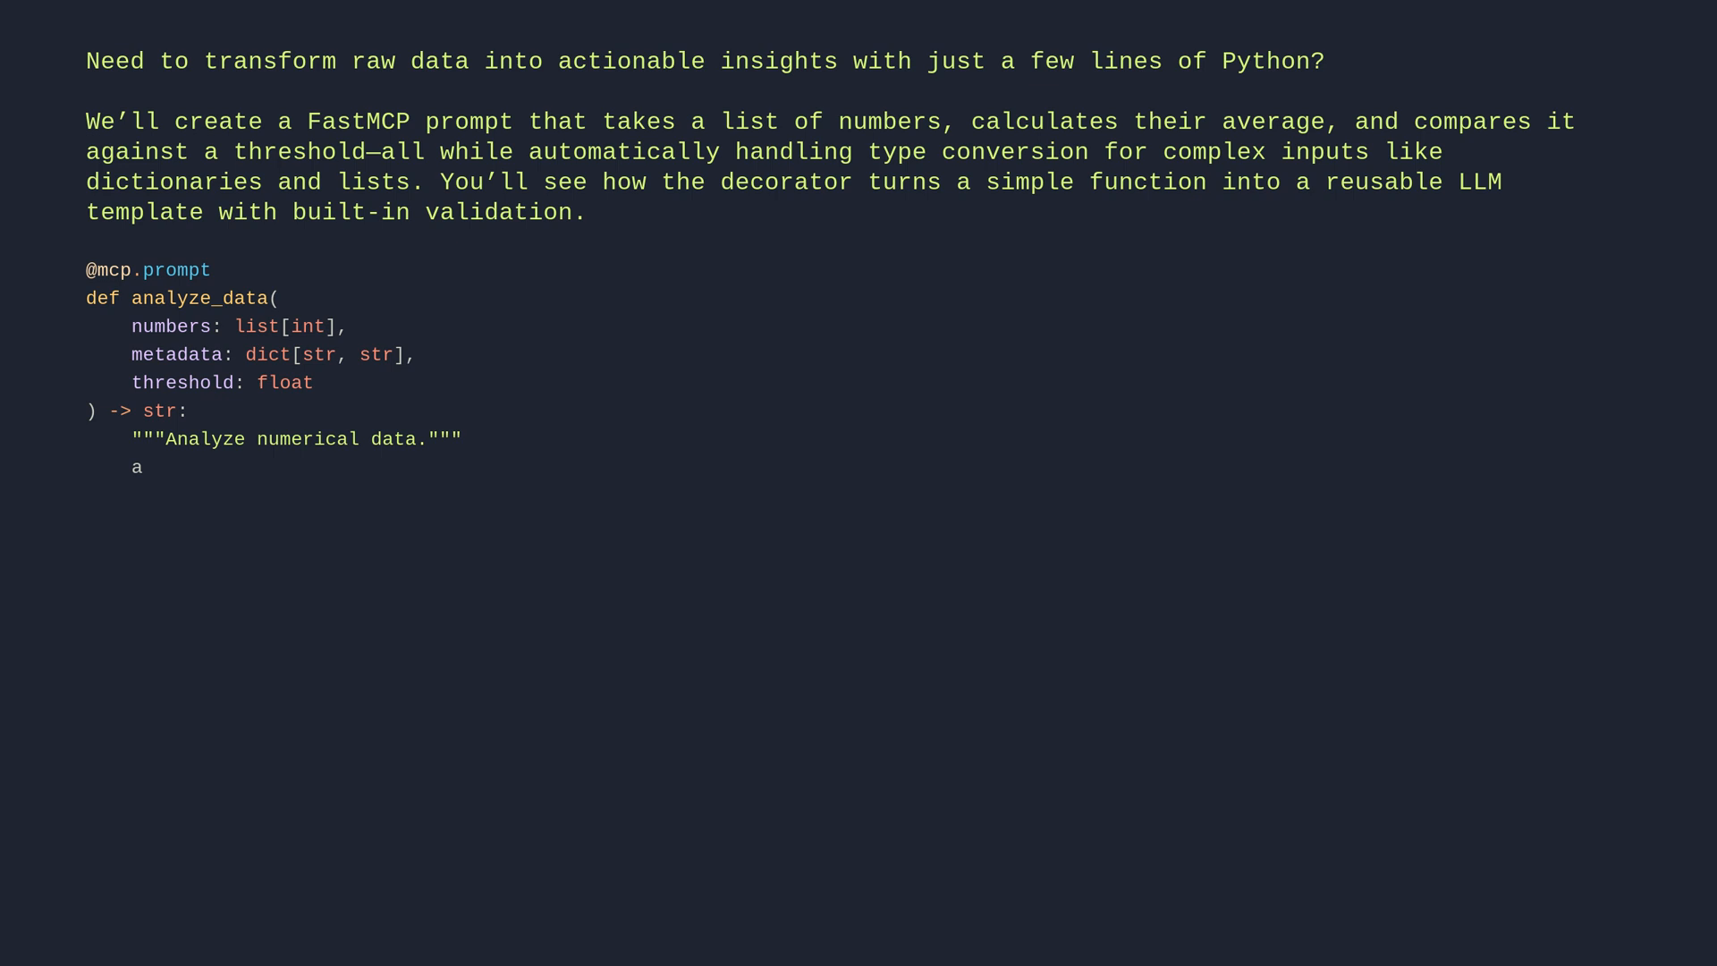
type("vg = sum(numbers) / len(numbers")
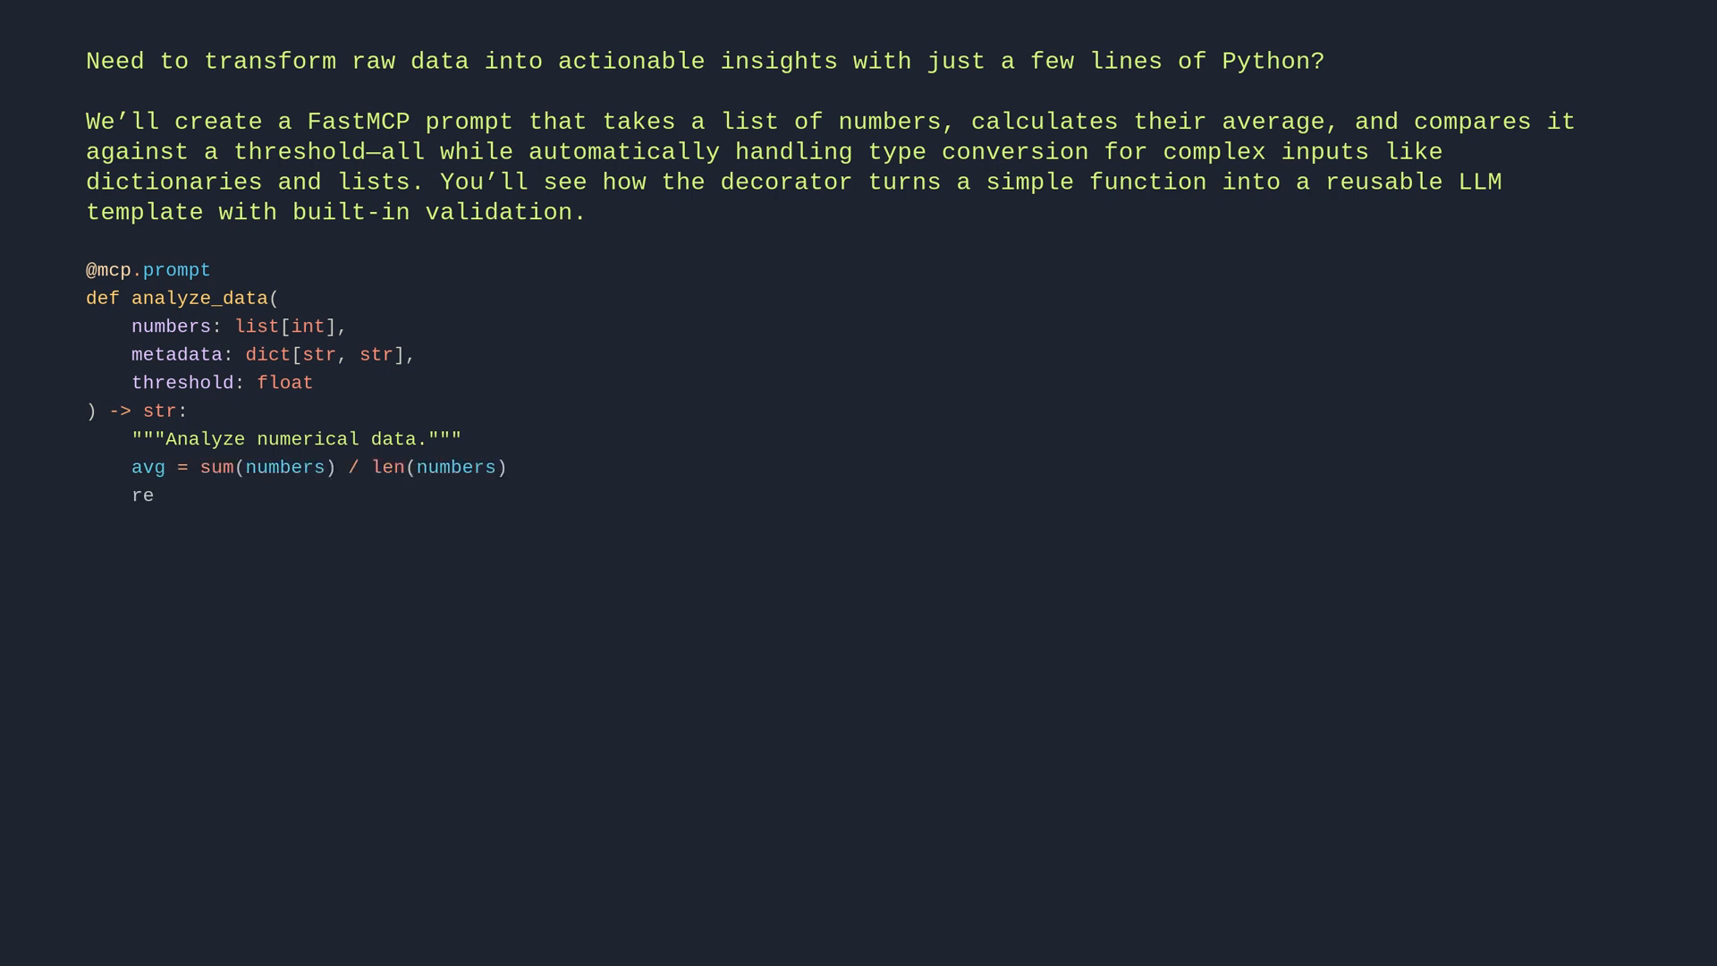
type("turn f\"Average: {avg}, above thr")
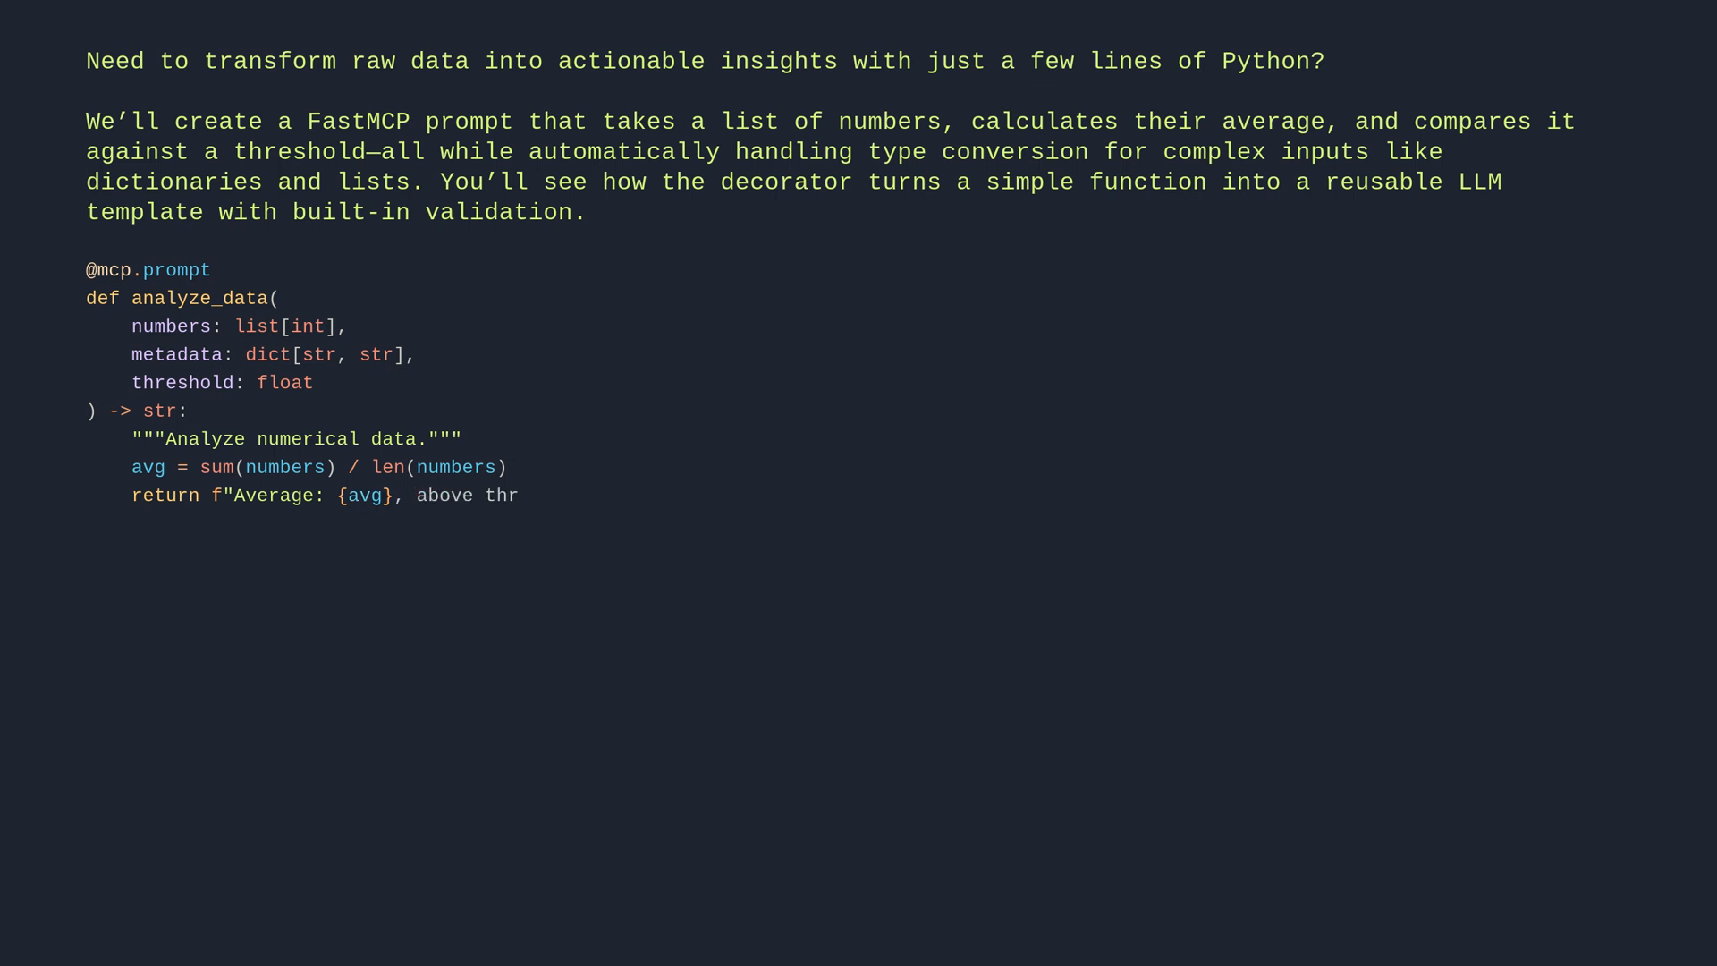
type("eshold: {avg > thresh")
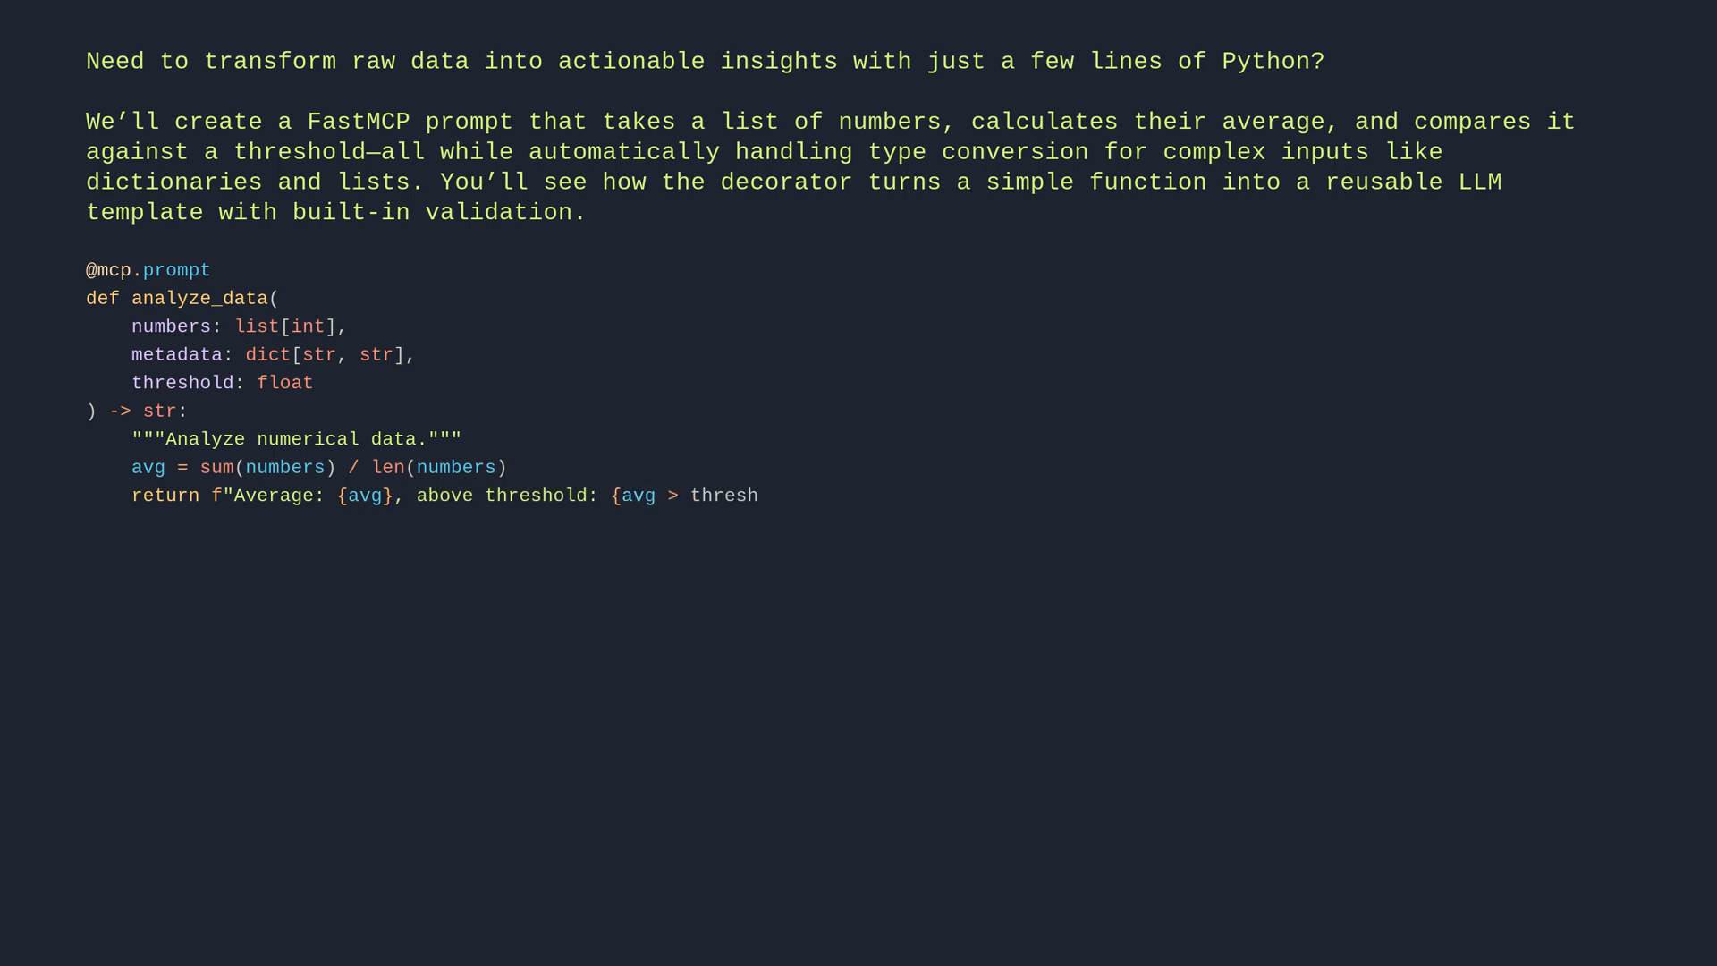
type("old}\"")
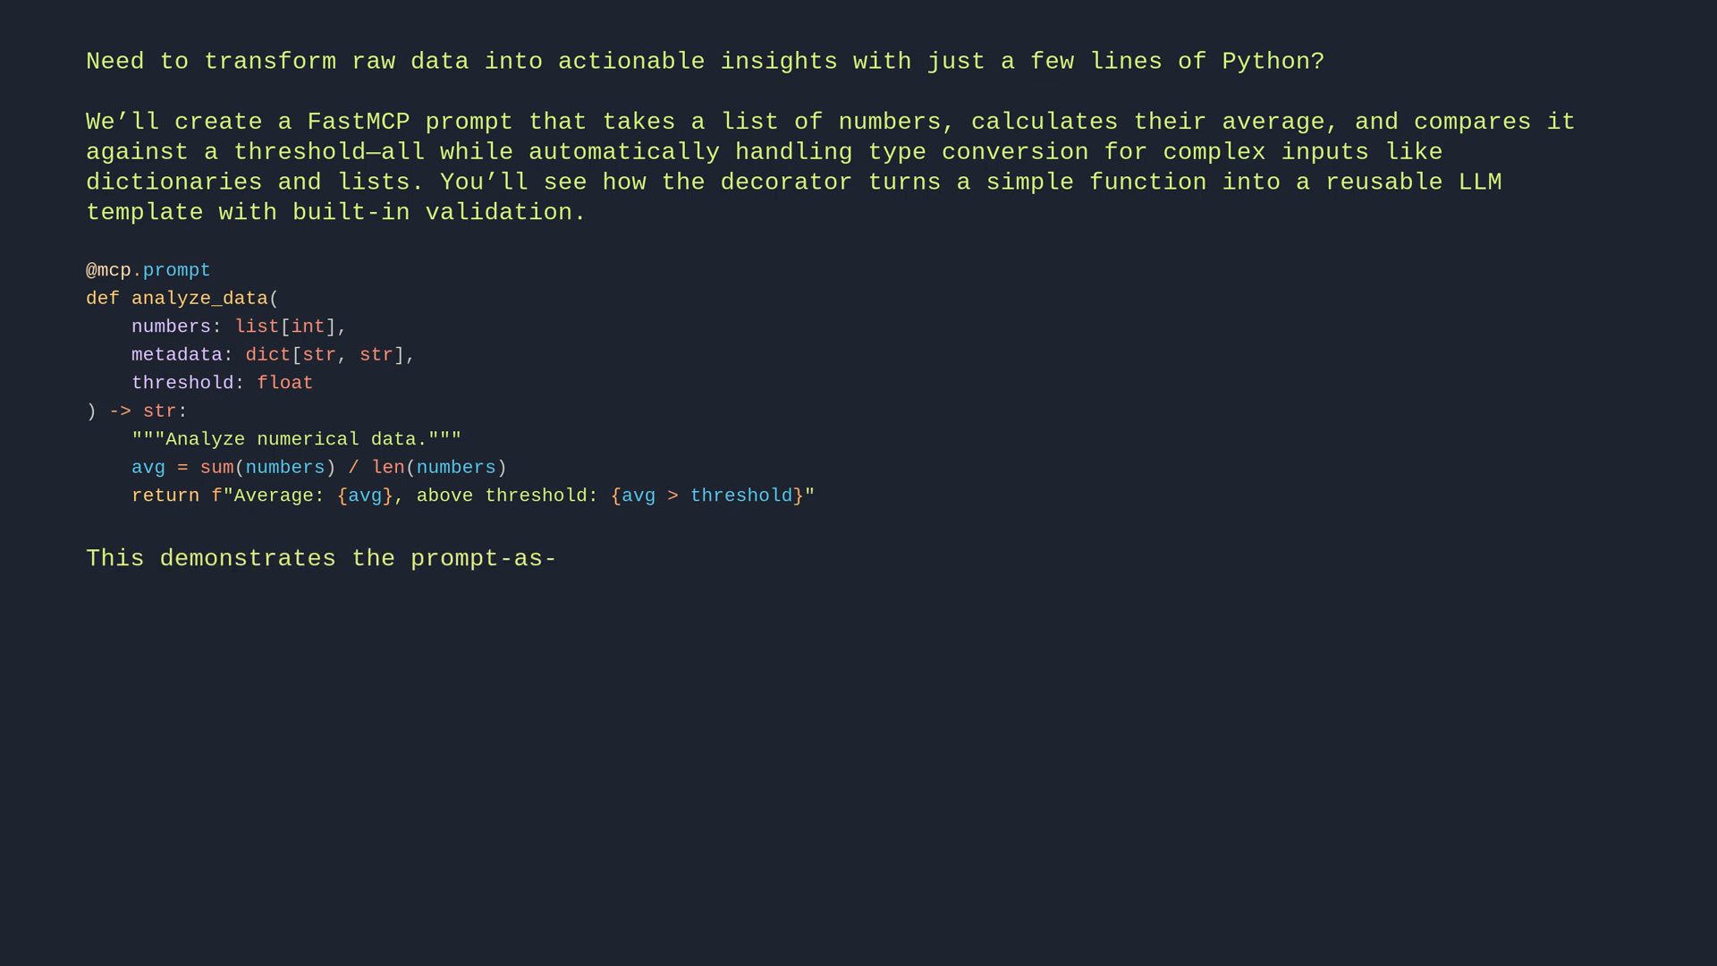
type("code pattern, where reusable LLM interaction templates are defined as")
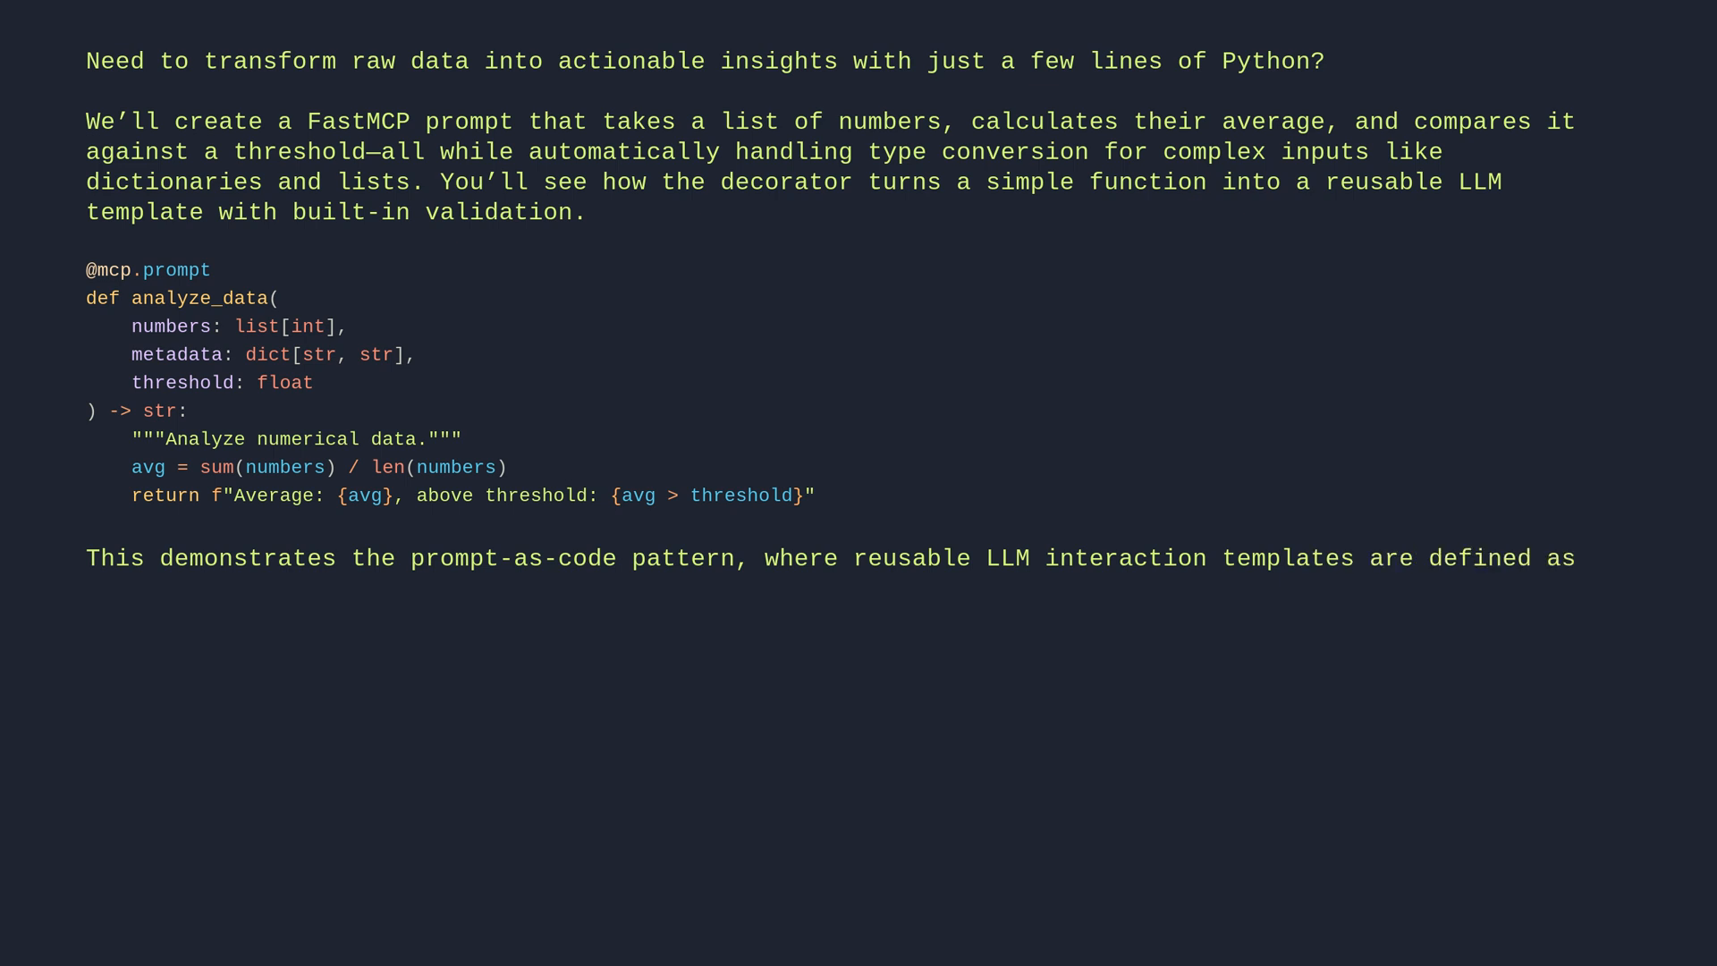
type("decorated Python functions")
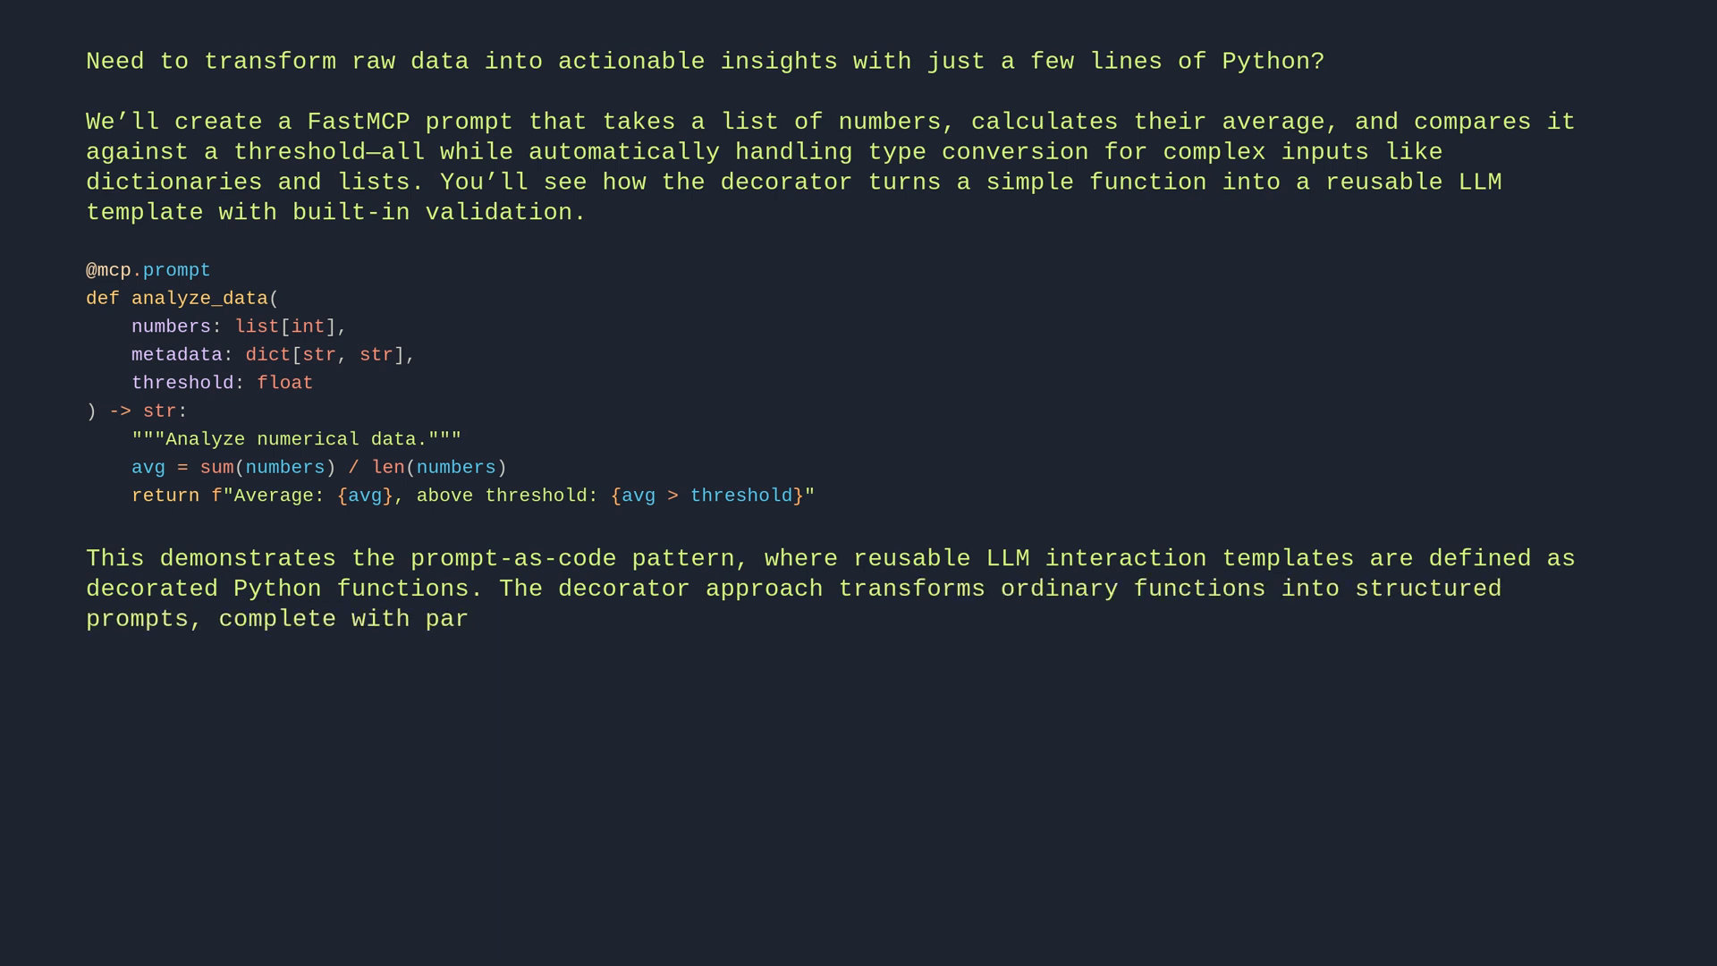
type("ameter validation, type conver")
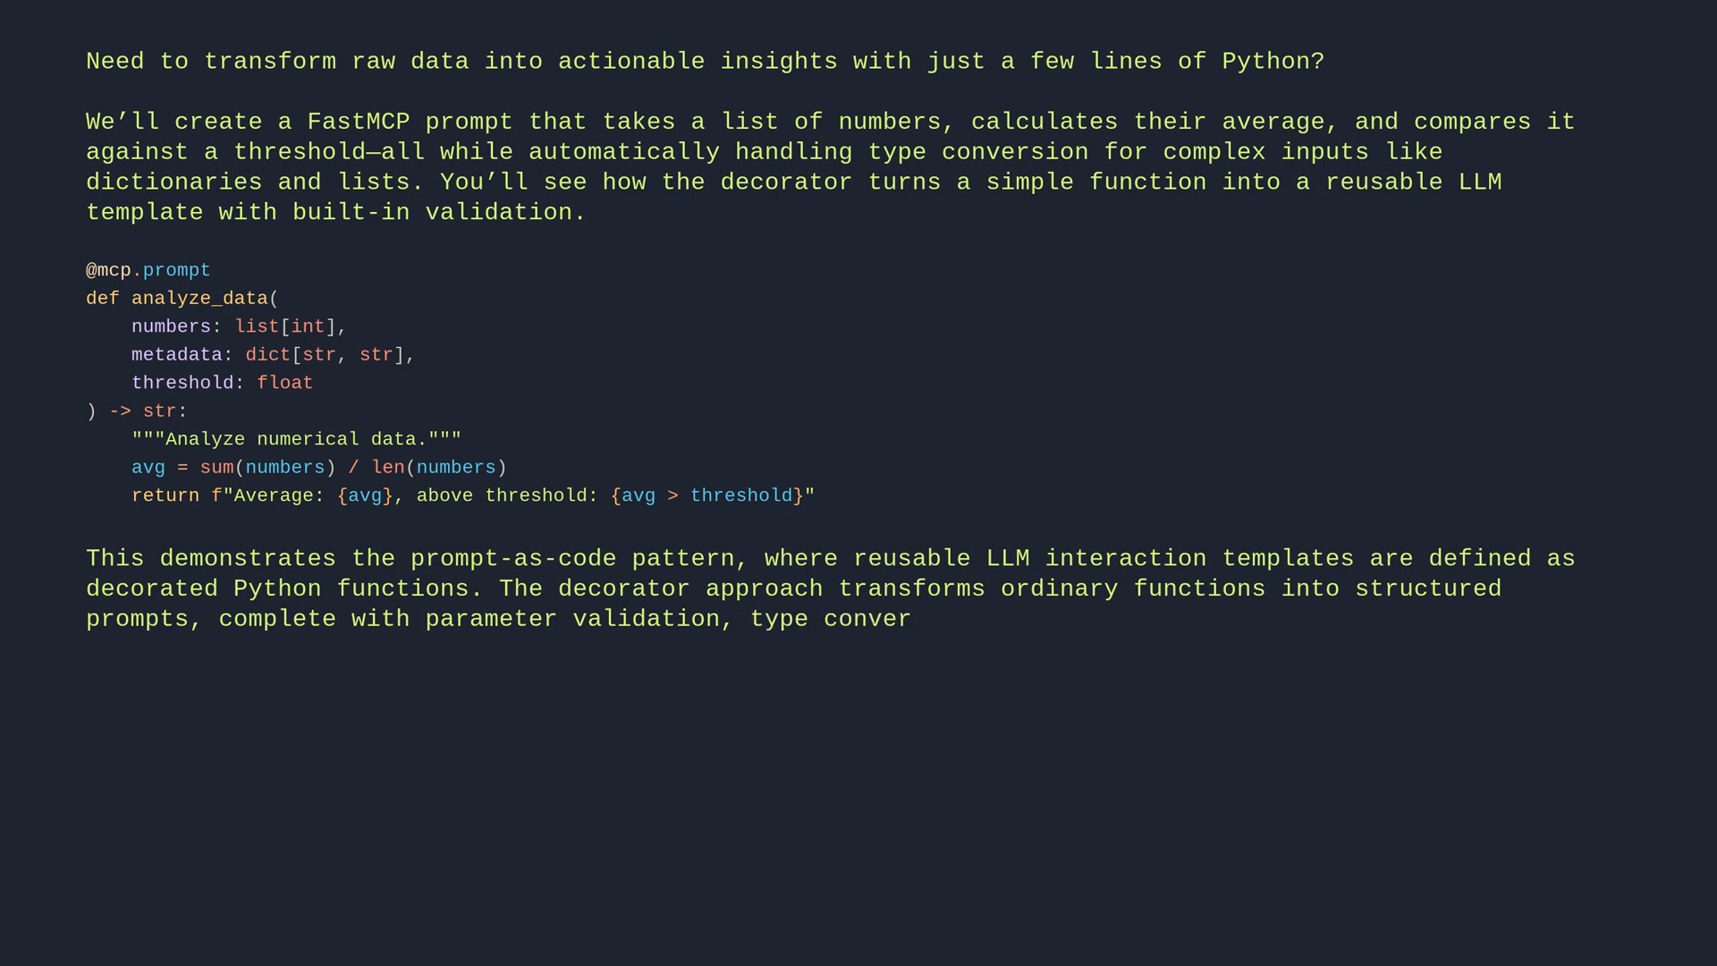
type("sion, and metadata generation")
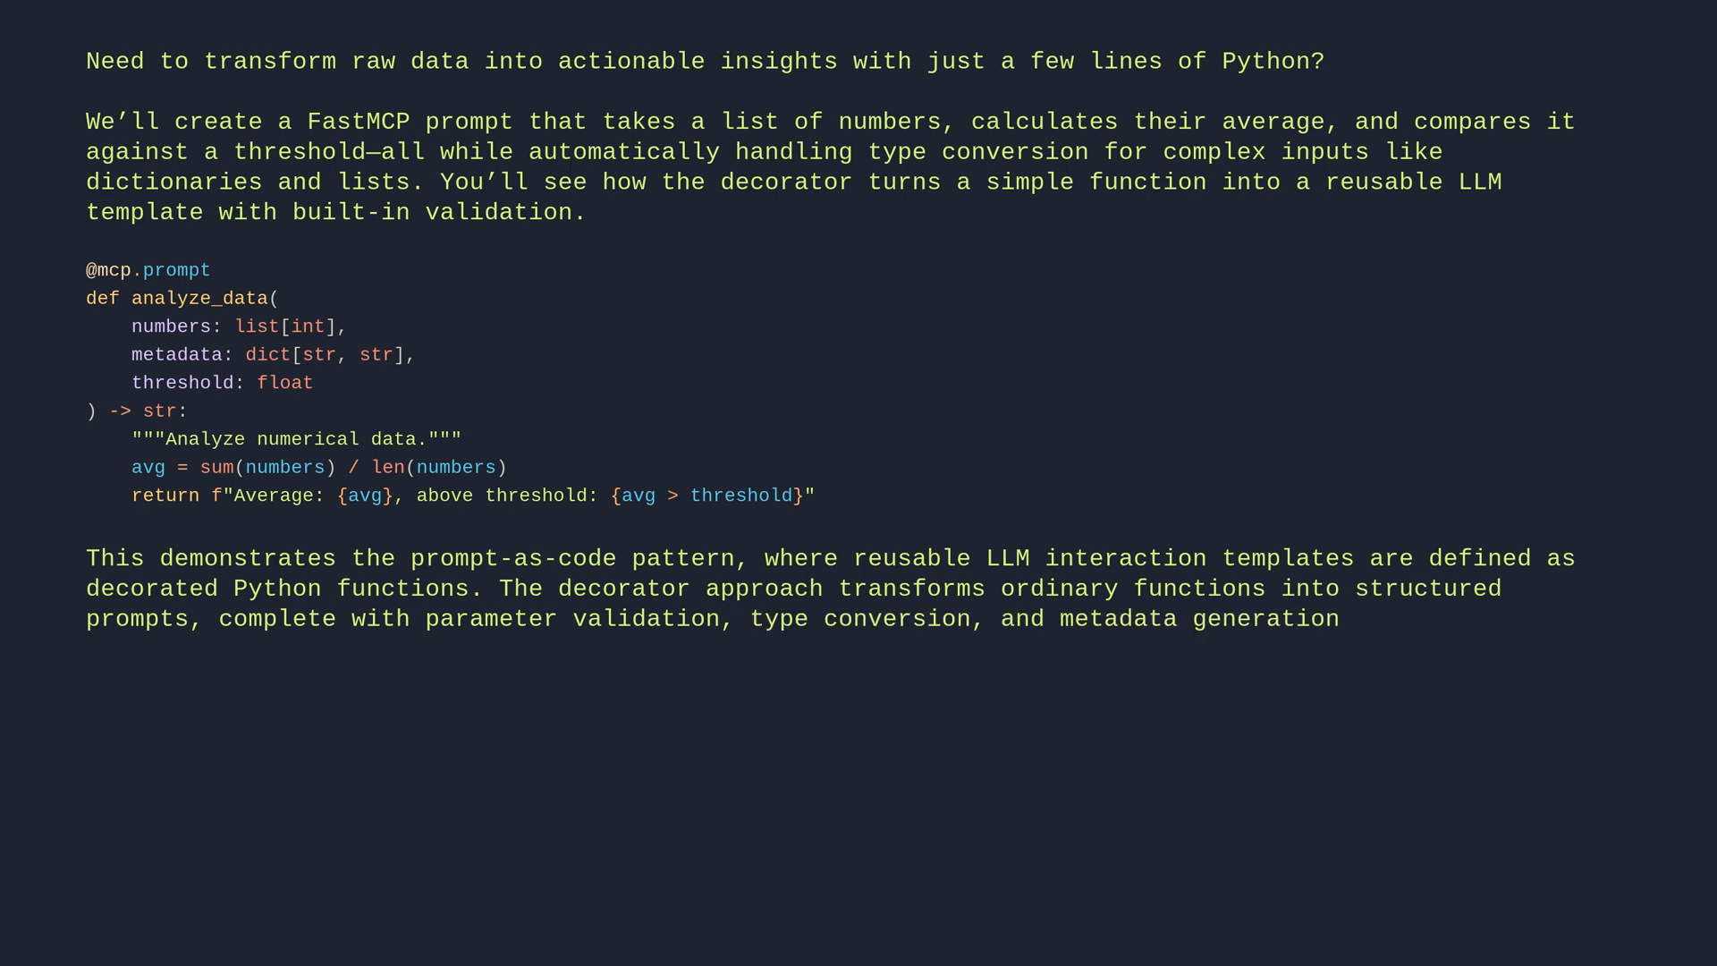
type("What makes this distinctive is how it bridges the gap between sta")
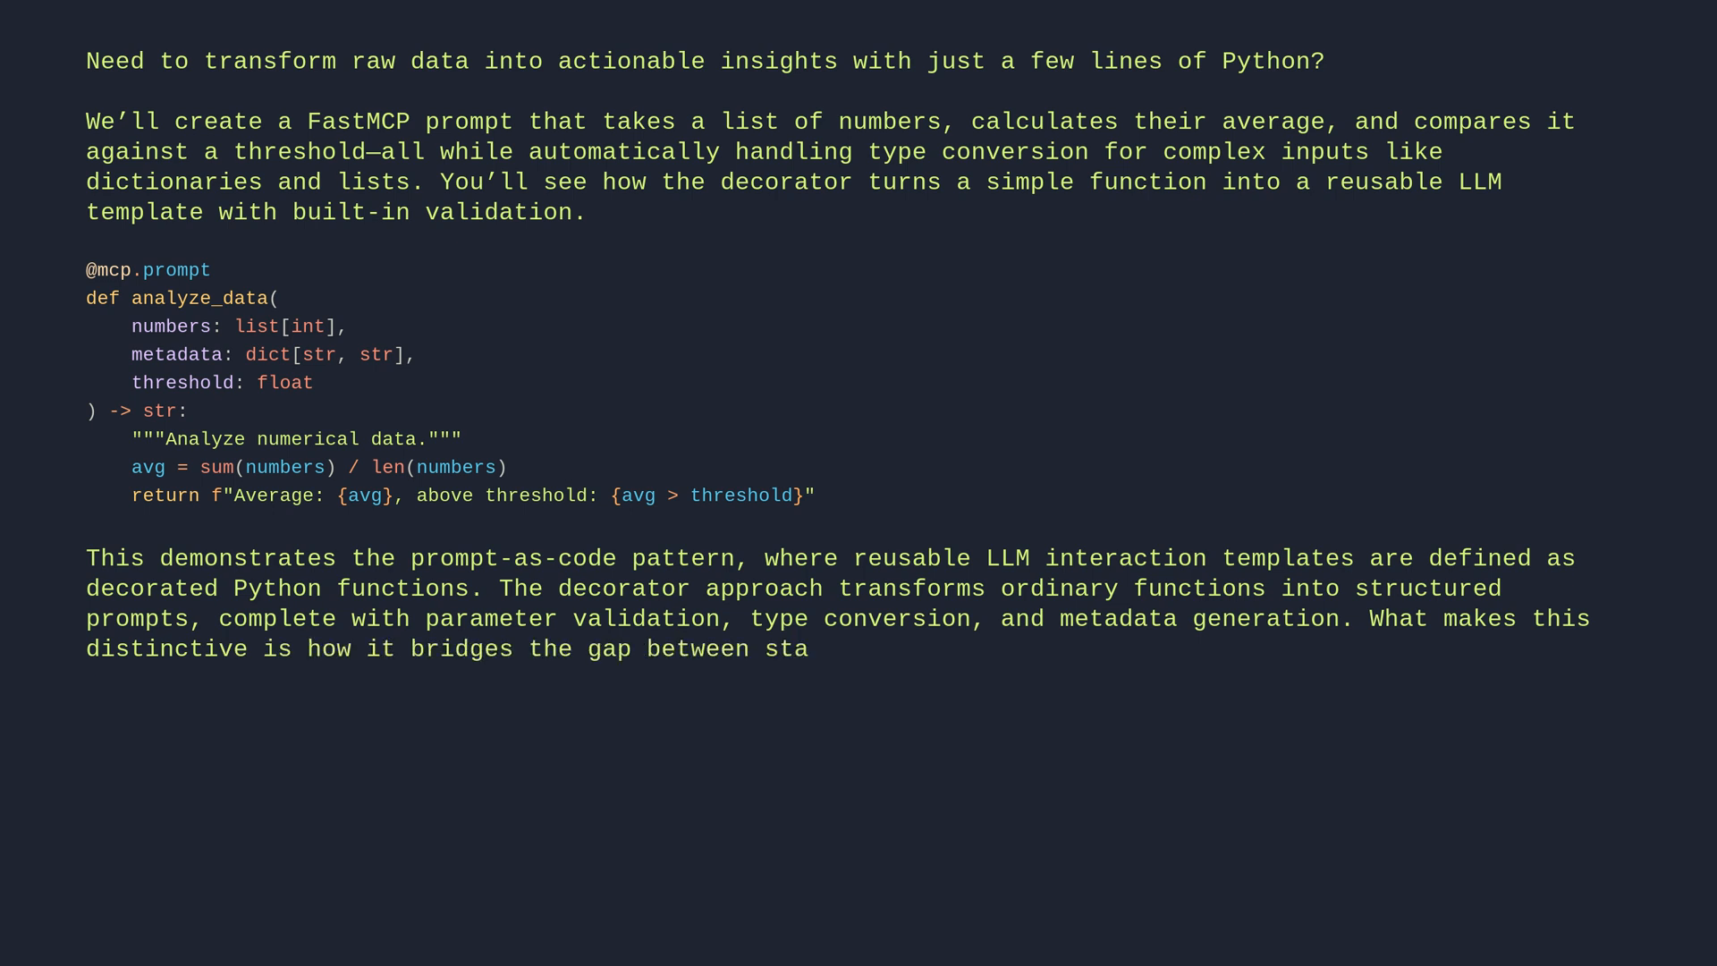
type("tic prompt engineering and dynamic code execution,")
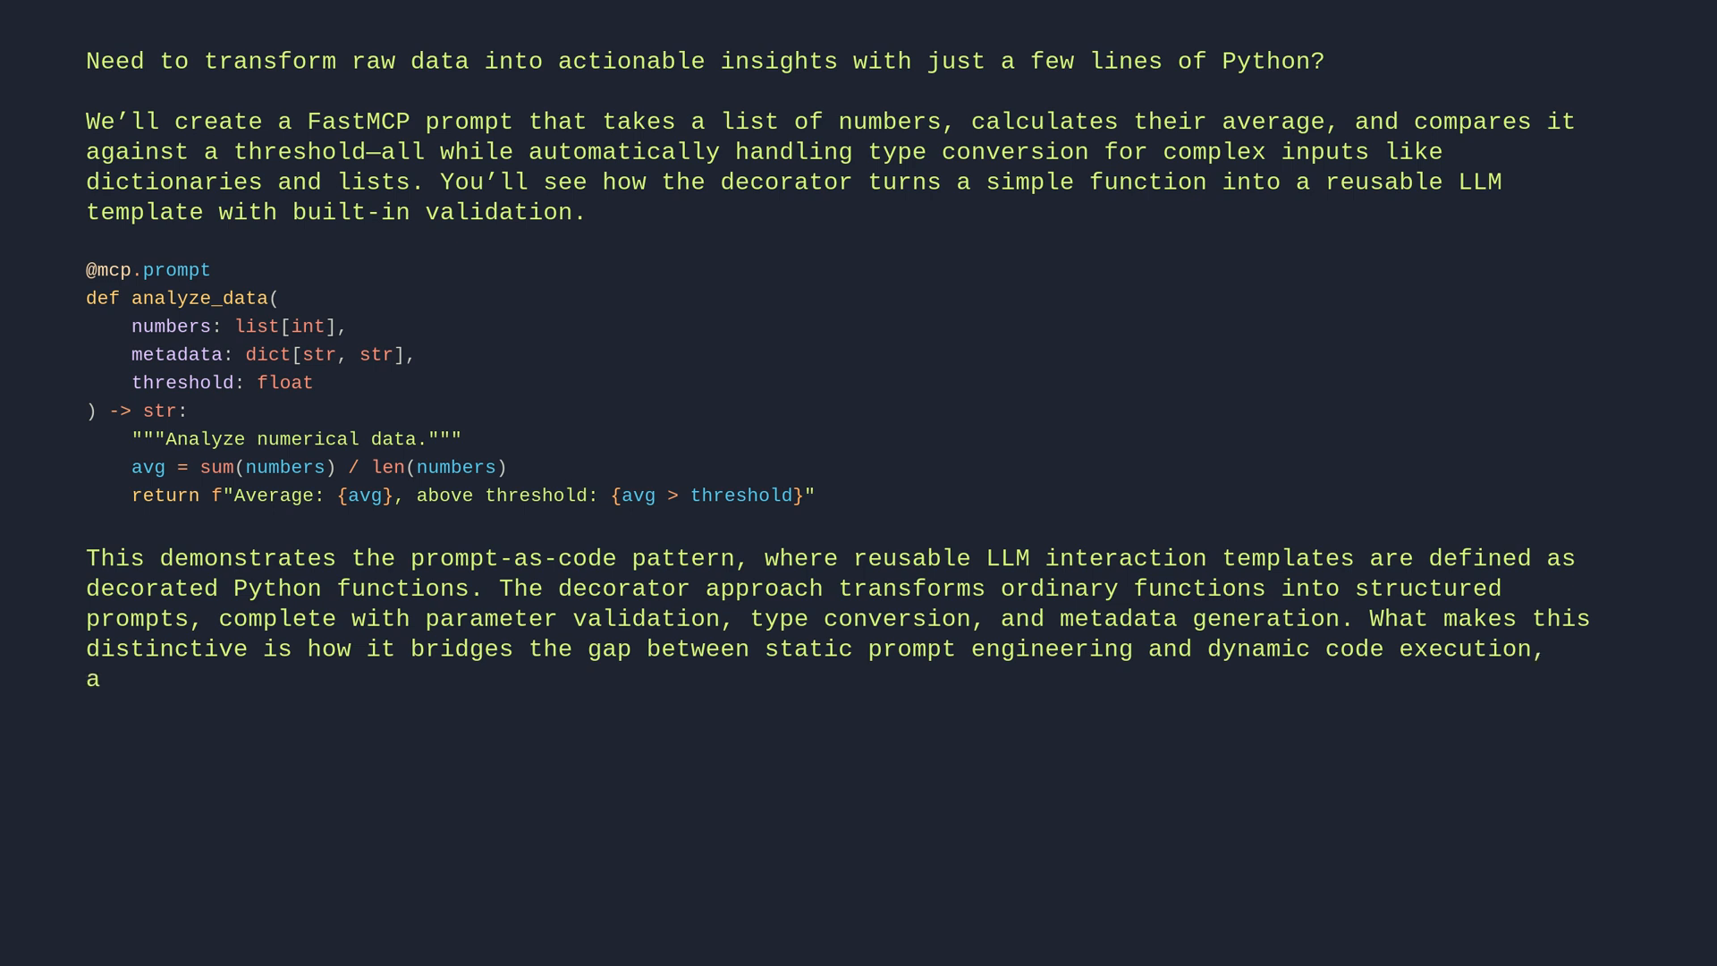
type("llowing prompts to behave like API")
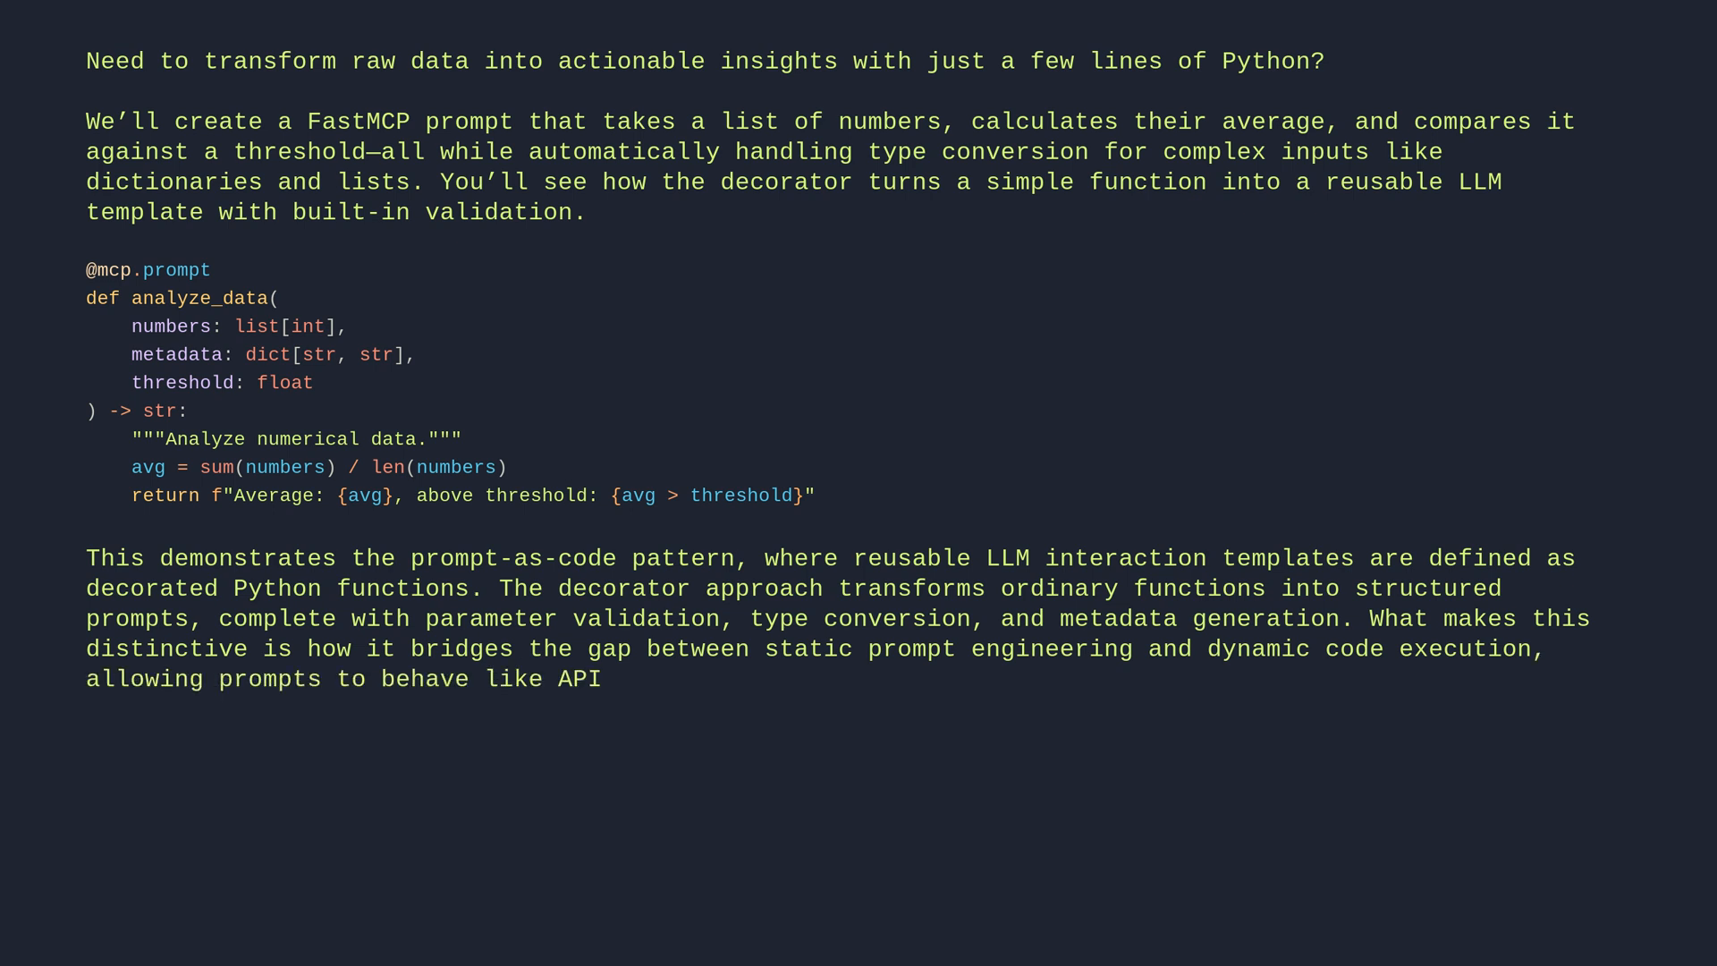
type("endpoints for language models")
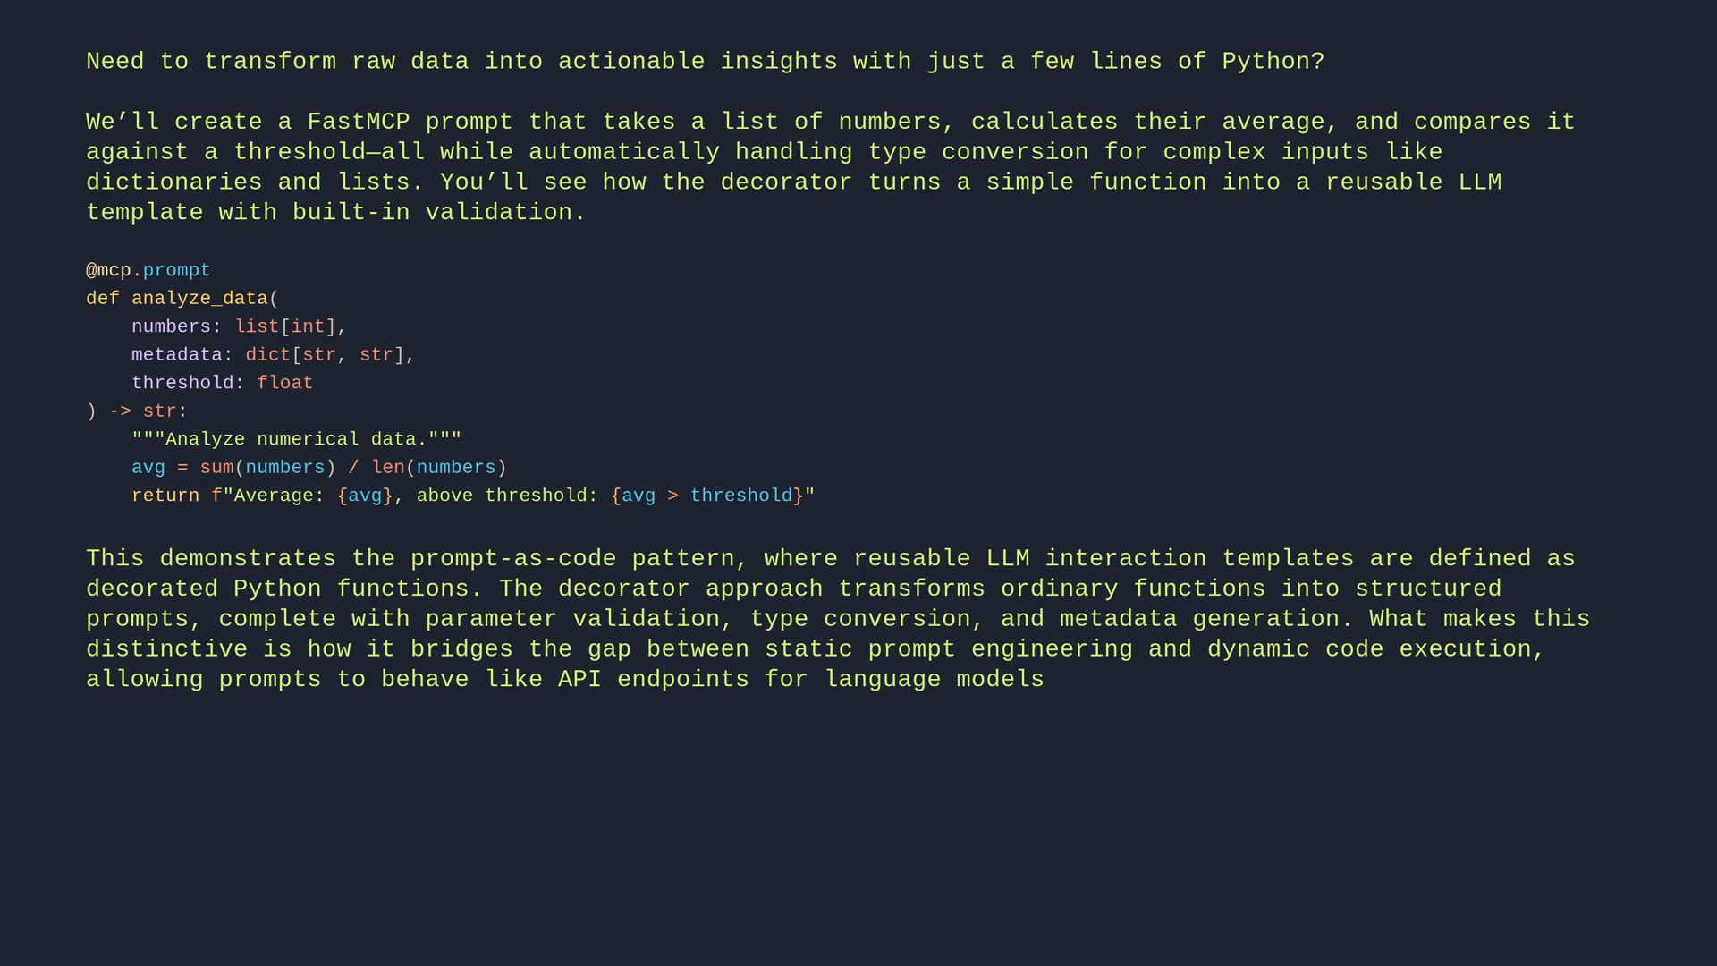
type("The pattern works by treati")
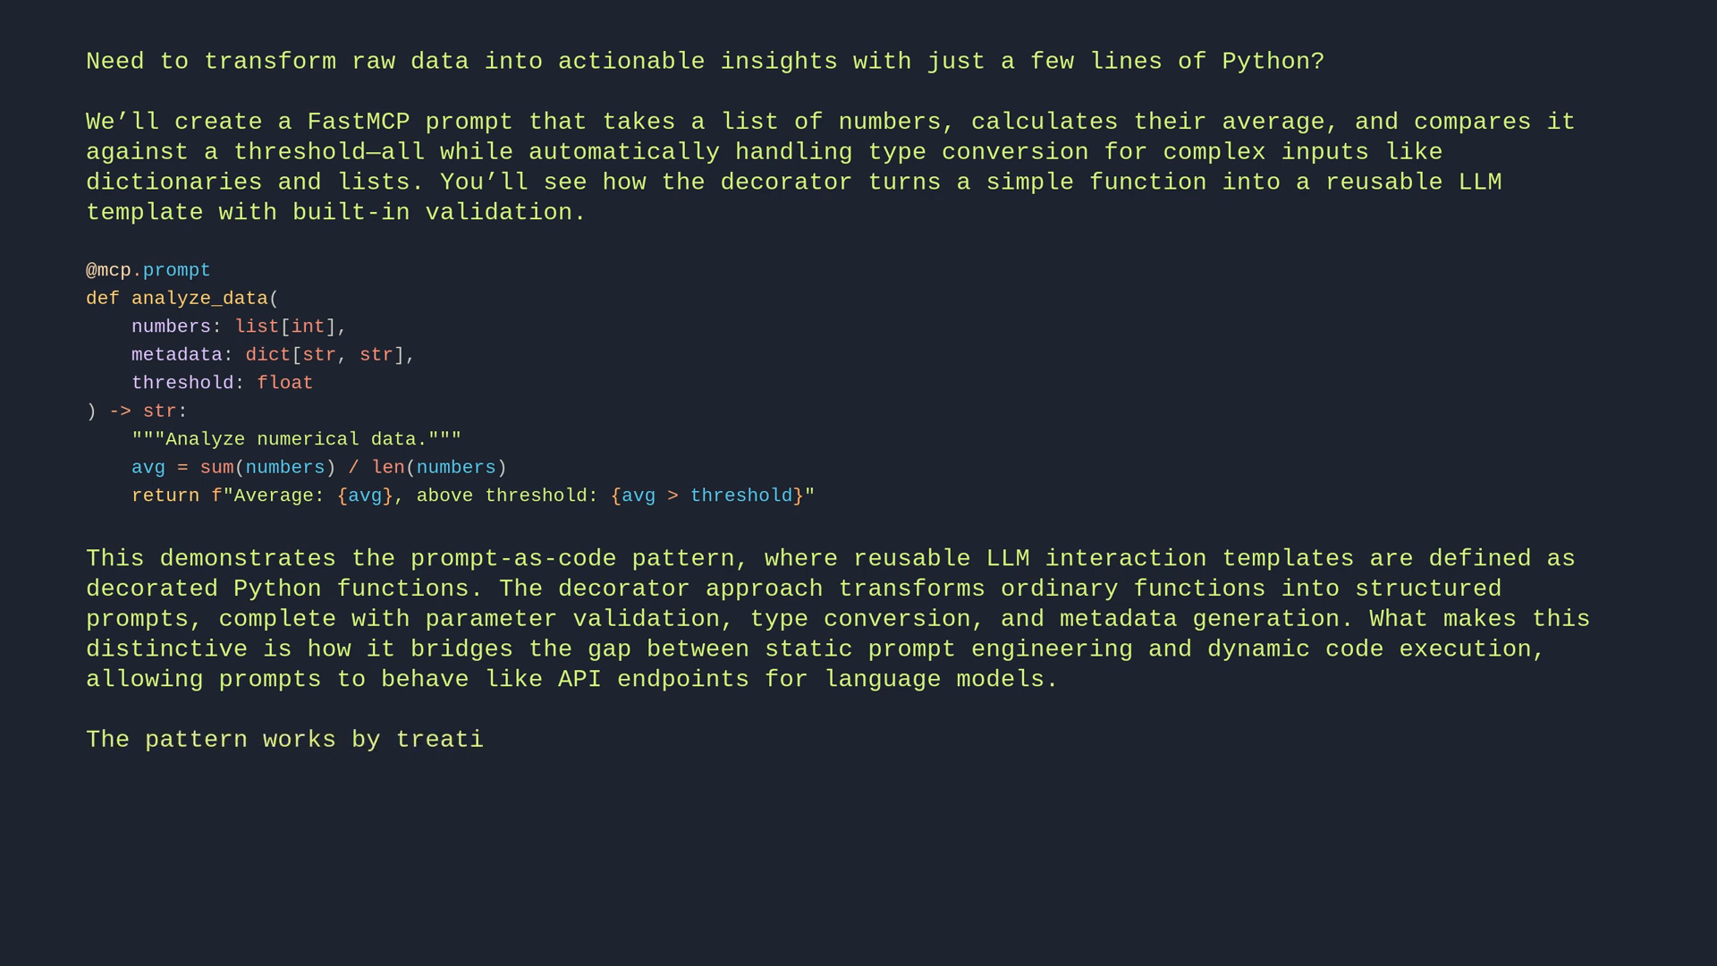
type("ng prompt definitions as declarative contracts rather than imperativ")
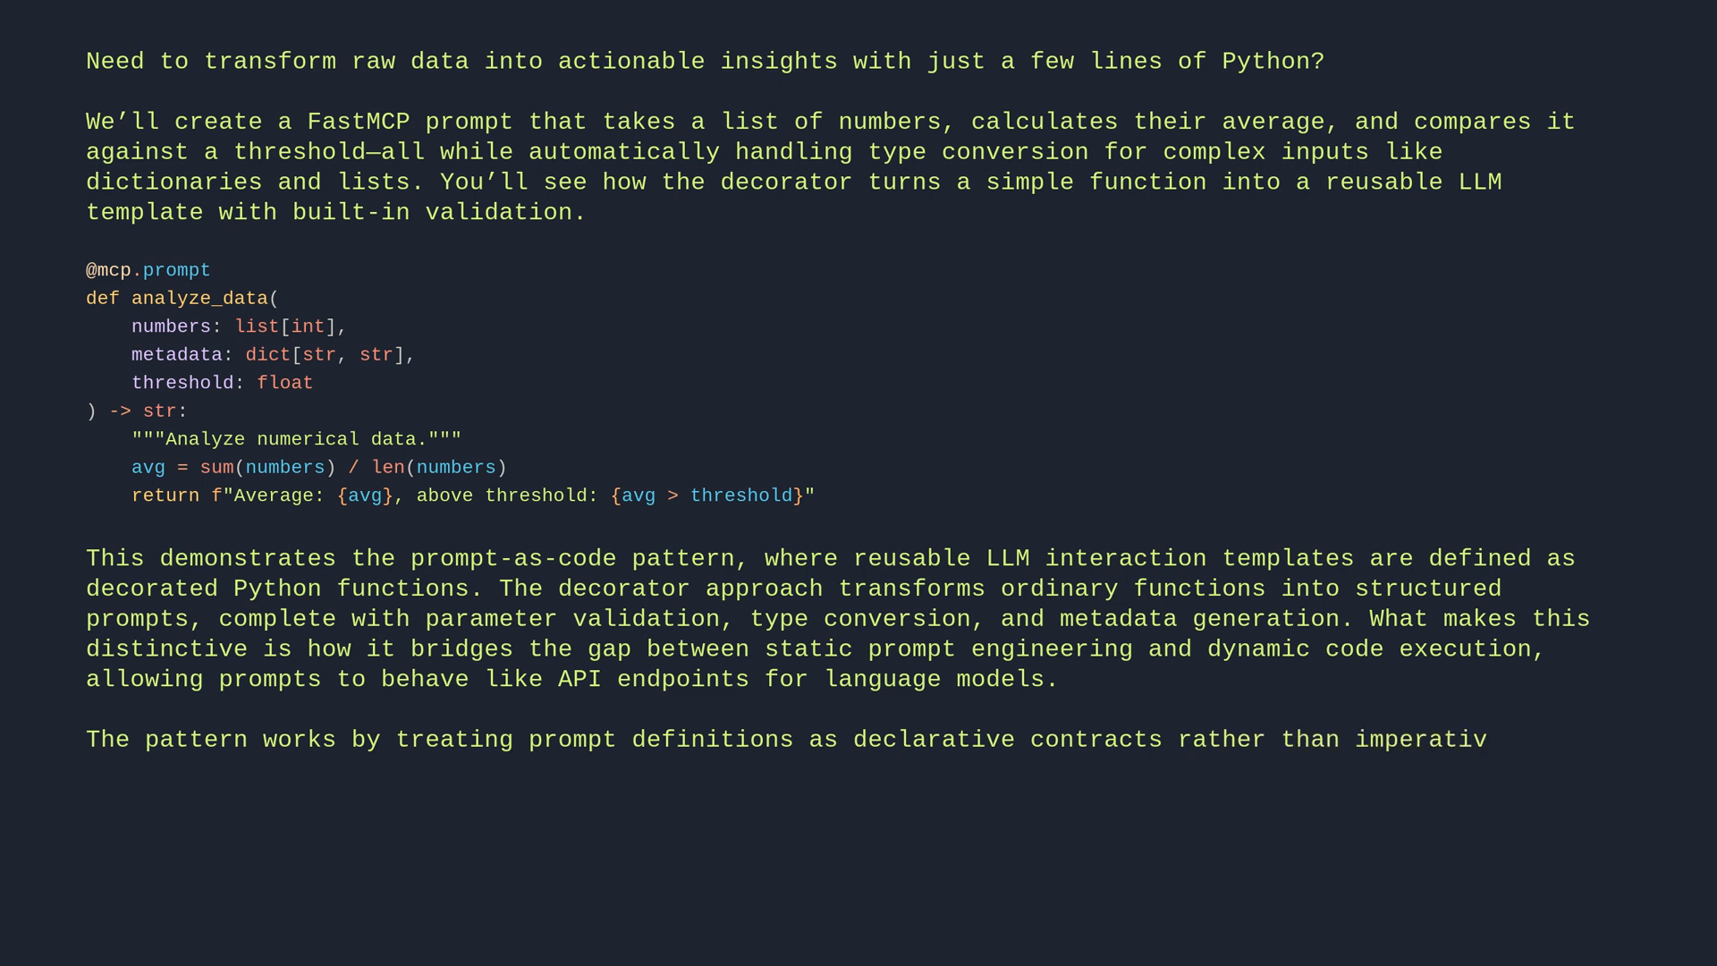
type("instructions. FastMCP introspects the function signa")
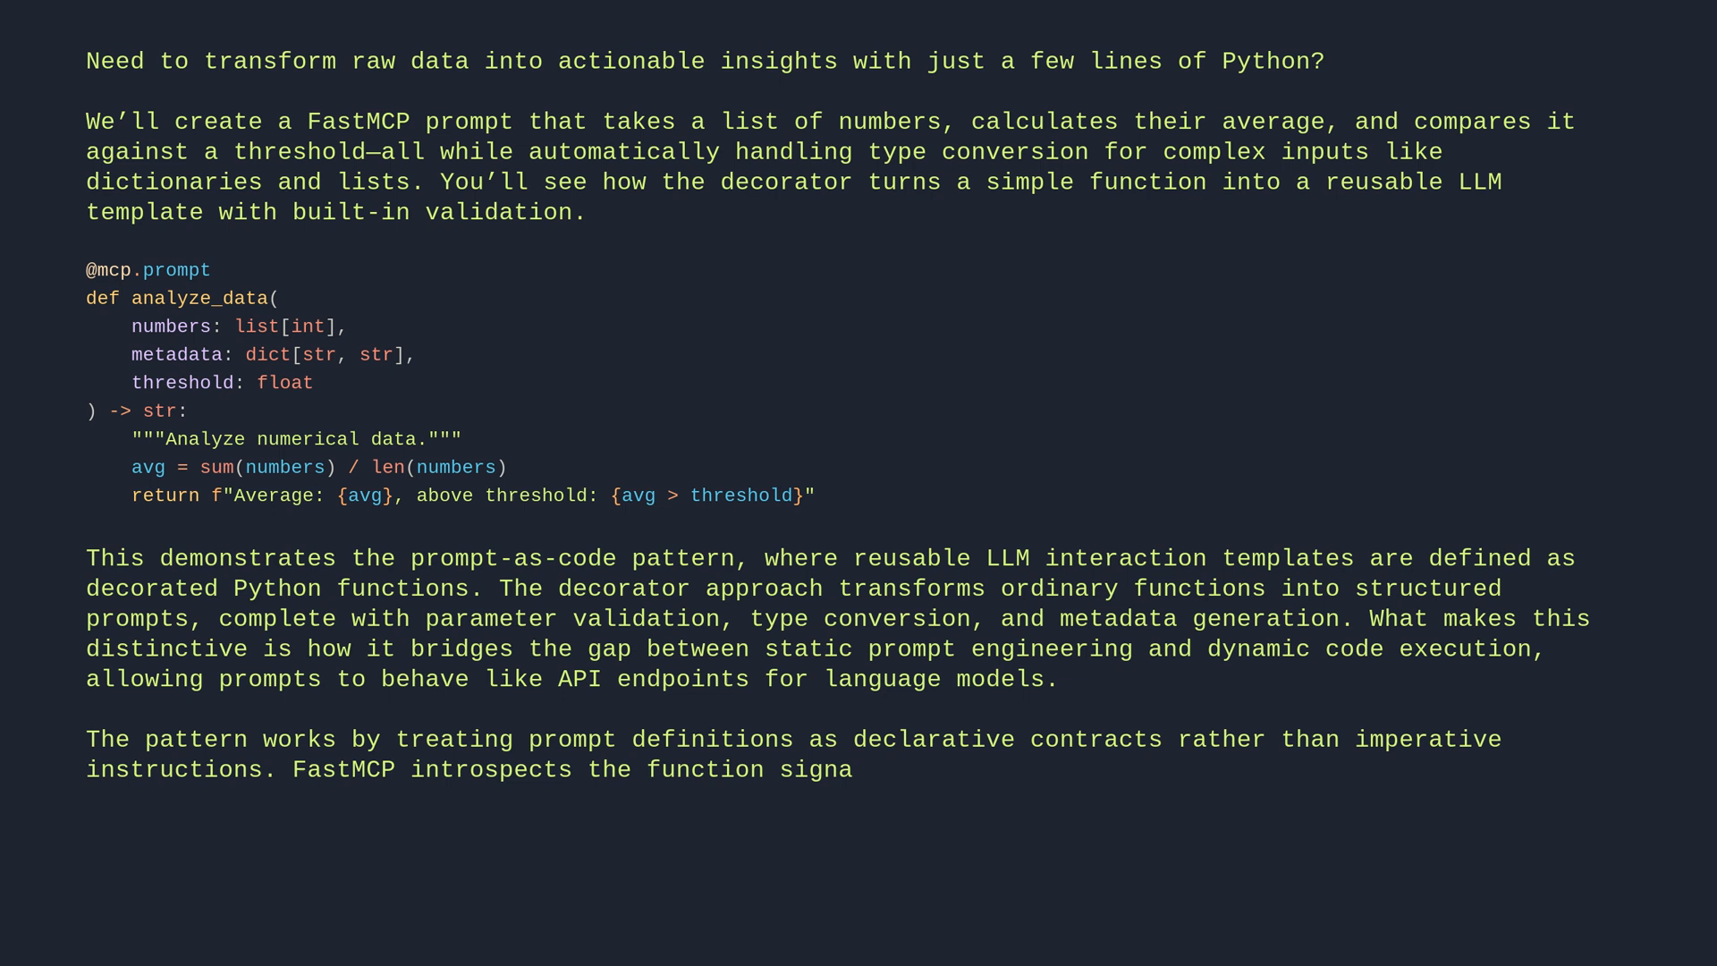
type("ture to generate schemas,")
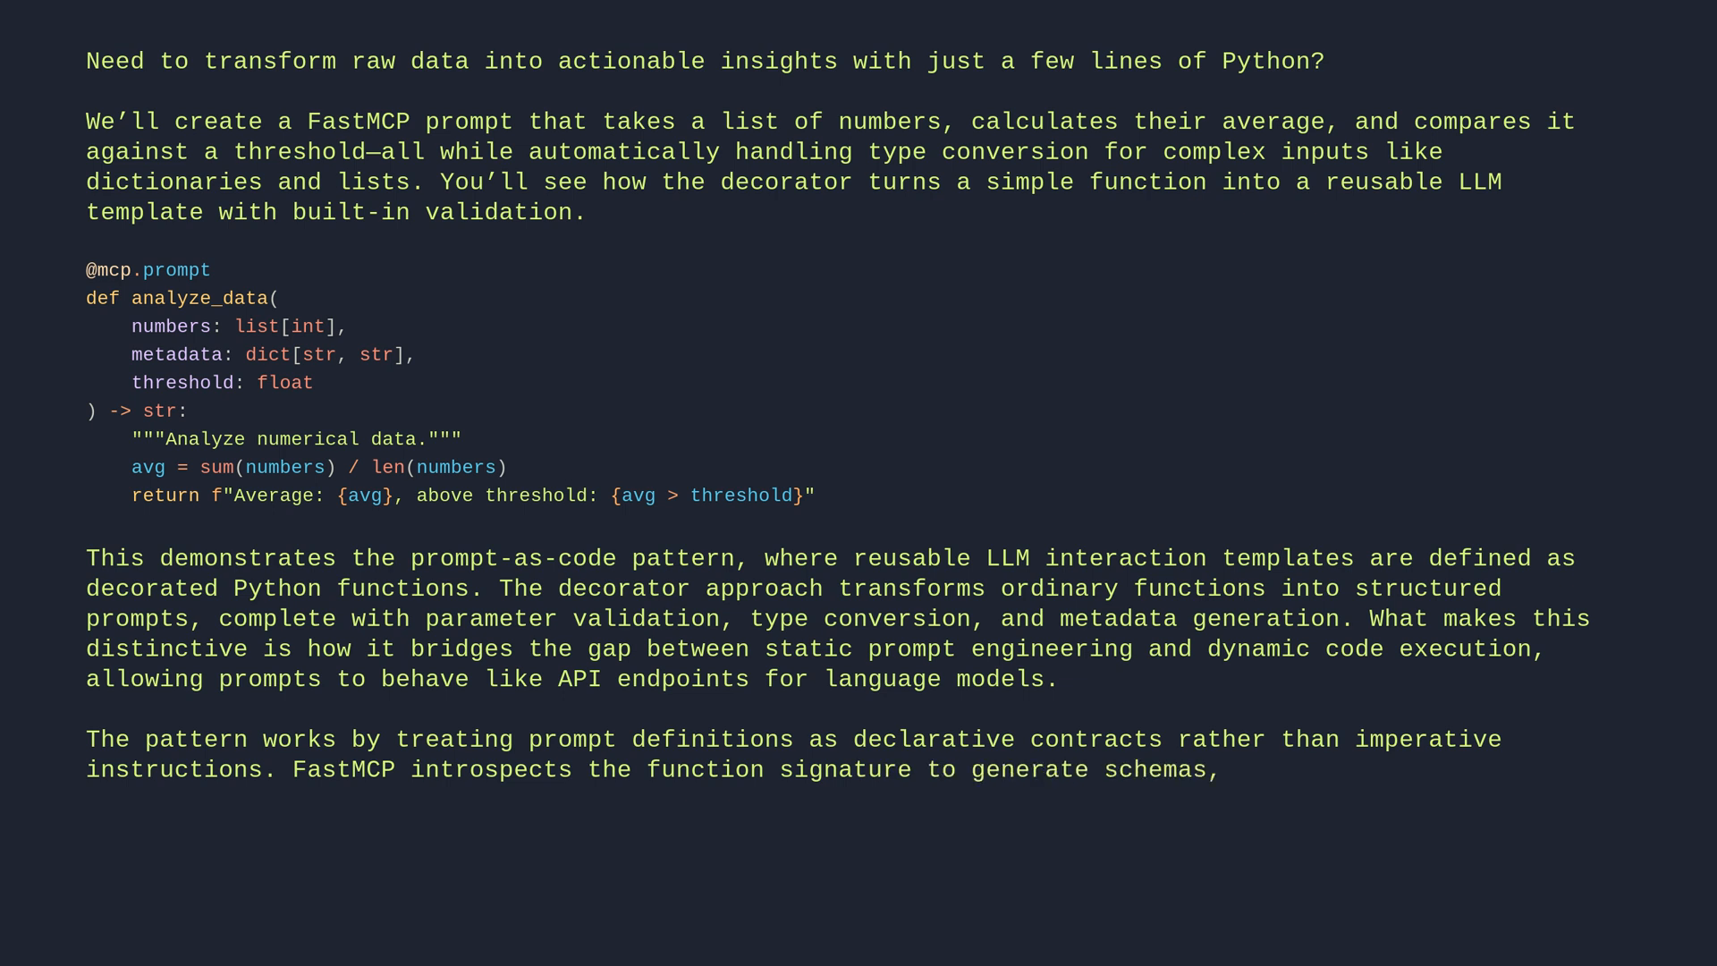
scroll("down", 3)
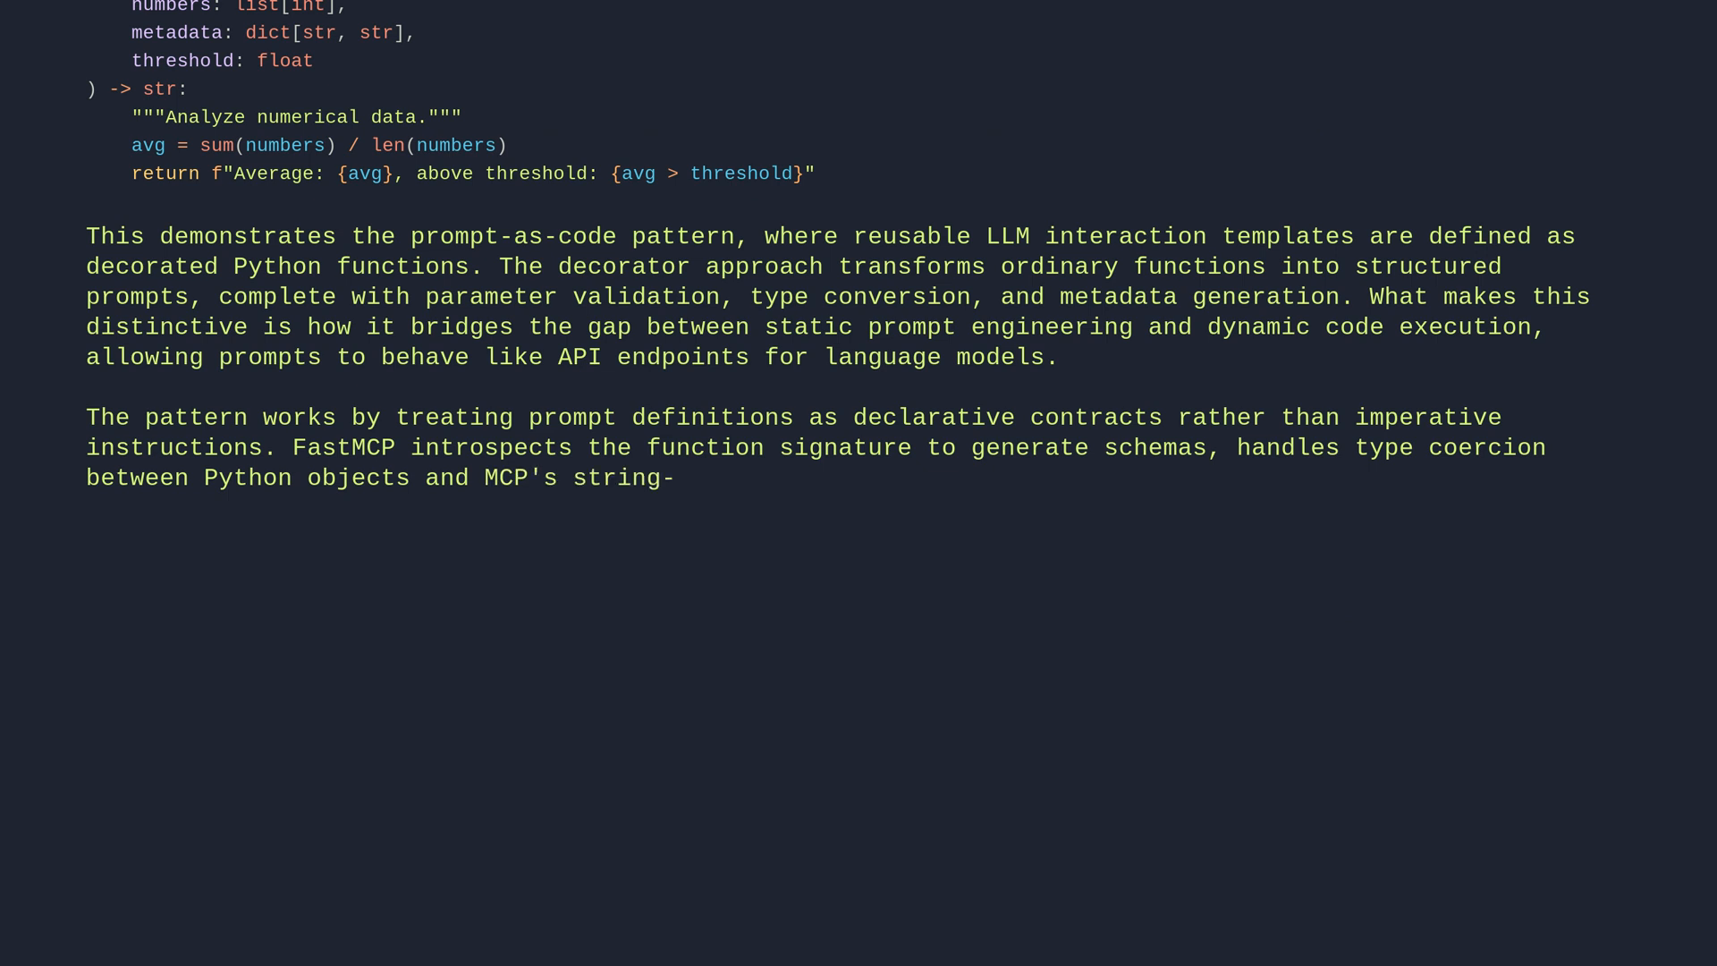
type("based protocol, and")
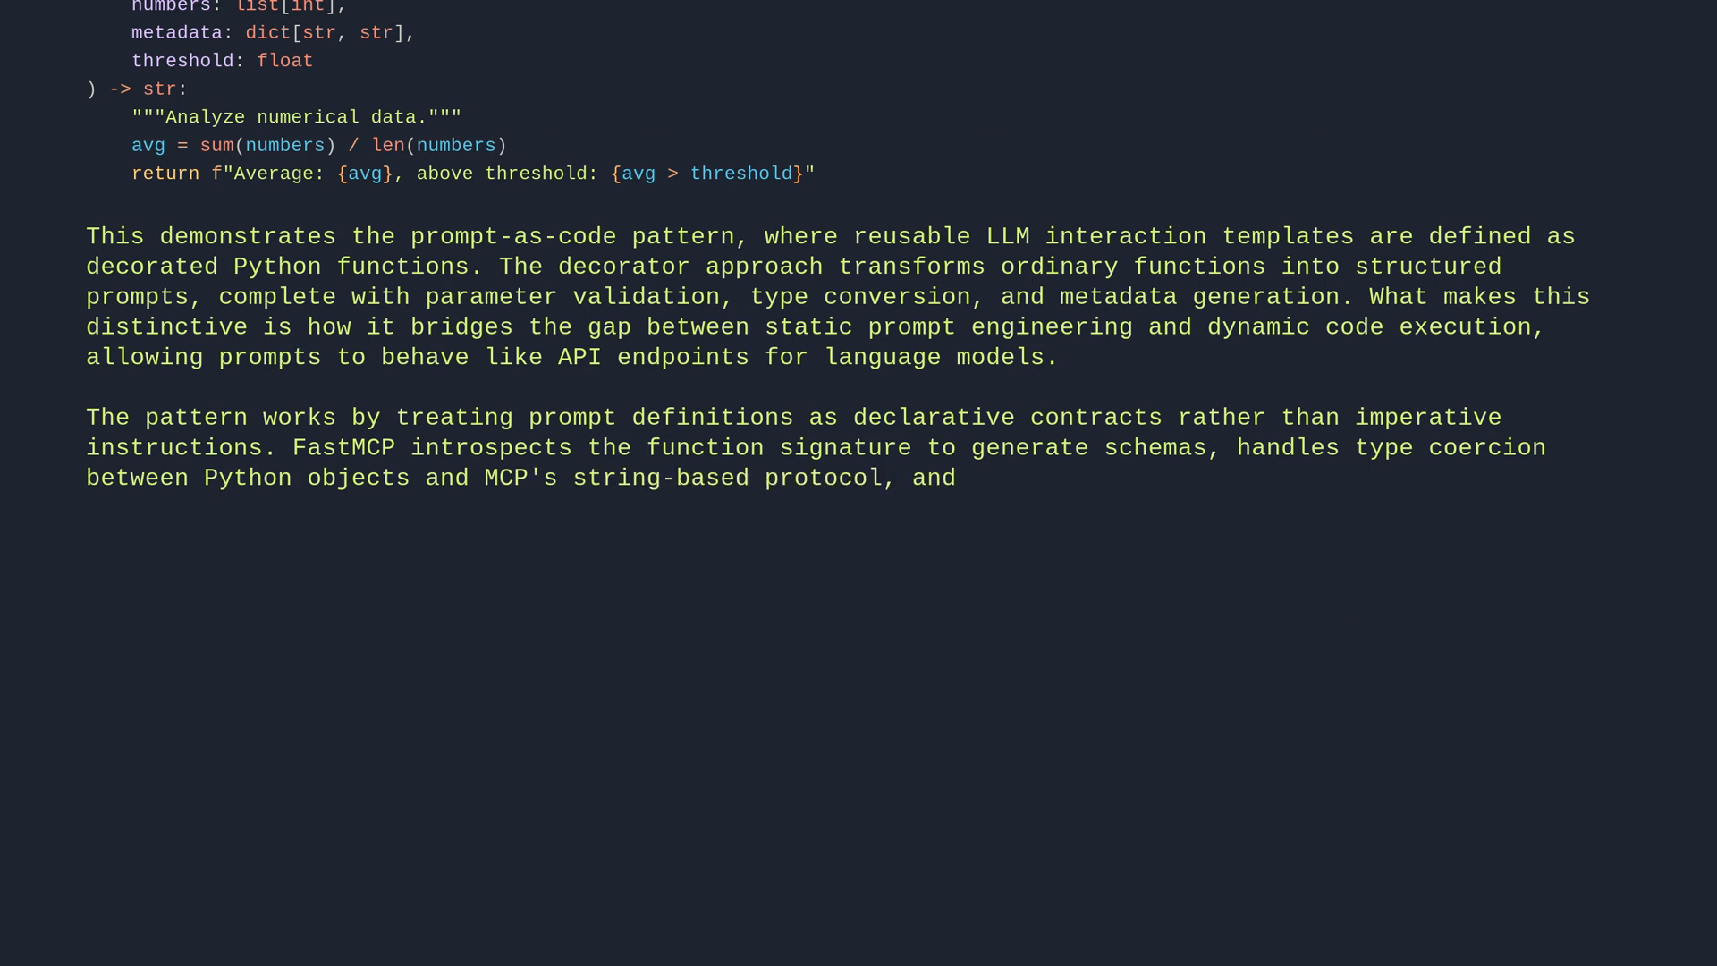
type("manages the prompt lifecycle—all while your")
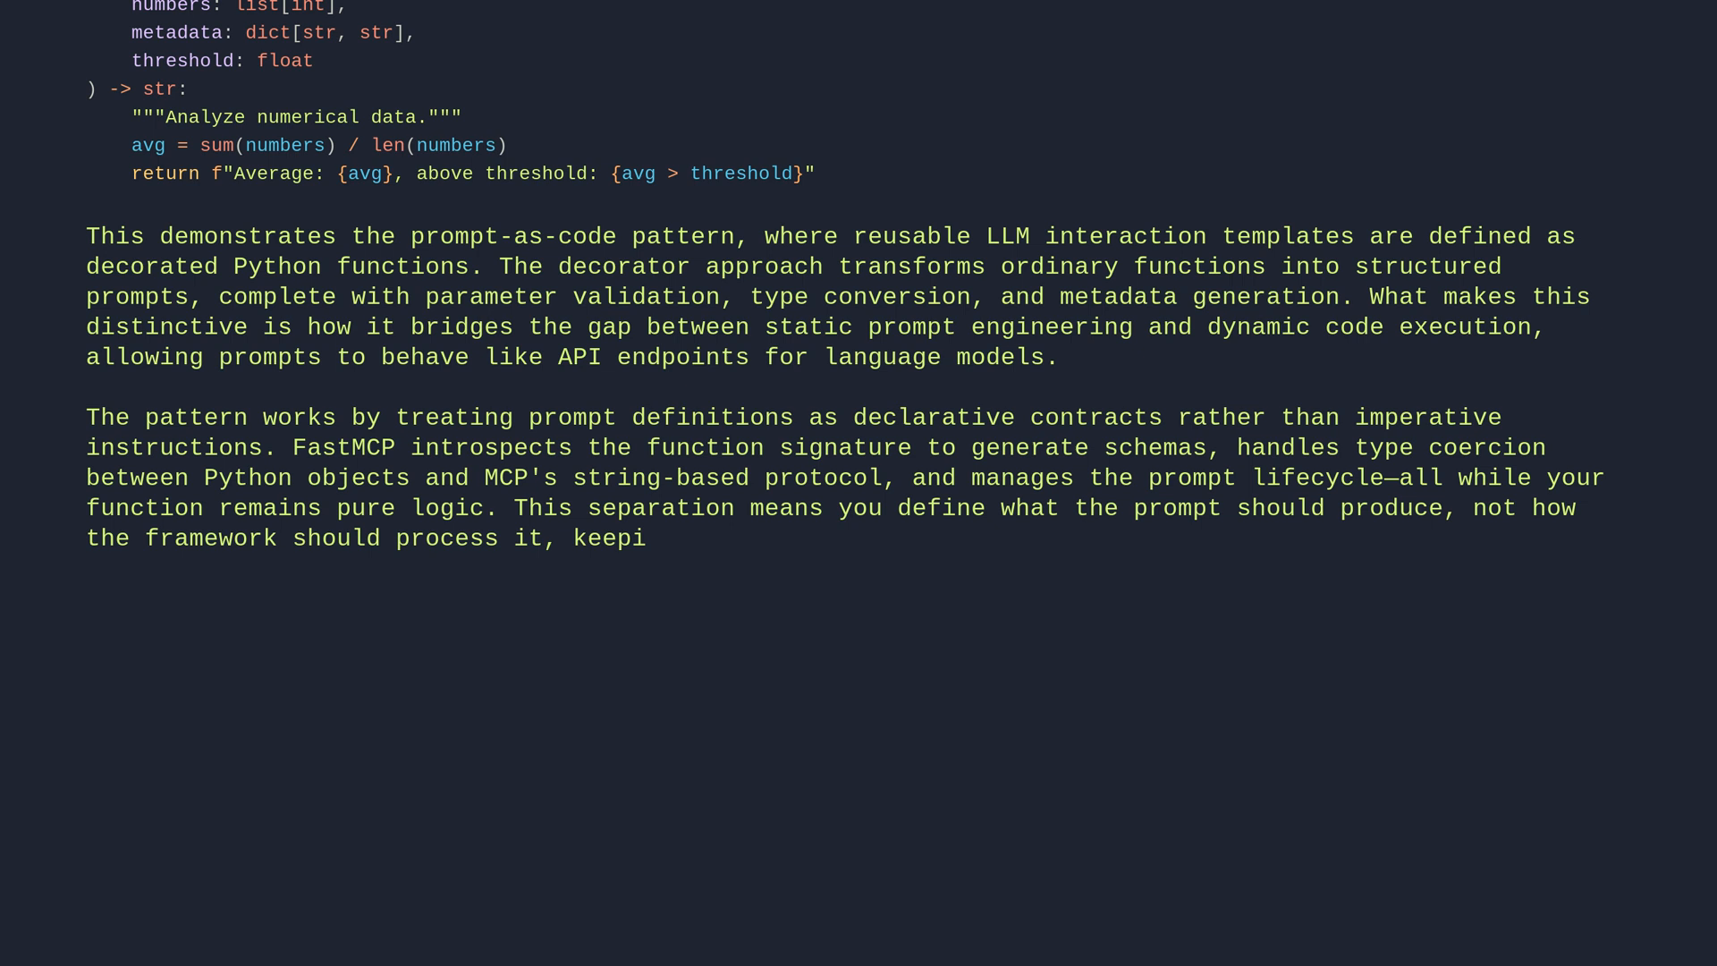
type("ng your code focused on the interaction design rather than")
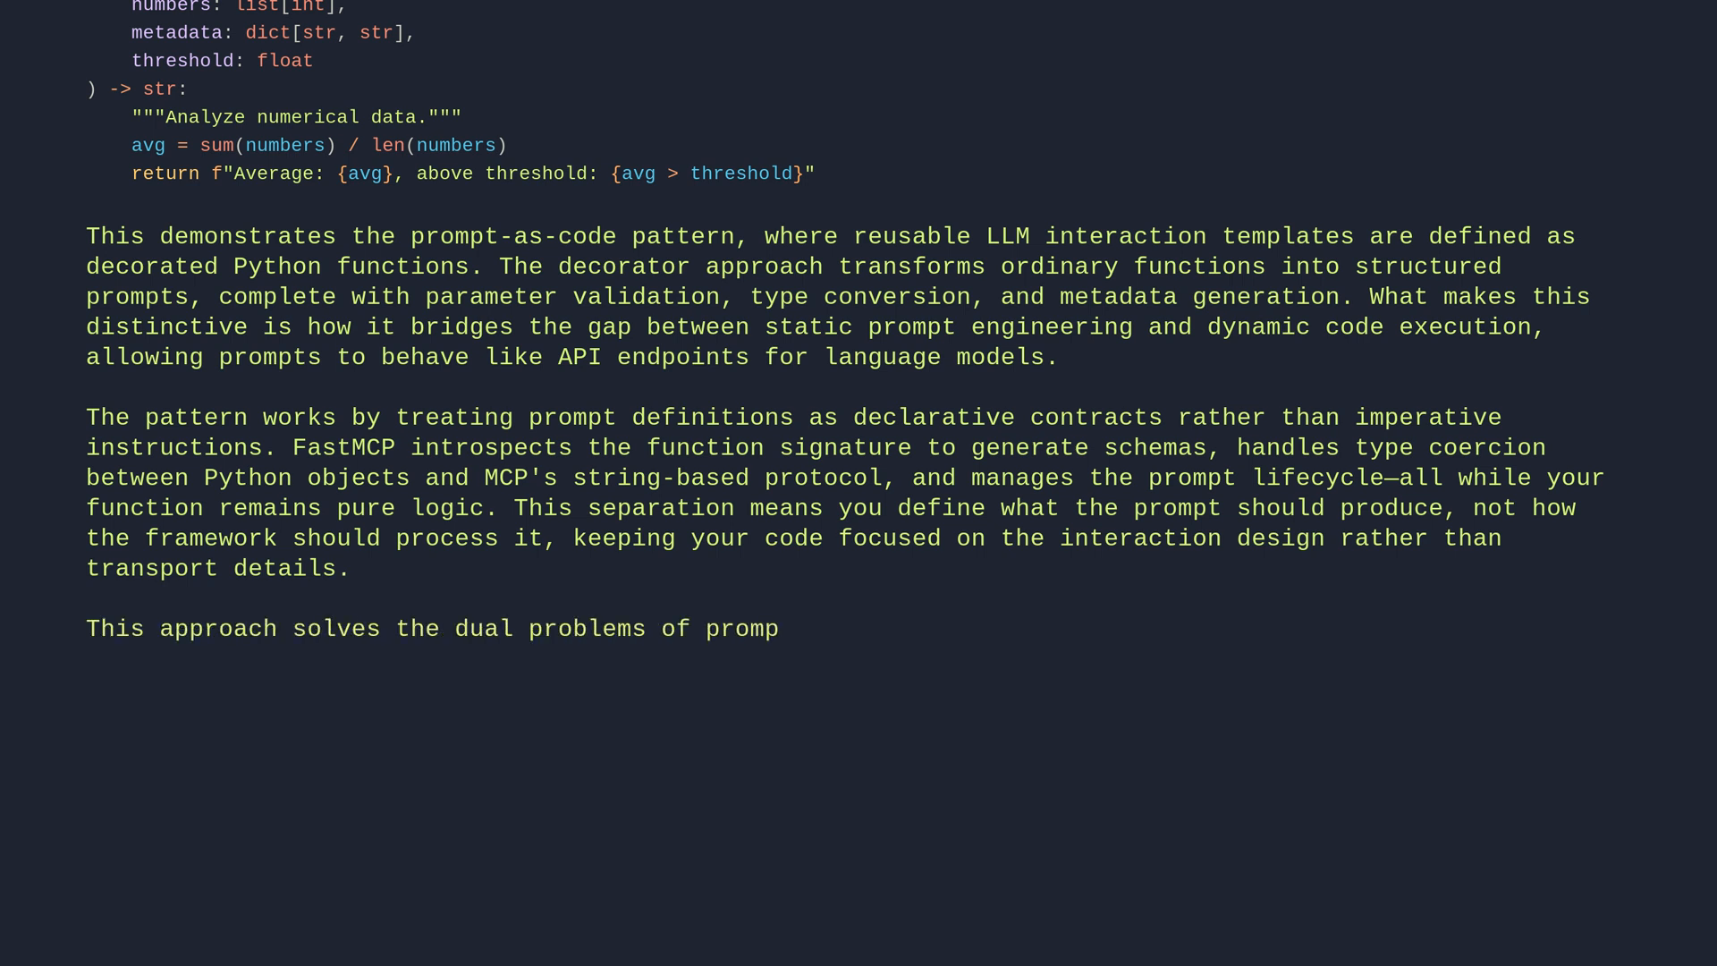
type("consistency and maintainability")
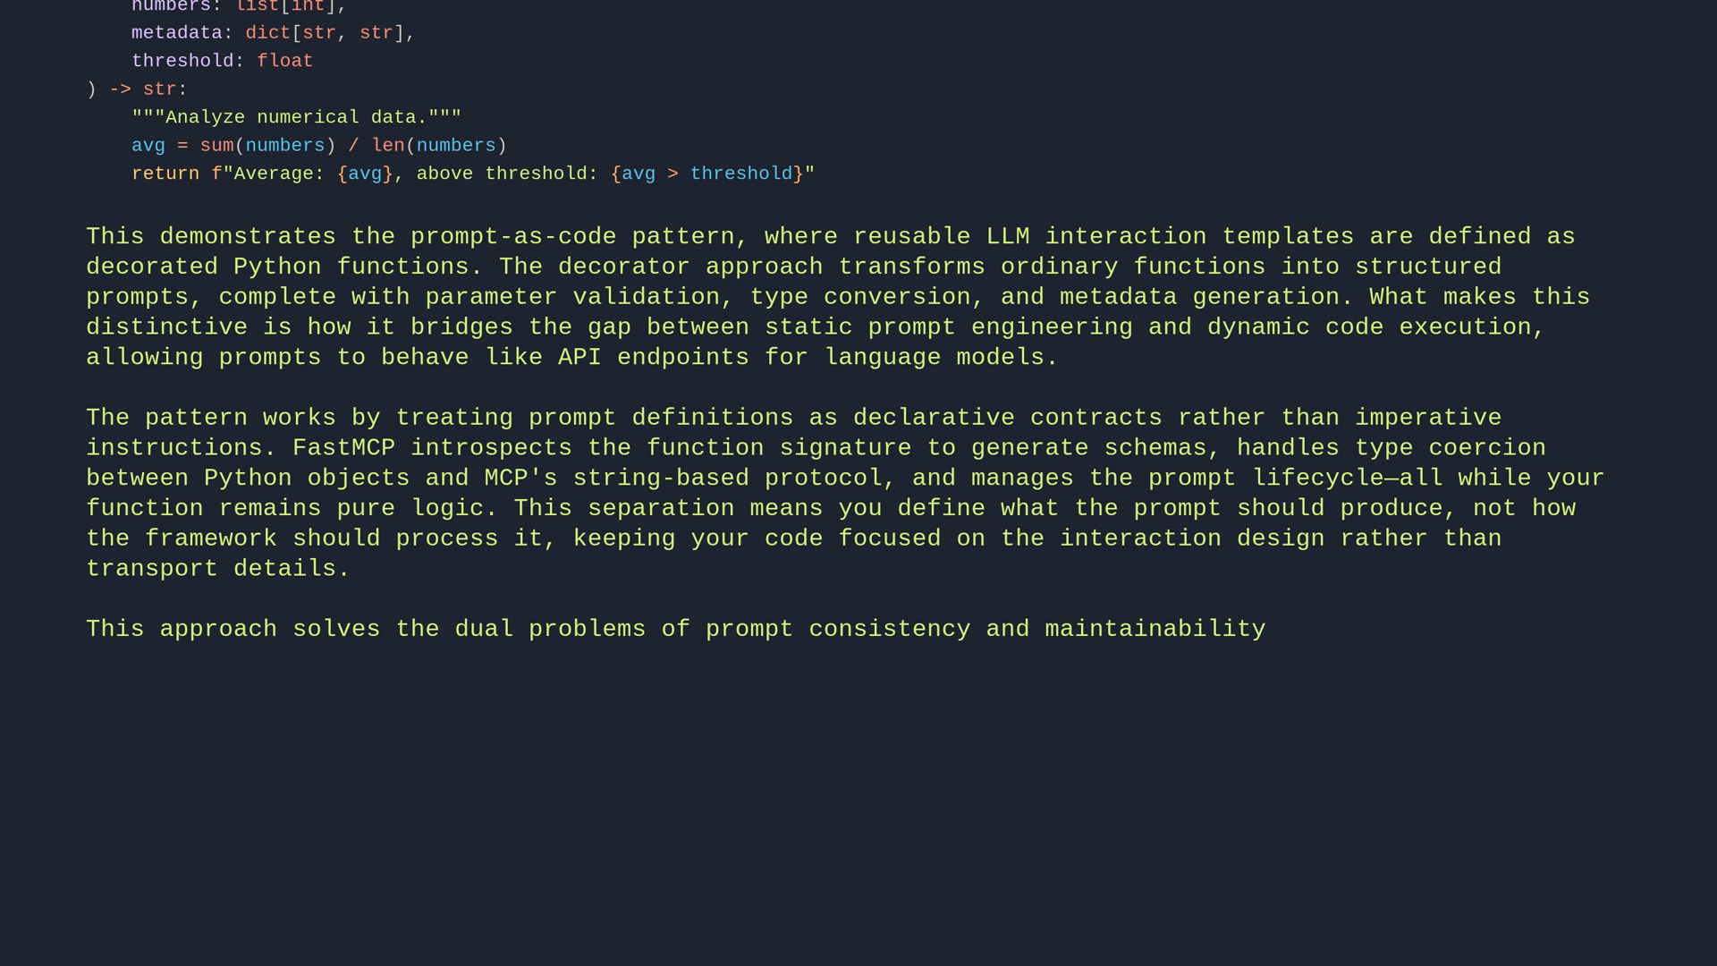
type("in LLM applications. By")
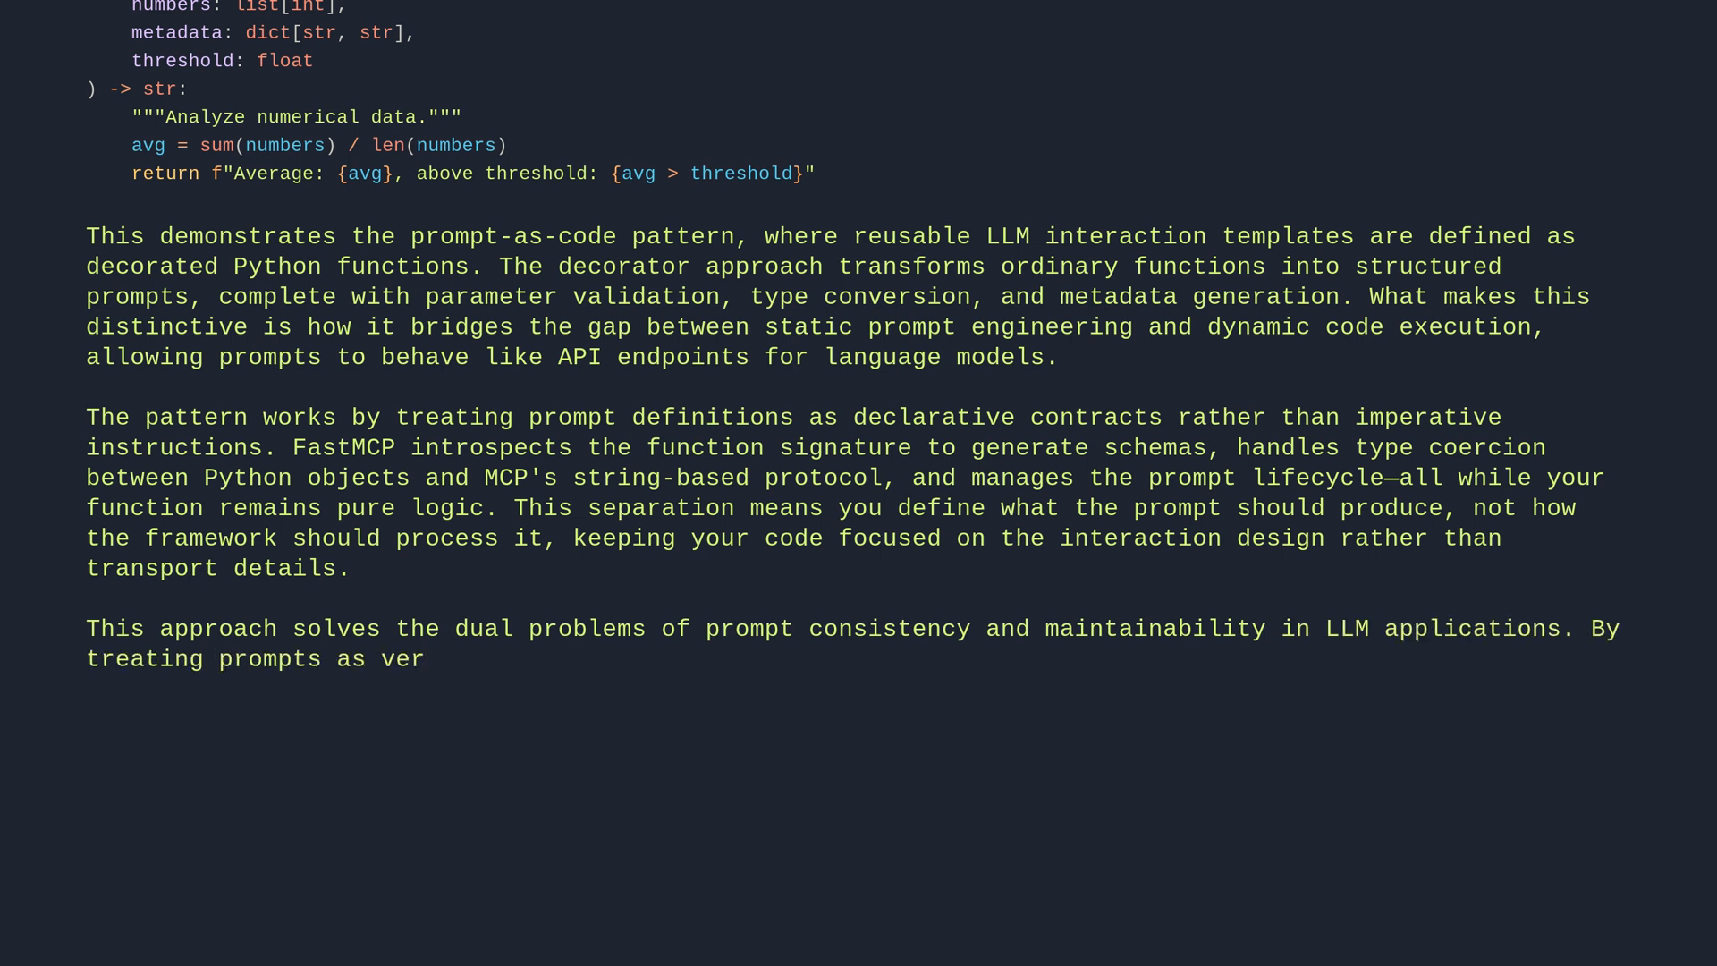
type("sioned, typed components,")
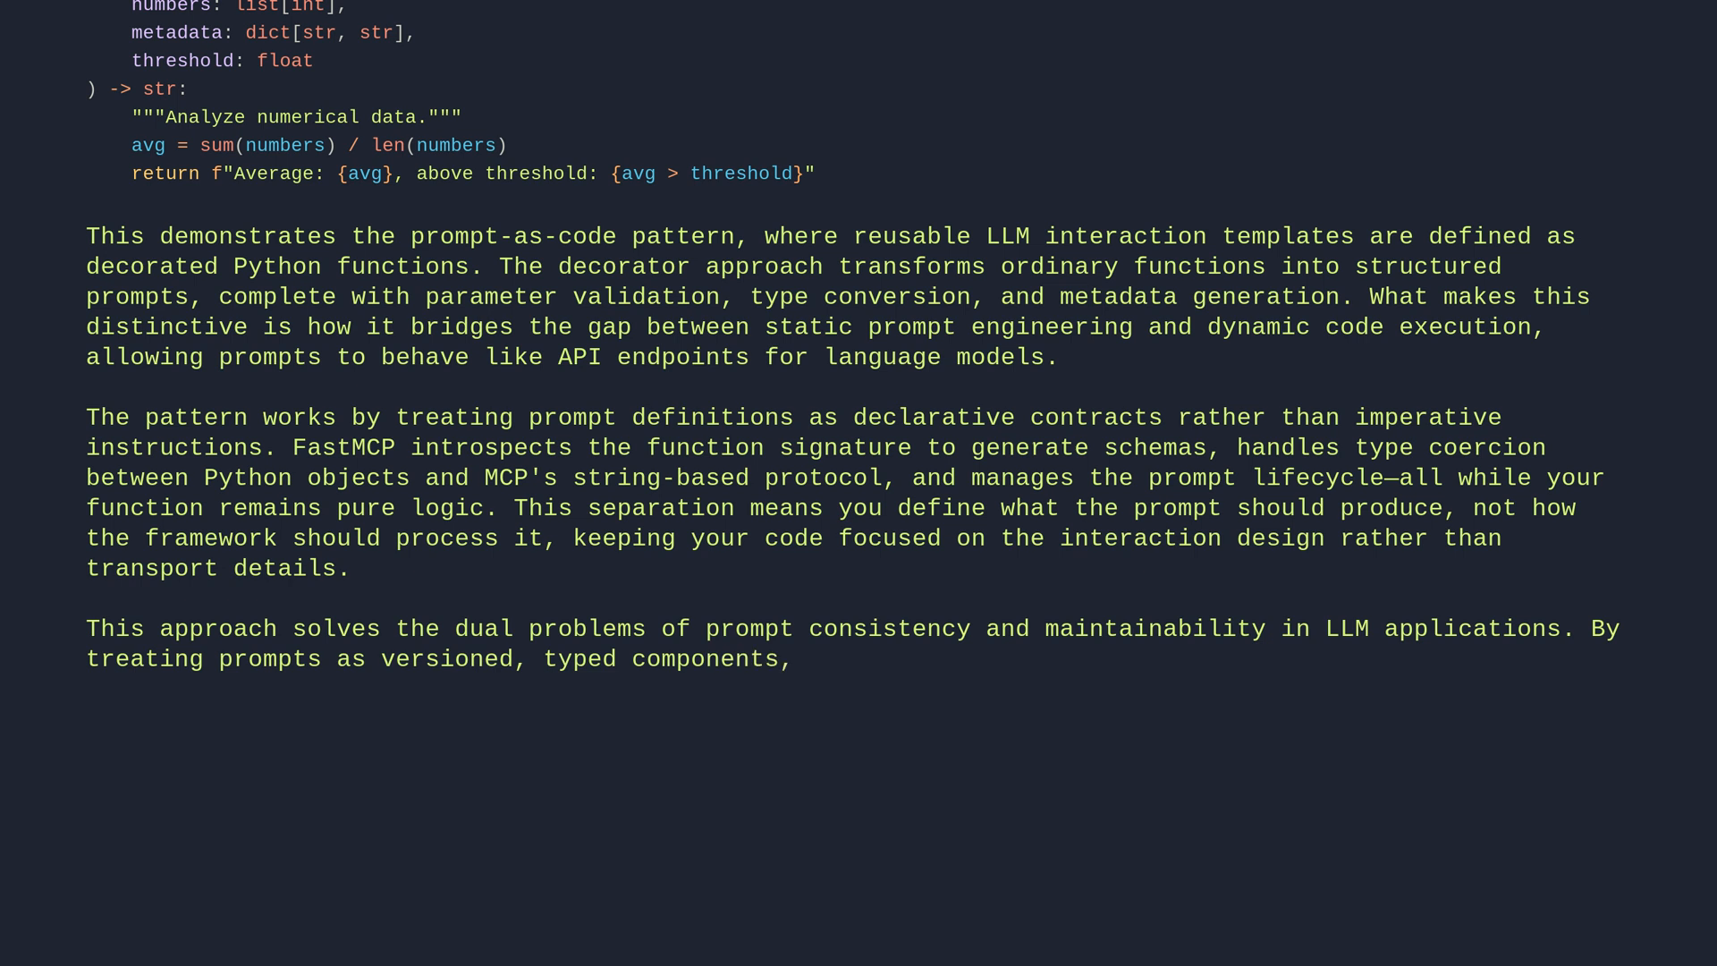
type("you eliminate hardcoded strings scattered across your")
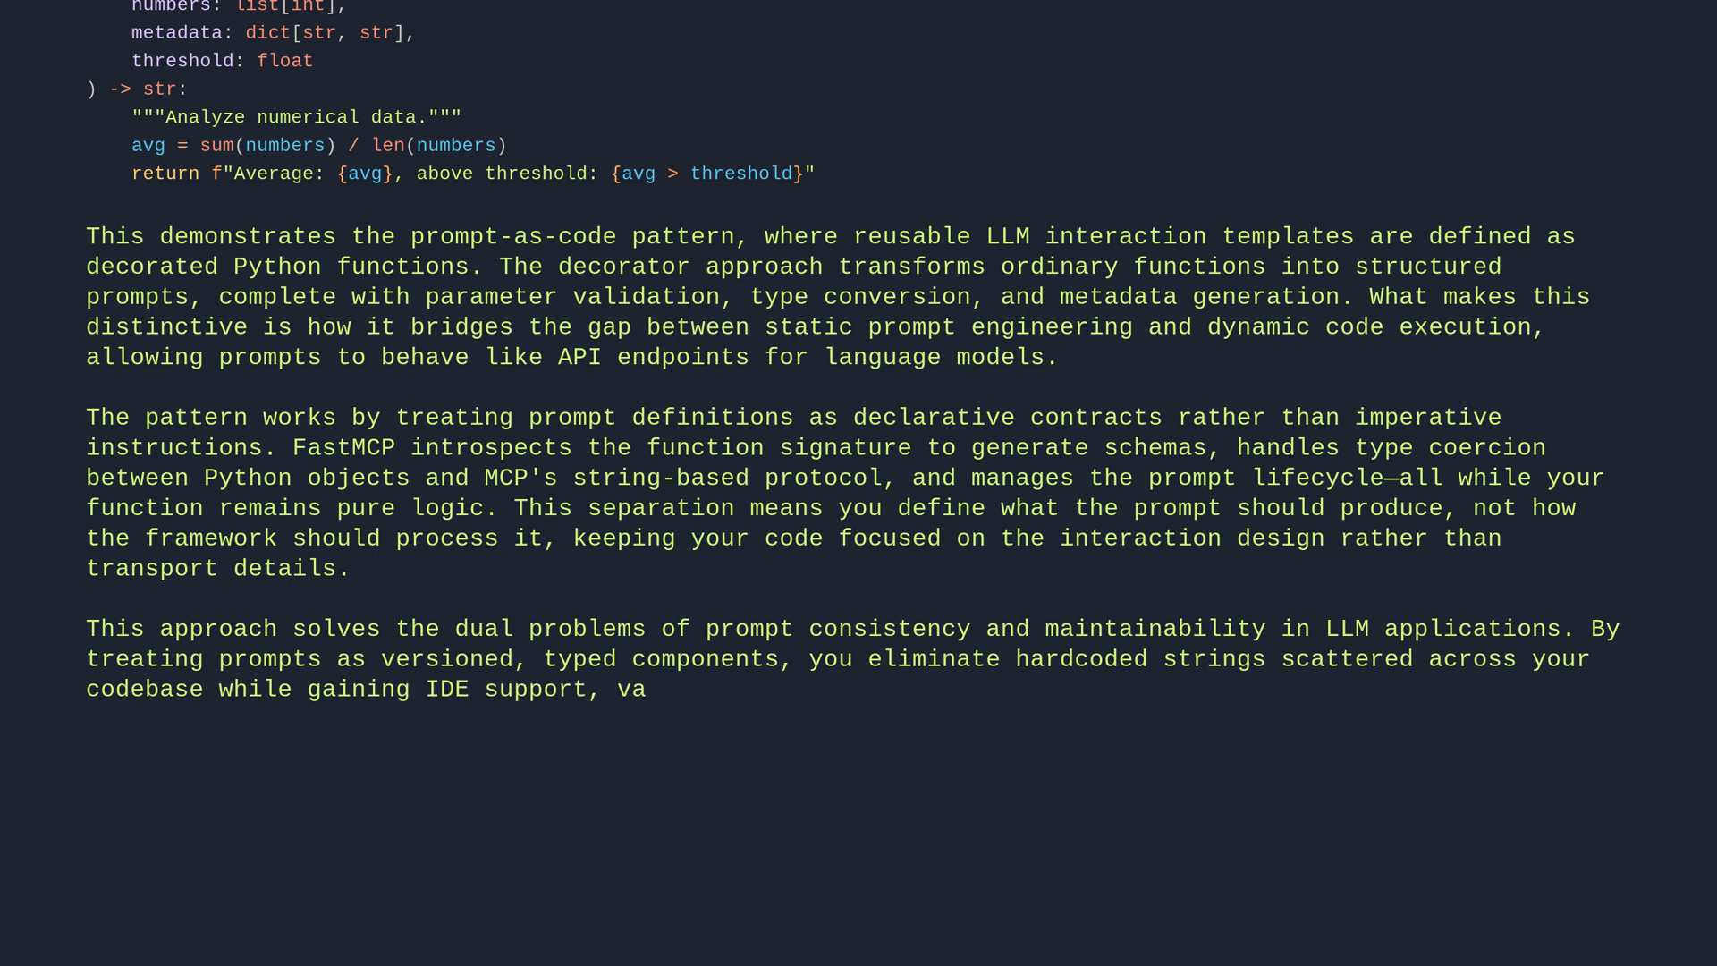
type("lidation, and discoverability")
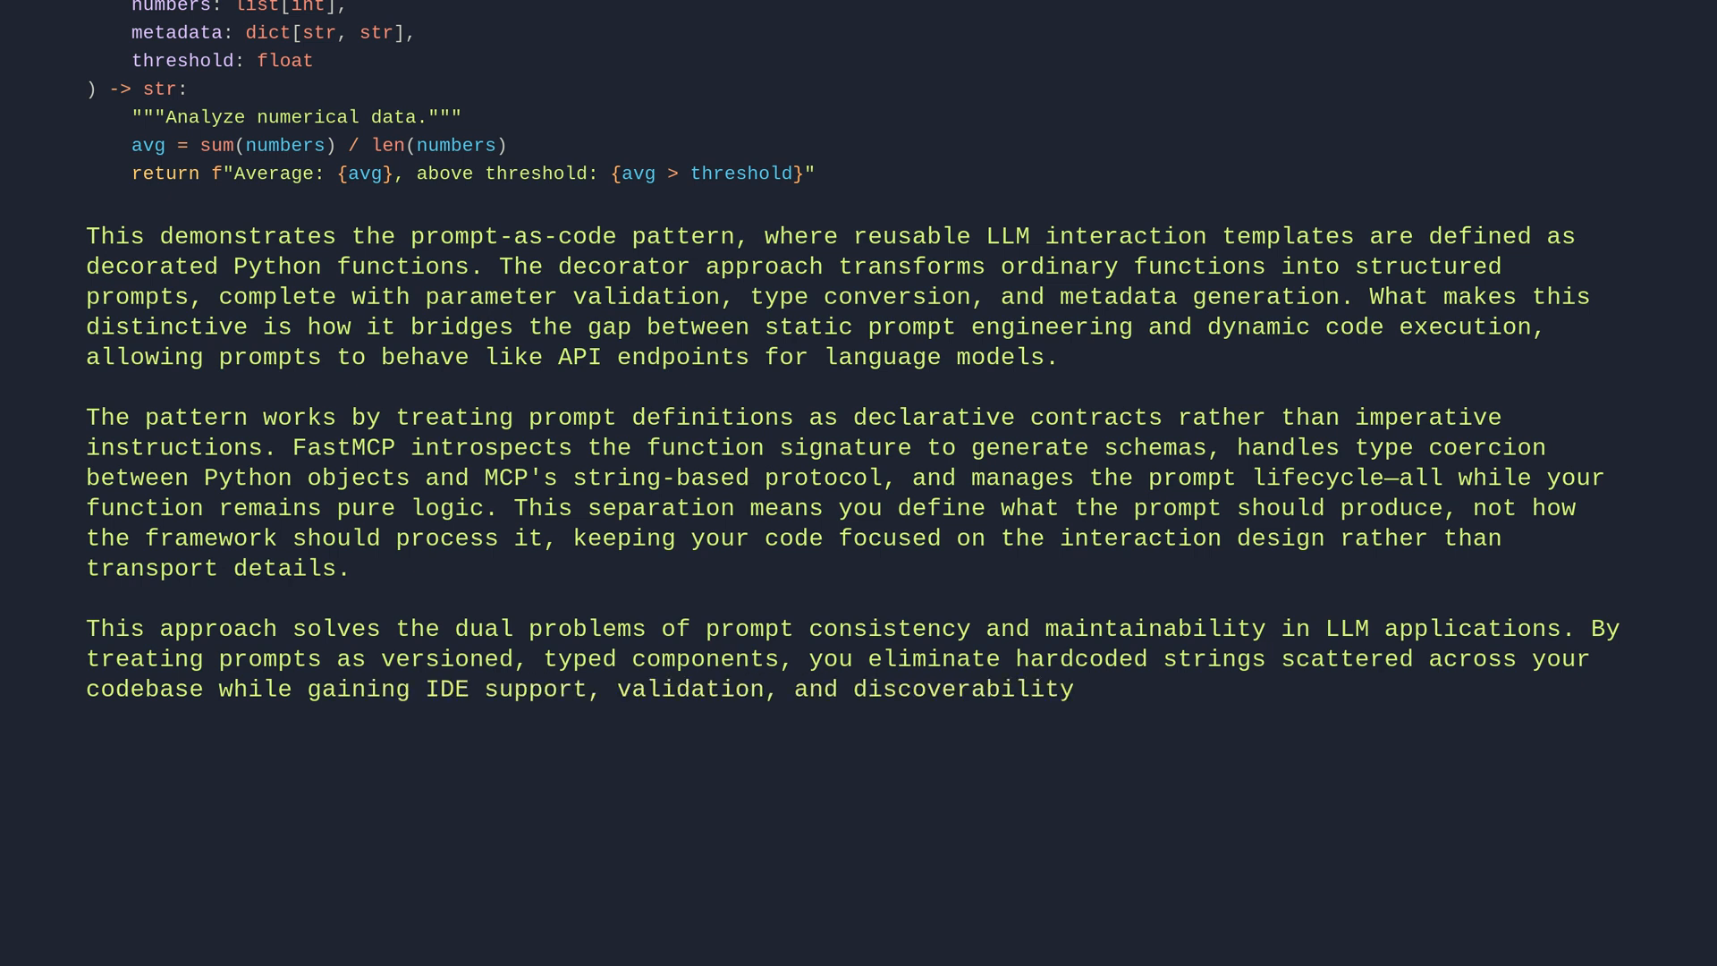
type("It's particularly valuable in collaborative environments")
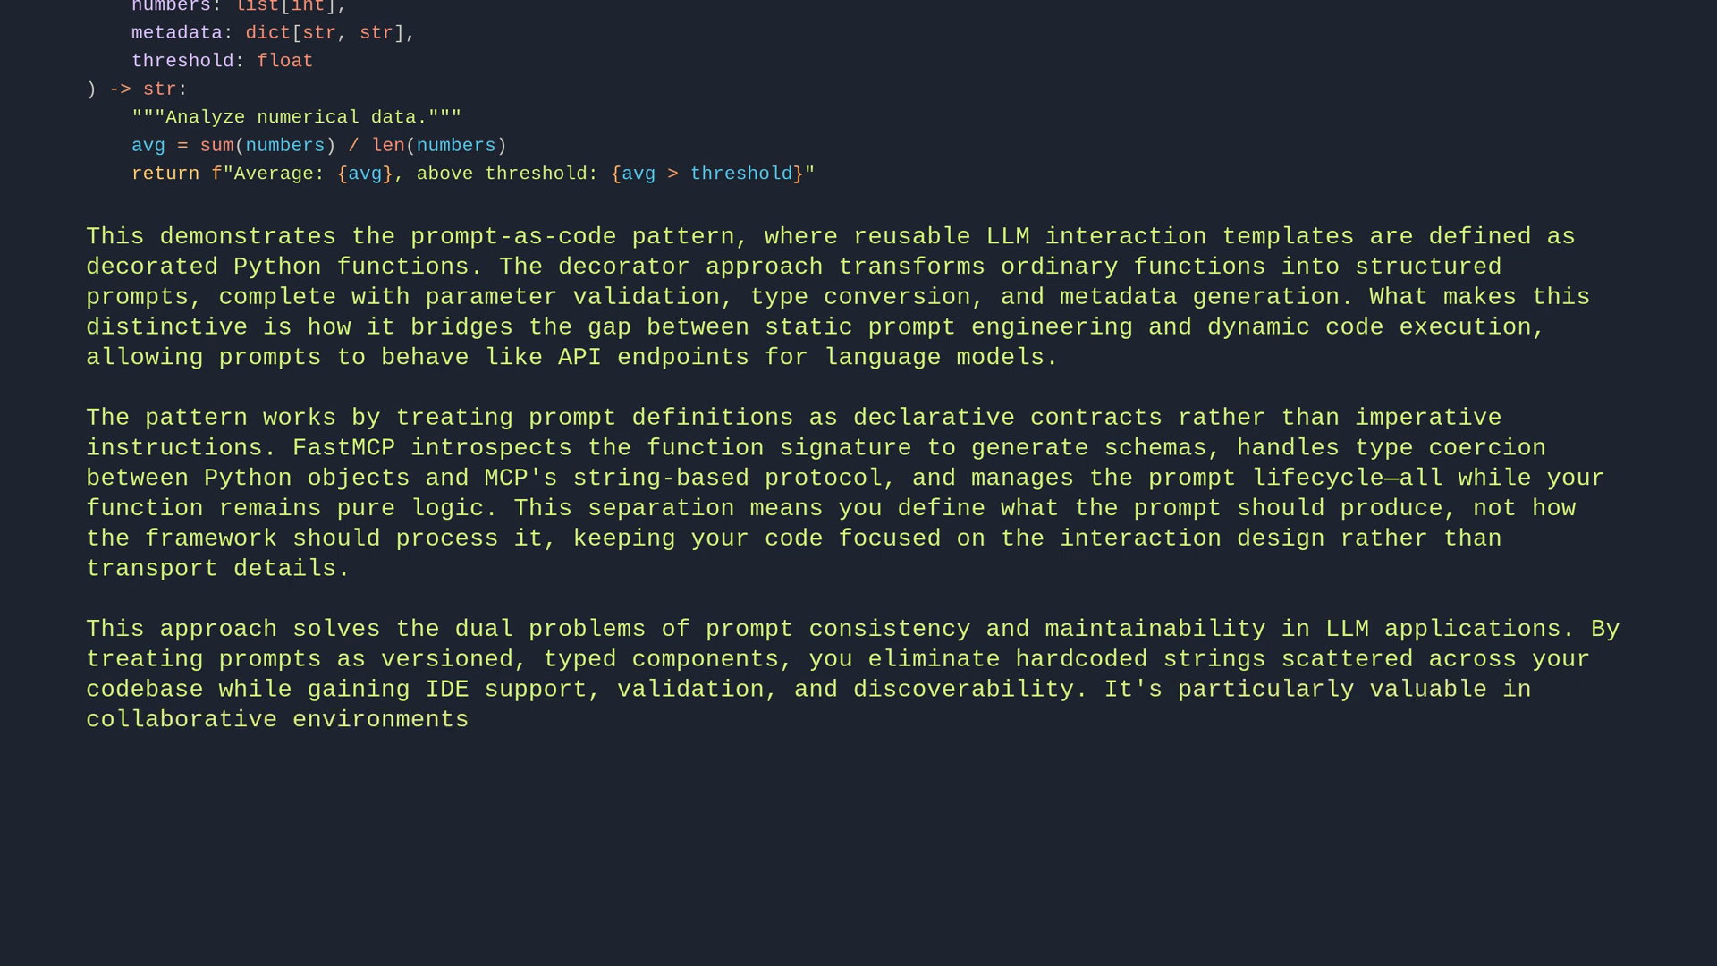
type("where prompts need to be reused across different clients or updated independently from model logic, though it does req")
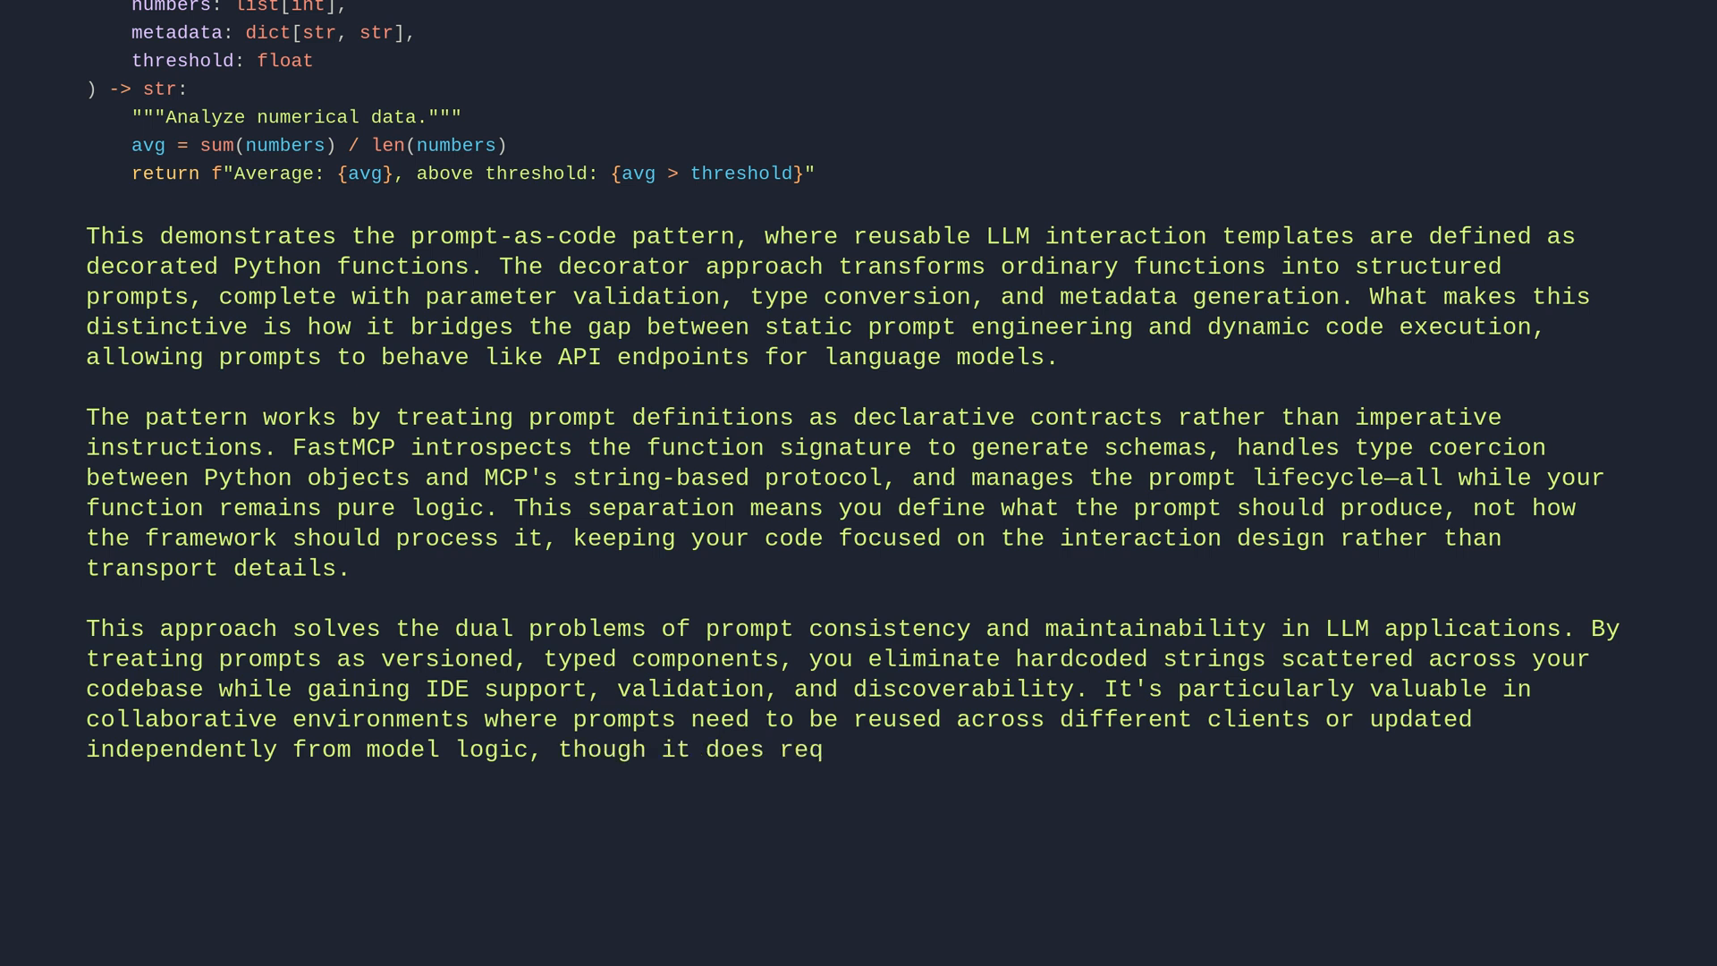
type("uire adopting FastMCP's opinionated structure fo")
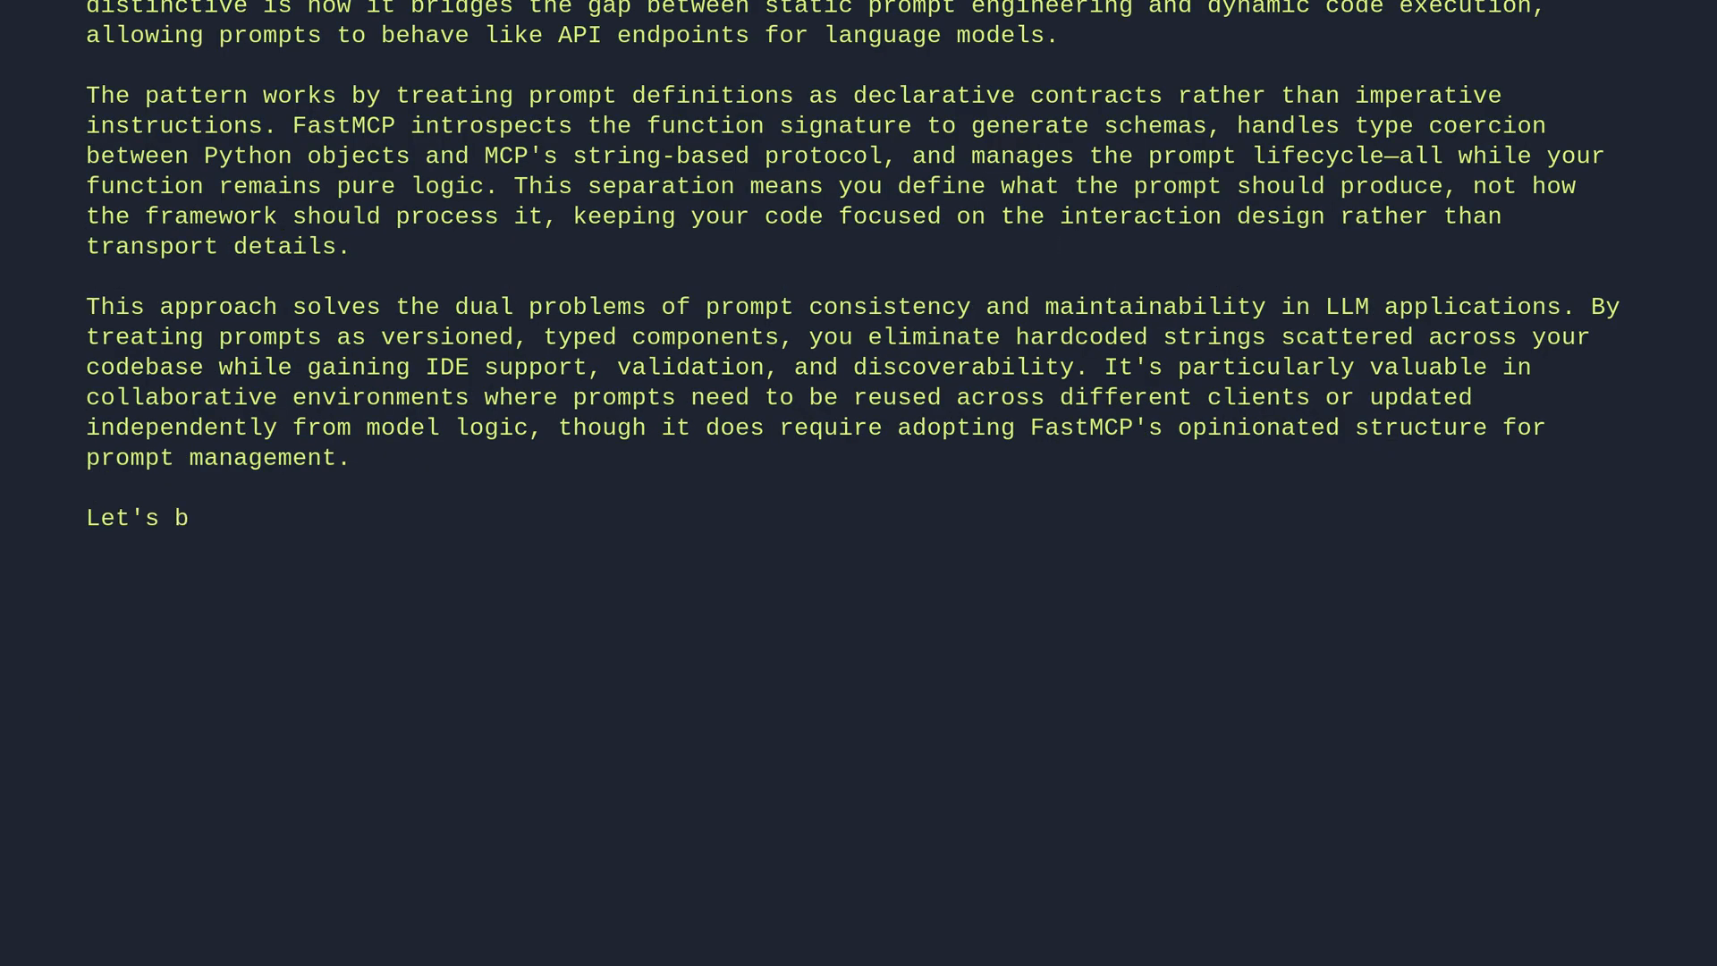
type("reak it down line by line")
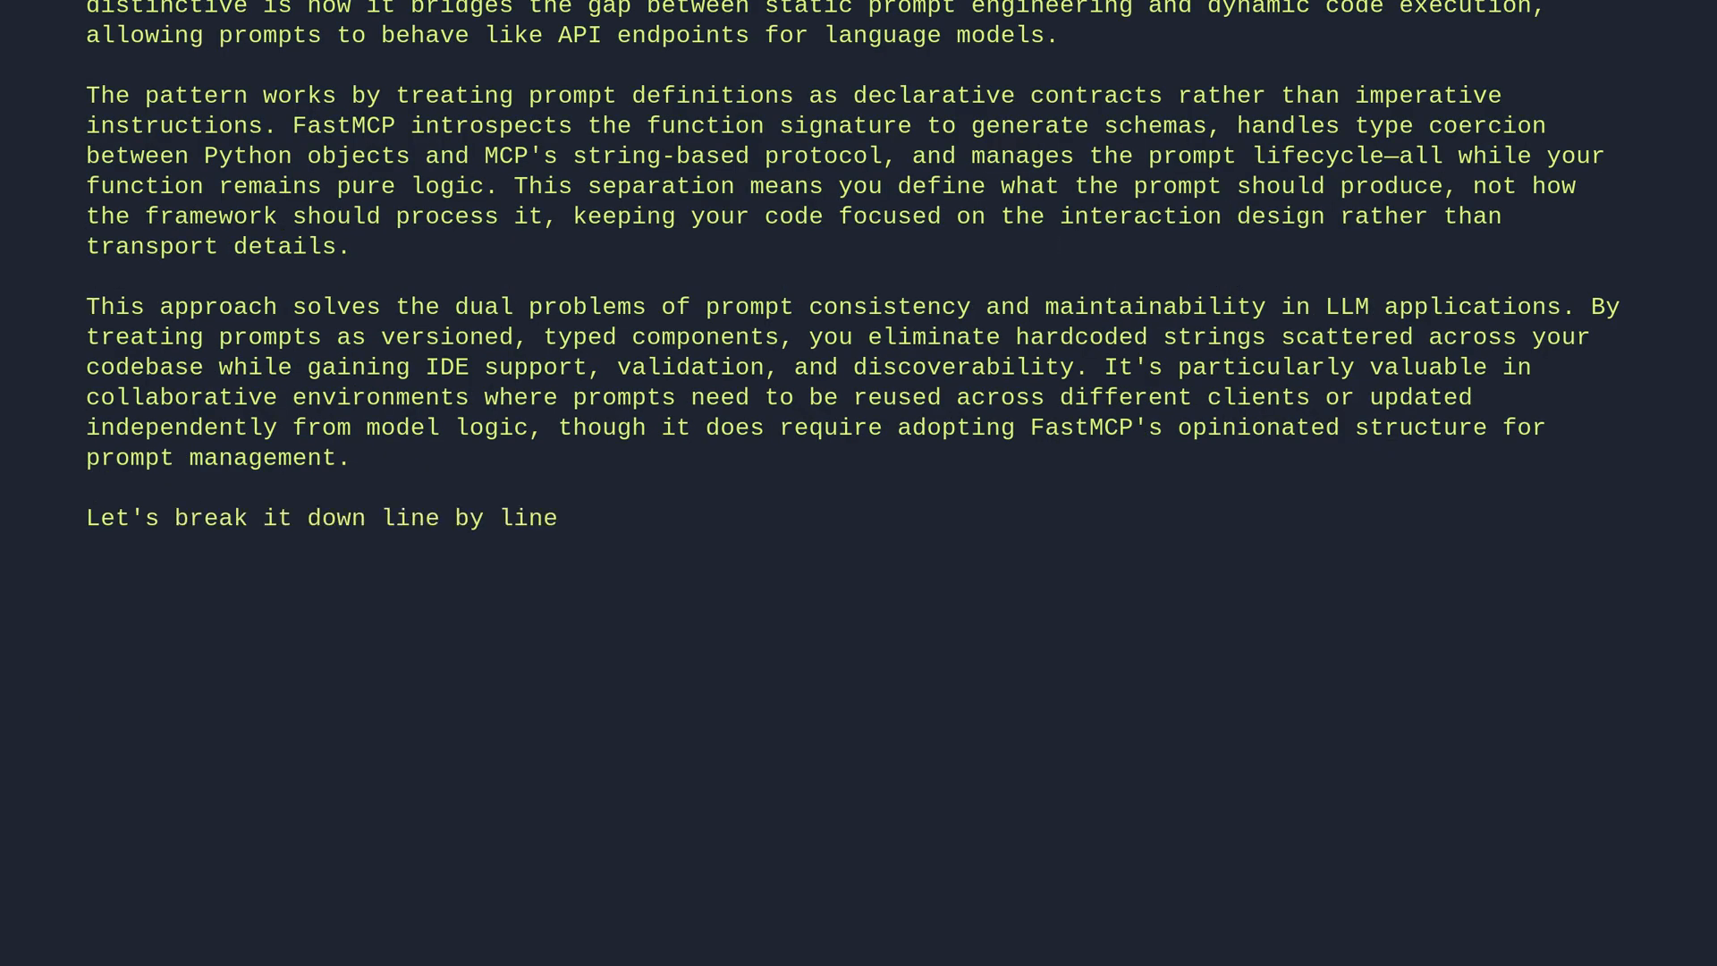
type("@mcp")
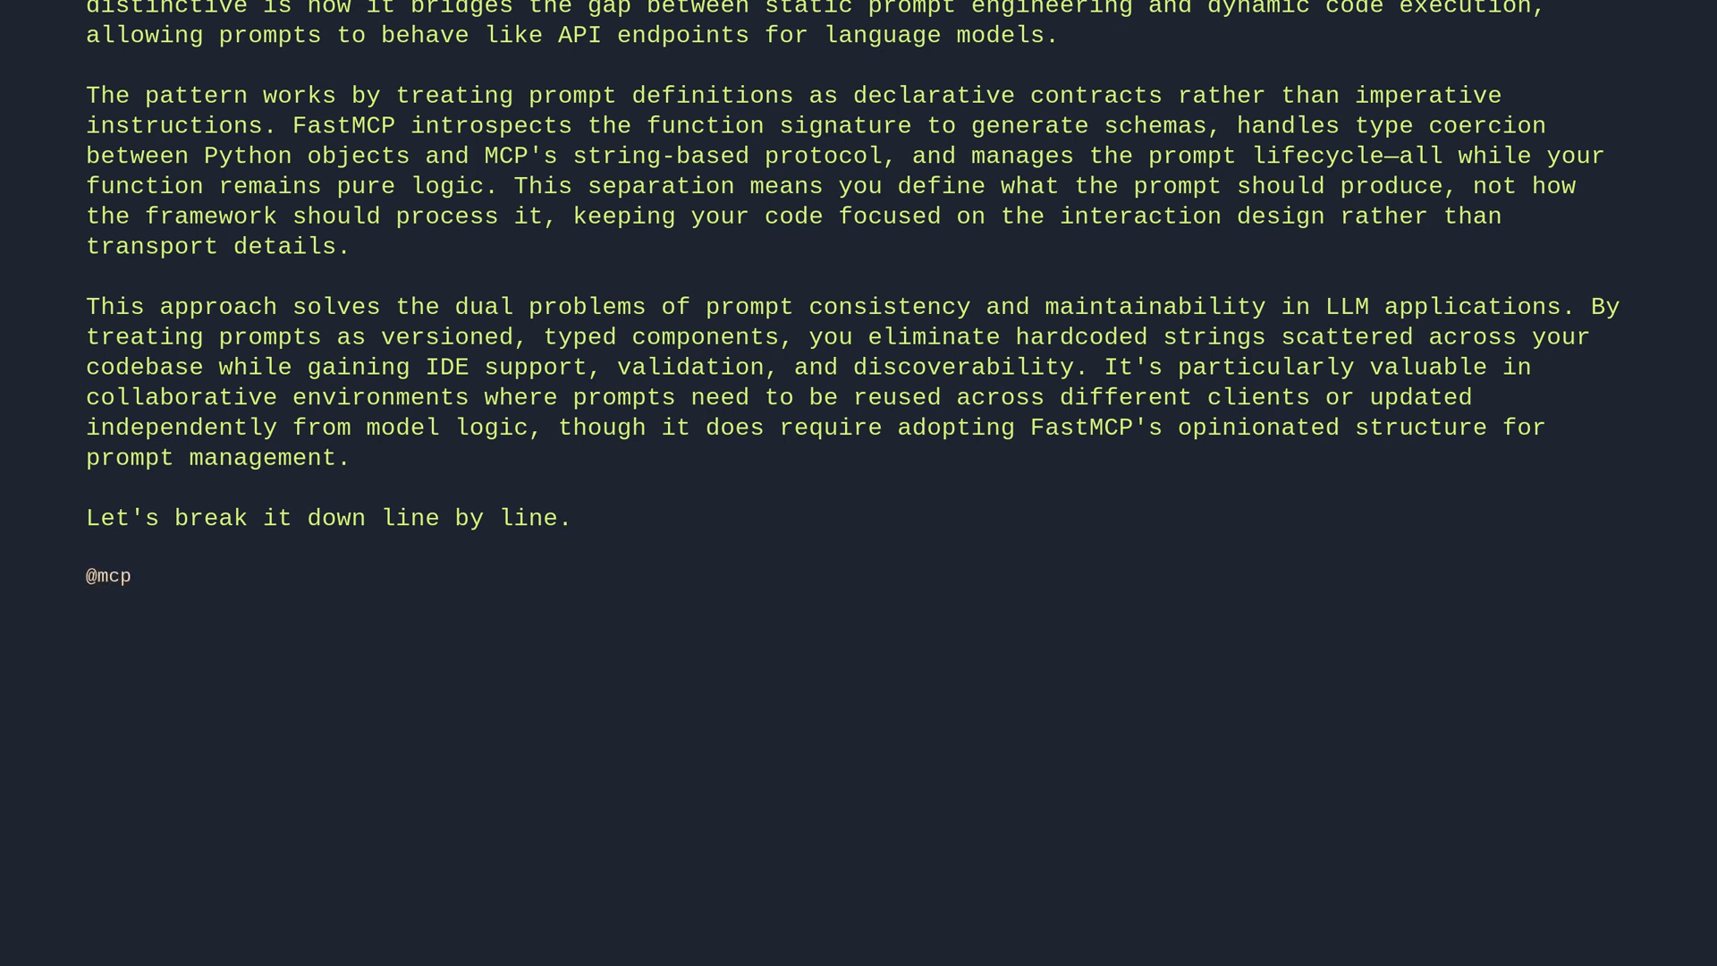
type(".prompt")
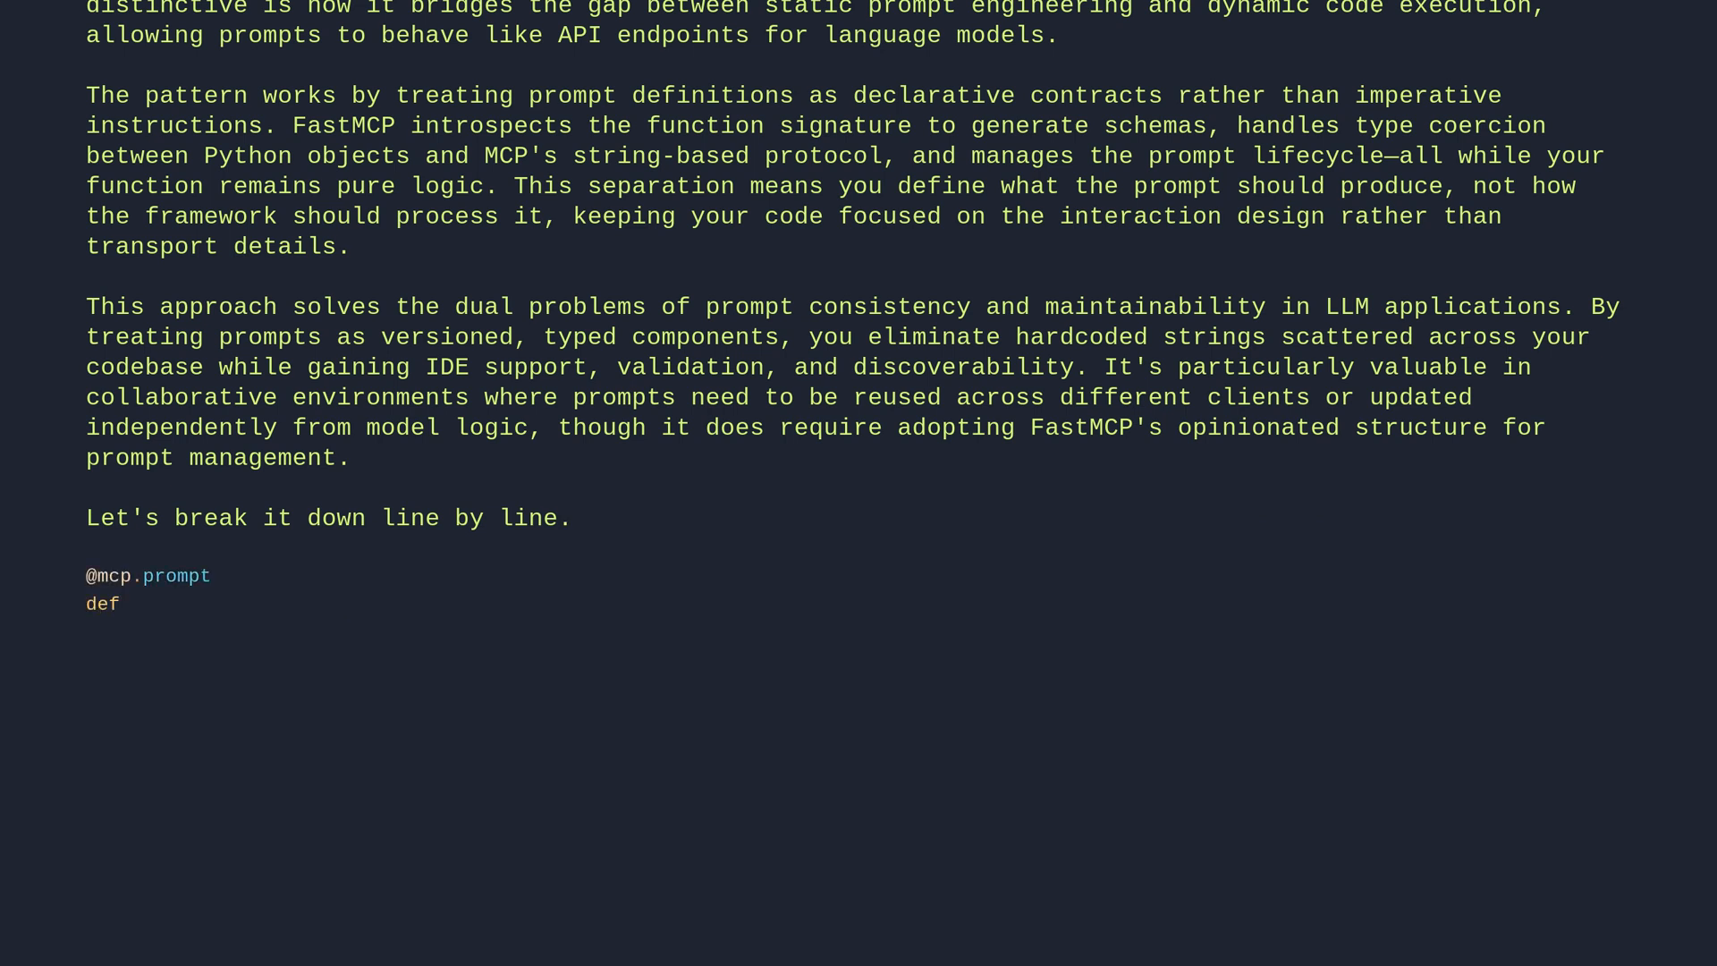
type("analyze_data")
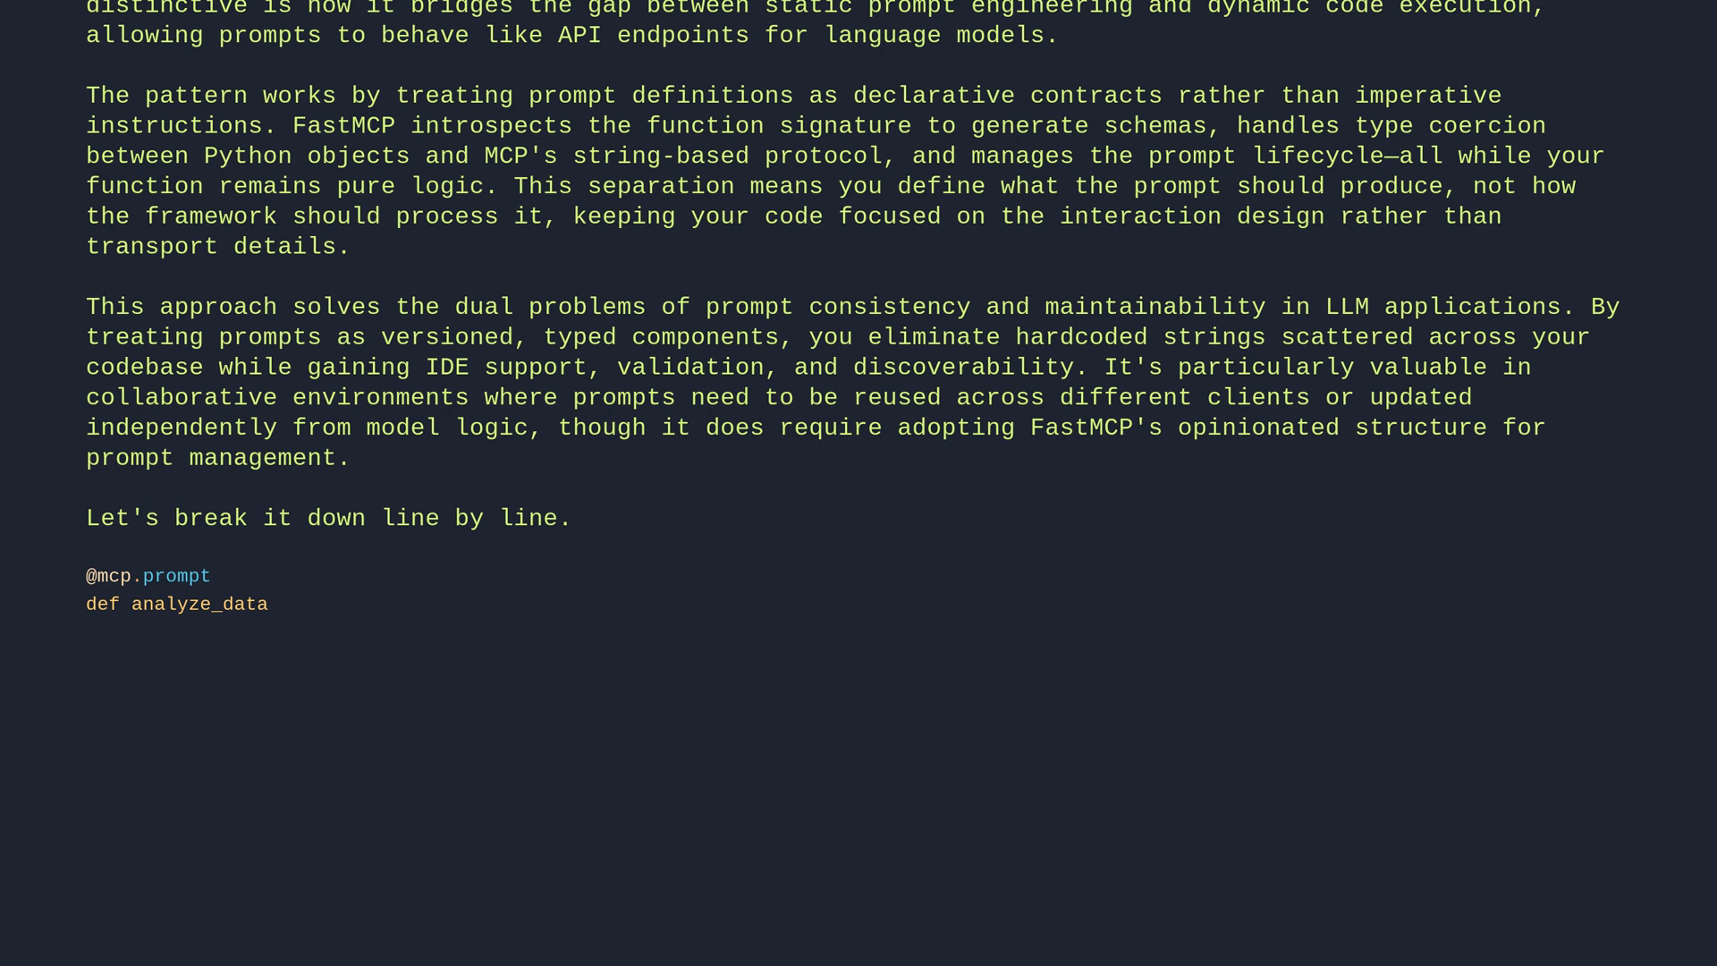
type("(")
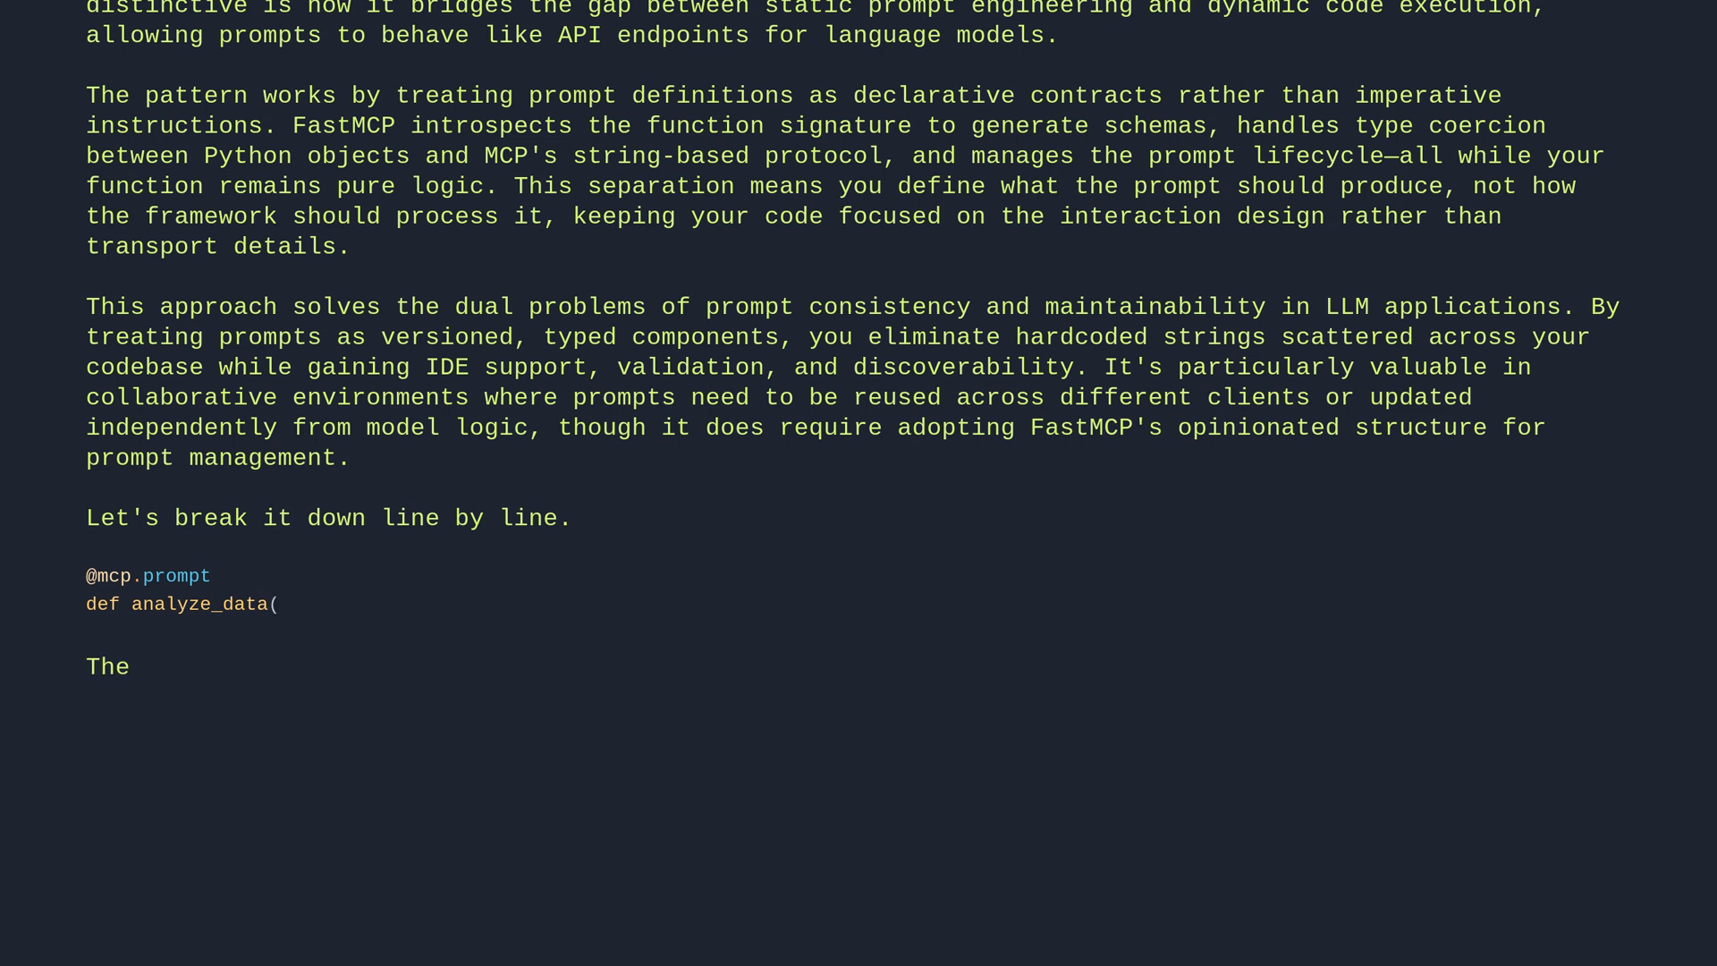
type("`@mcp.prompt` decorator marks this function as an AI-callable prompt template.")
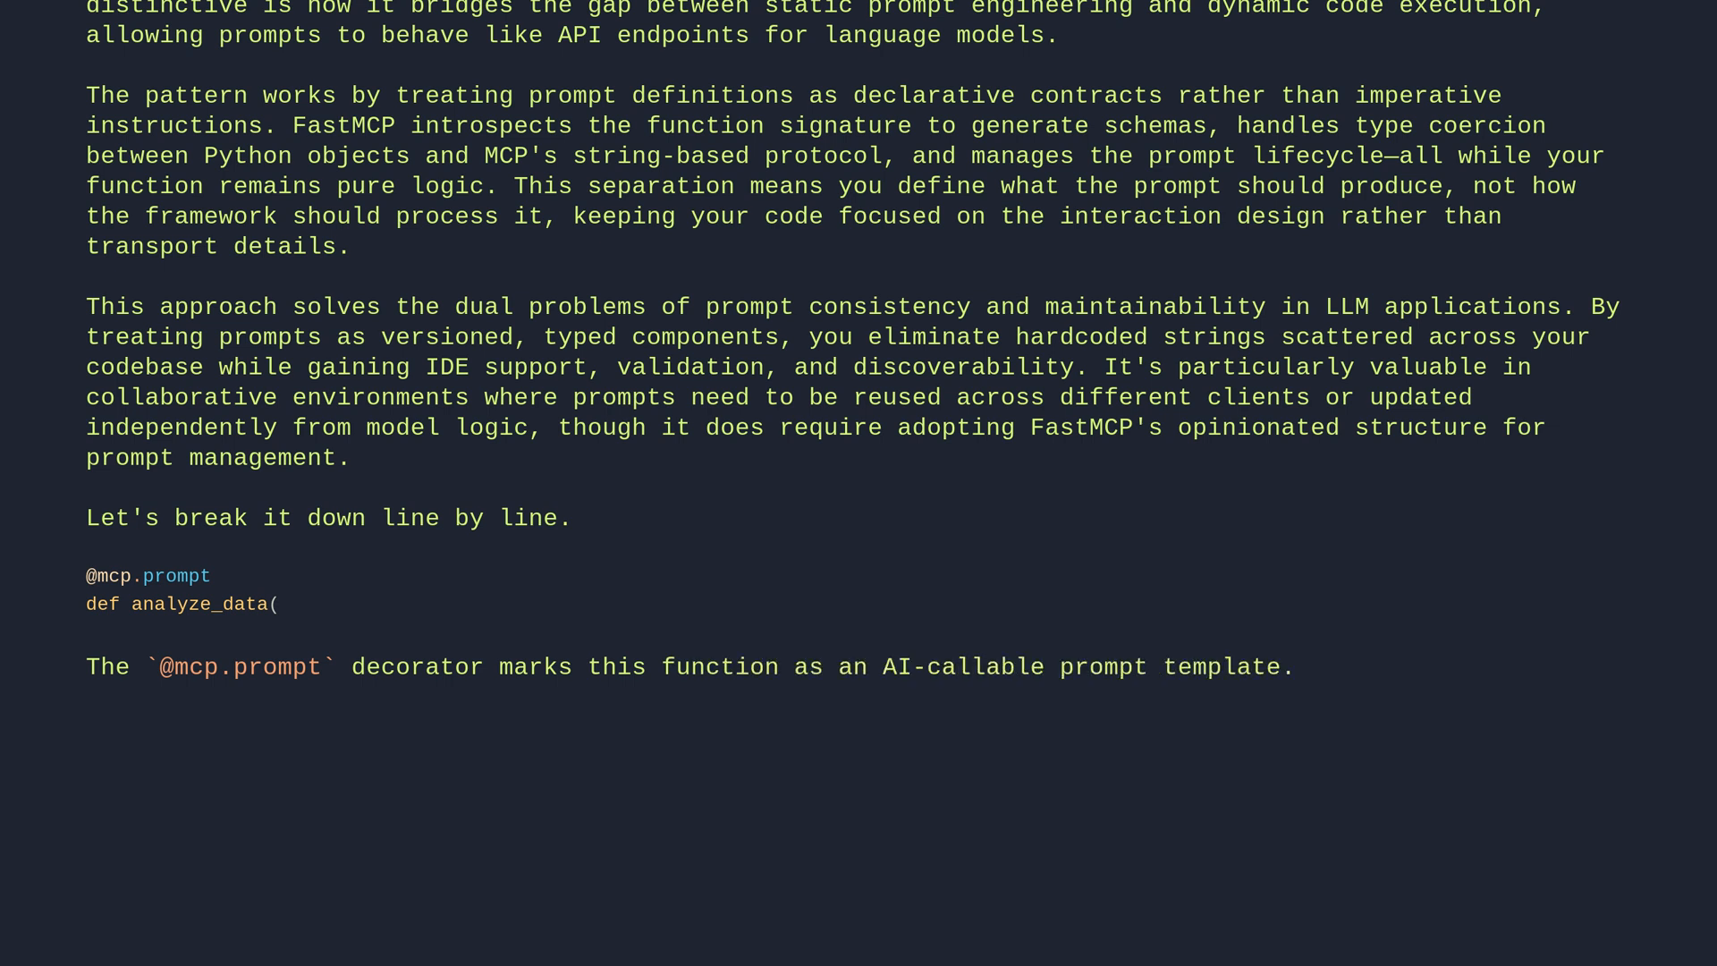
type("It transforms the function signature and docstring into a structured prompt schema, enabling ty")
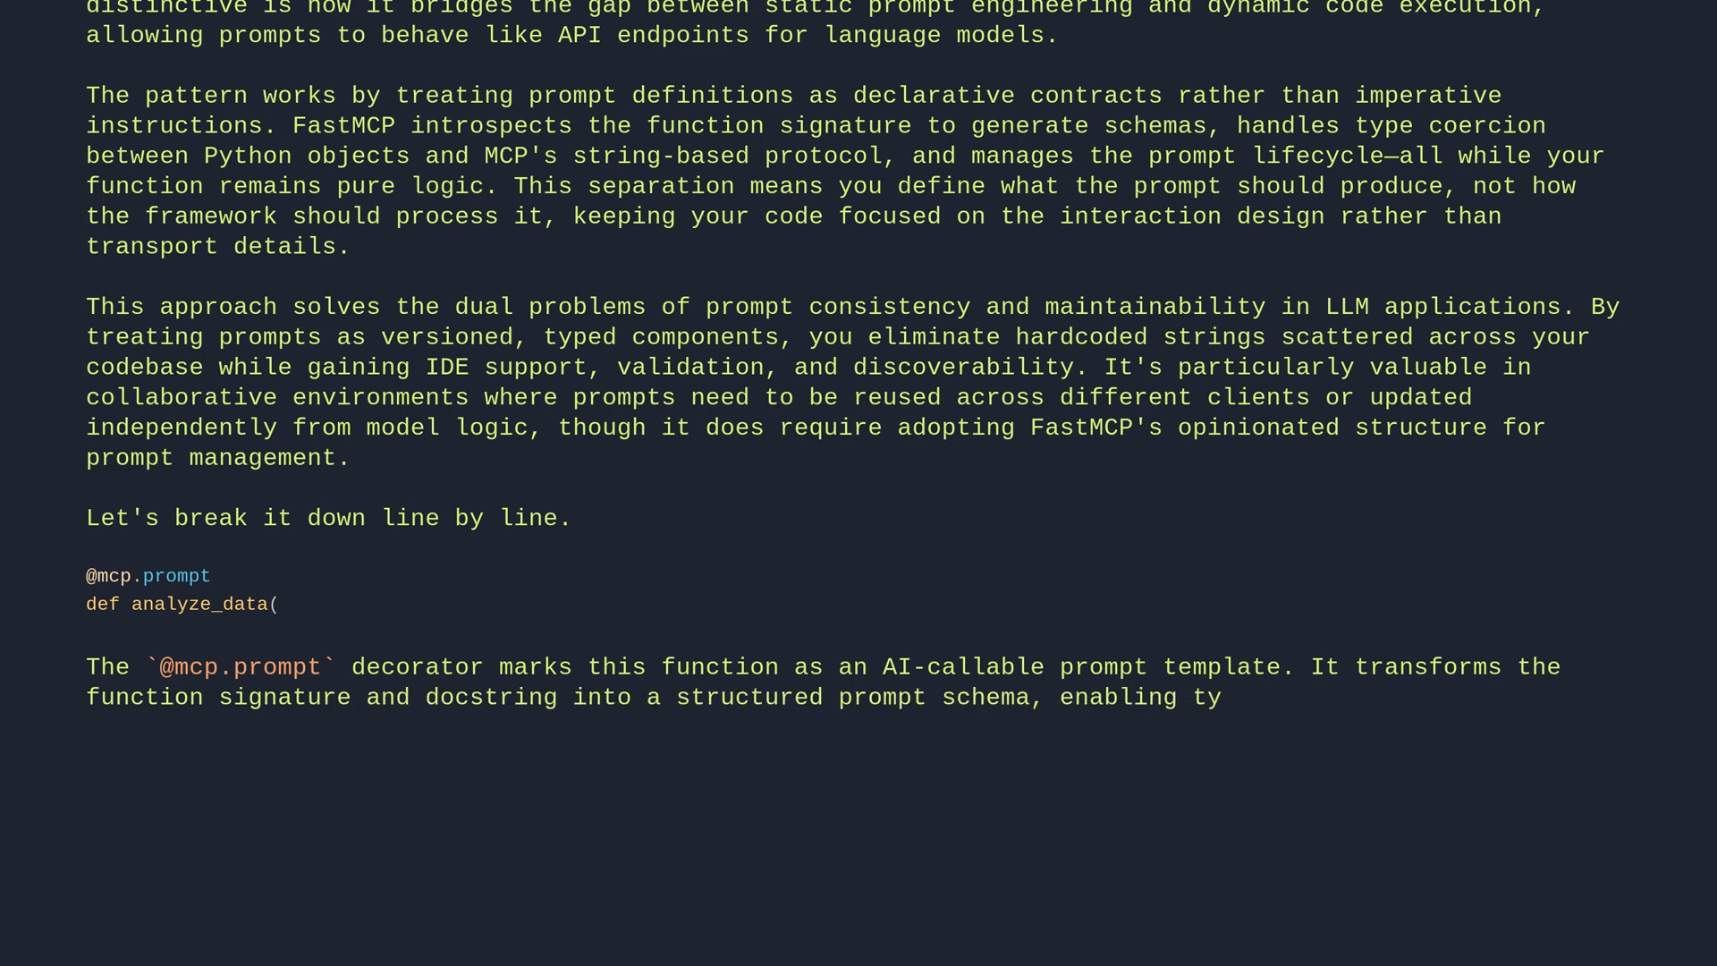
type("pe-safe AI interactions whil")
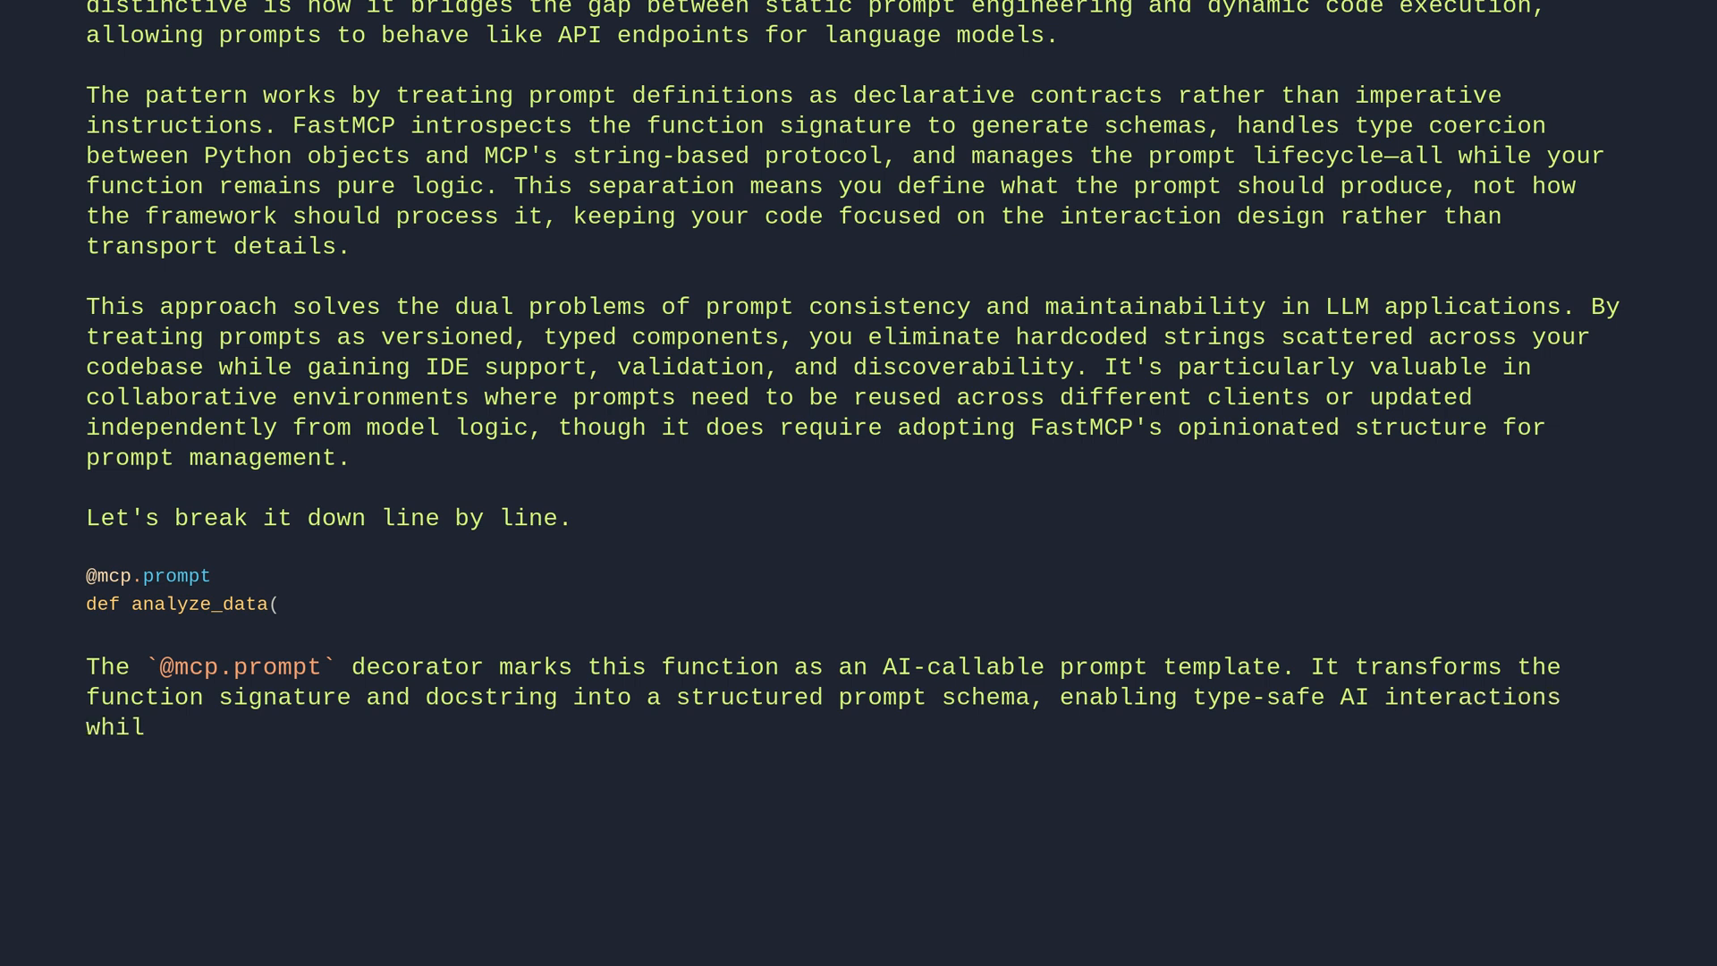
type("e preserving Python's native type hints")
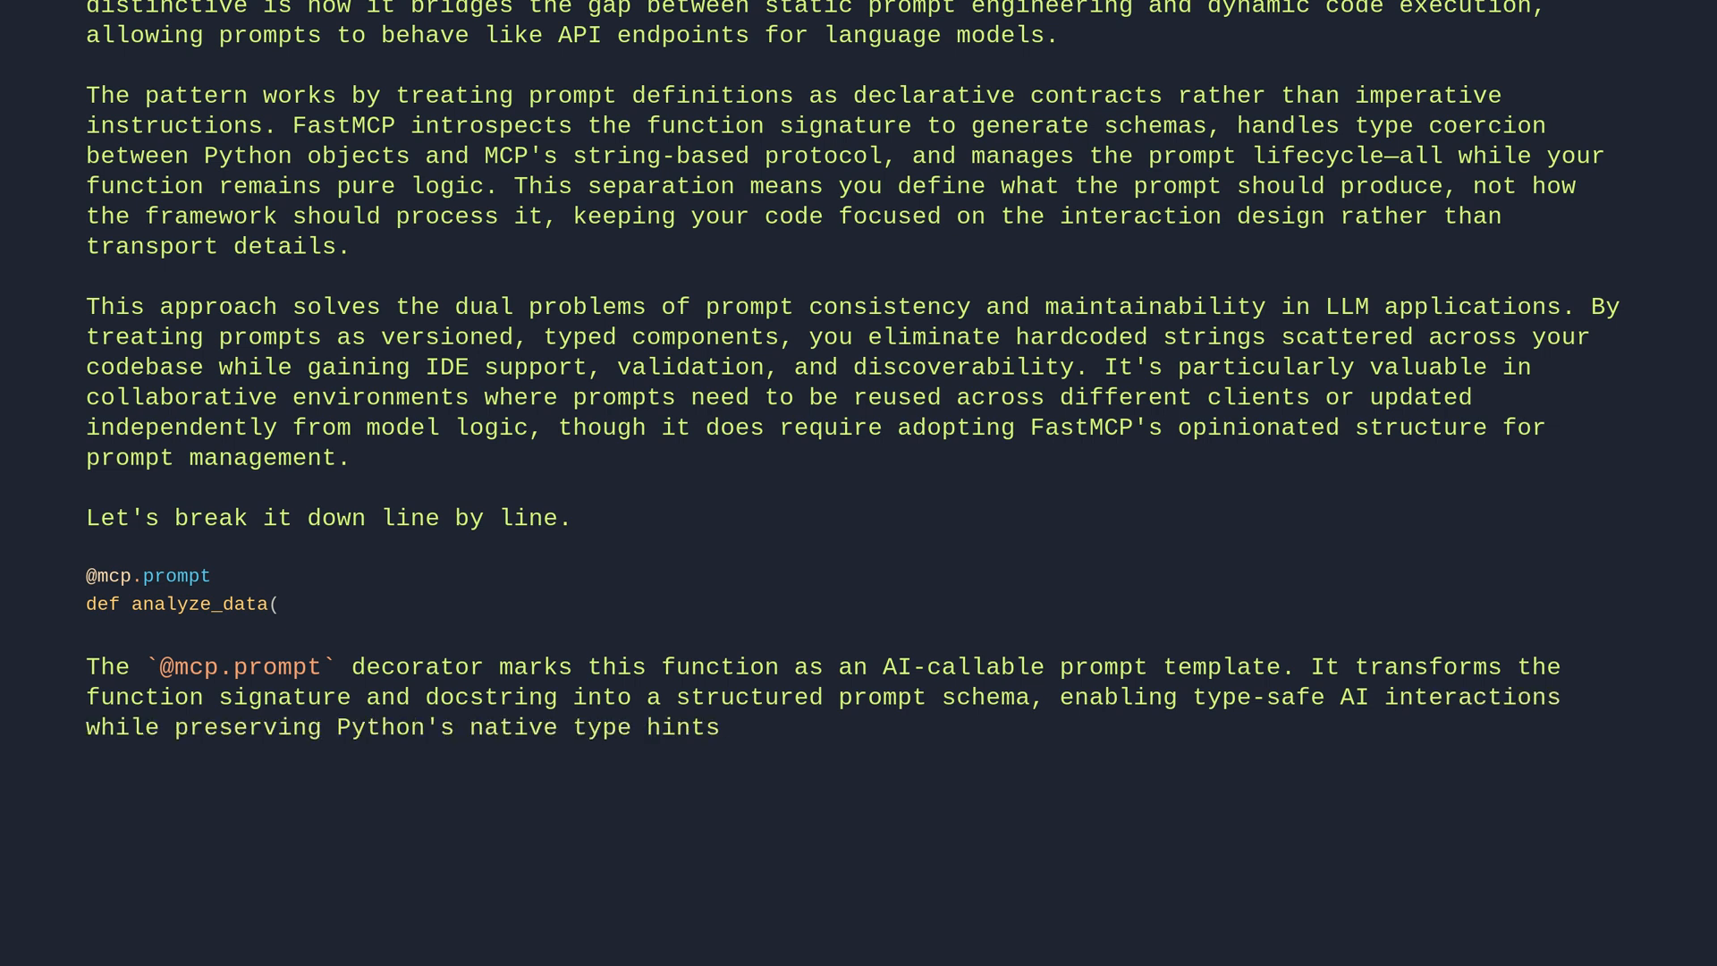
type("numbers: list[int],")
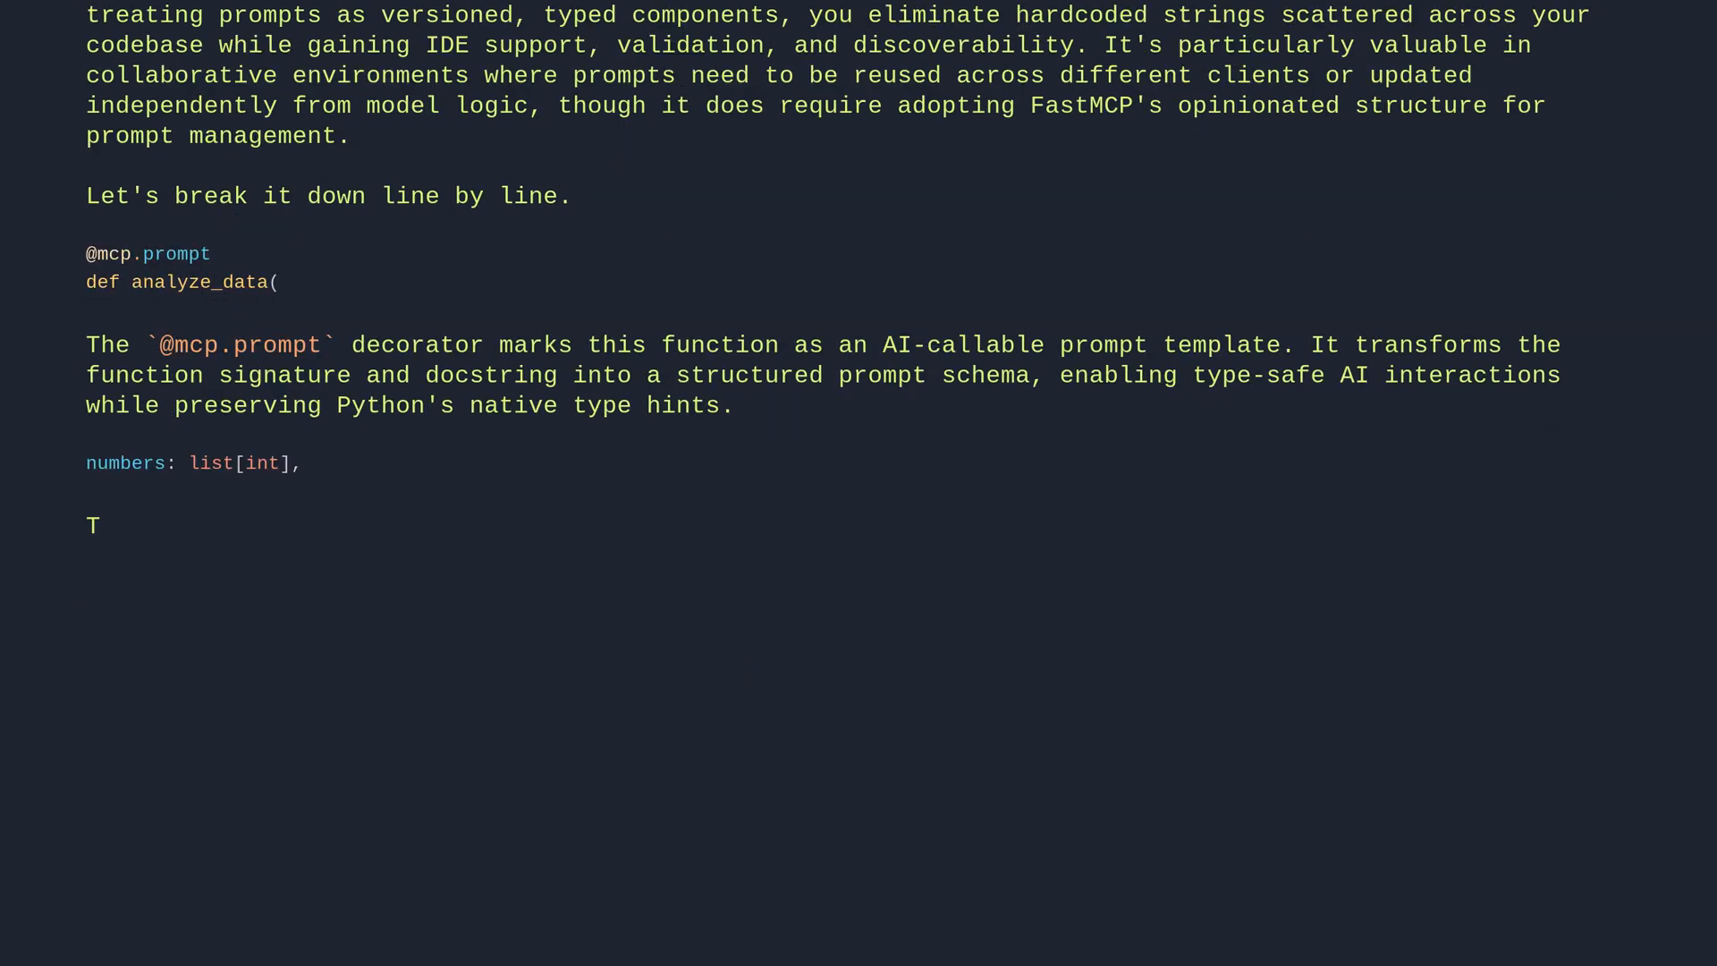
type("his type annotation enforces that `numbers")
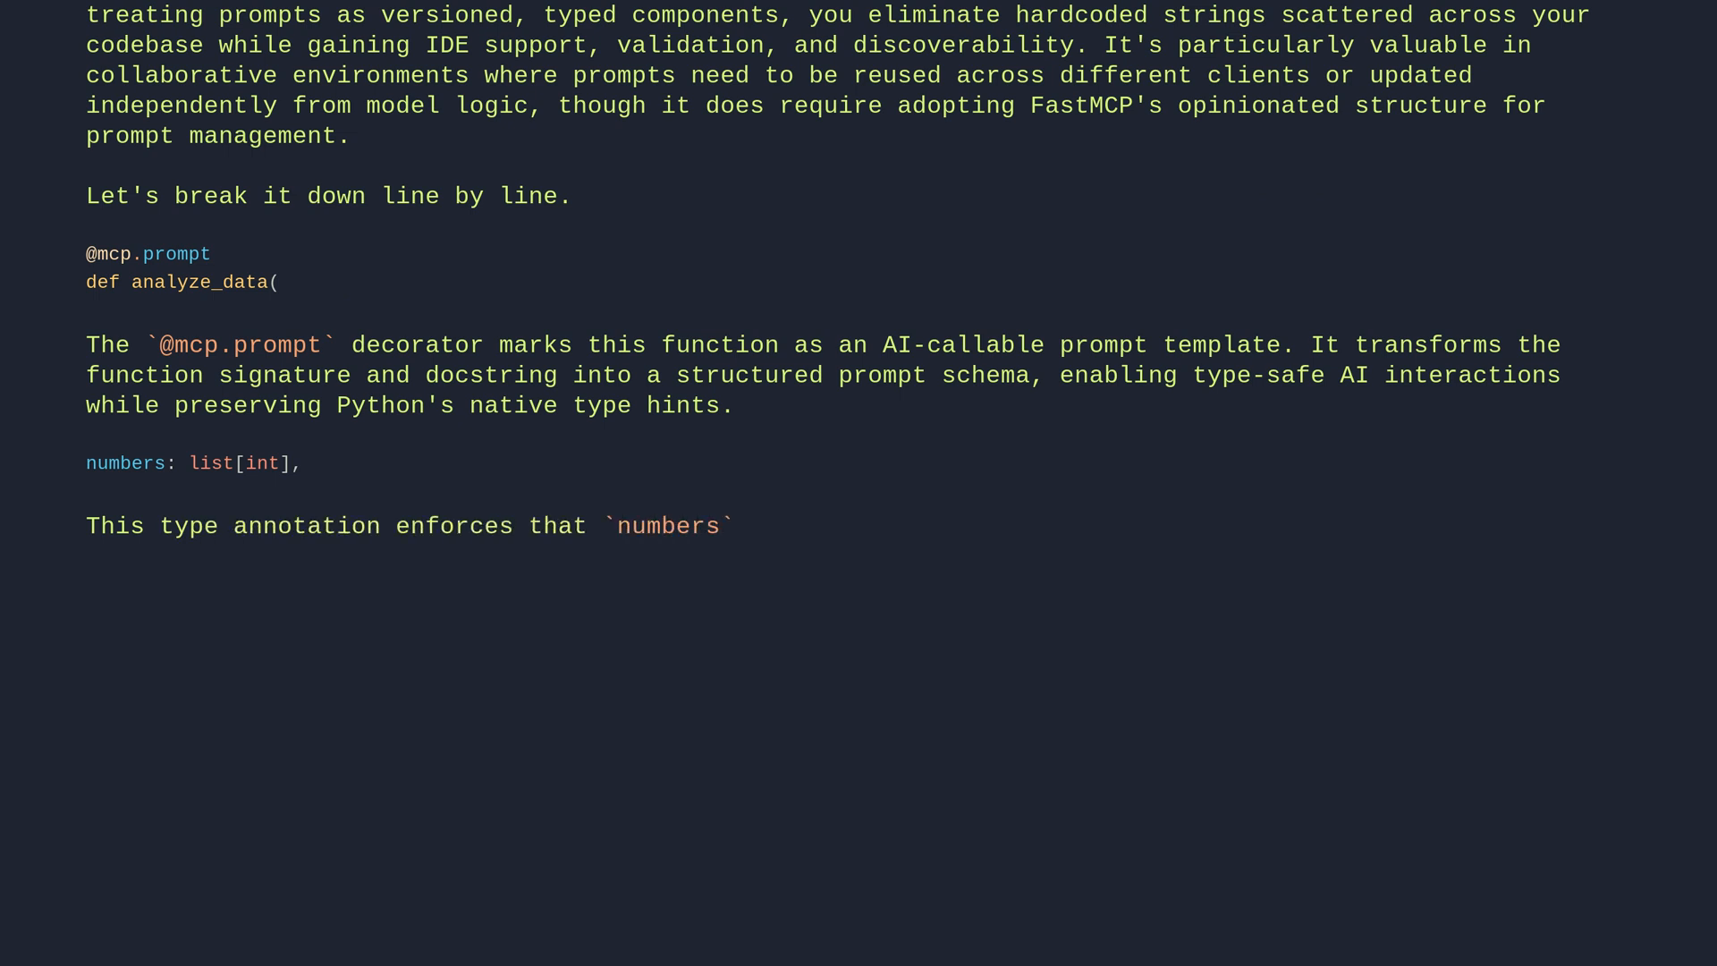
type("must be a list of integers,")
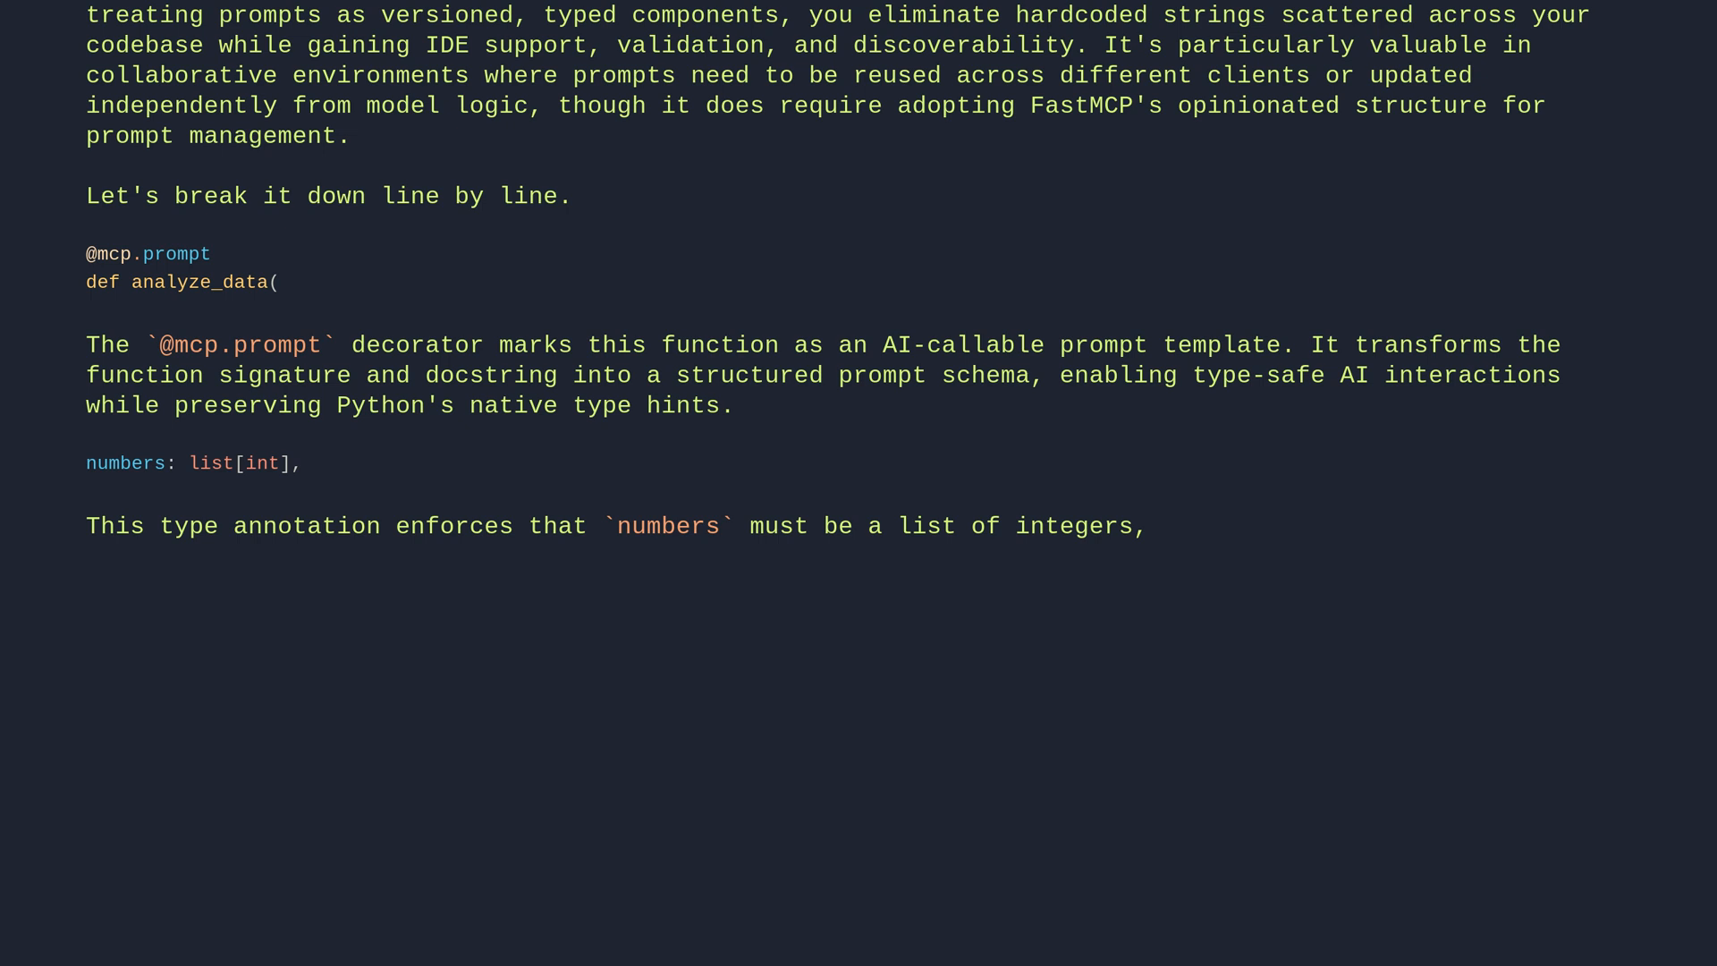
type("preventing runtime type errors.")
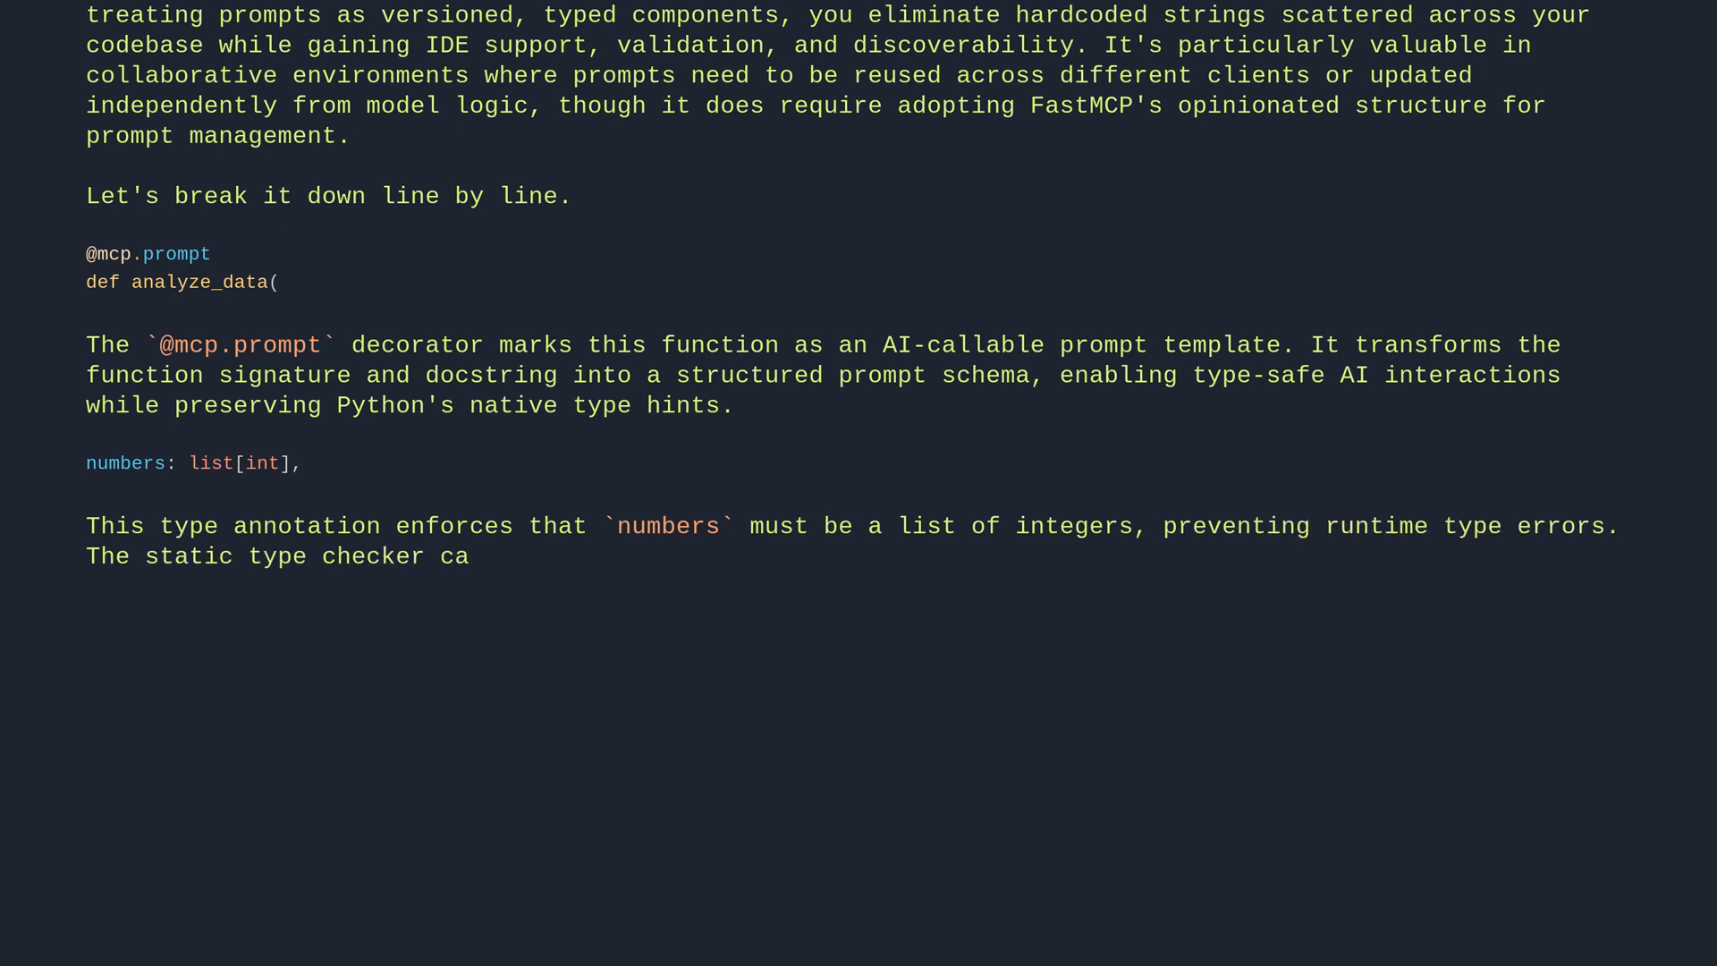
type("catches invalid arguments early,")
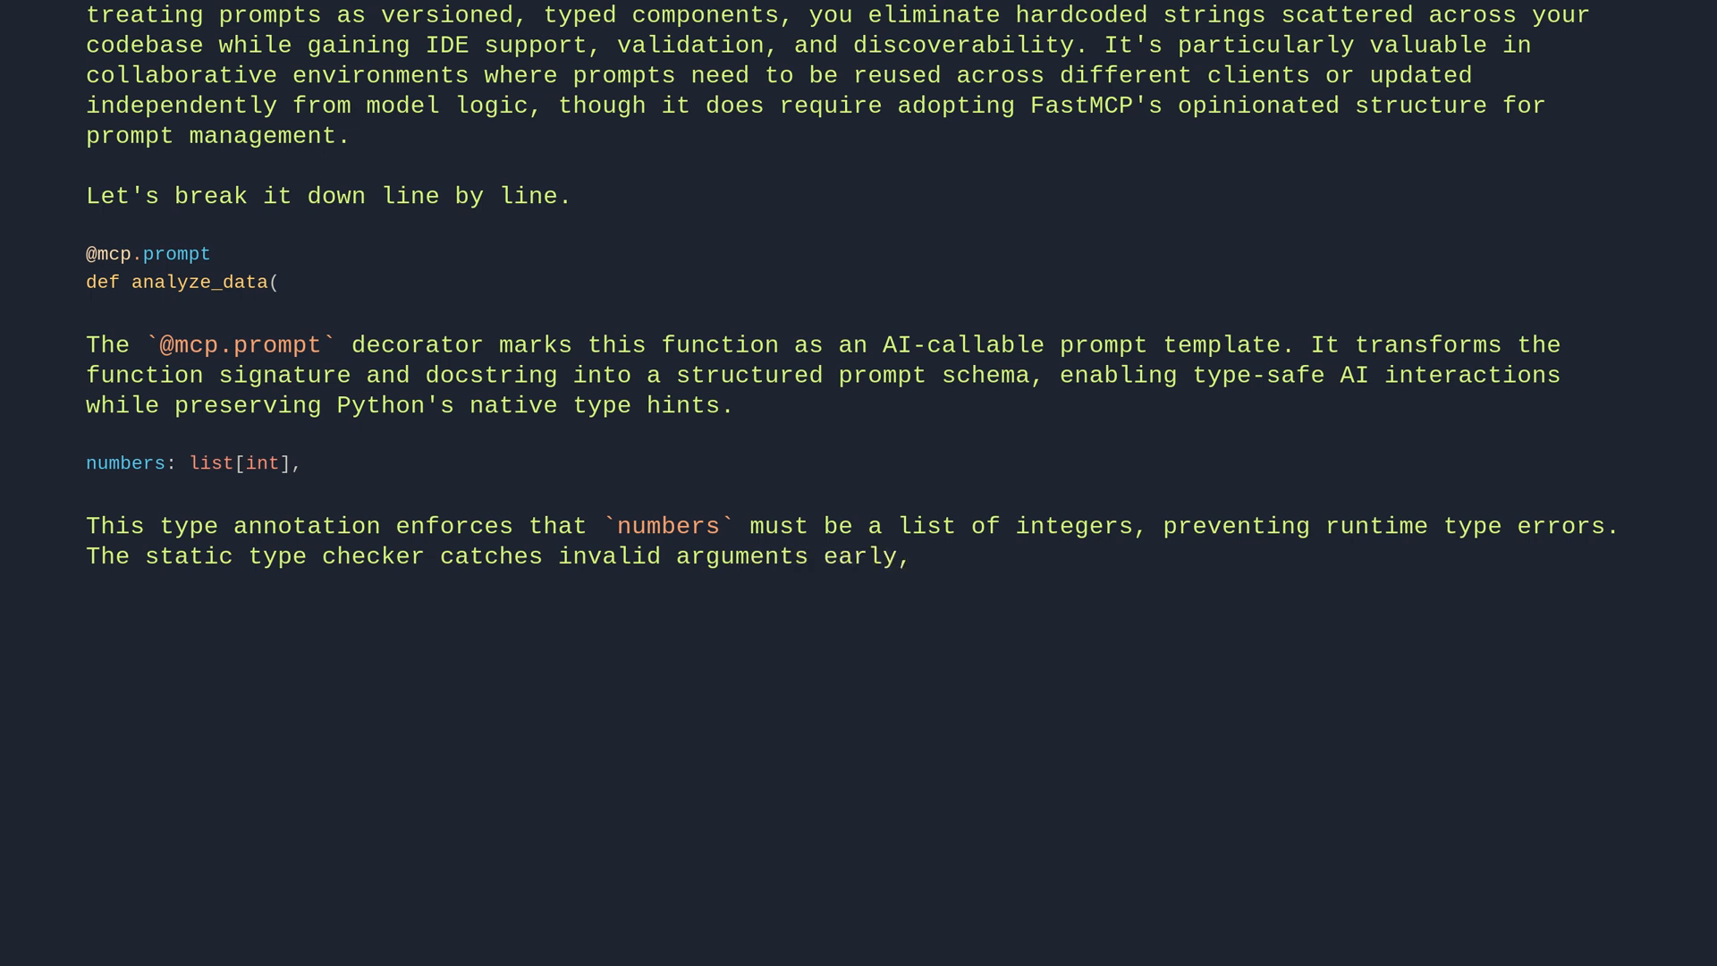
type("while FastMCP uses this schema to validate AI-generate")
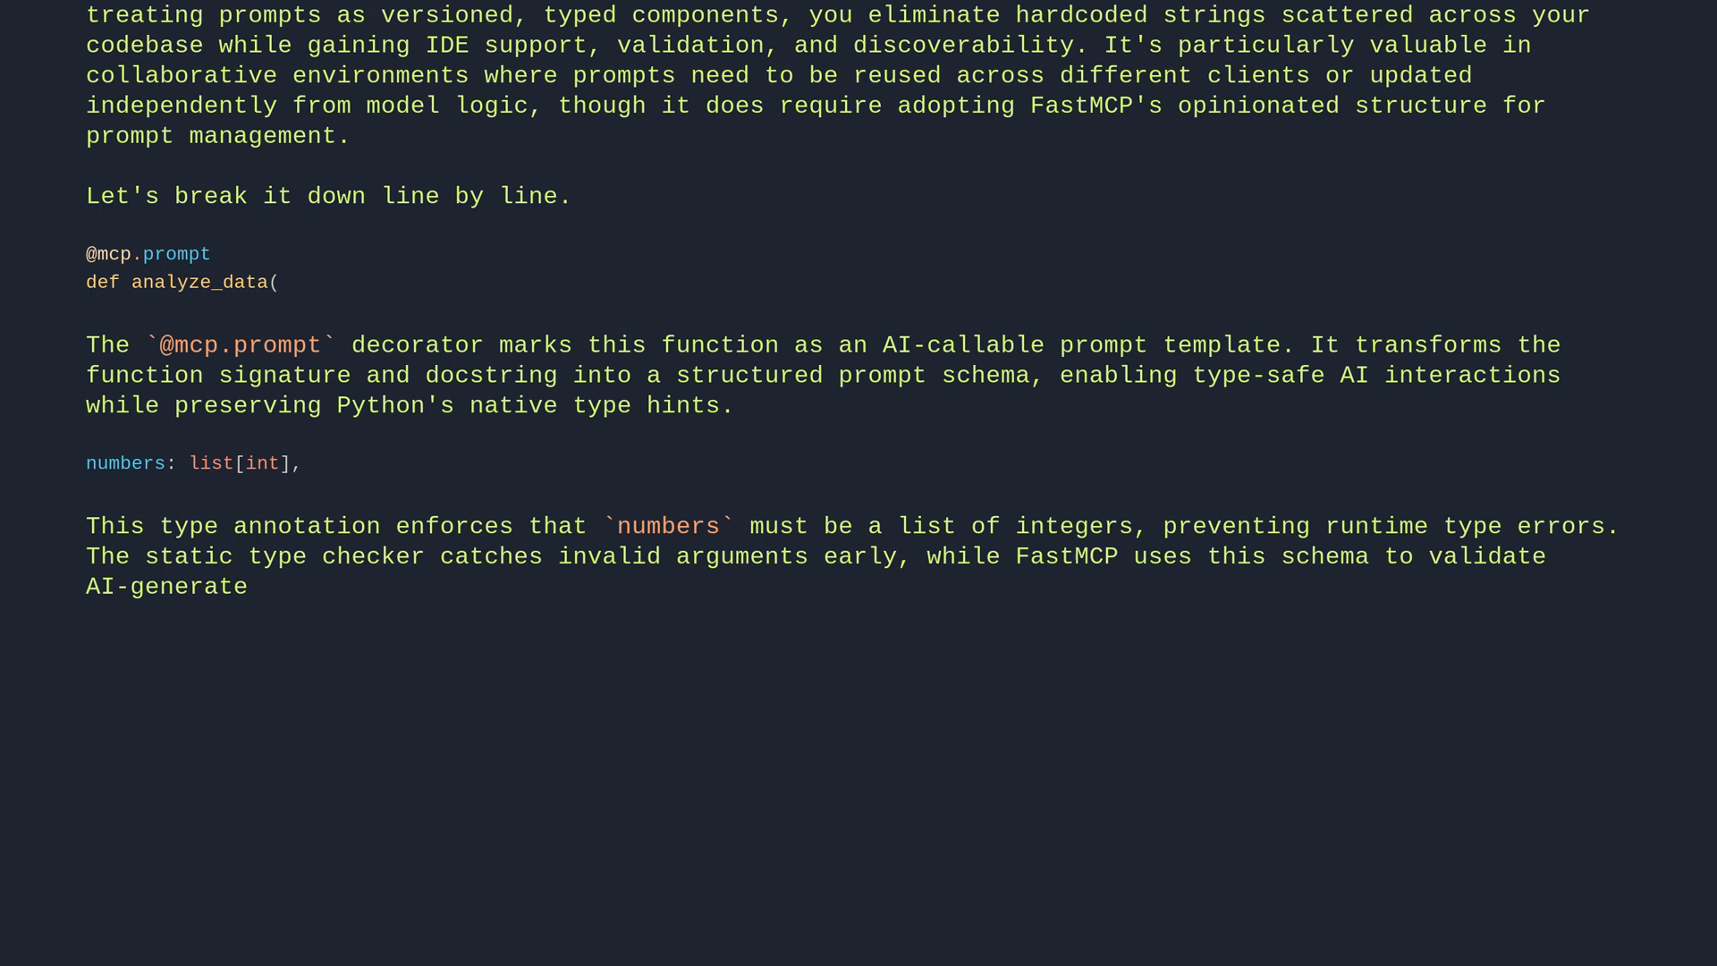
type("d inputs")
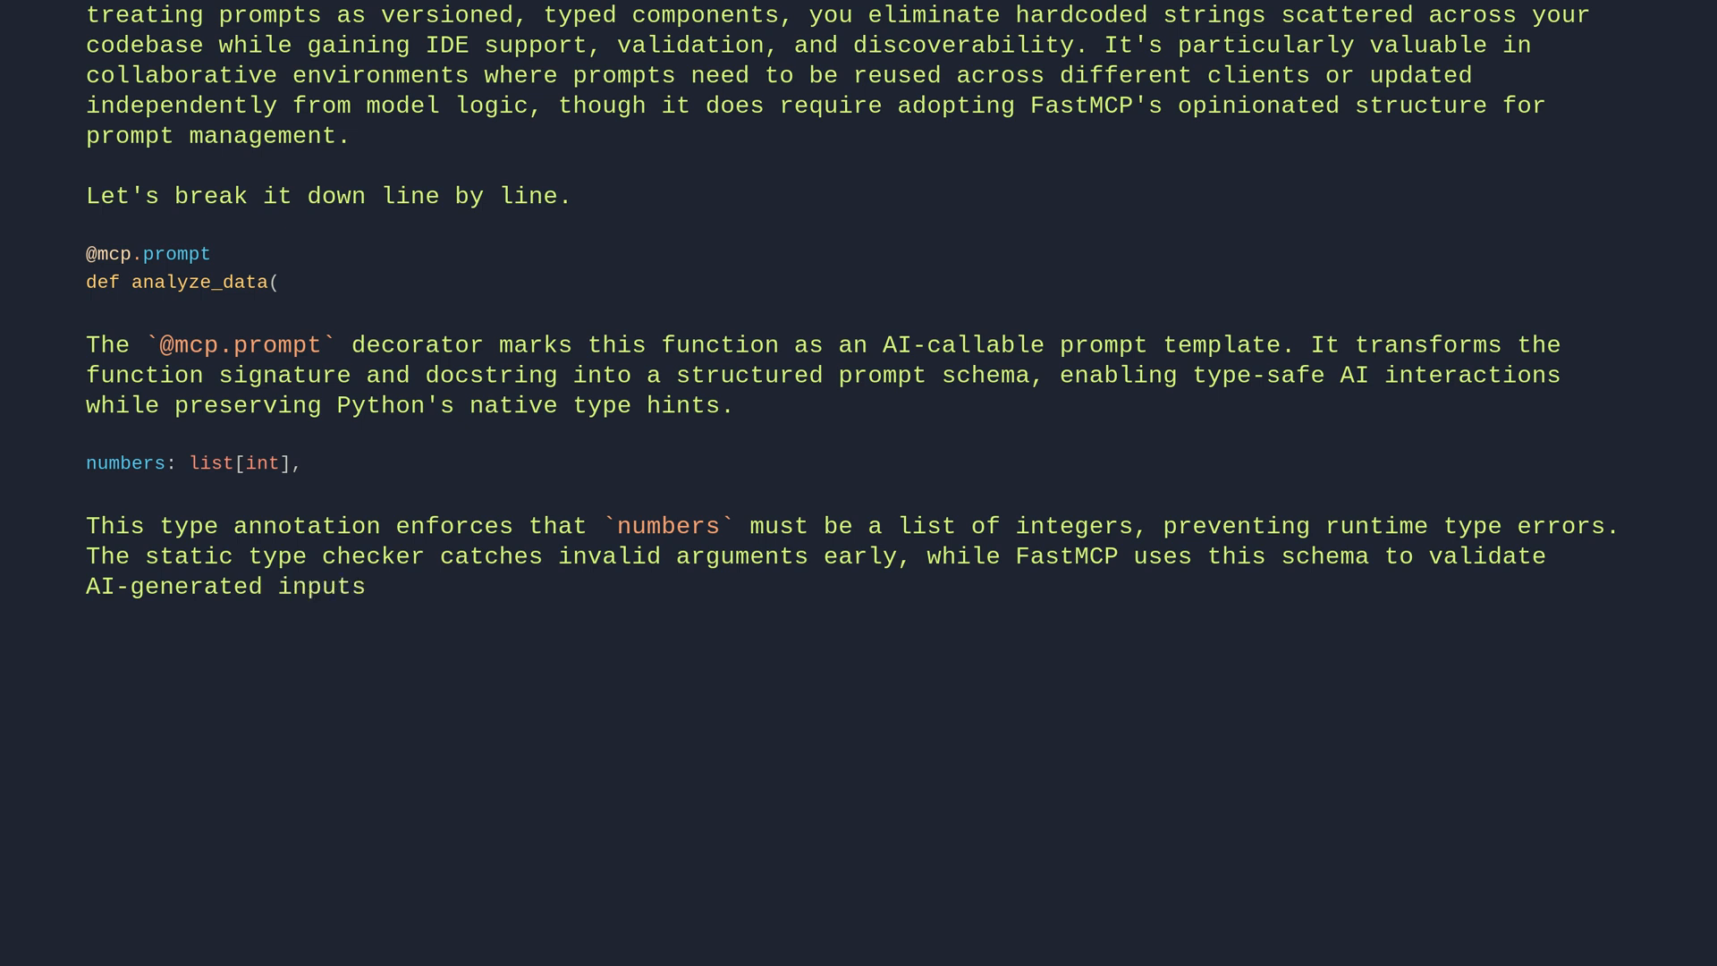
type("metadata")
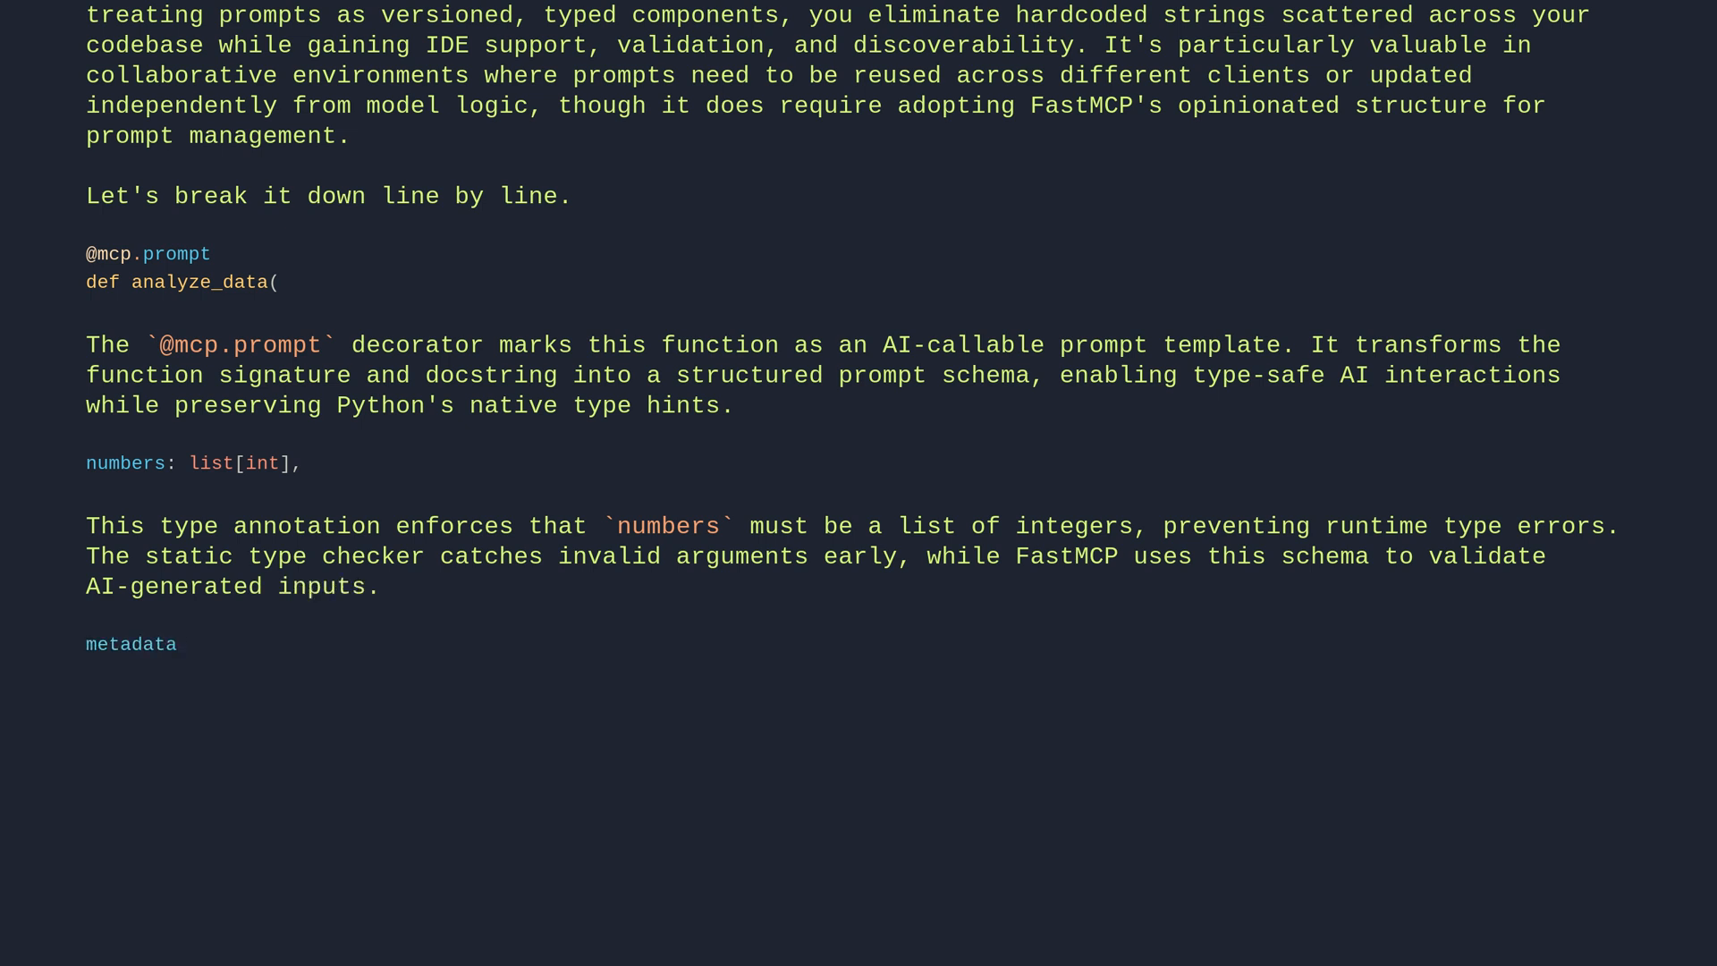
type(": dict[str, str")
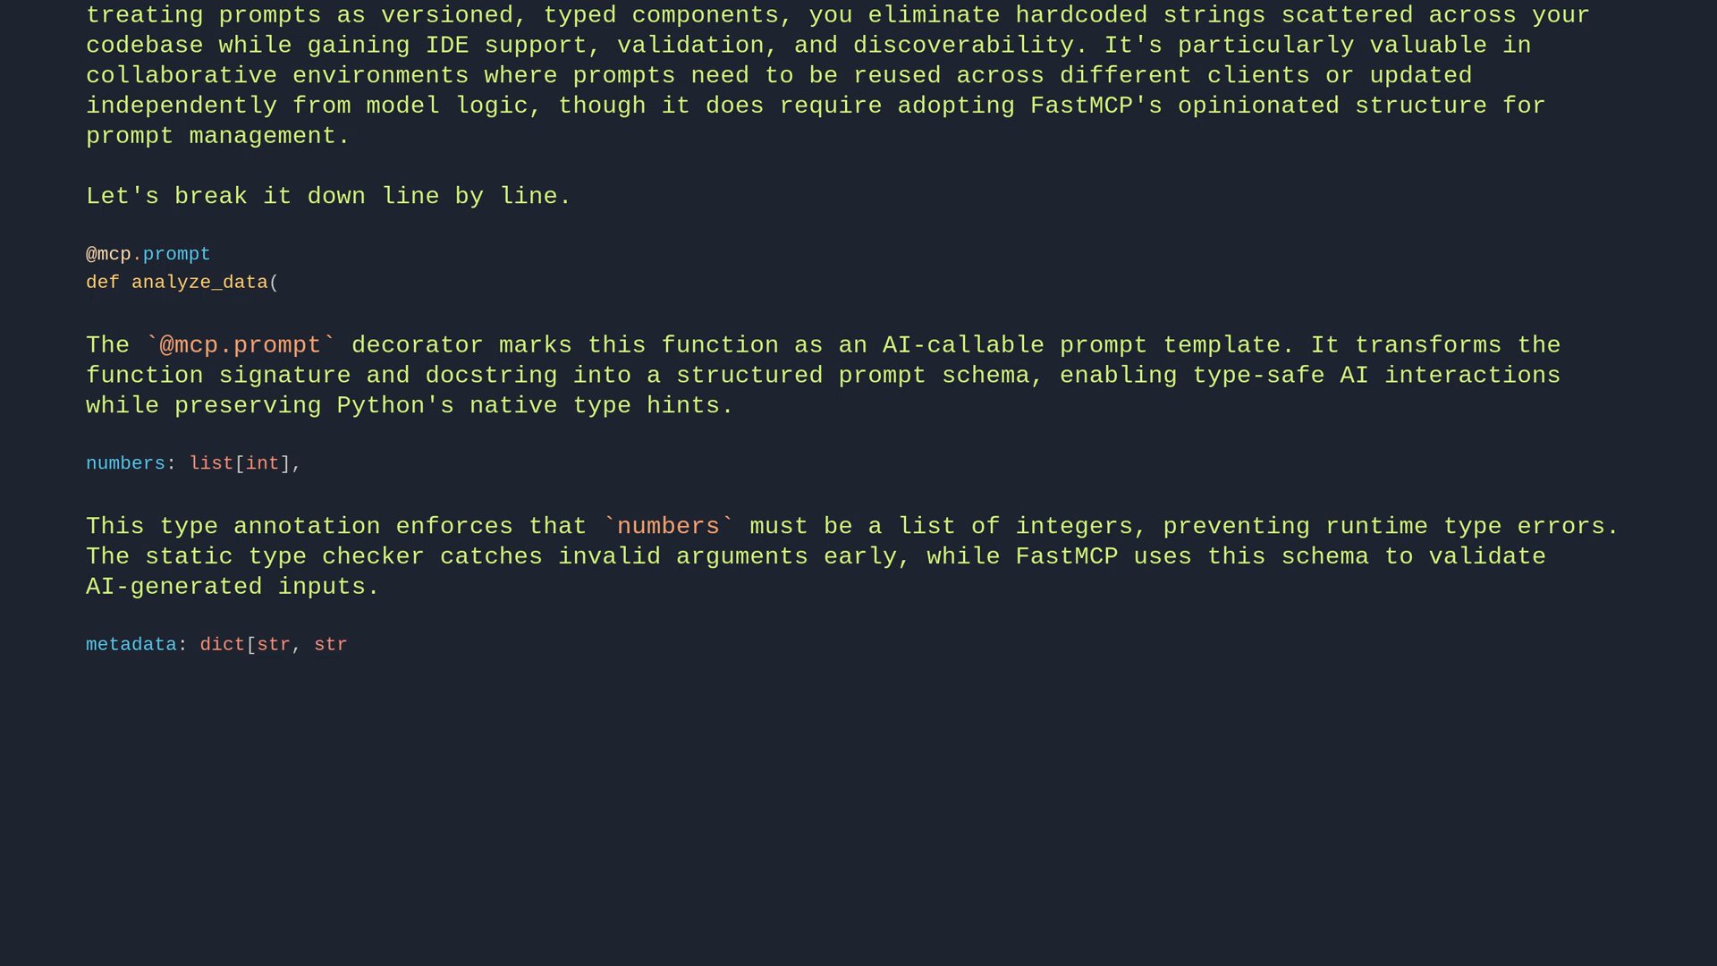
type("],")
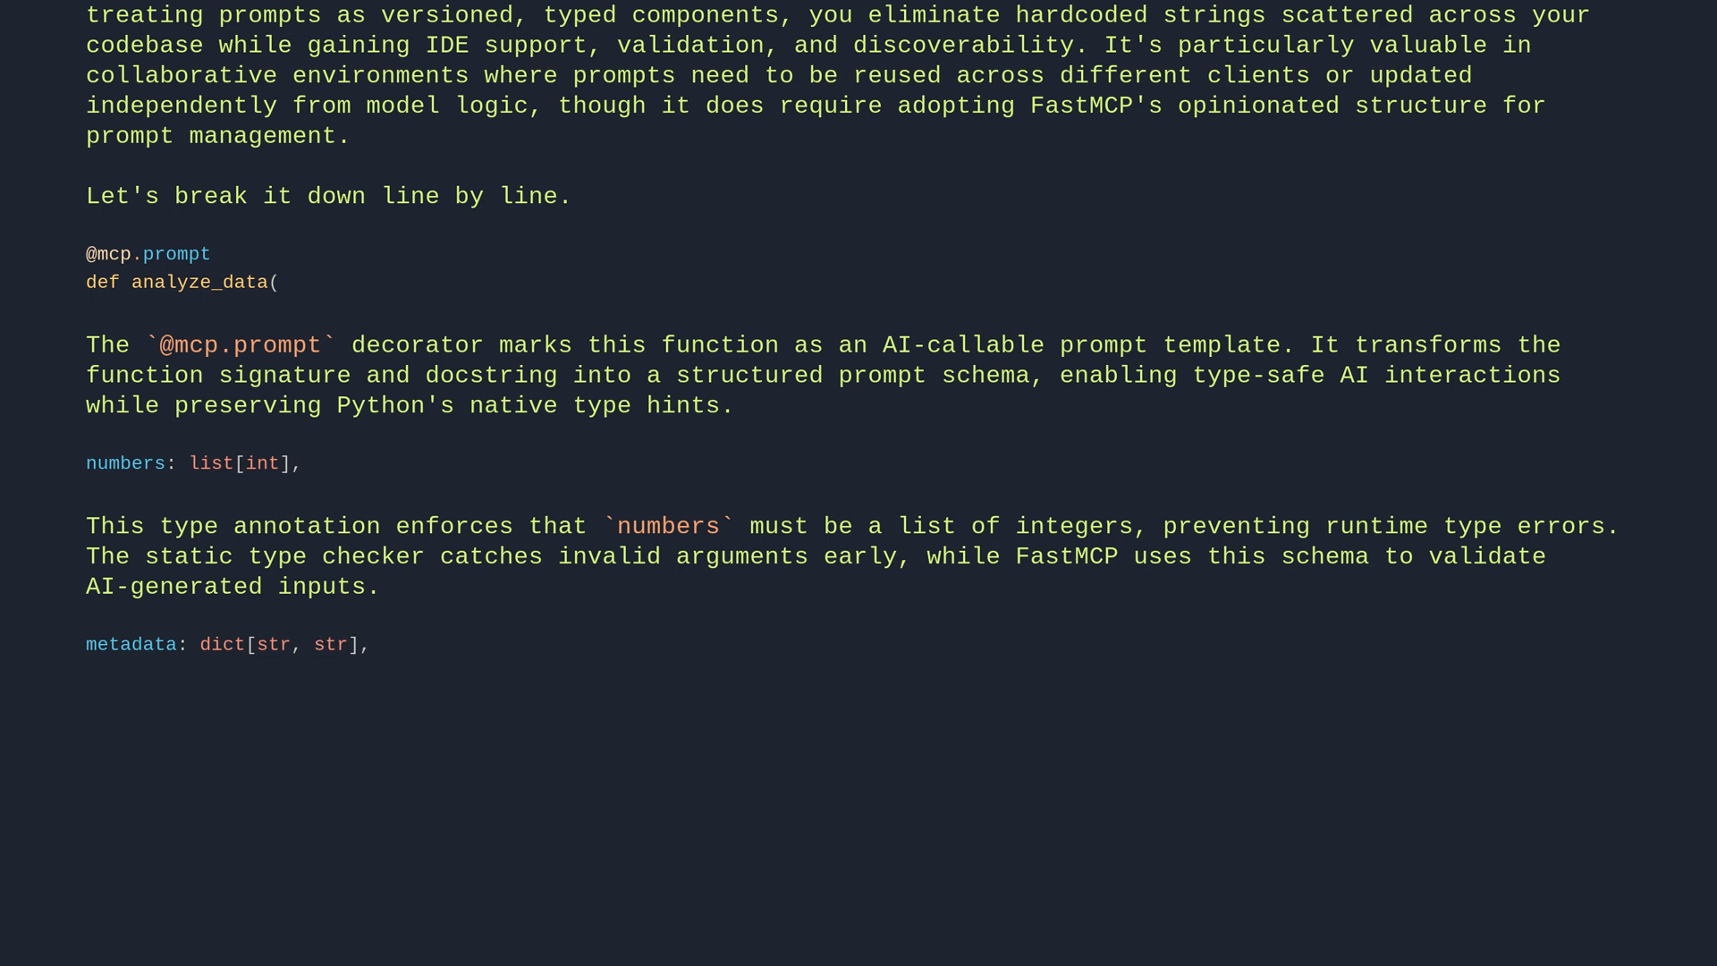
type("This type annotation declares")
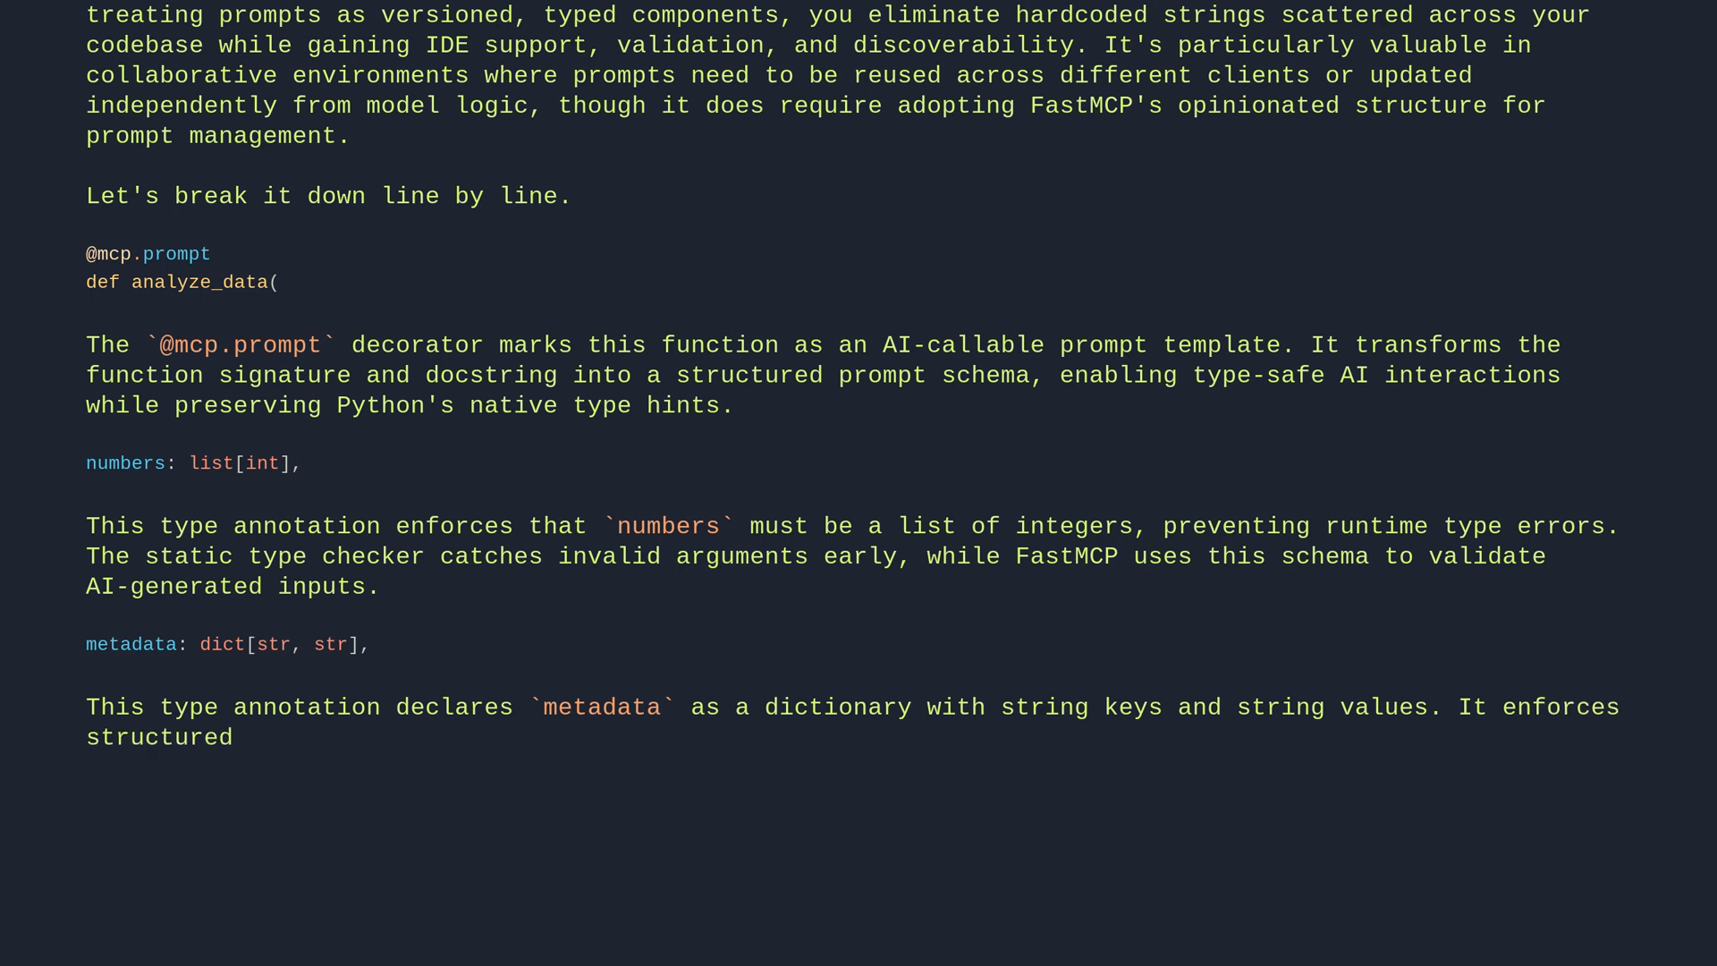
type("key-value pairs for additional contex")
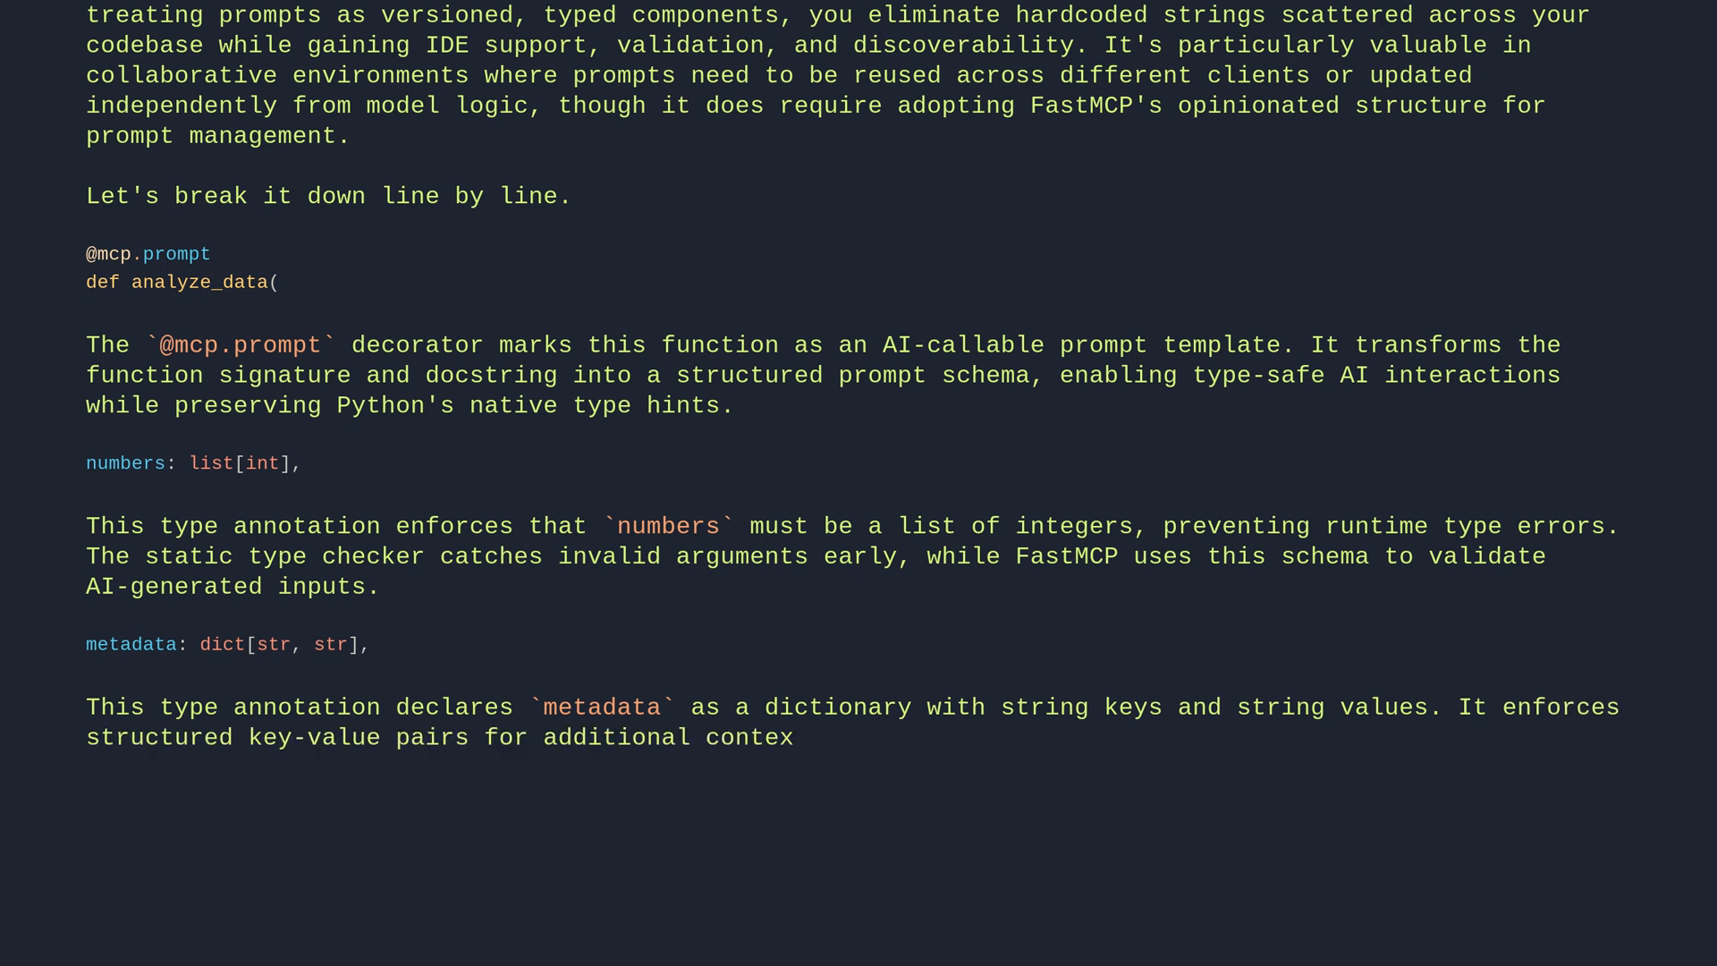
type(", while preventing type-rela")
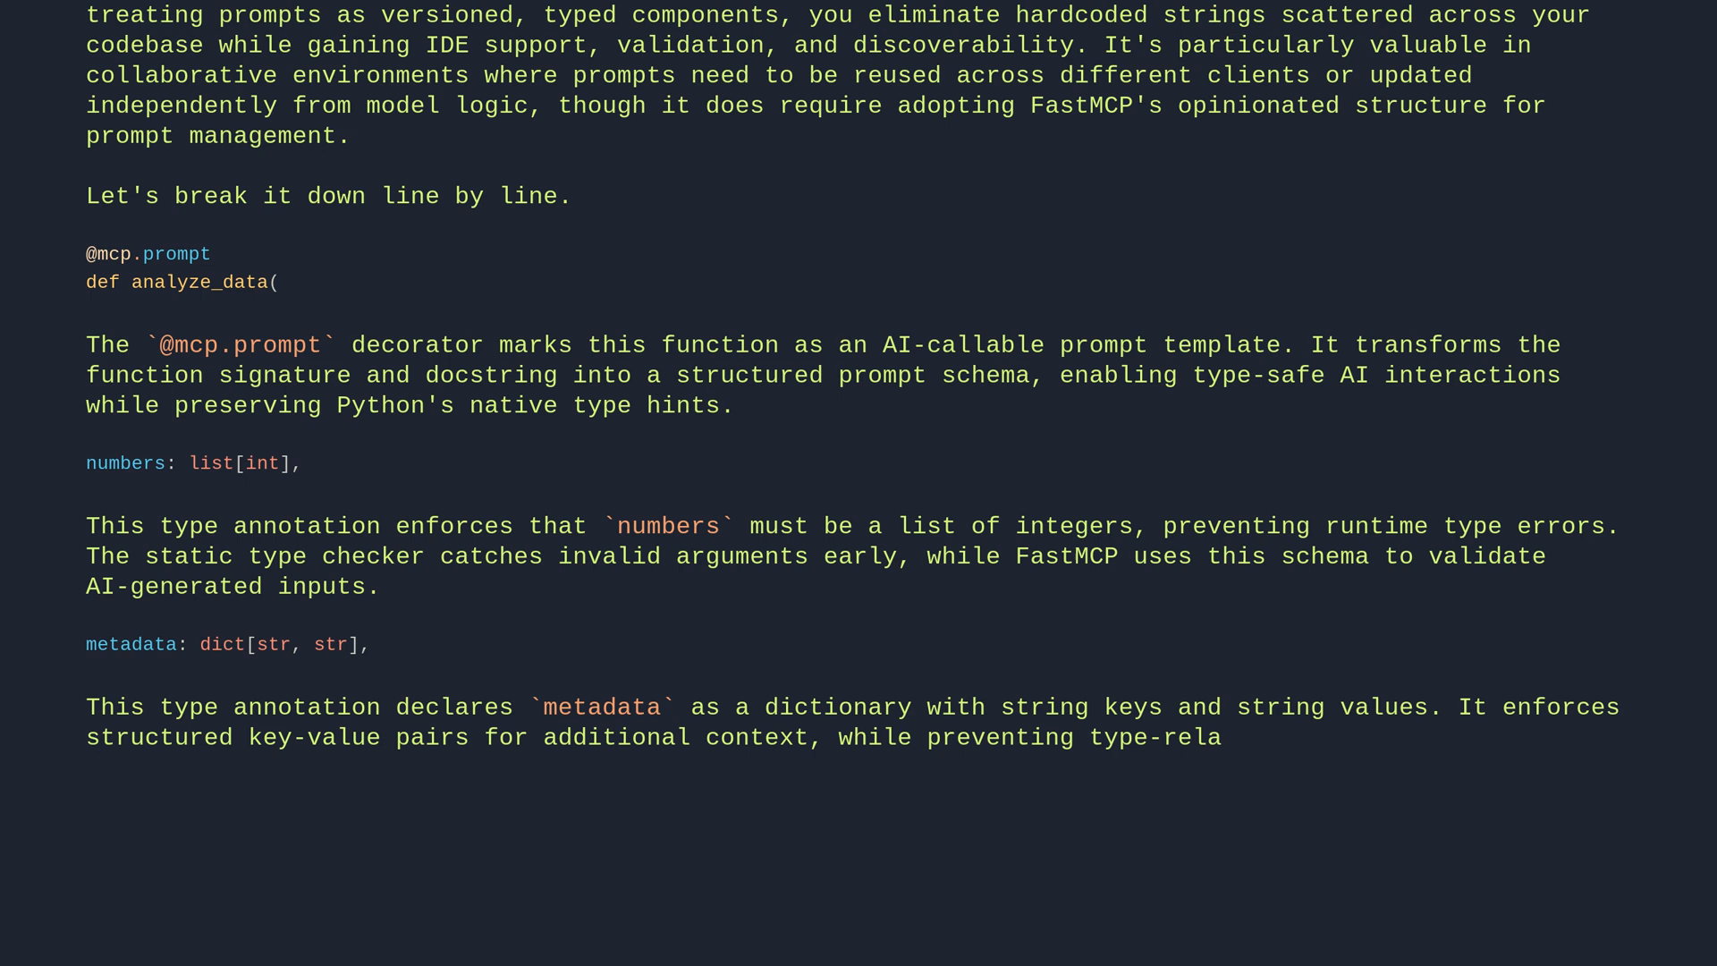
type("ted errors during data processing")
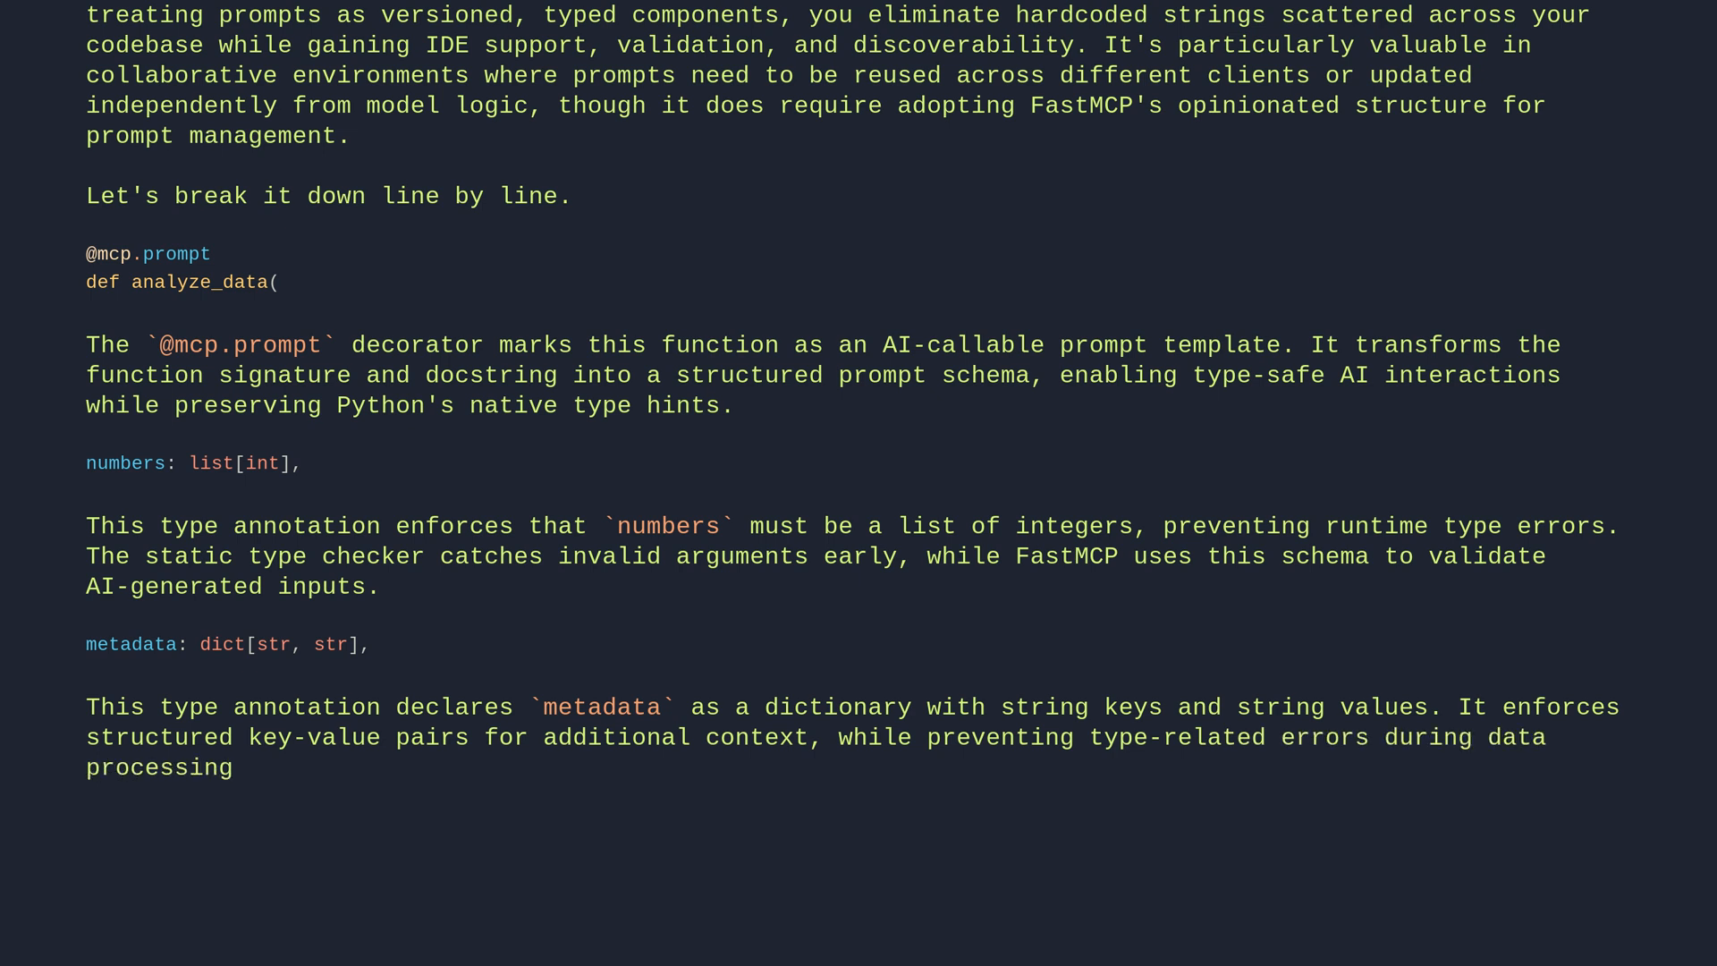
type(". The pattern is common in APIs where metadata needs consistent string-based representation")
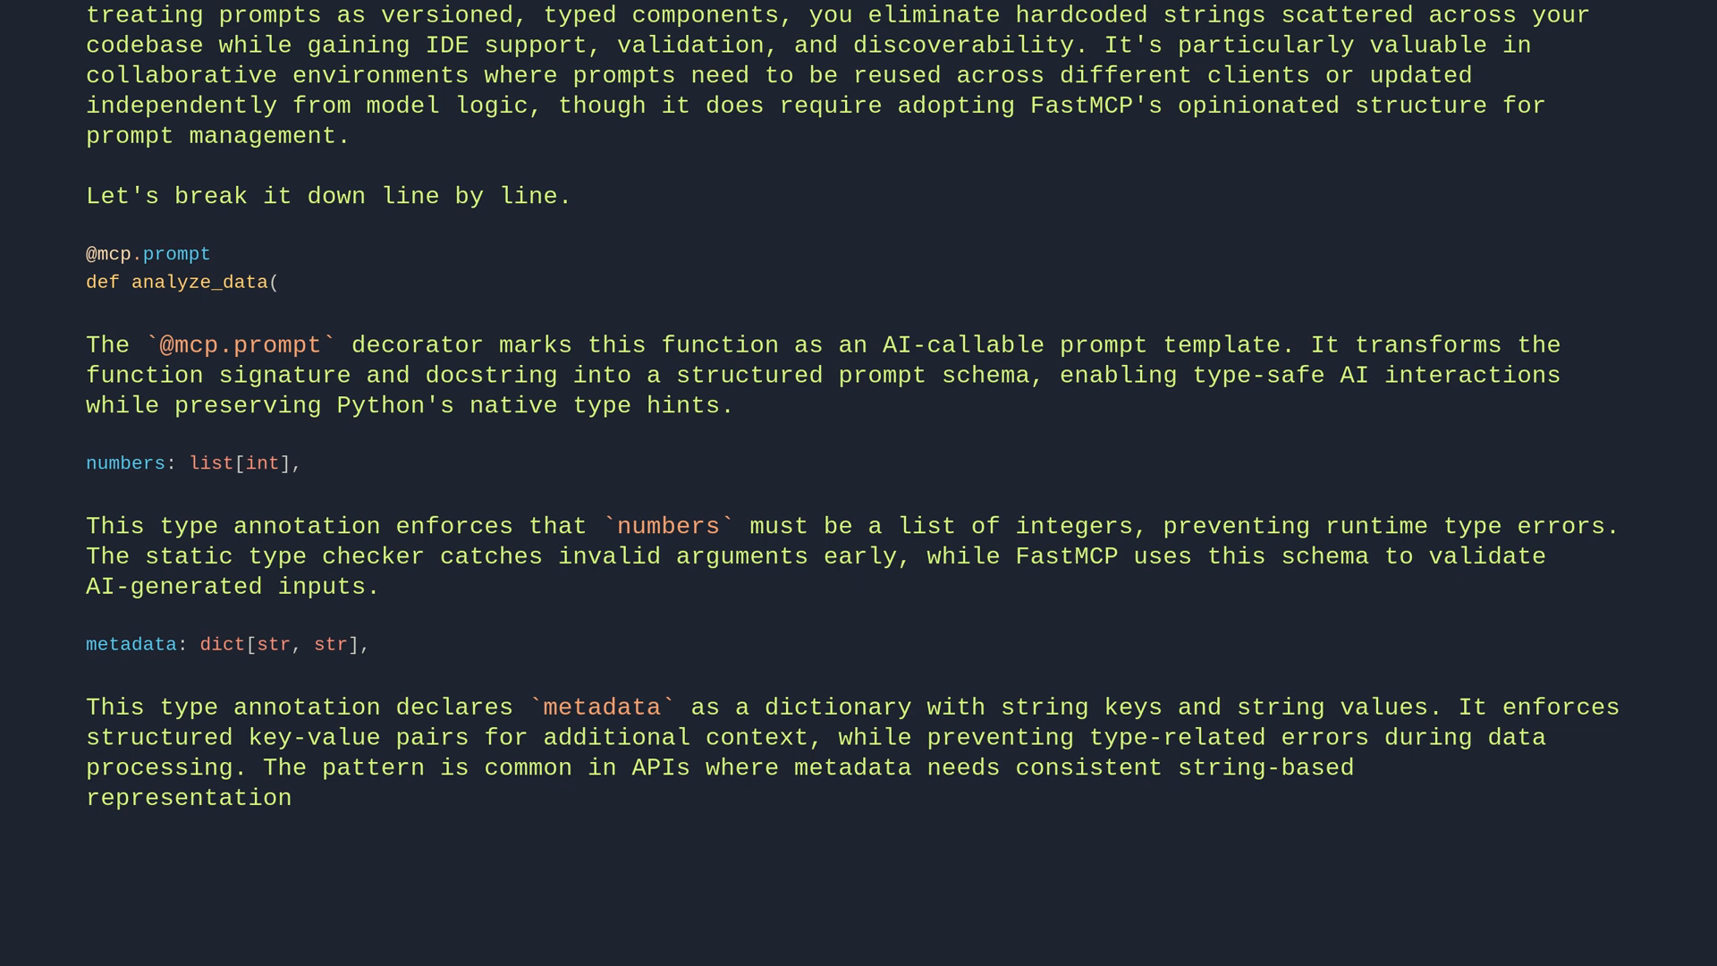
scroll("down", 3)
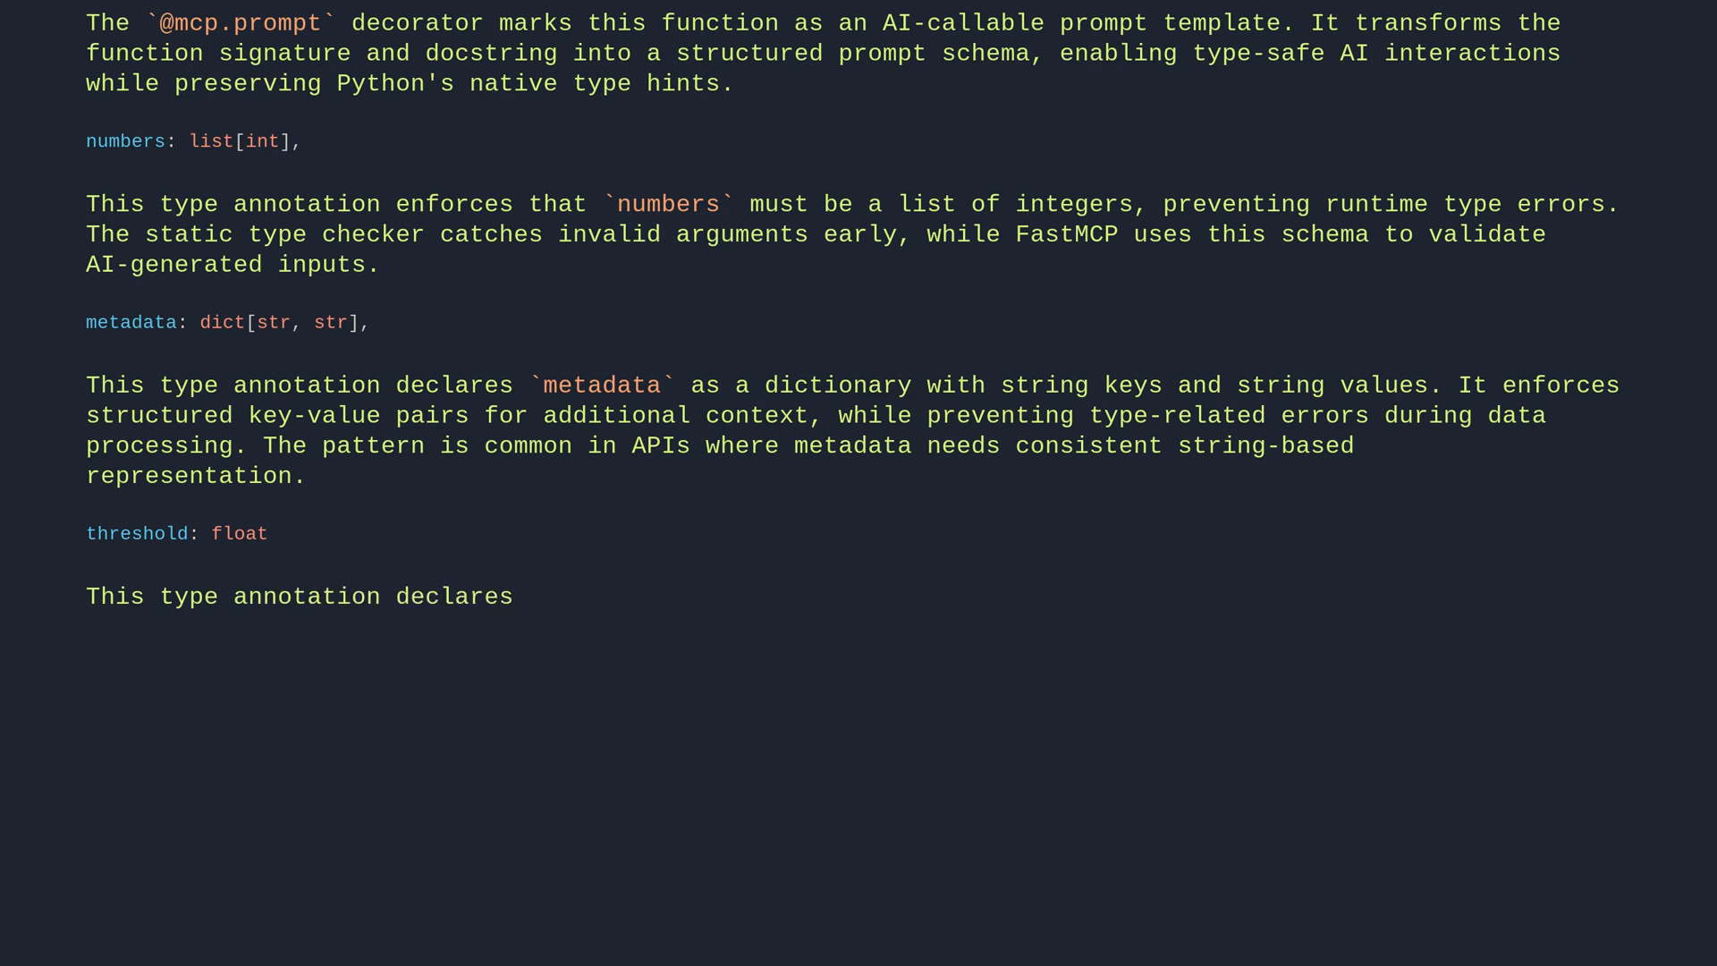
type("`threshold` as a")
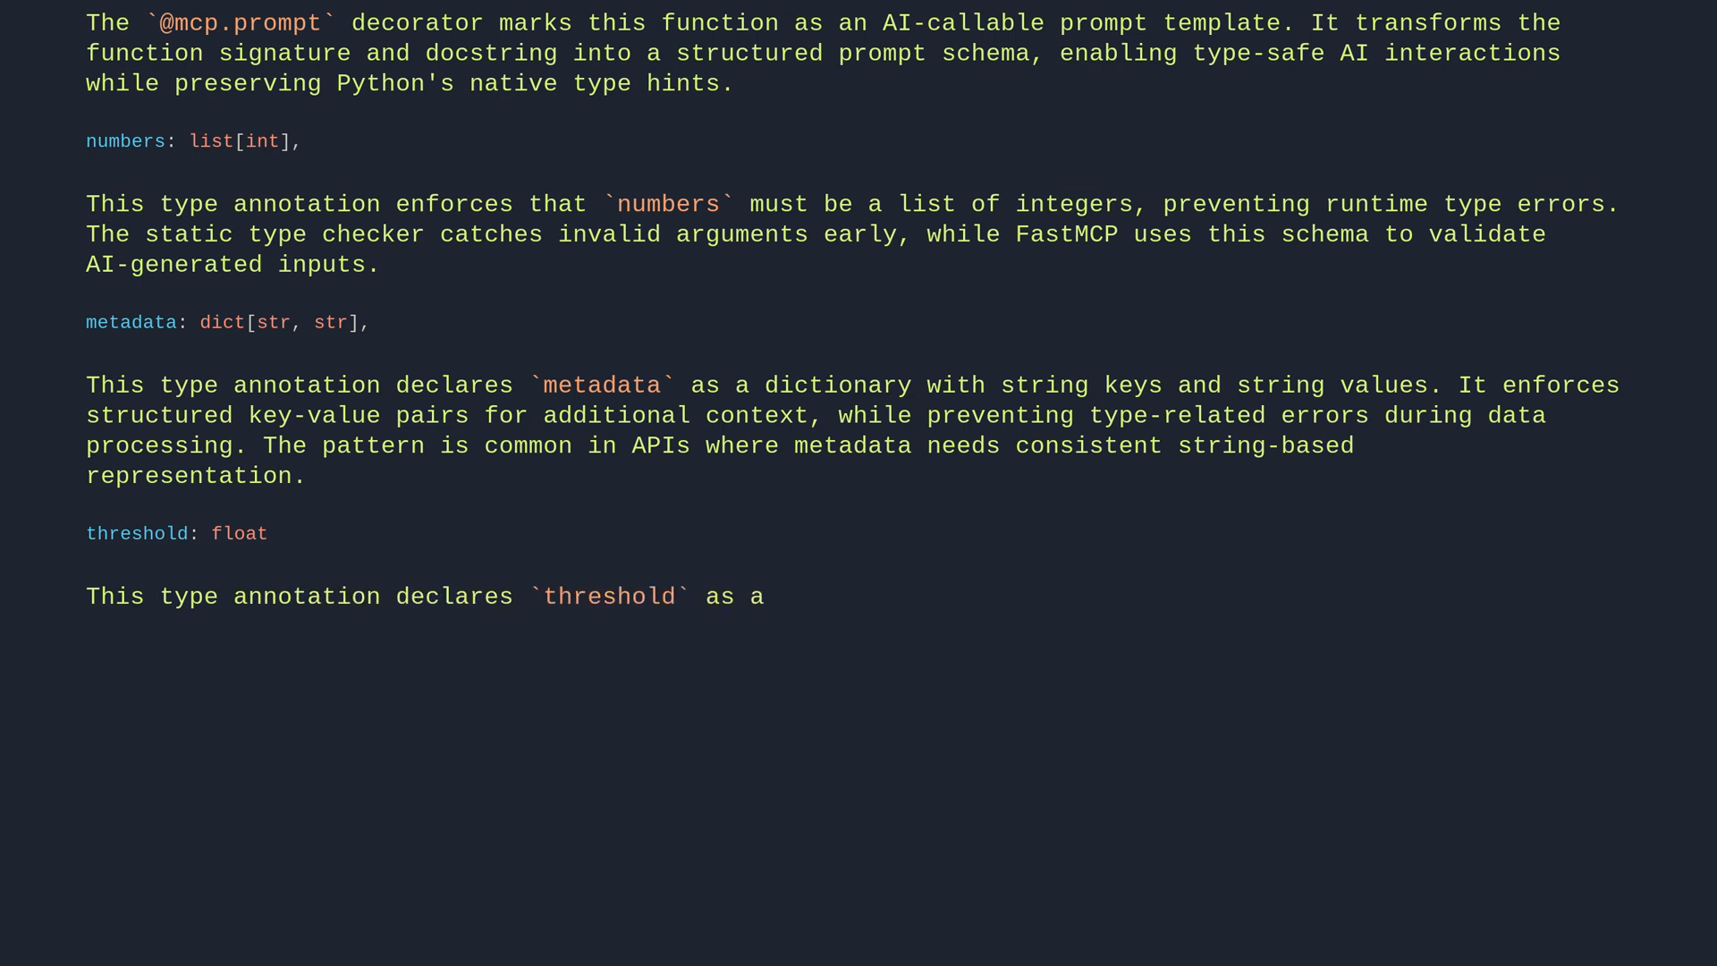
type("floating-point number, enabling comparison against the calculated average. It enforces")
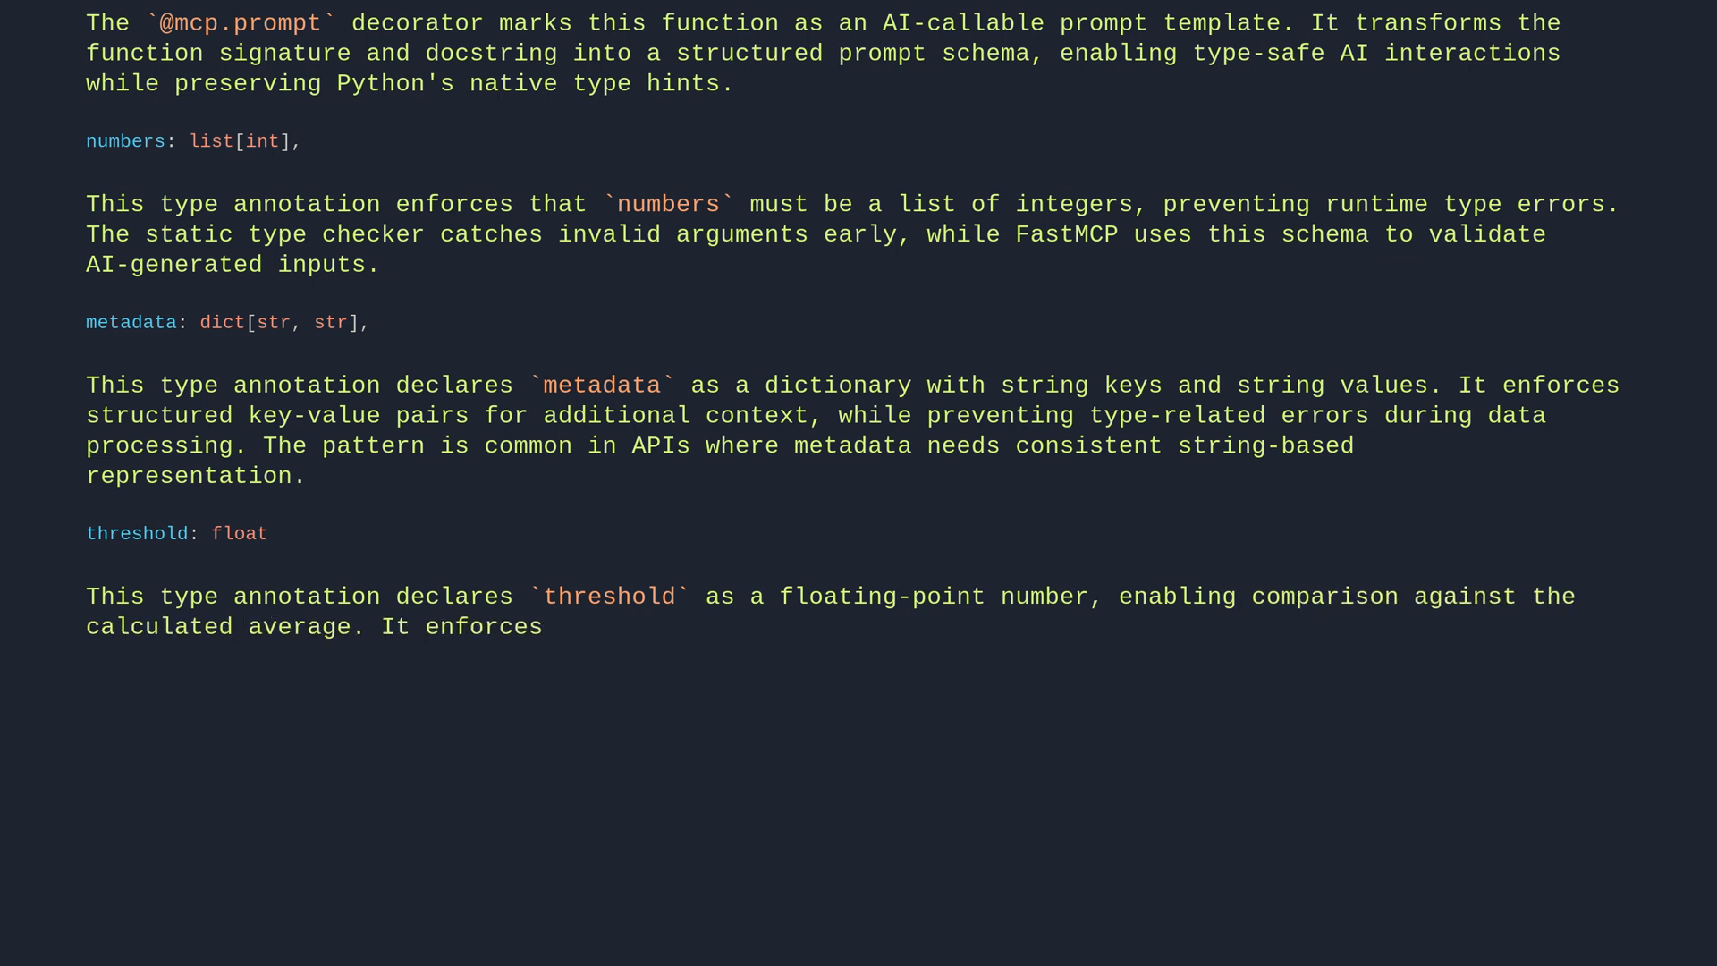
type("numeric input validation at the t")
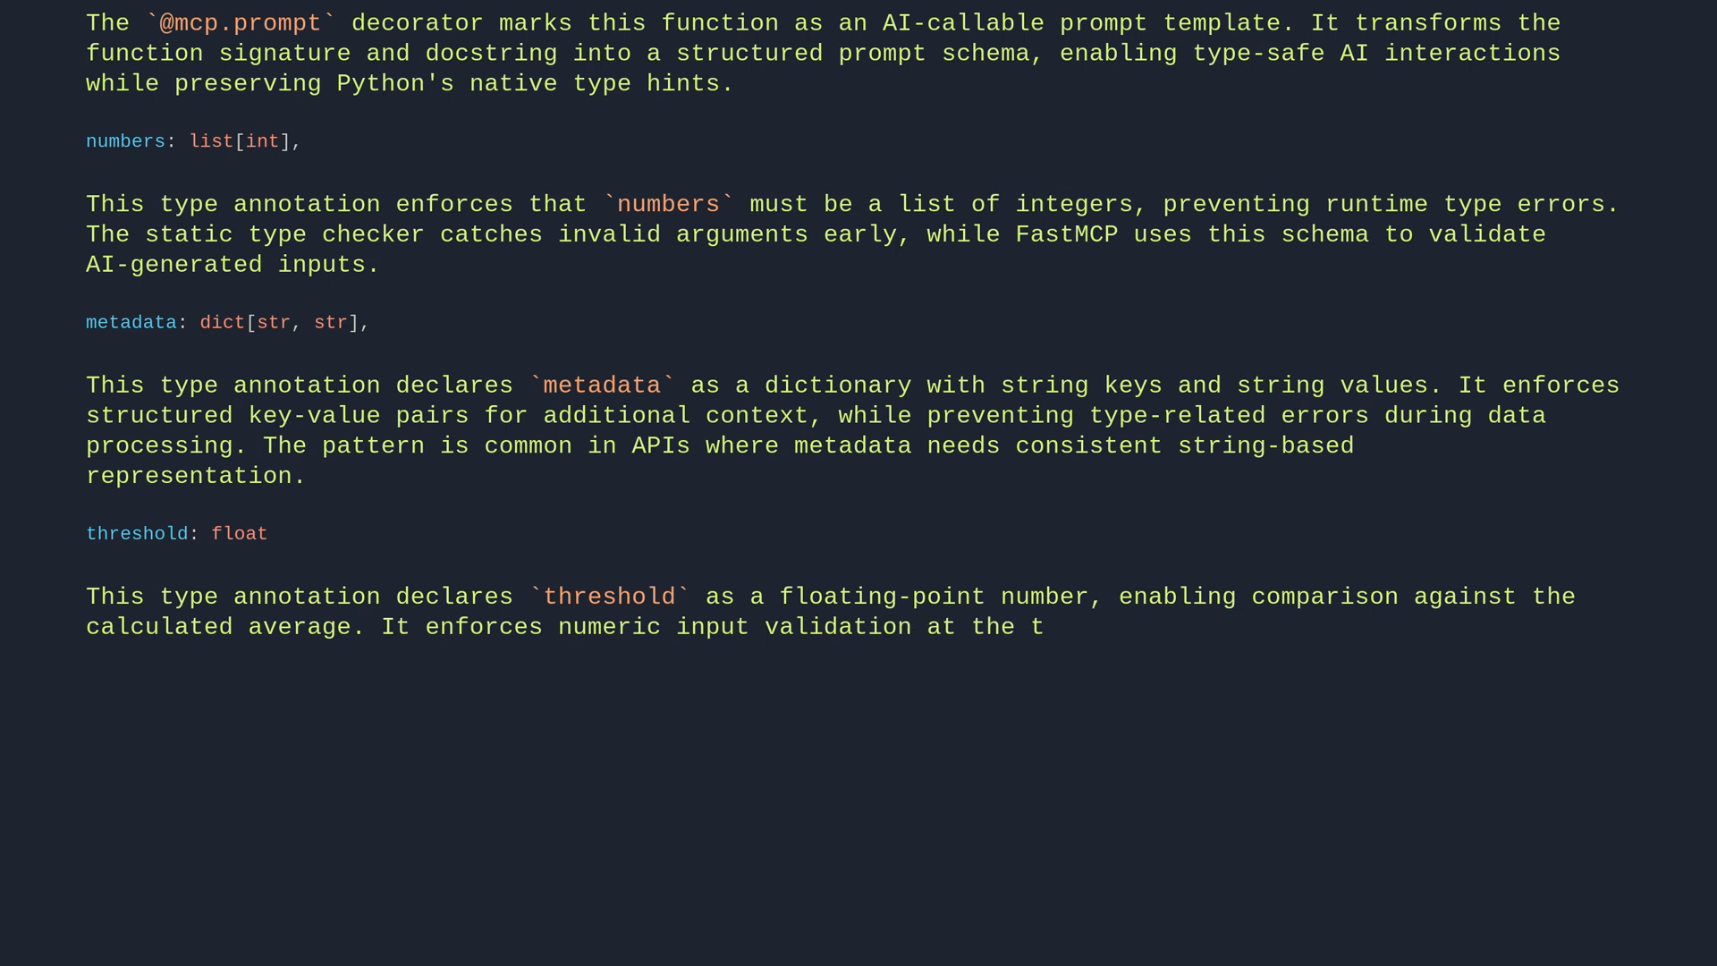
type("ype level, preventing runtime")
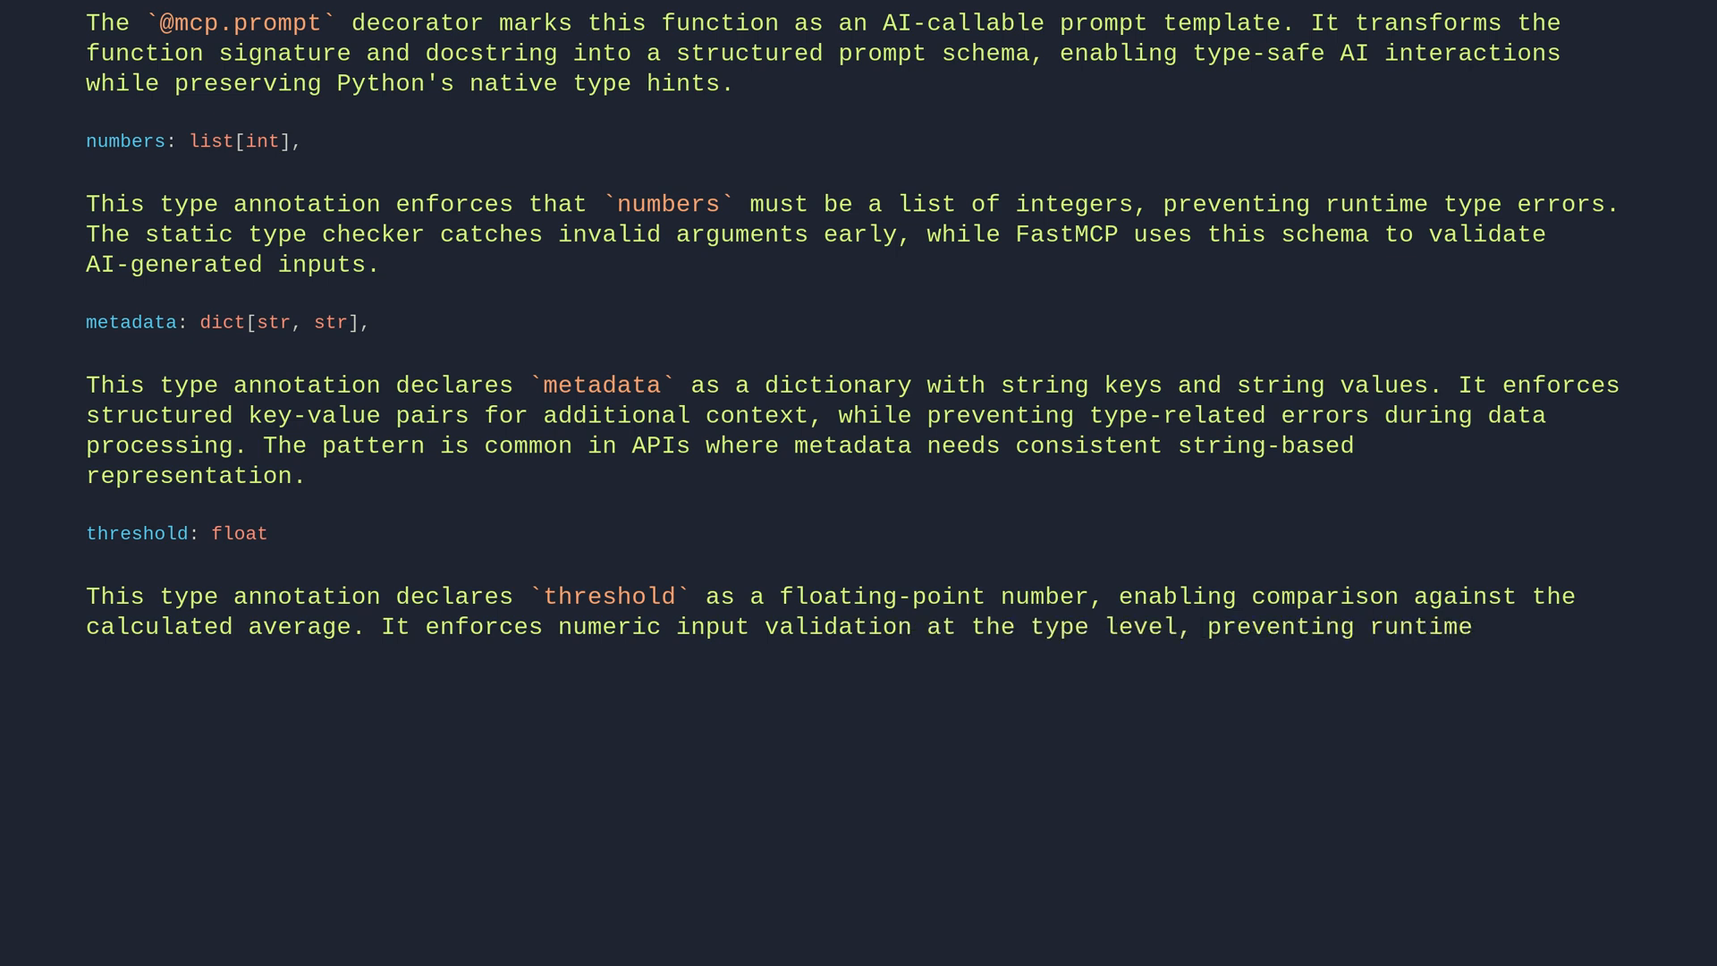
type("errors from incompatible comparisons. The float type")
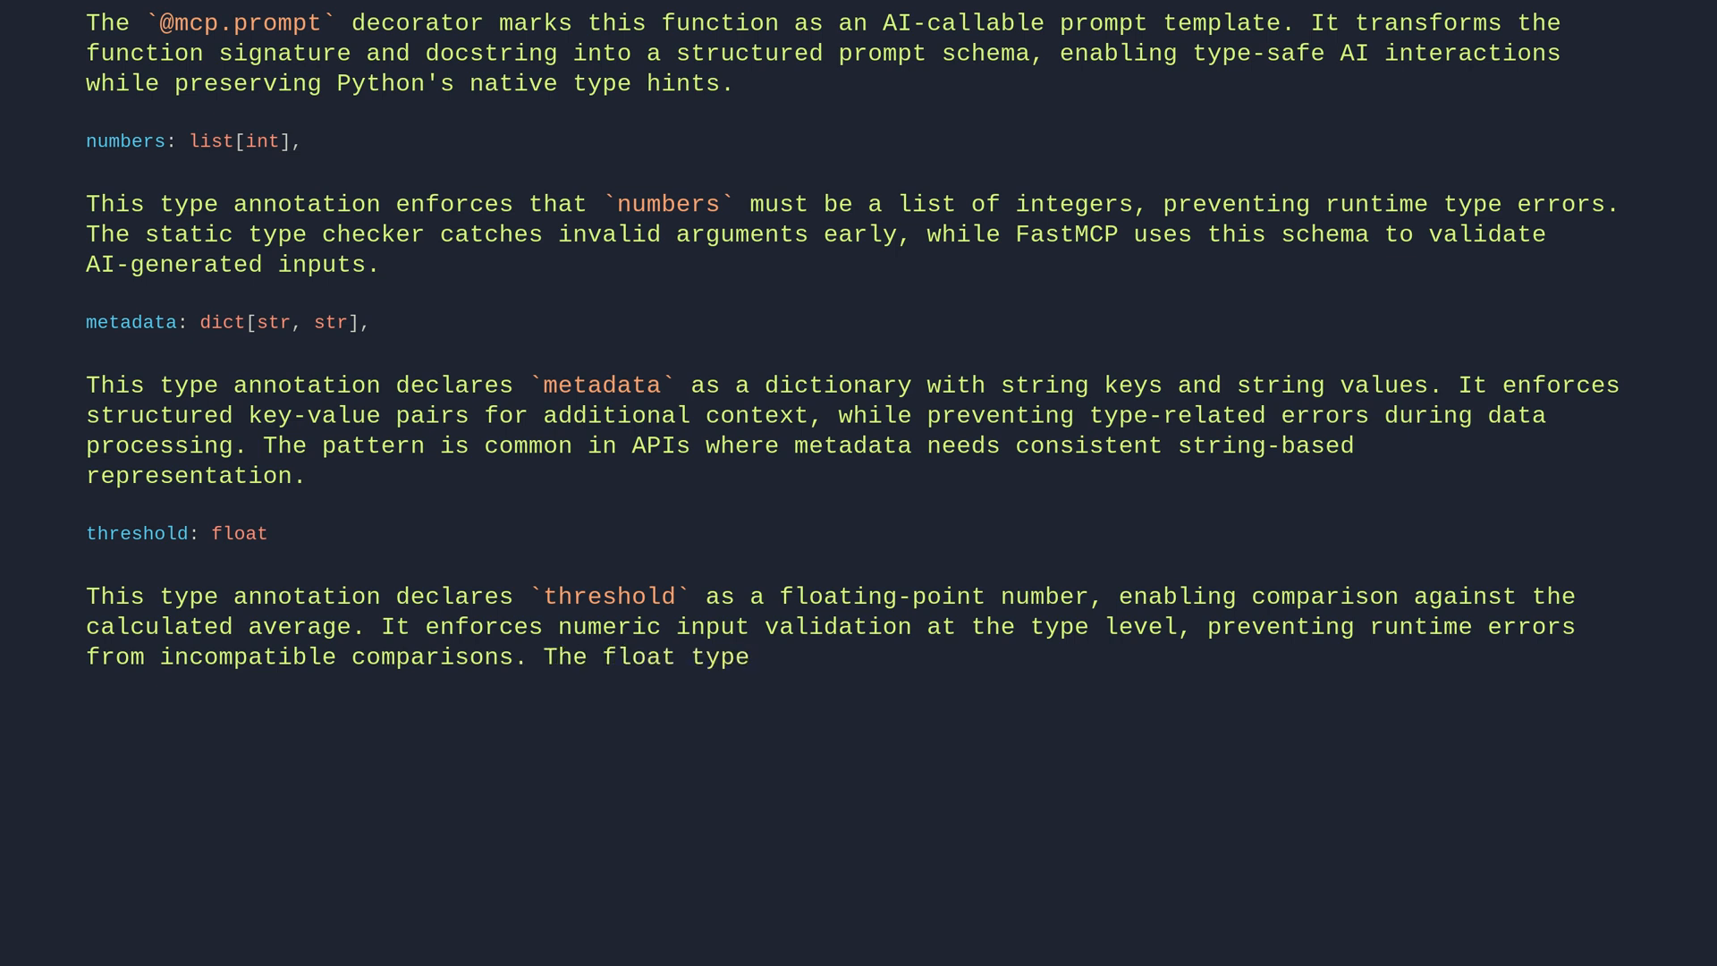
type("handles both integer and decimal val")
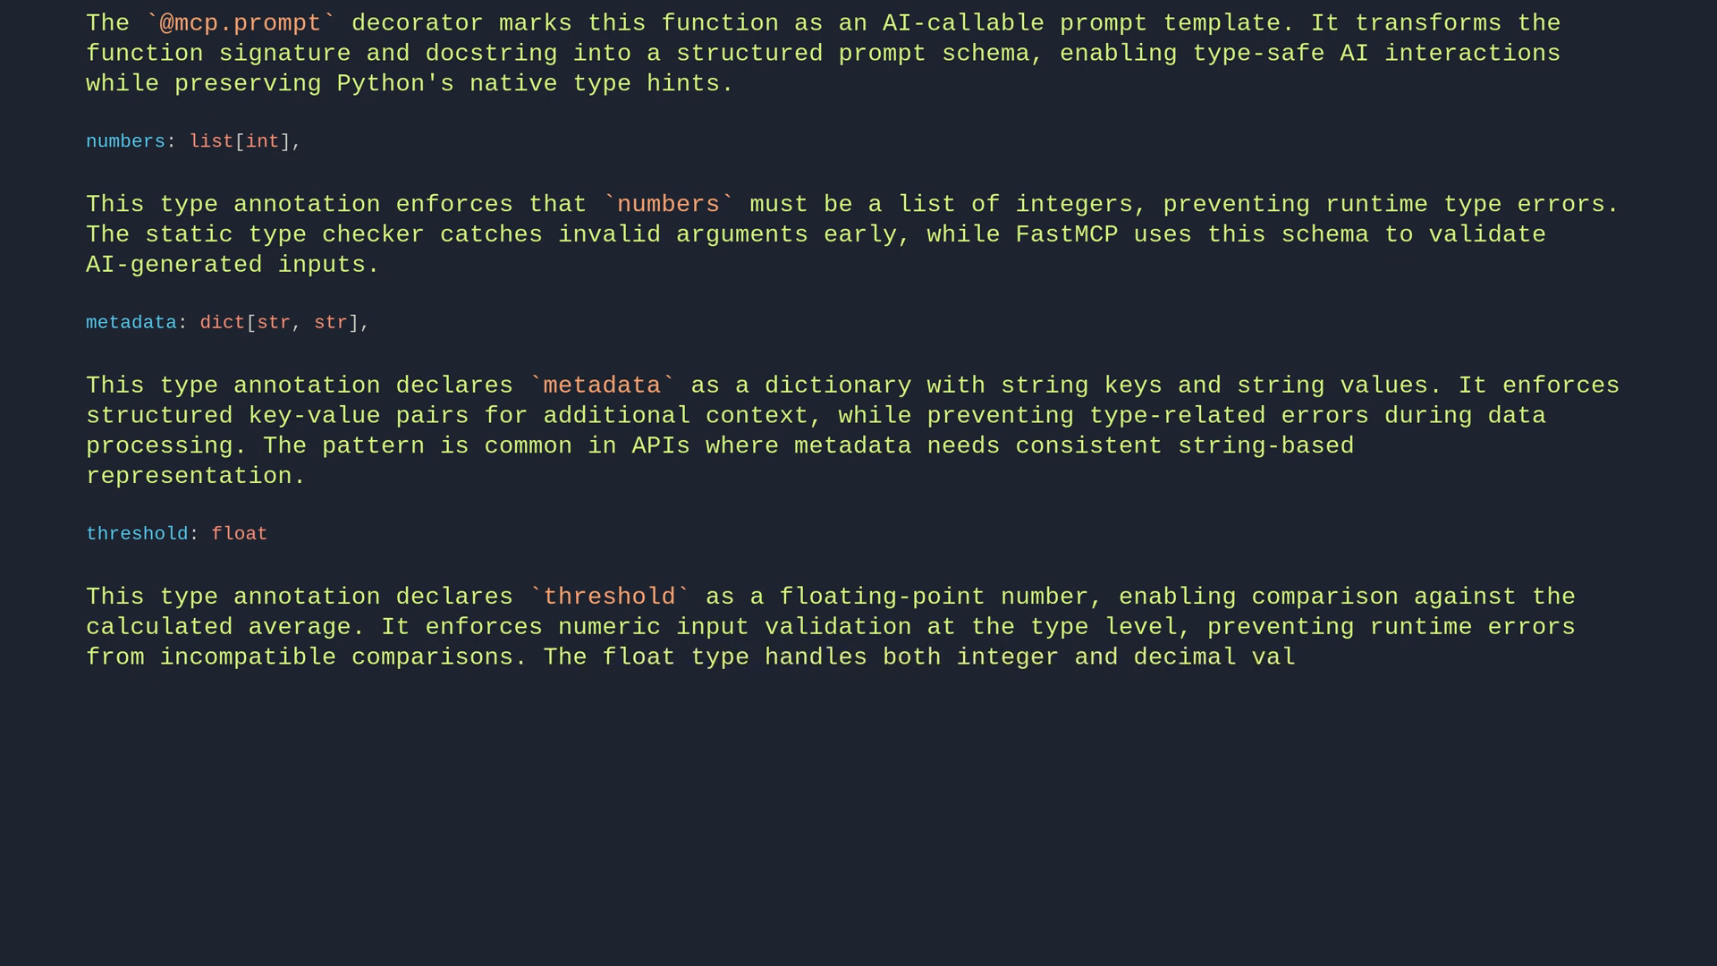
type("ues, making it flexible")
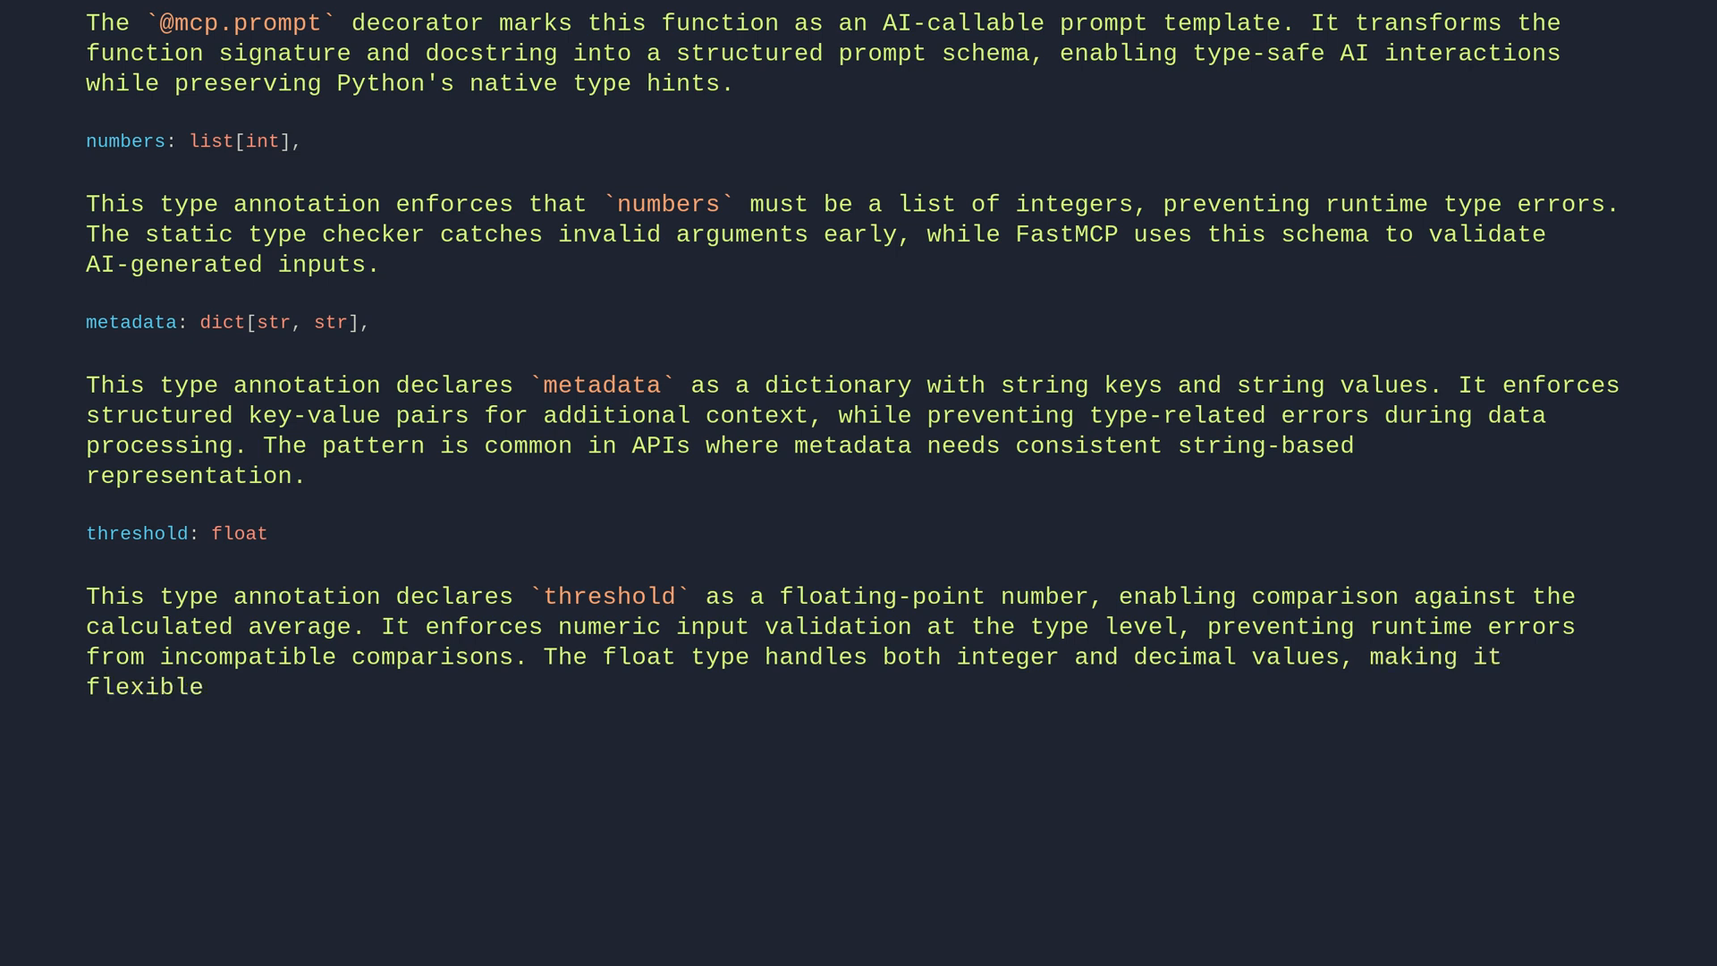
type("for different threshold requirements.")
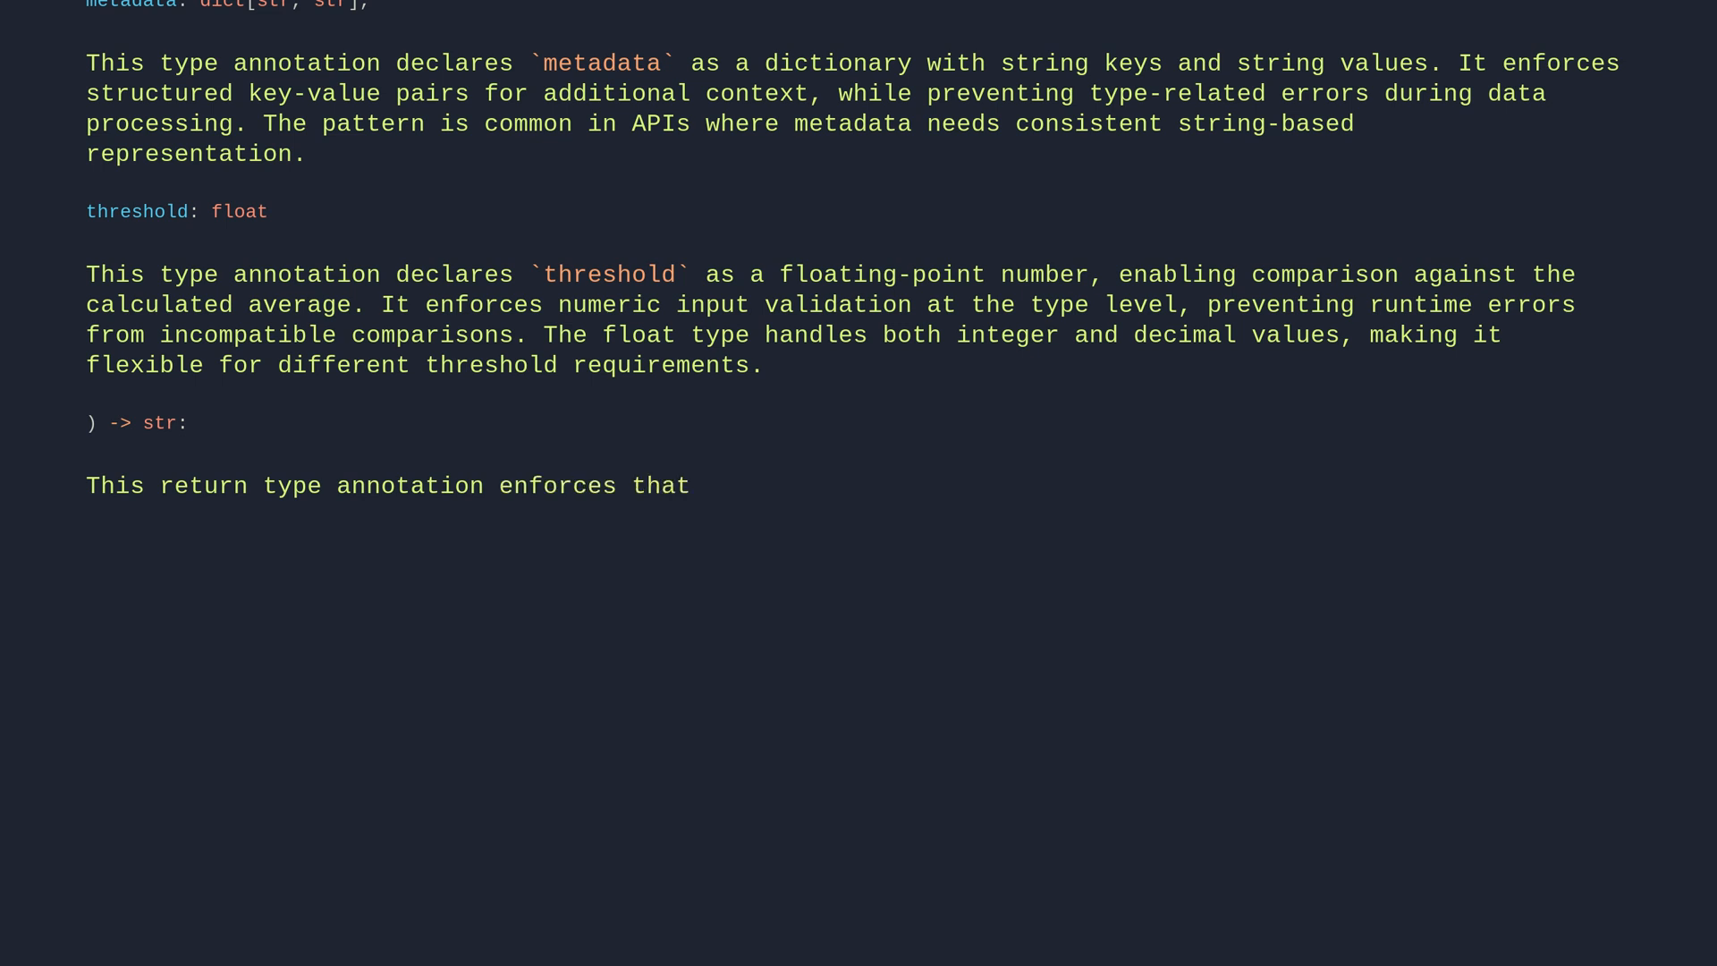
type("the function outputs a string. It enables static type checking and documents the expected")
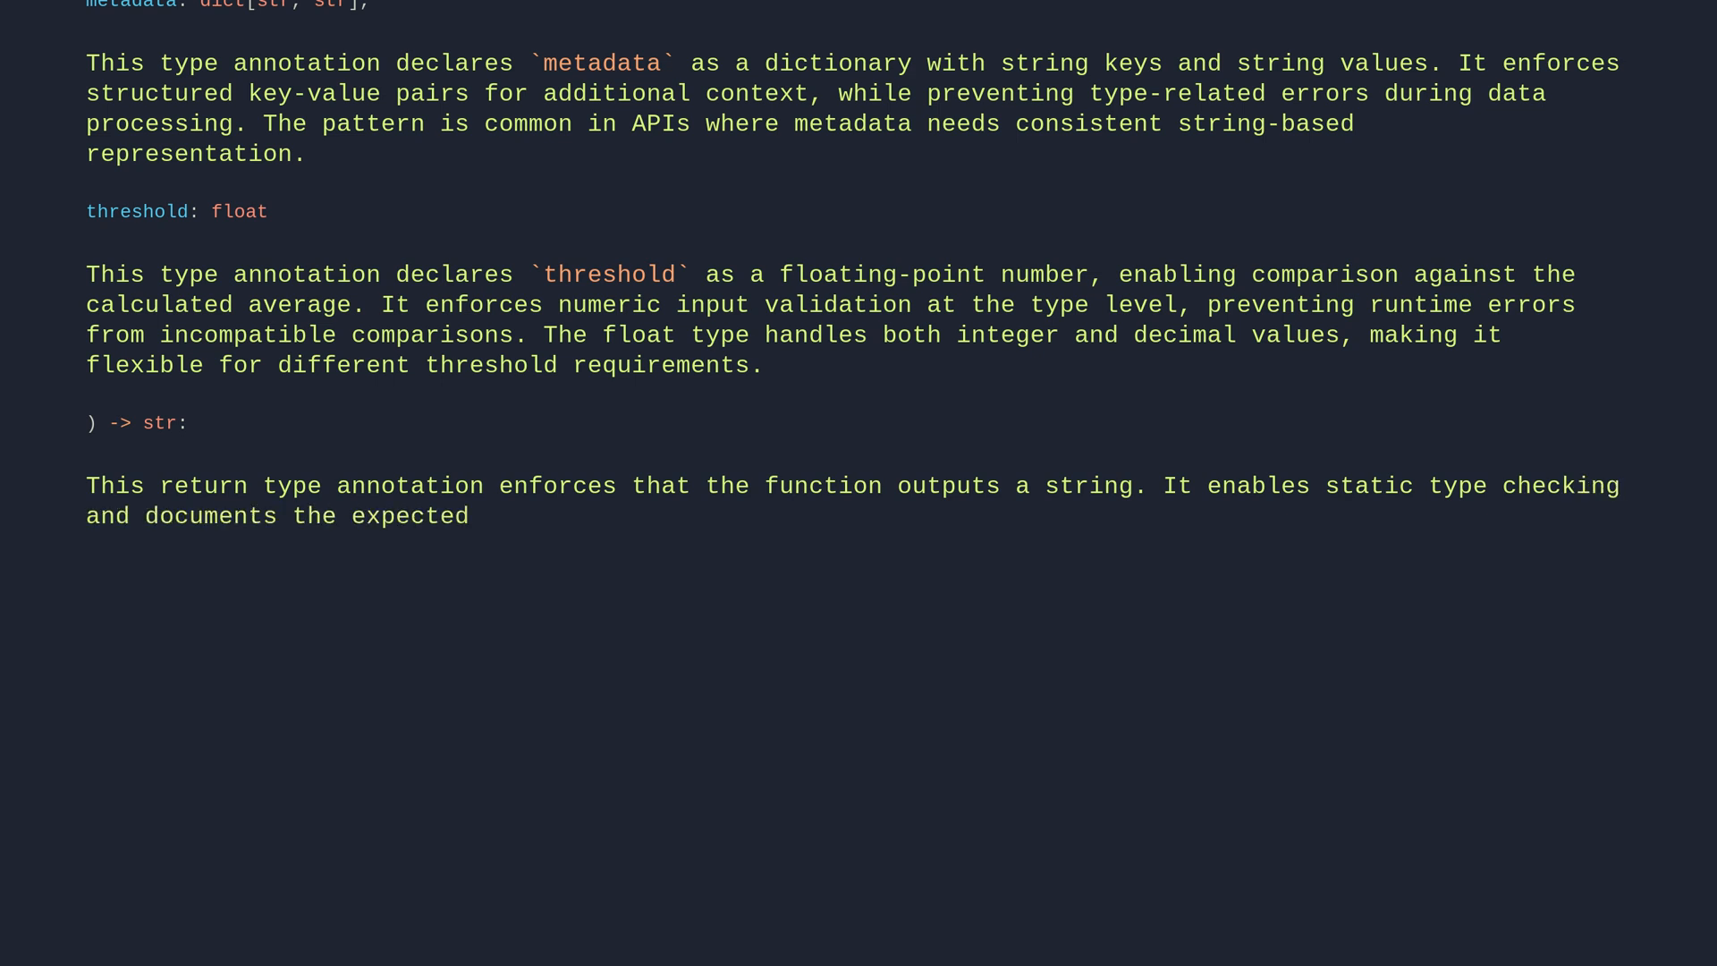
type("return format for both developers")
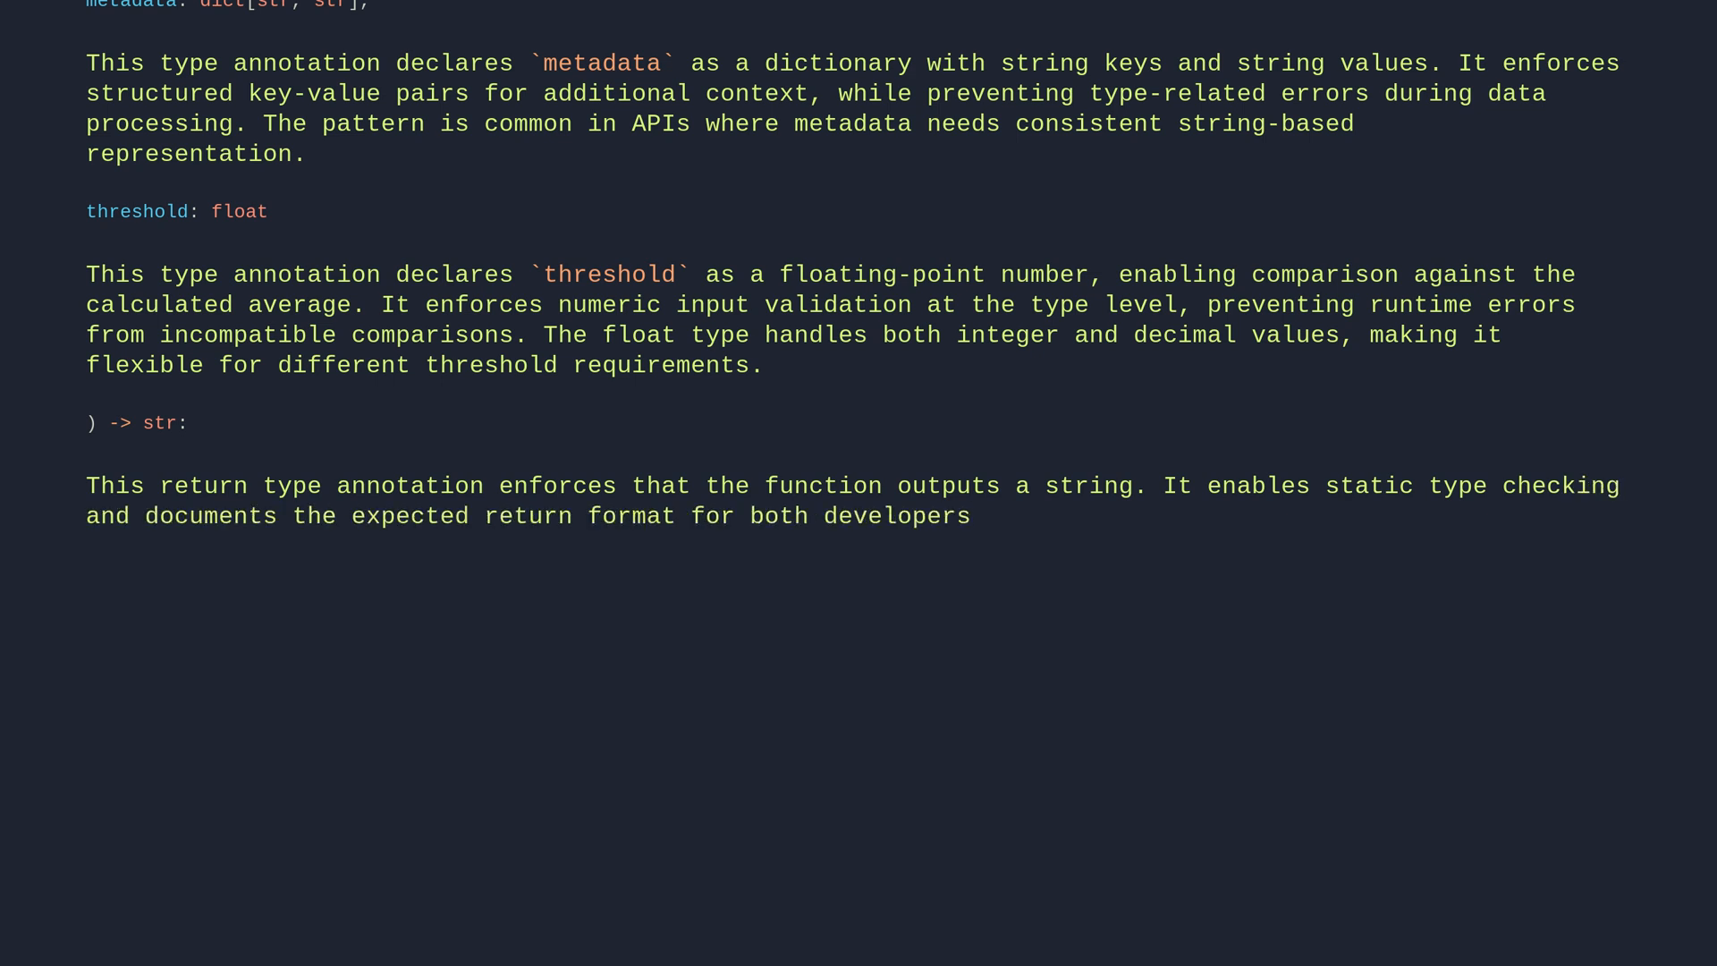
type("and AI callers")
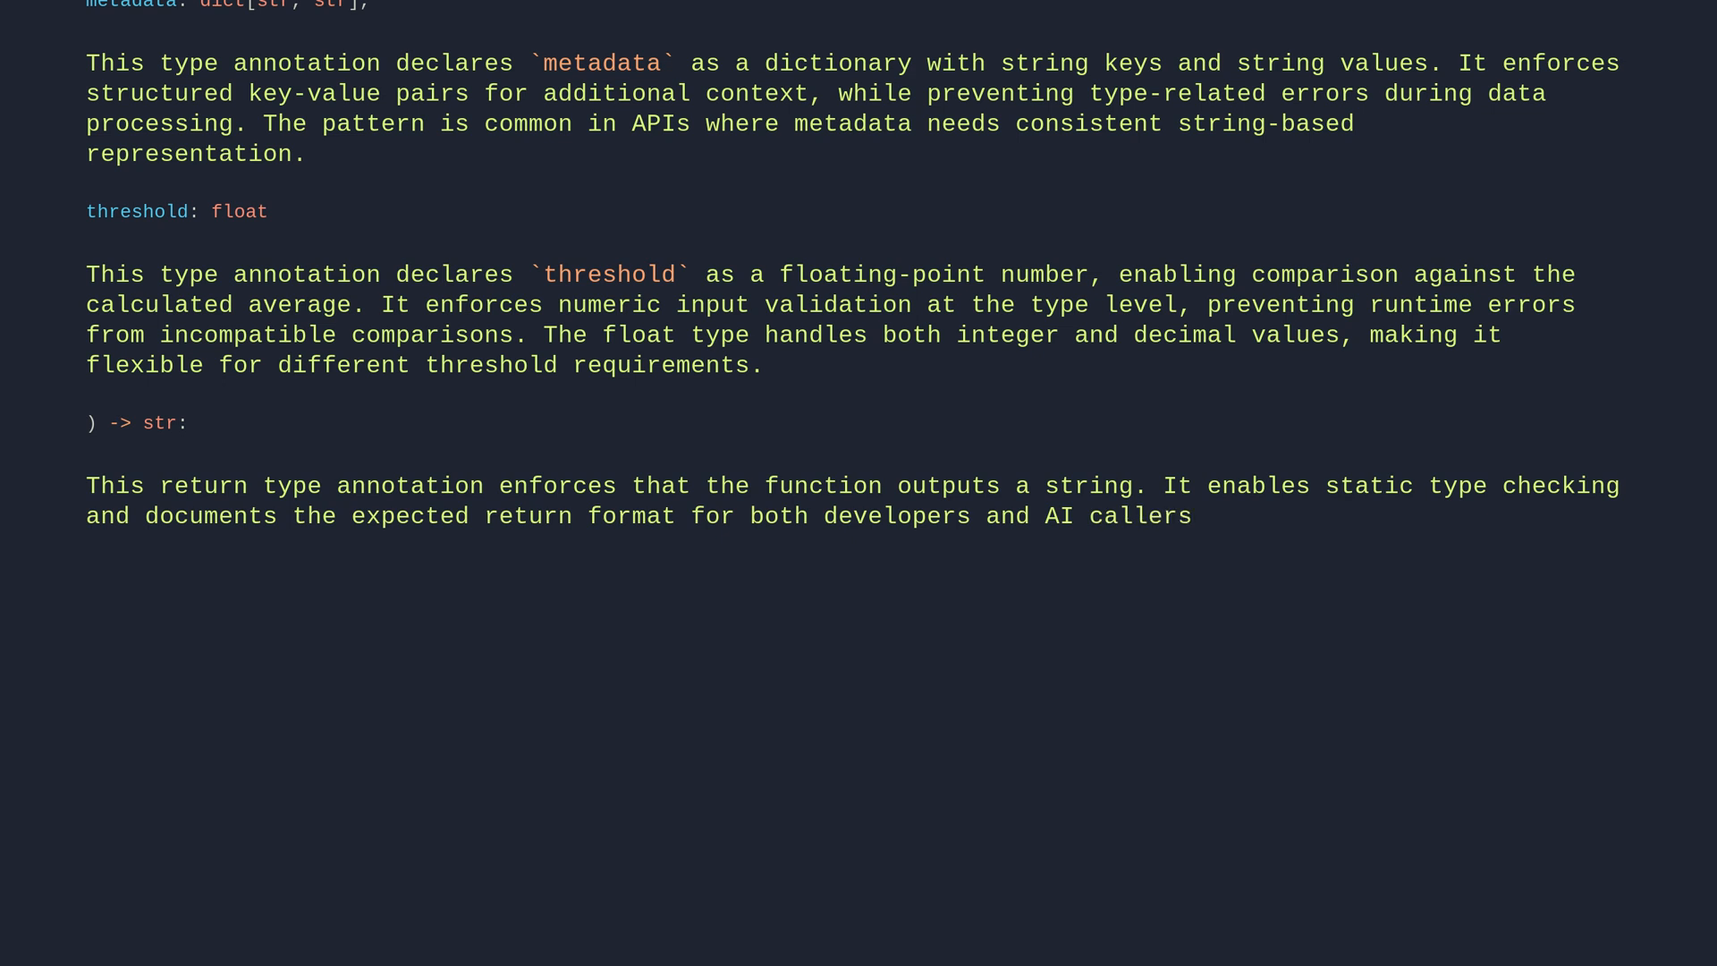
type(".")
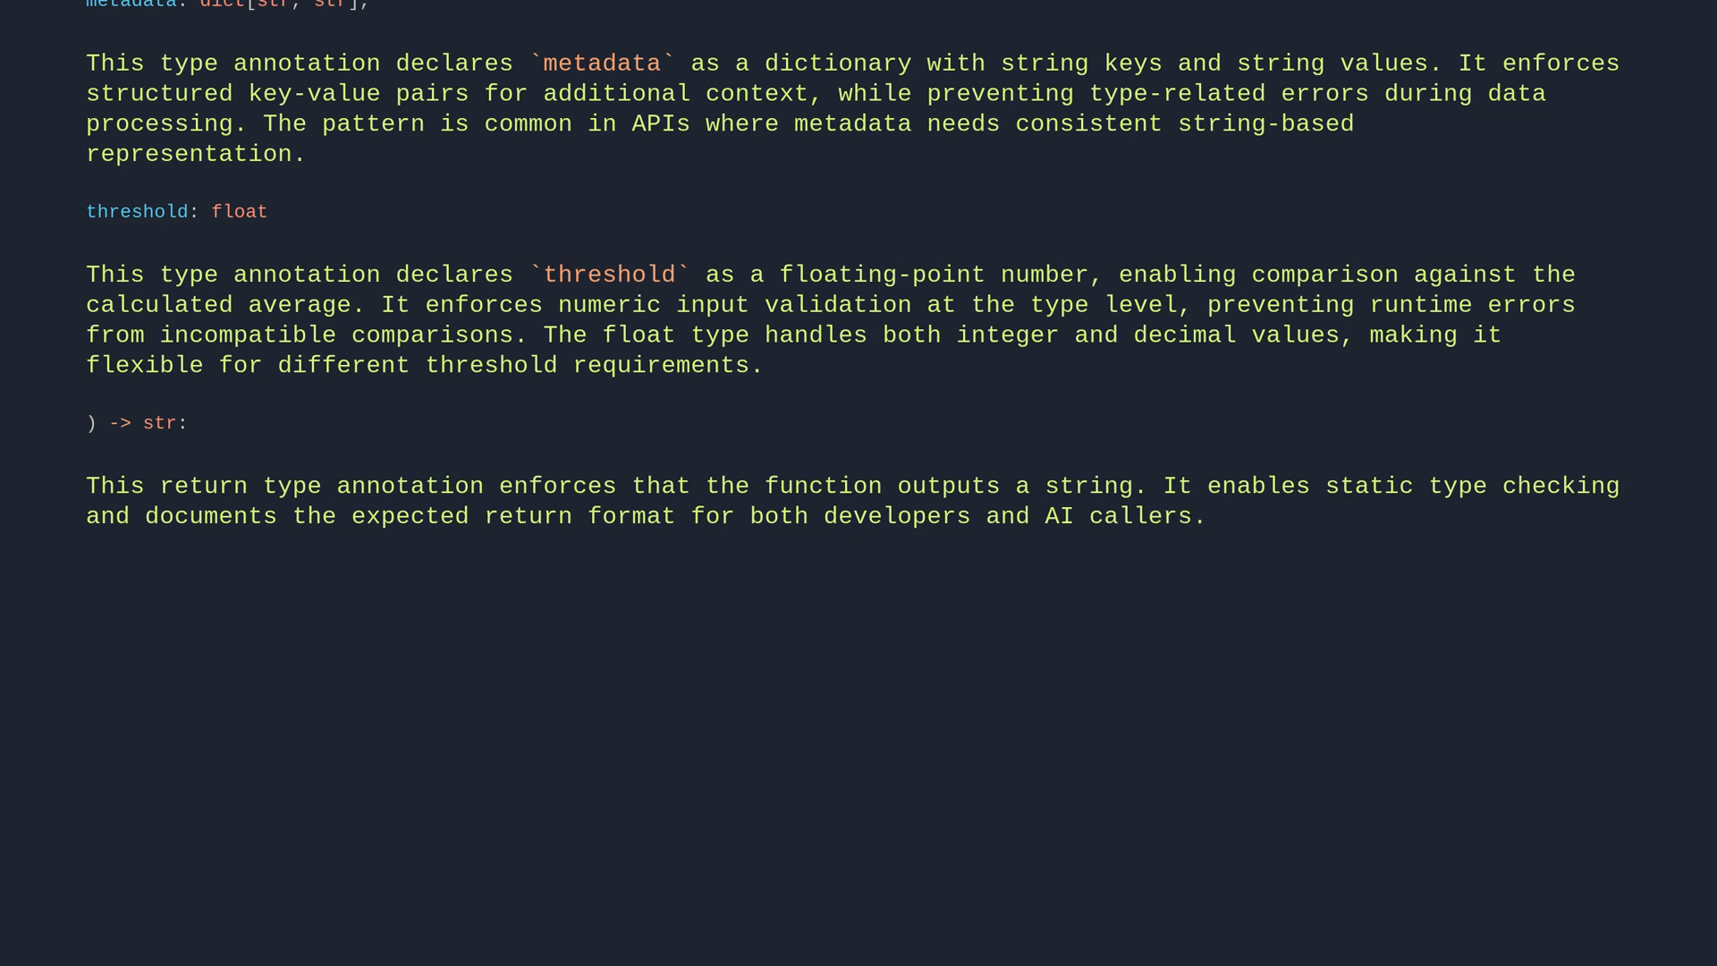
type("\"\"\"Analyze numerical data")
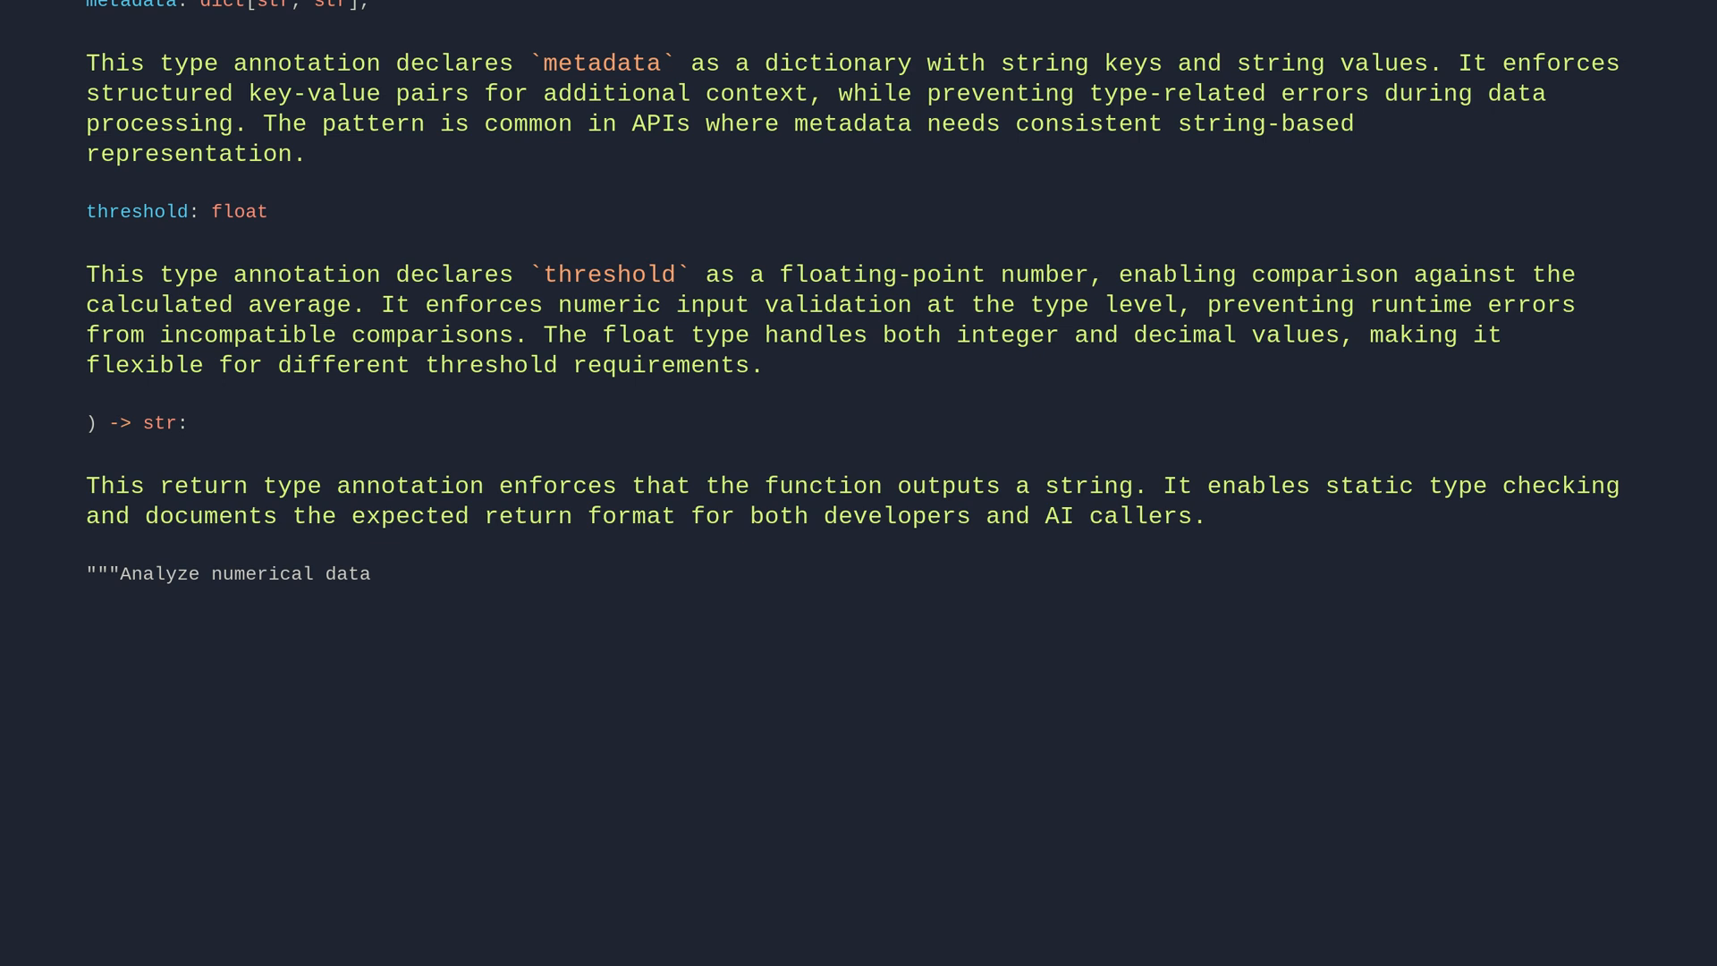
type(".\"\"")
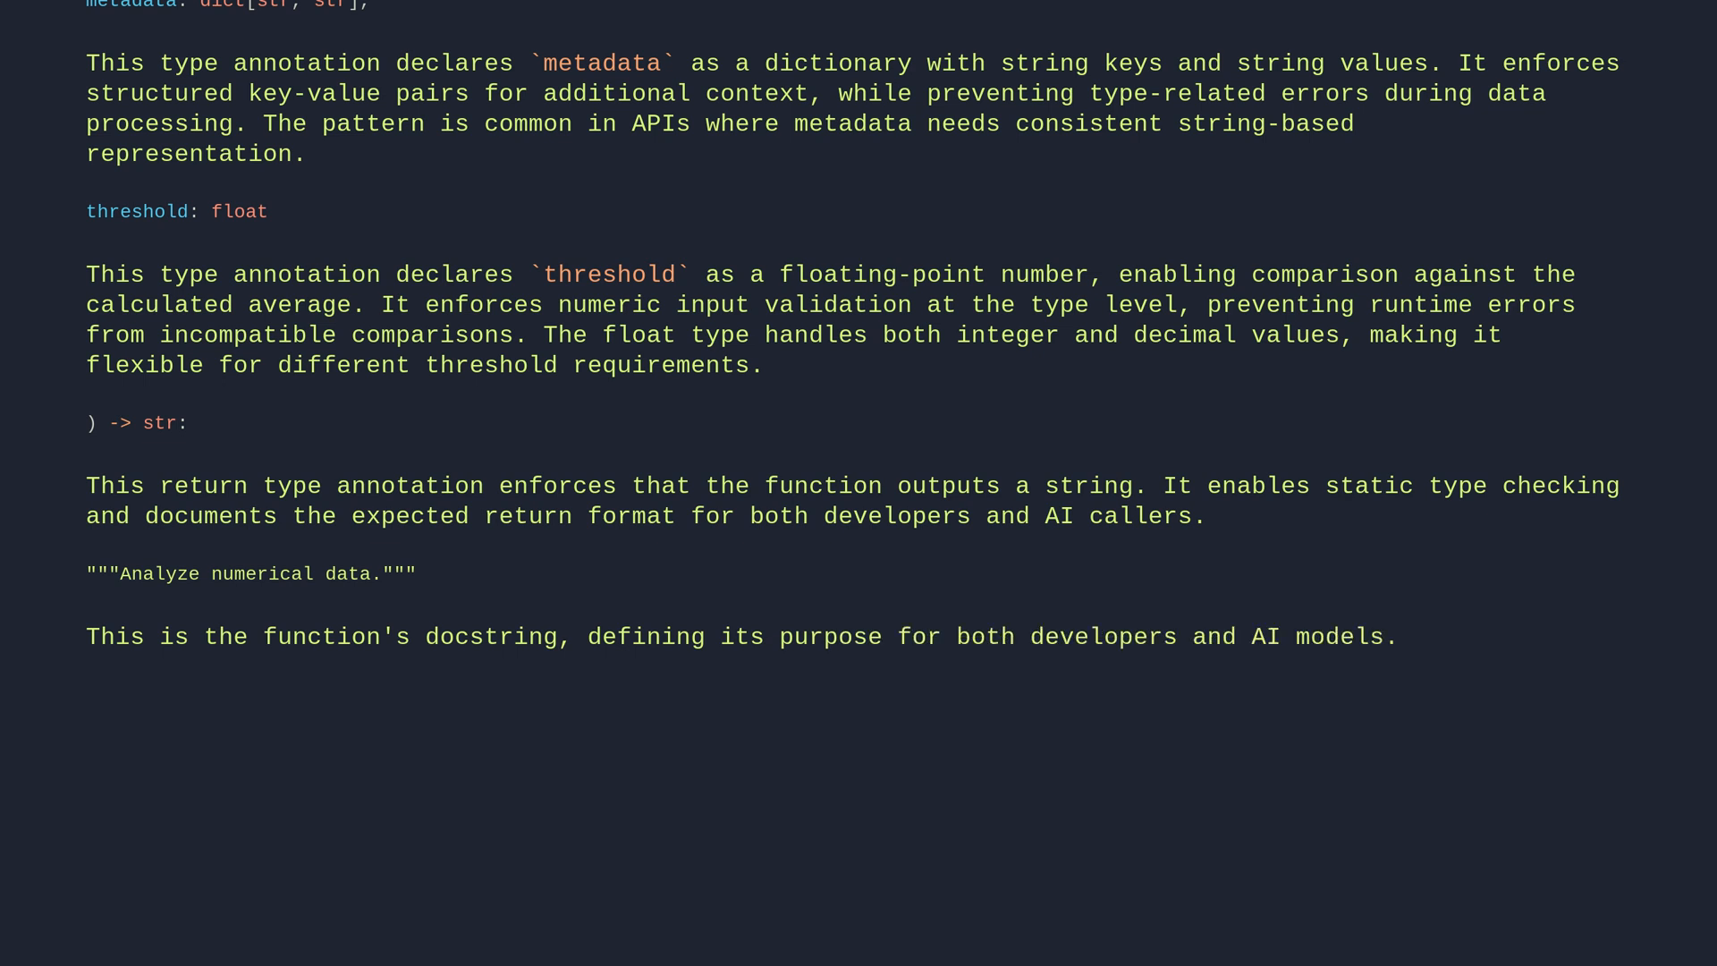
type("FastMCP uses it to generate tool documentation and validate usage, while")
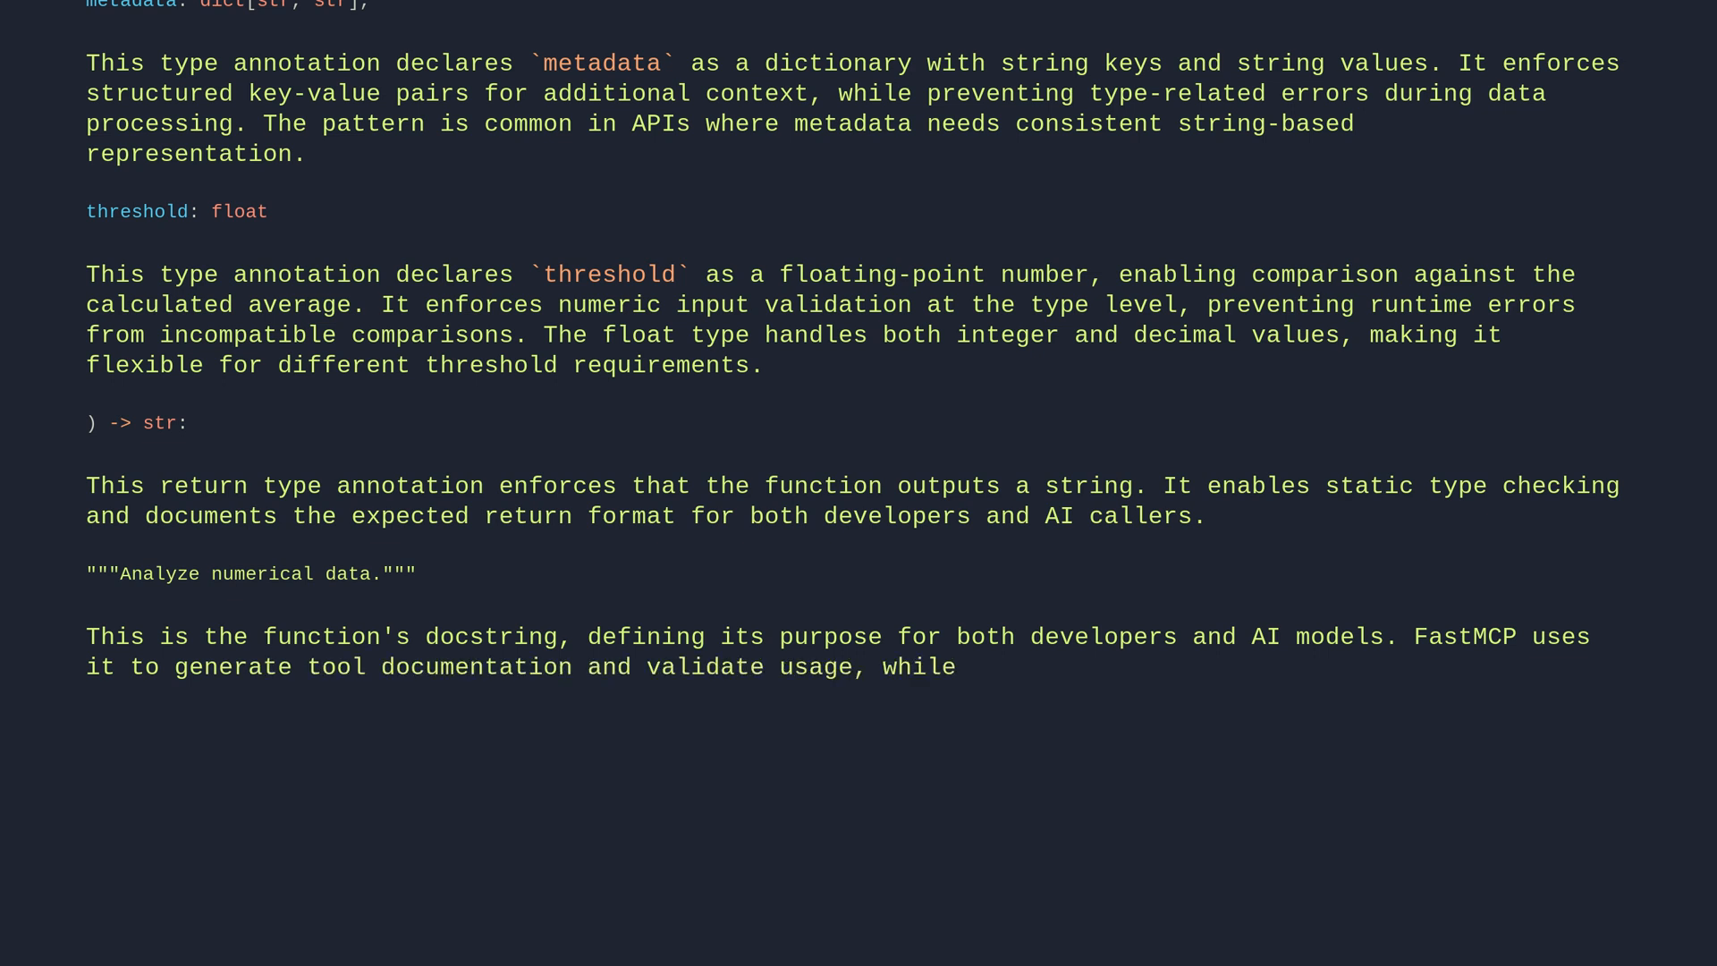
type("IDEs display it as help tex")
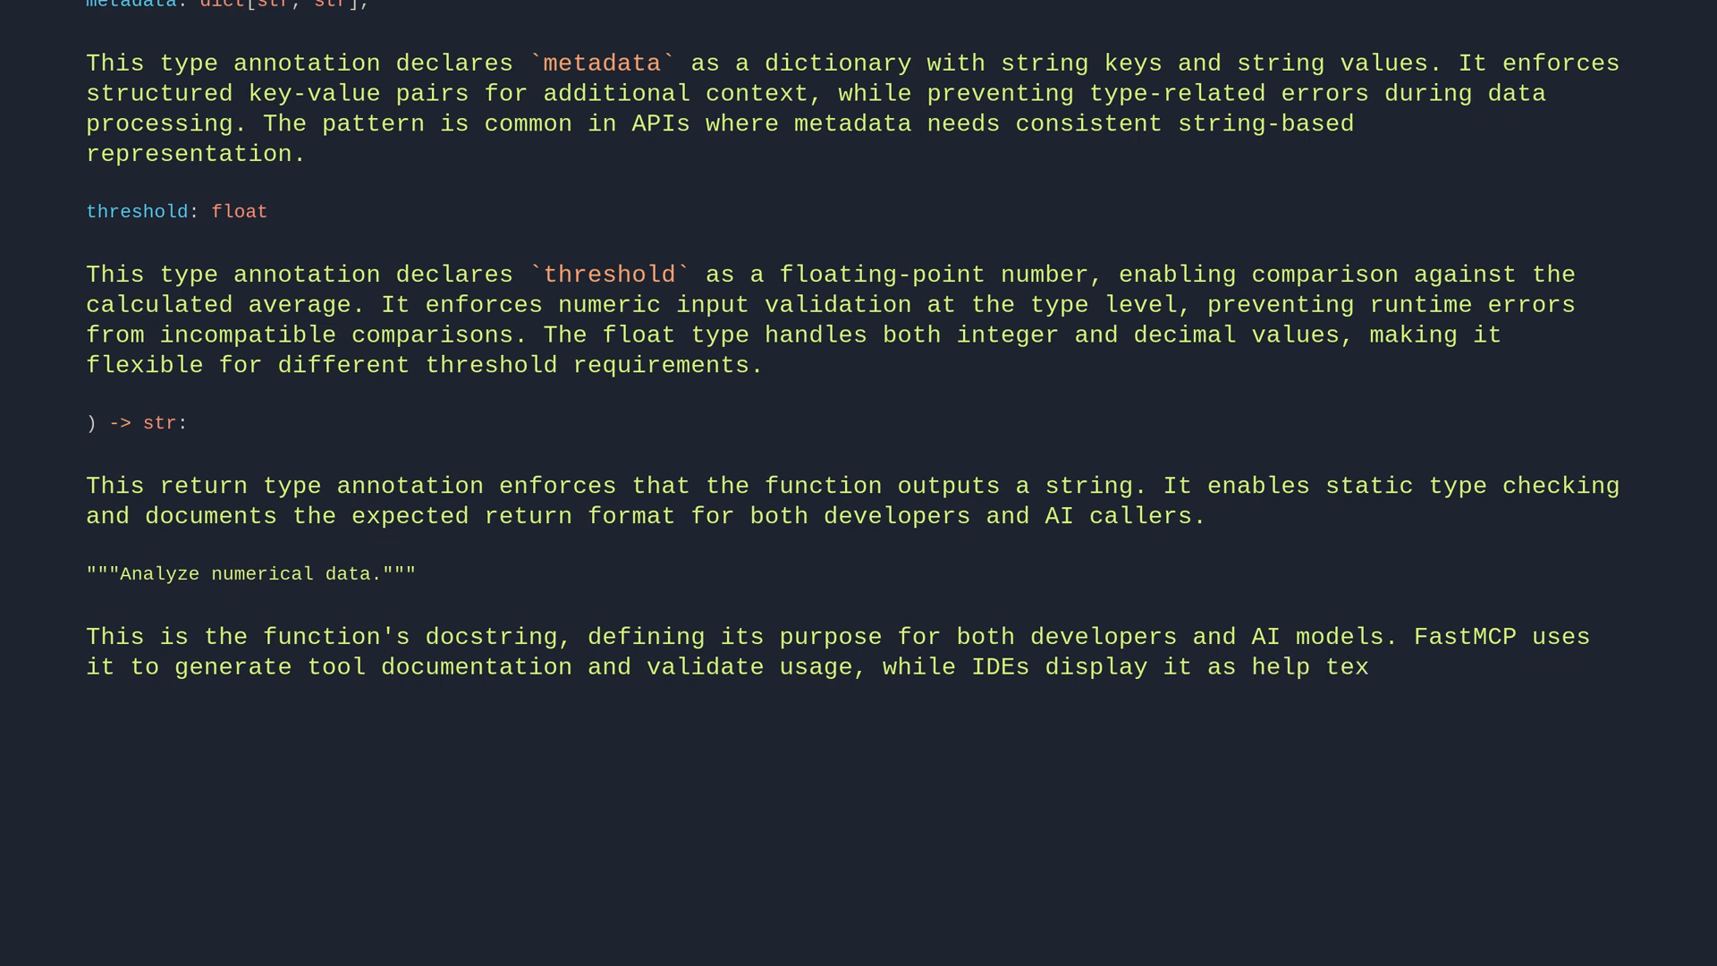
type("t. Always include a clear,")
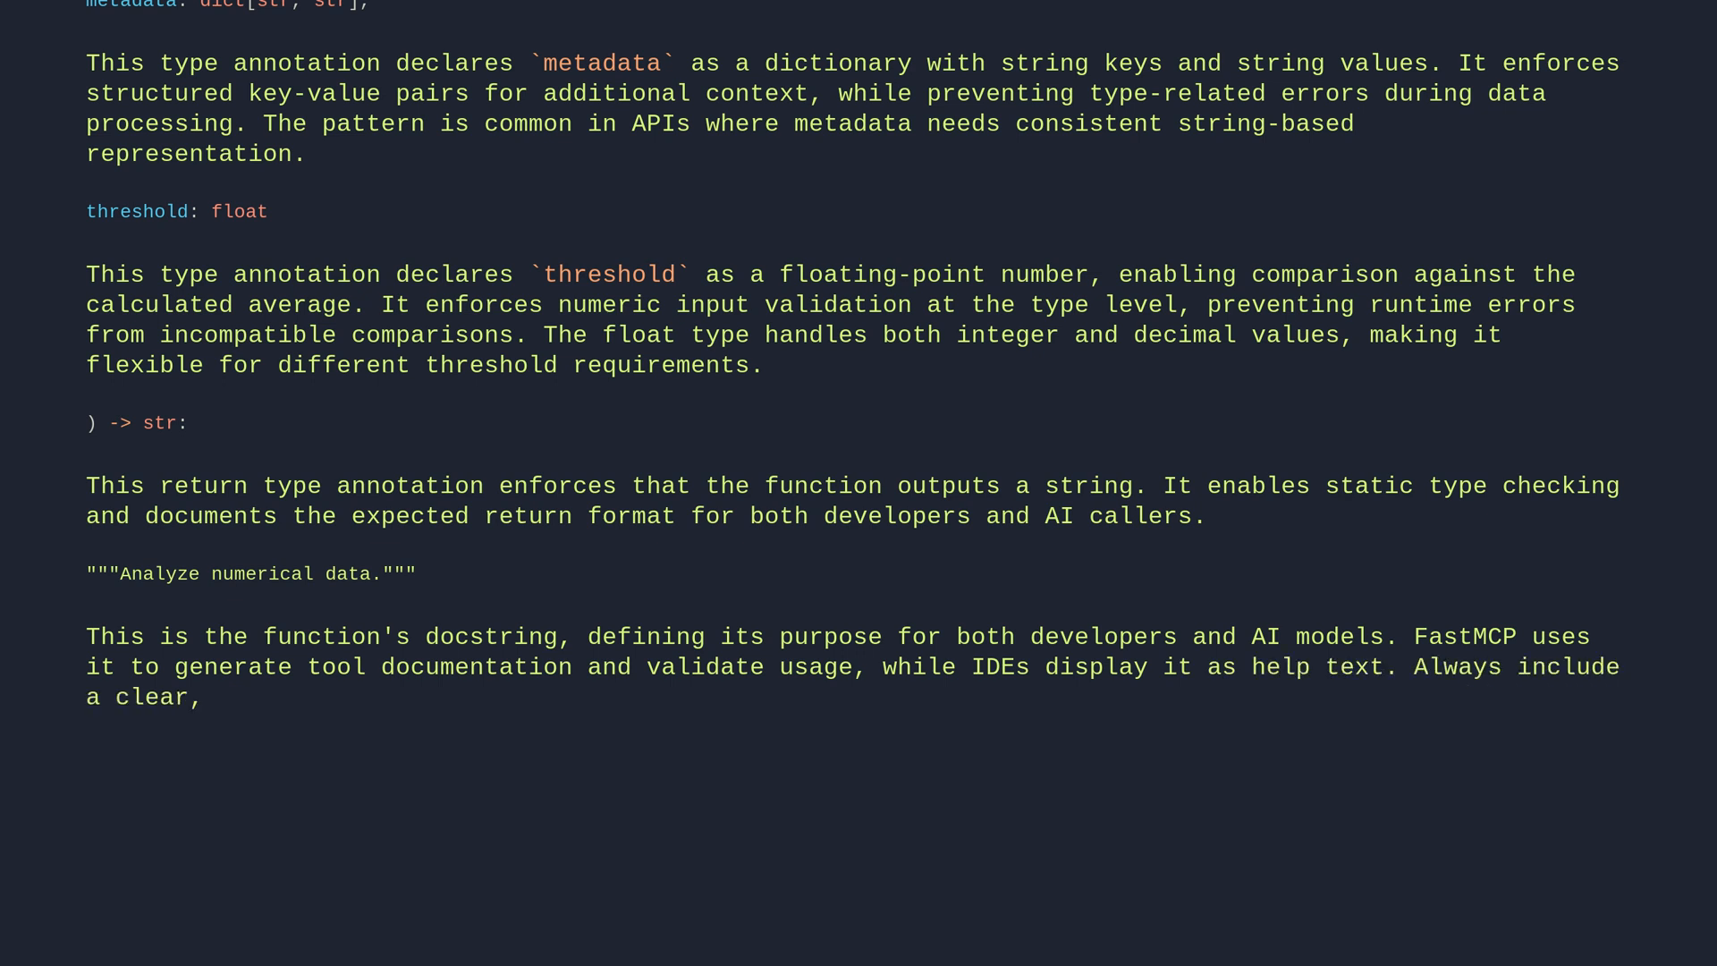
type("one-line description for AI-calla")
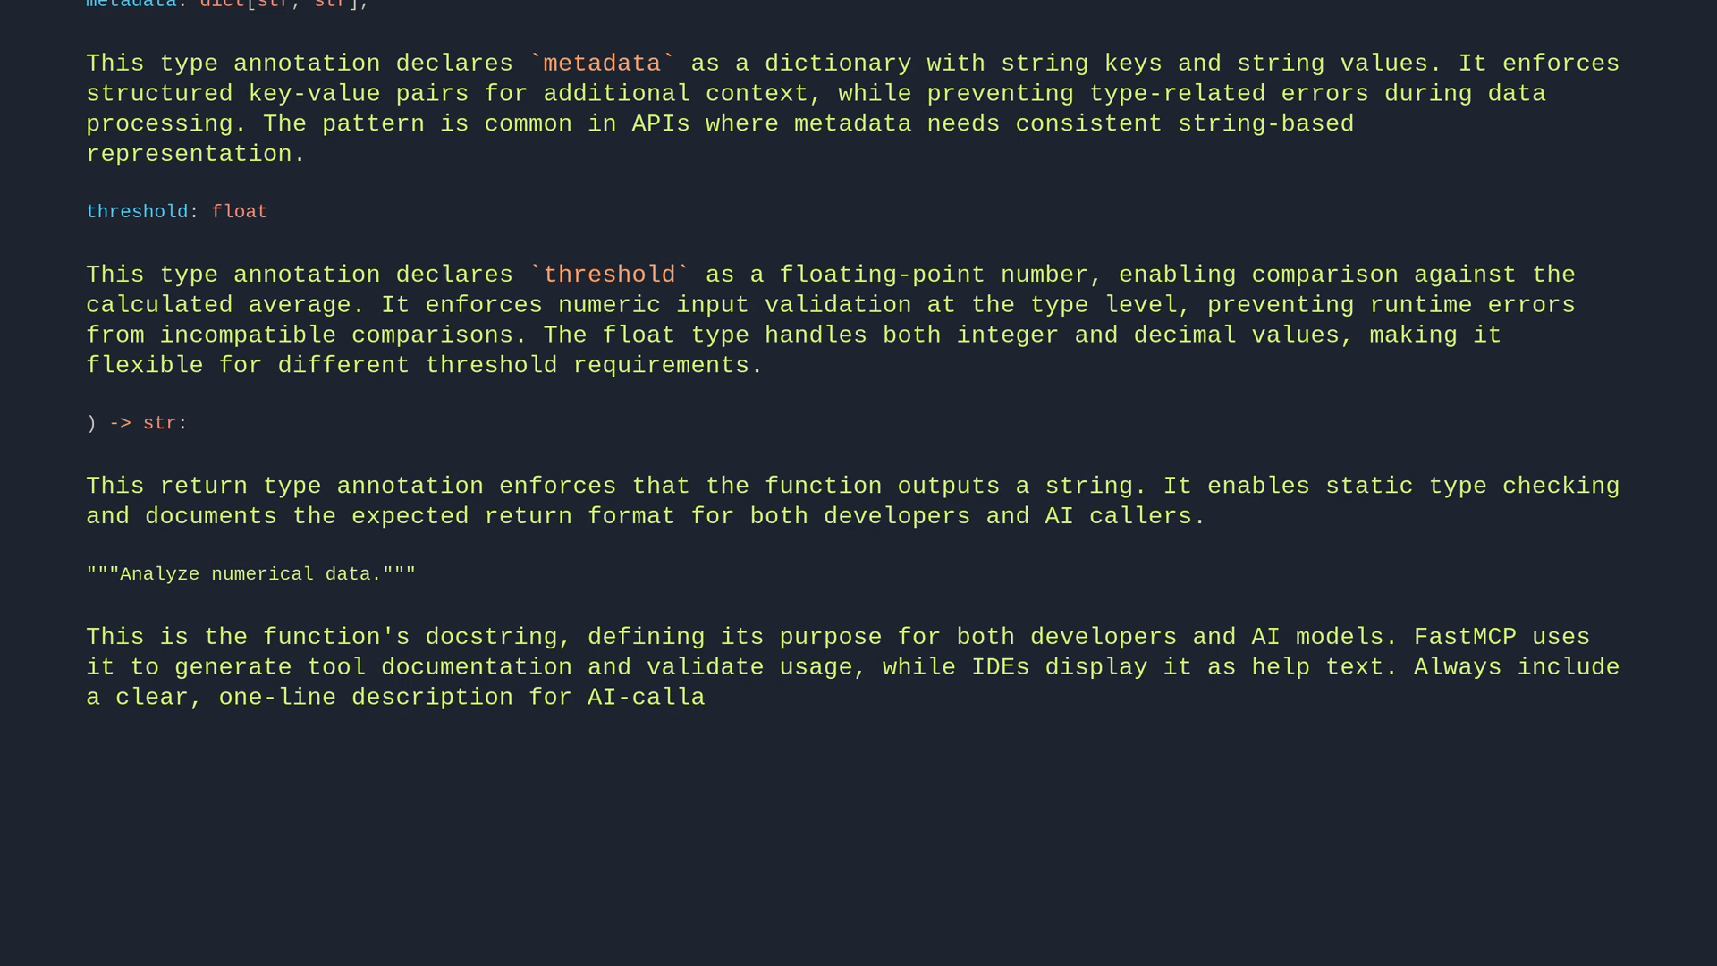
type("ble tools")
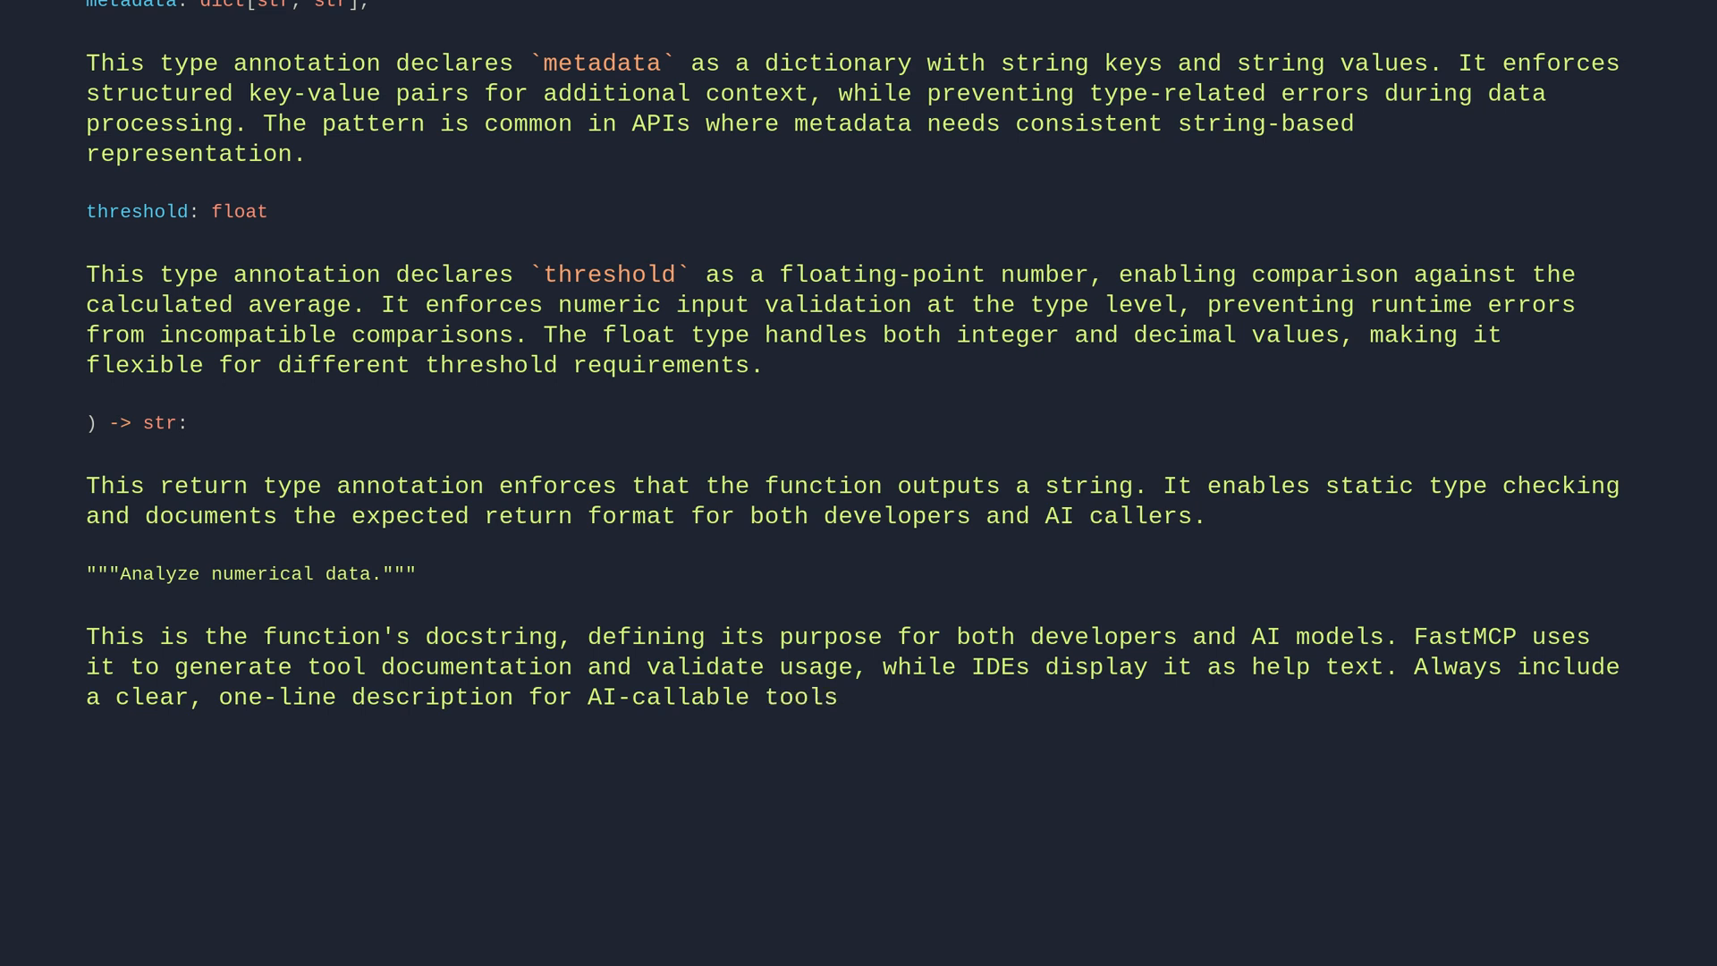
type("avg =")
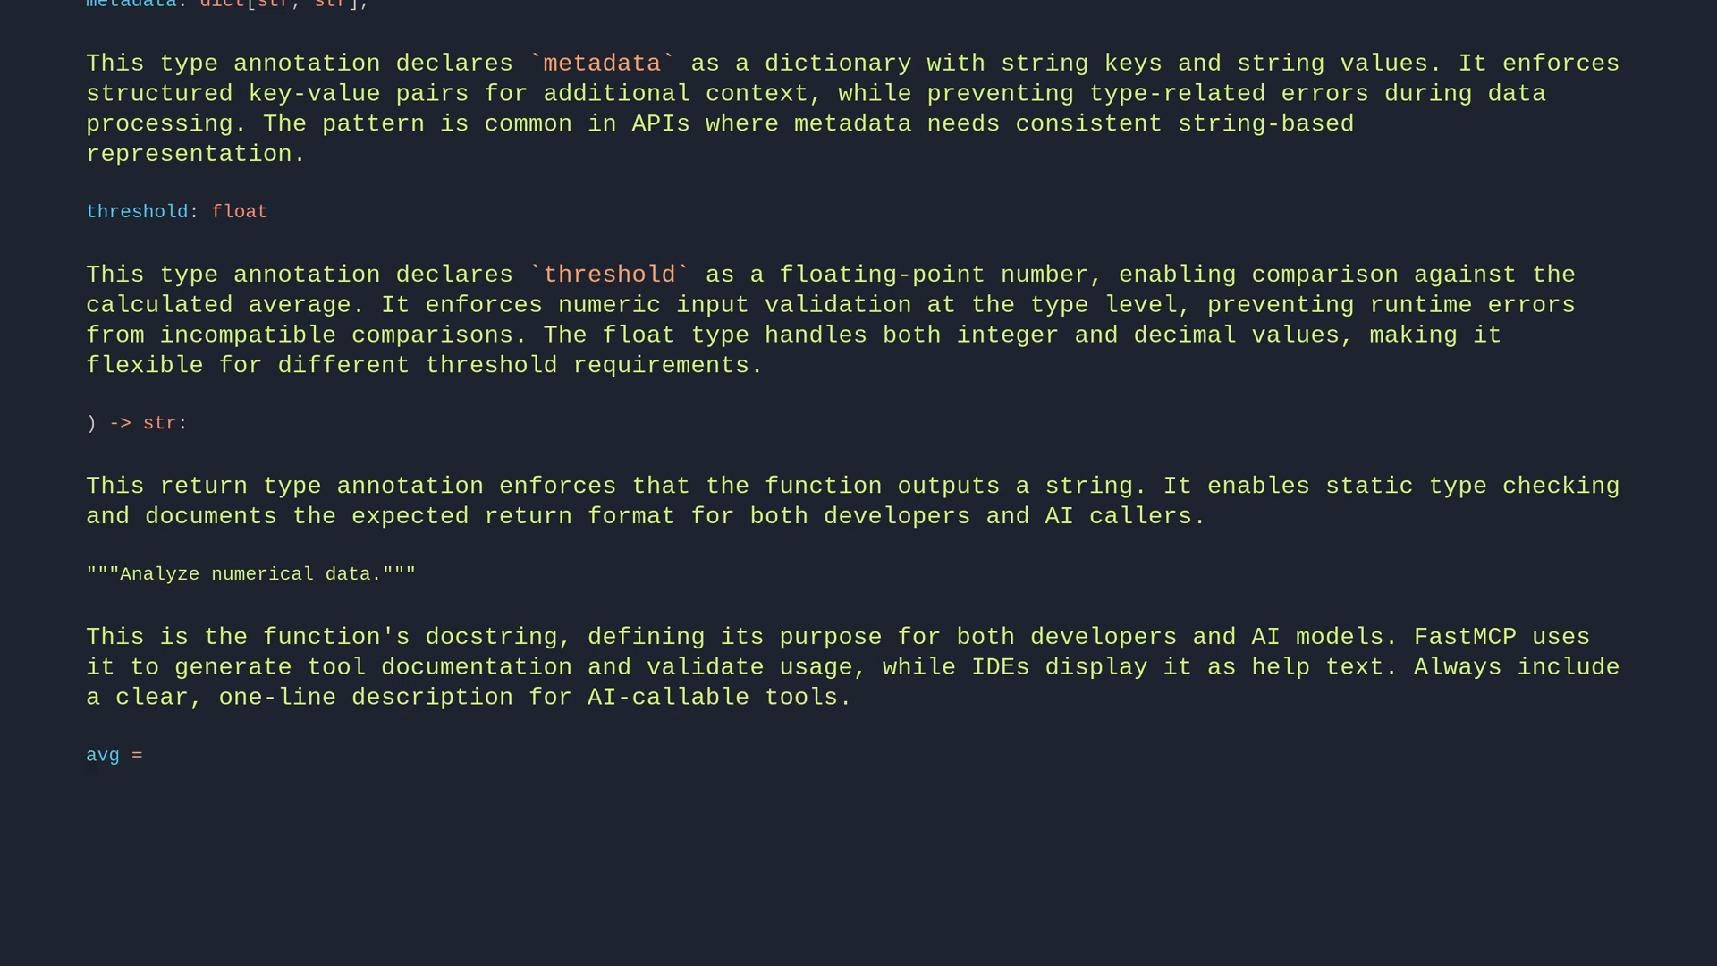
type("sum(numbers) / len(nu")
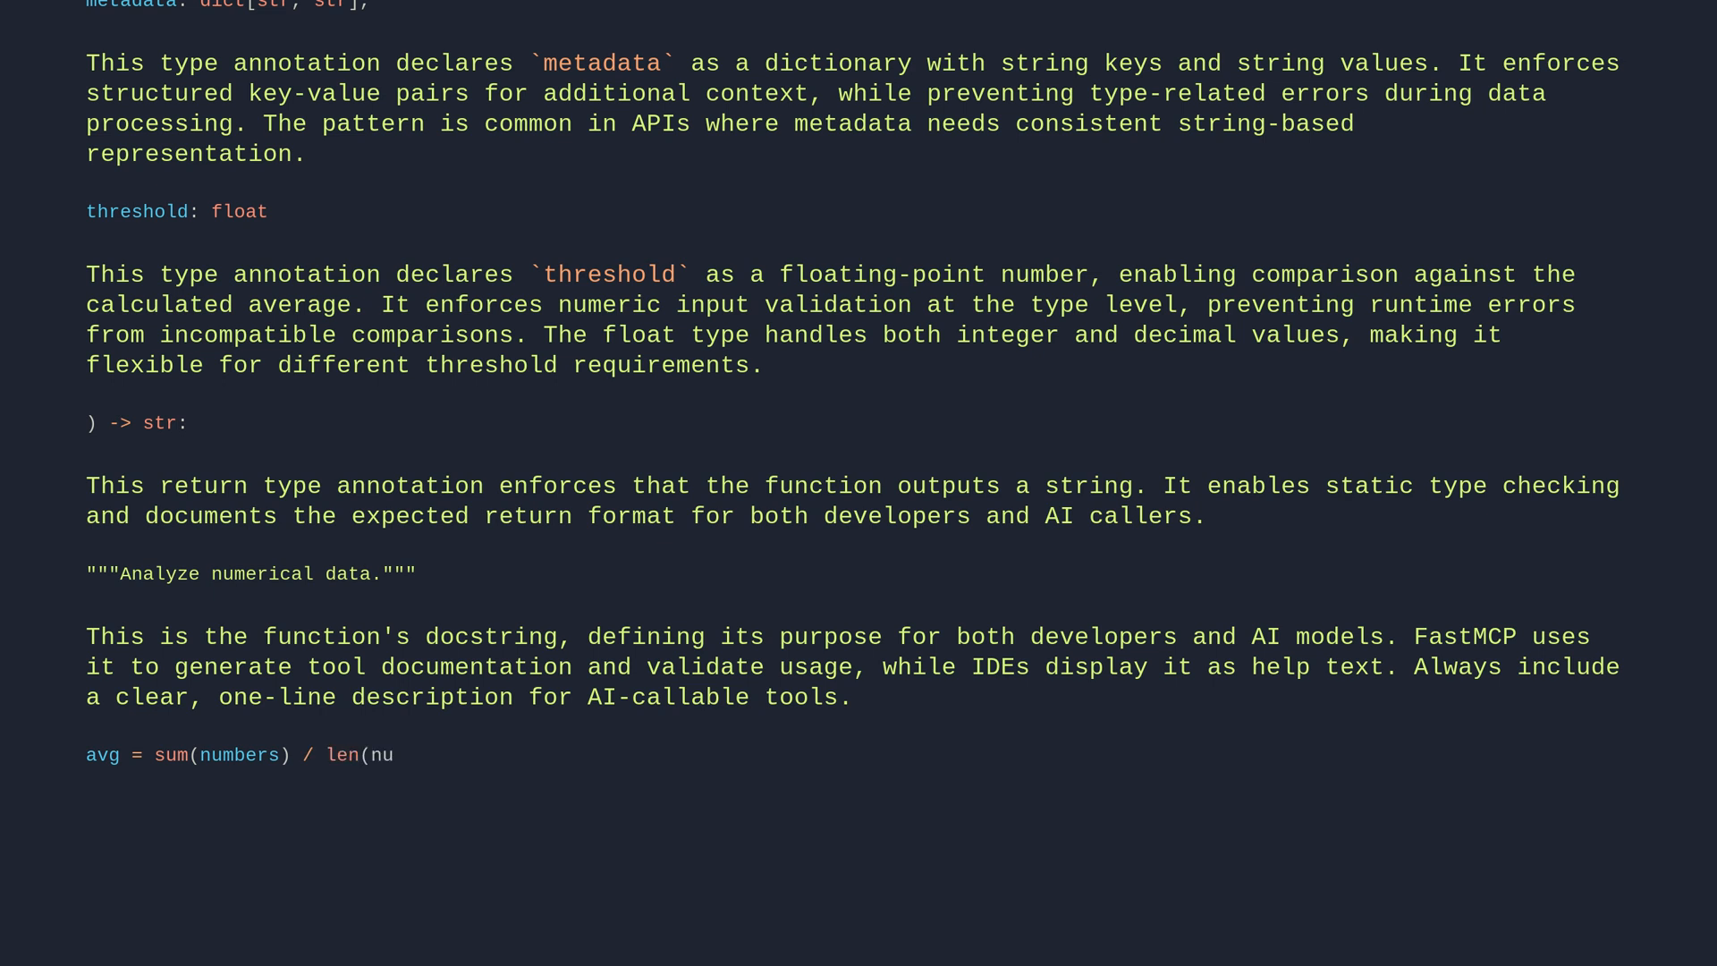
type("mbers")
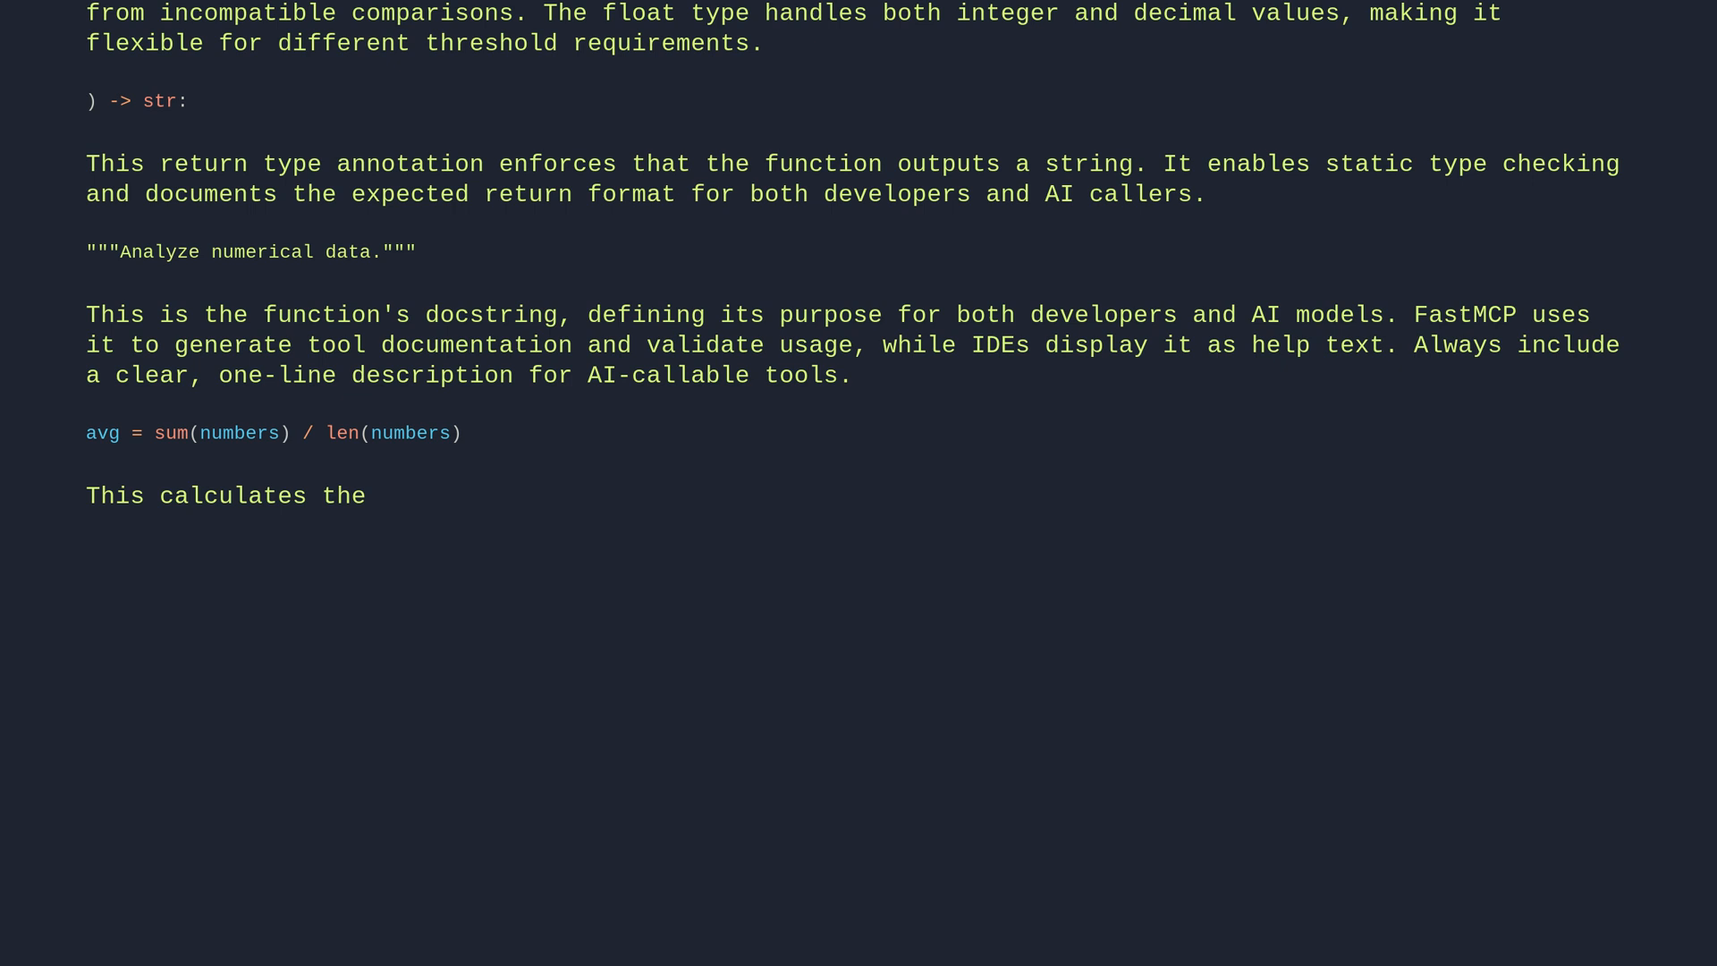
type("arithmetic mean of the input numbe")
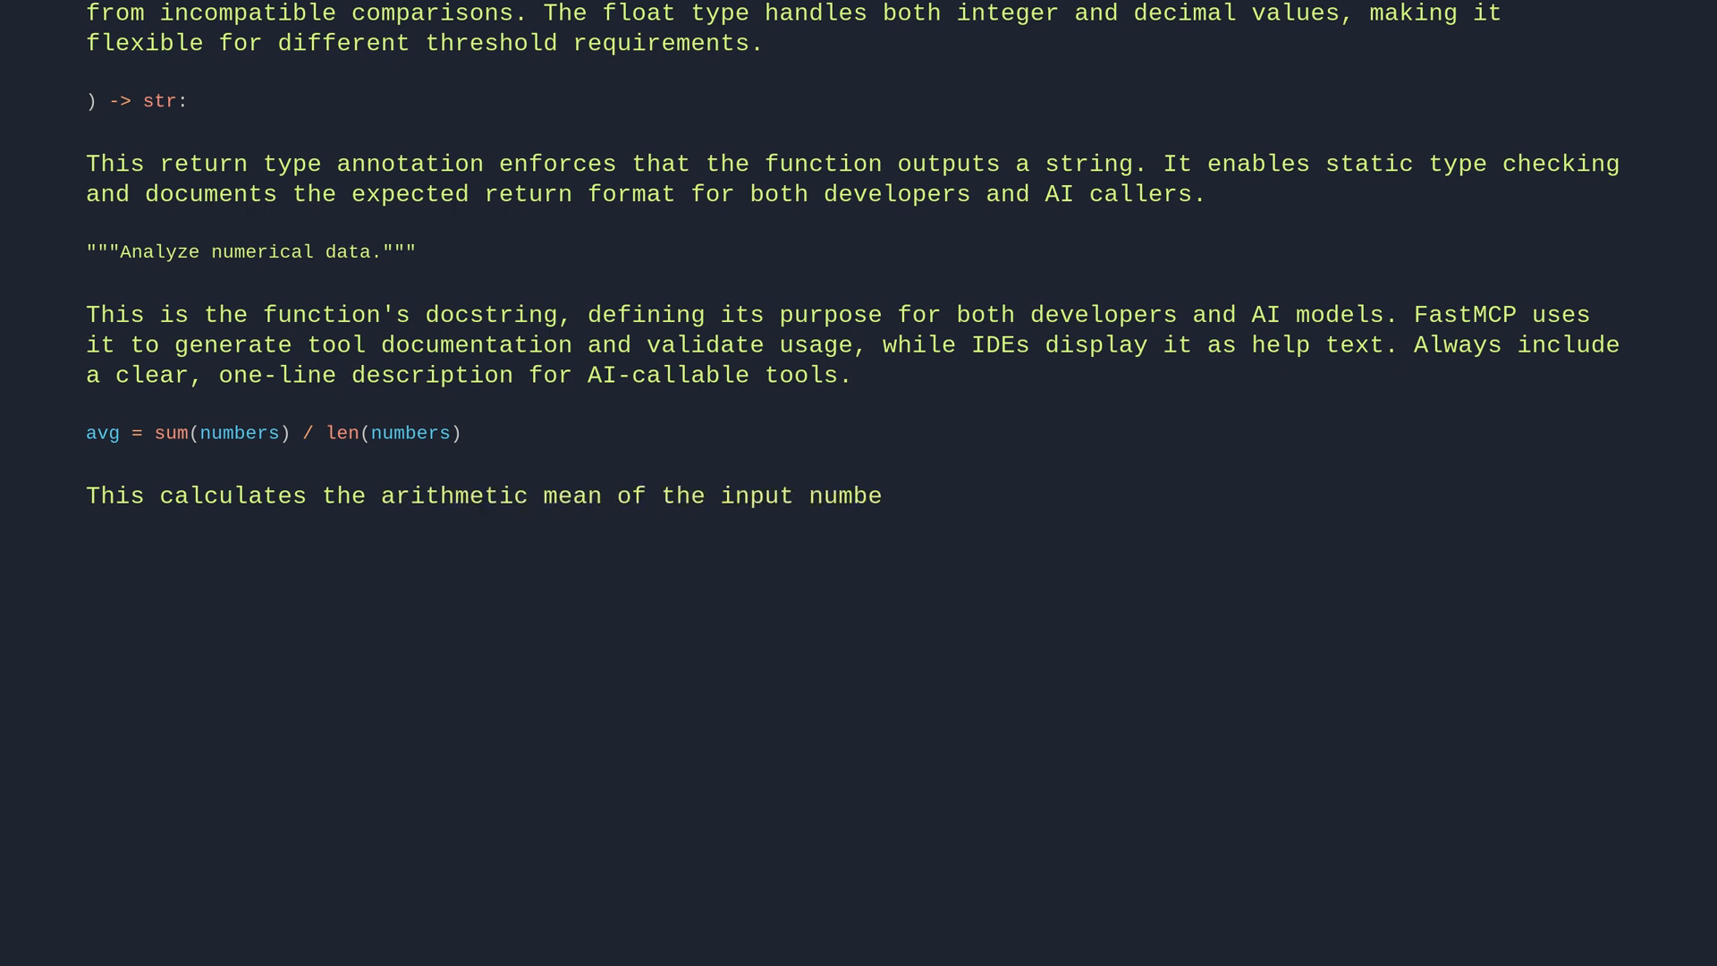
type("rs. The division by `")
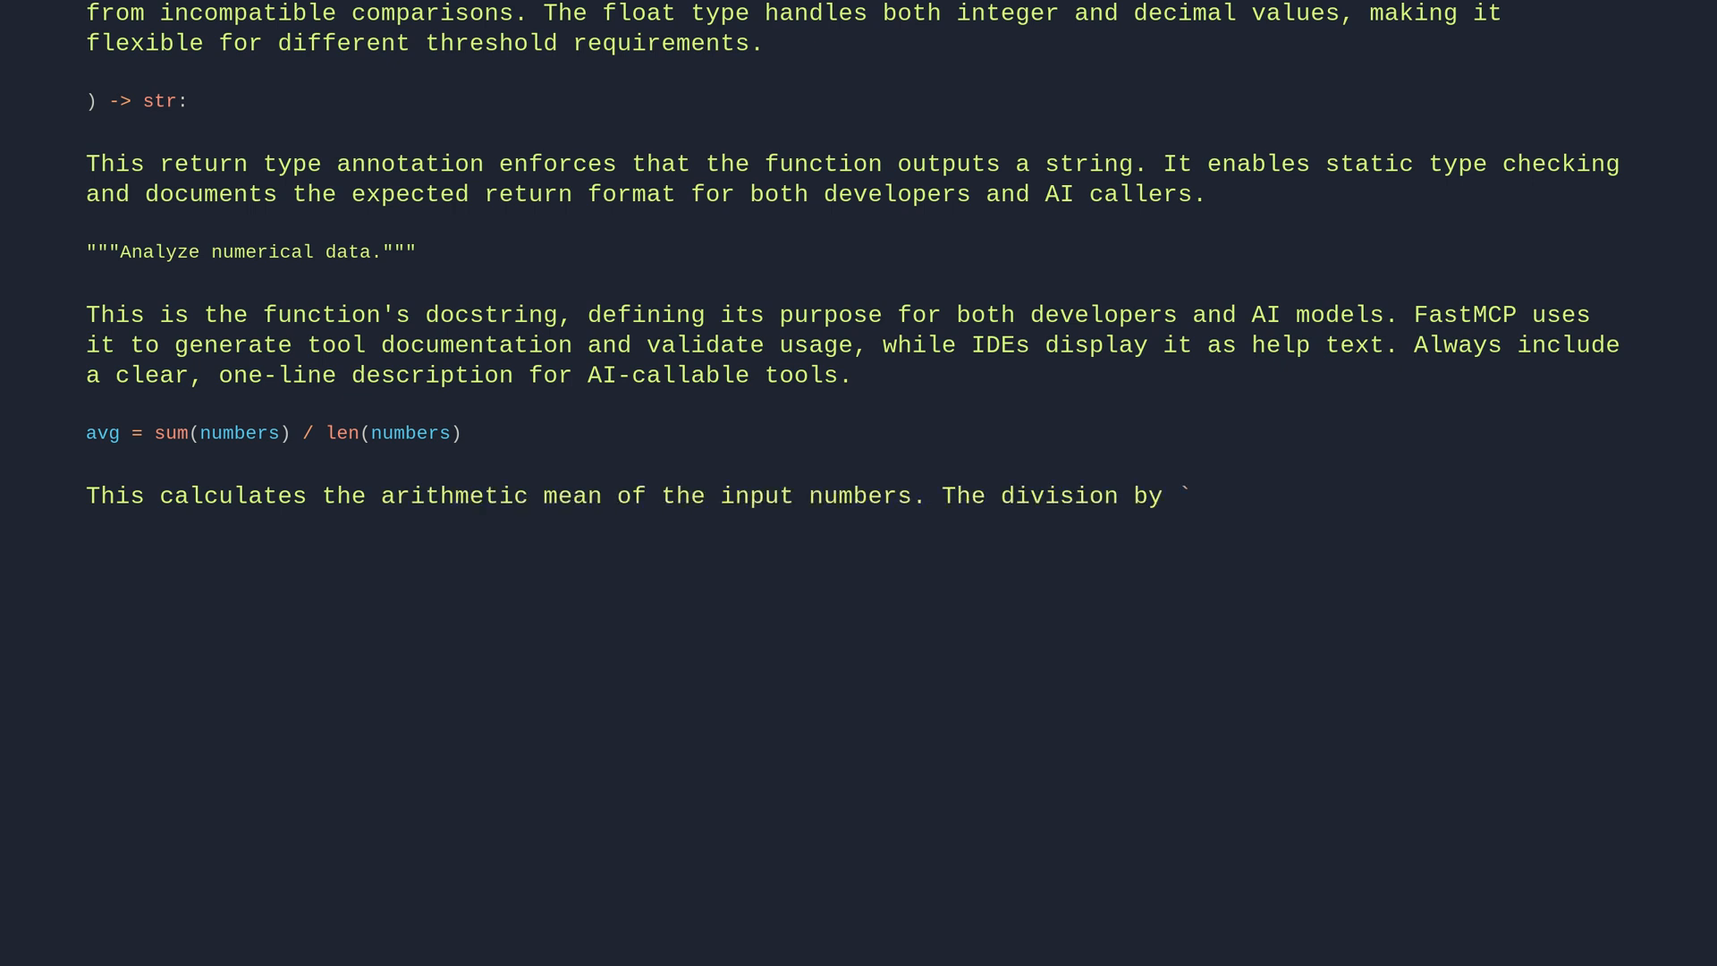
type("`len(numbers)` norma")
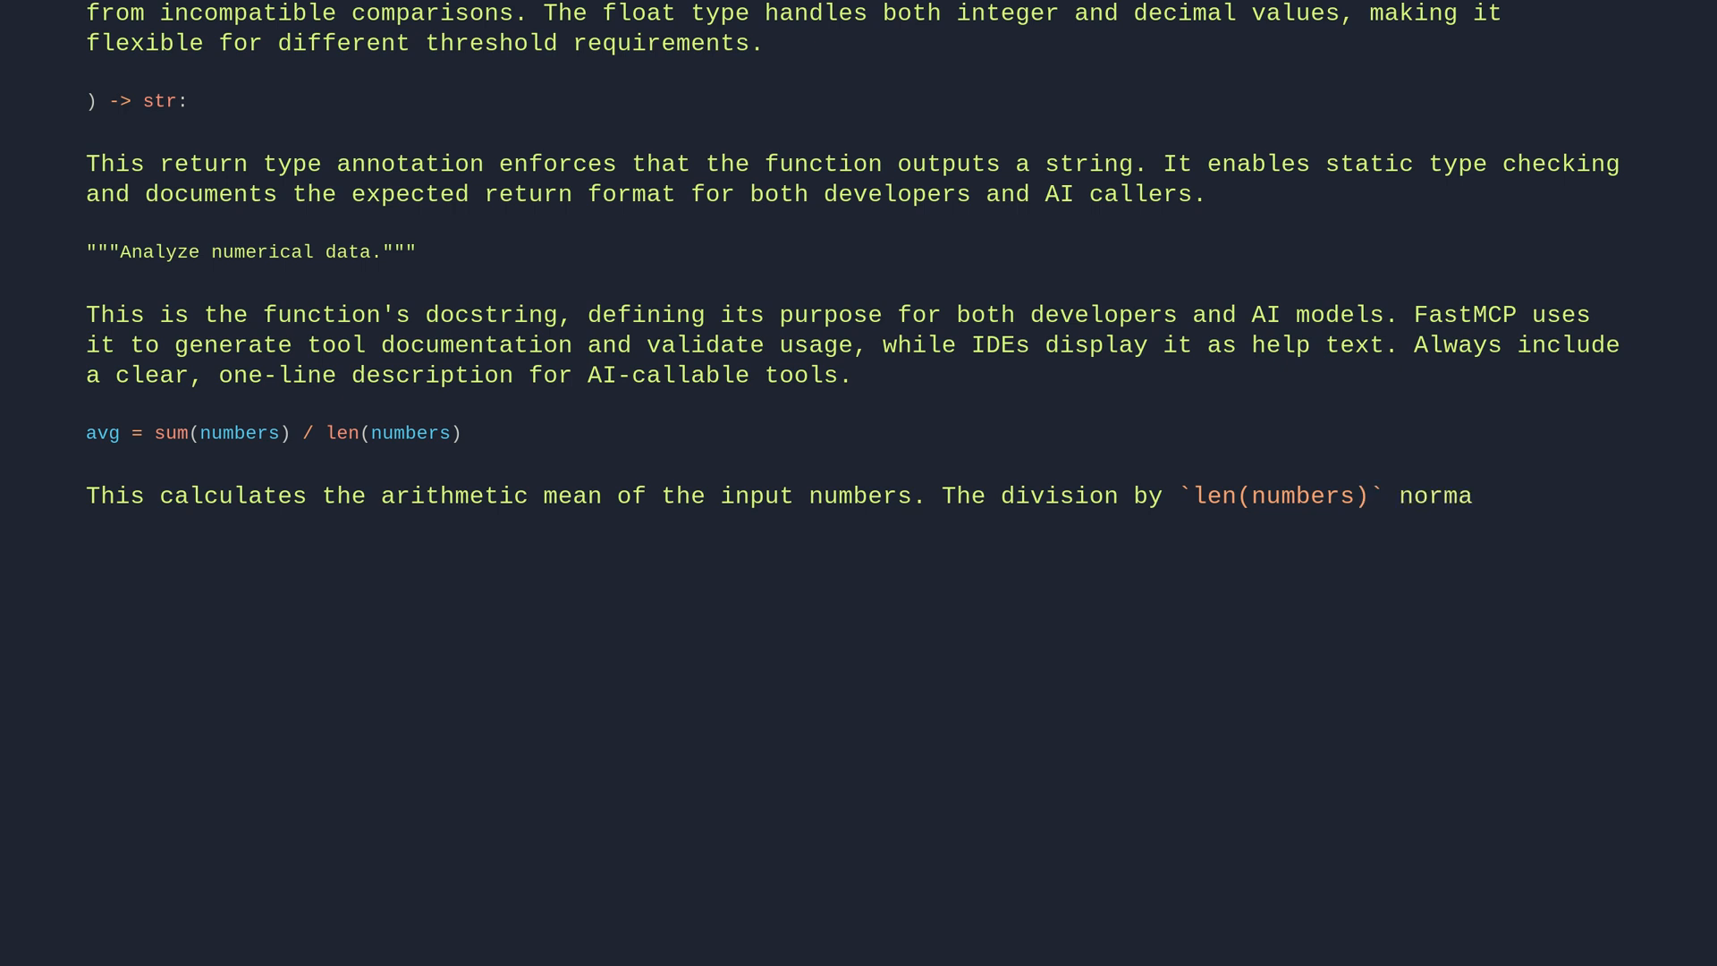
type("lizes the sum, converting it")
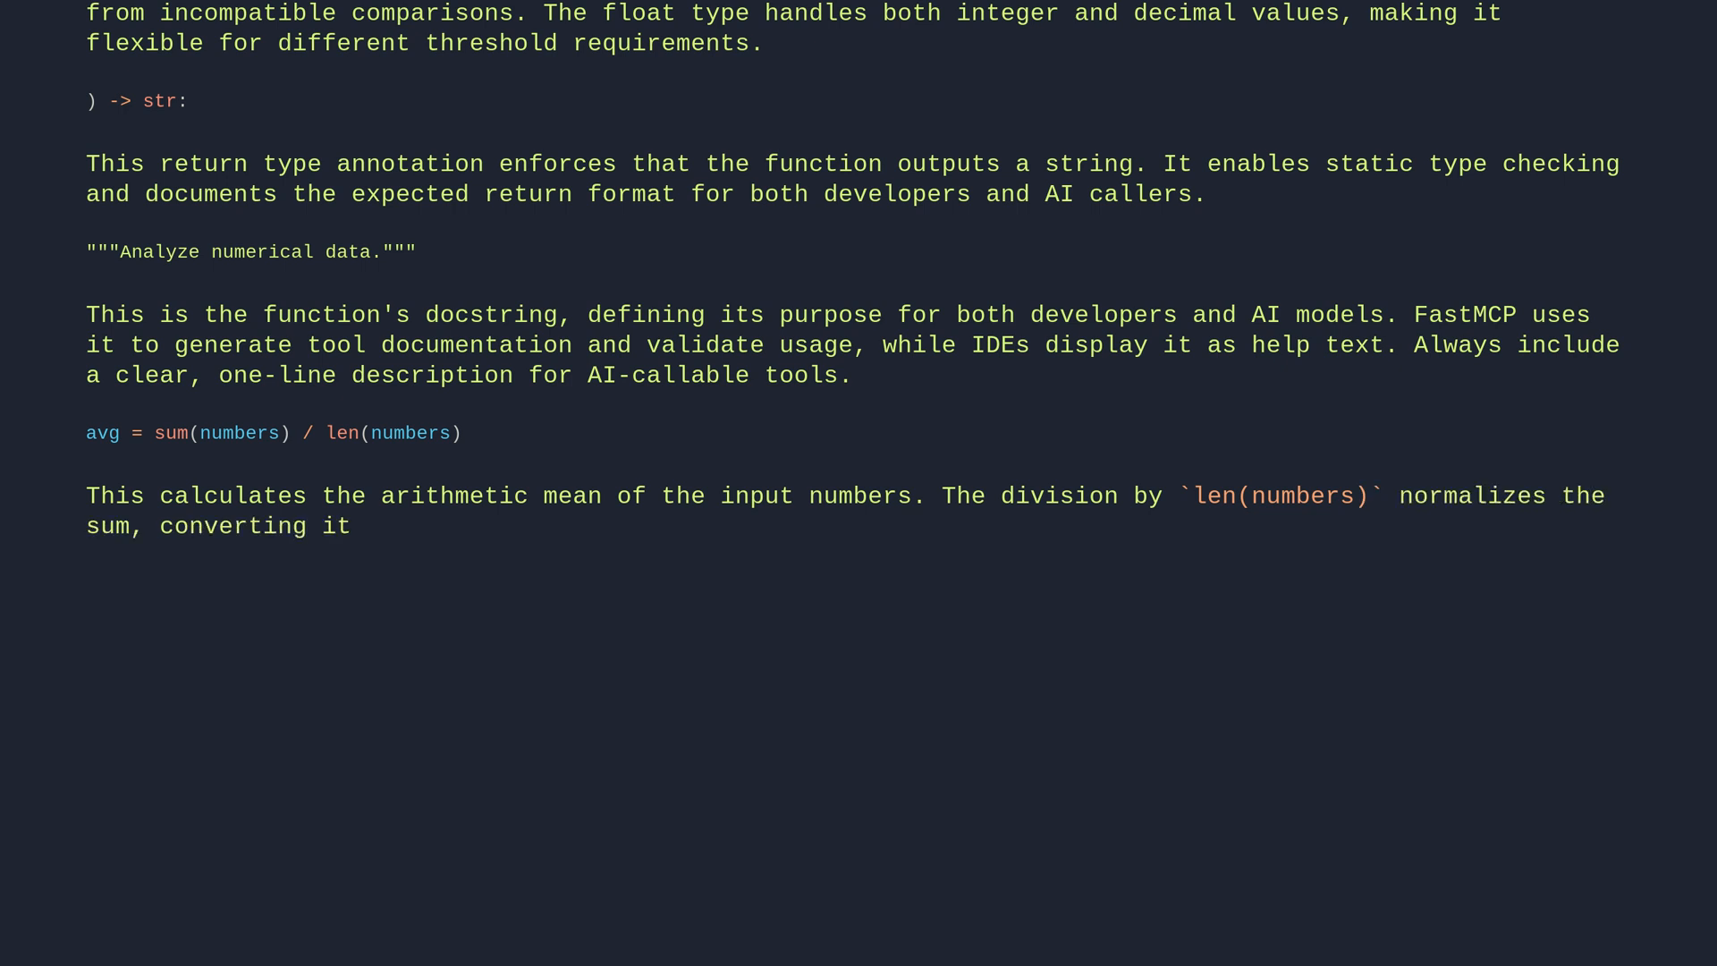
type("from a total to an average value")
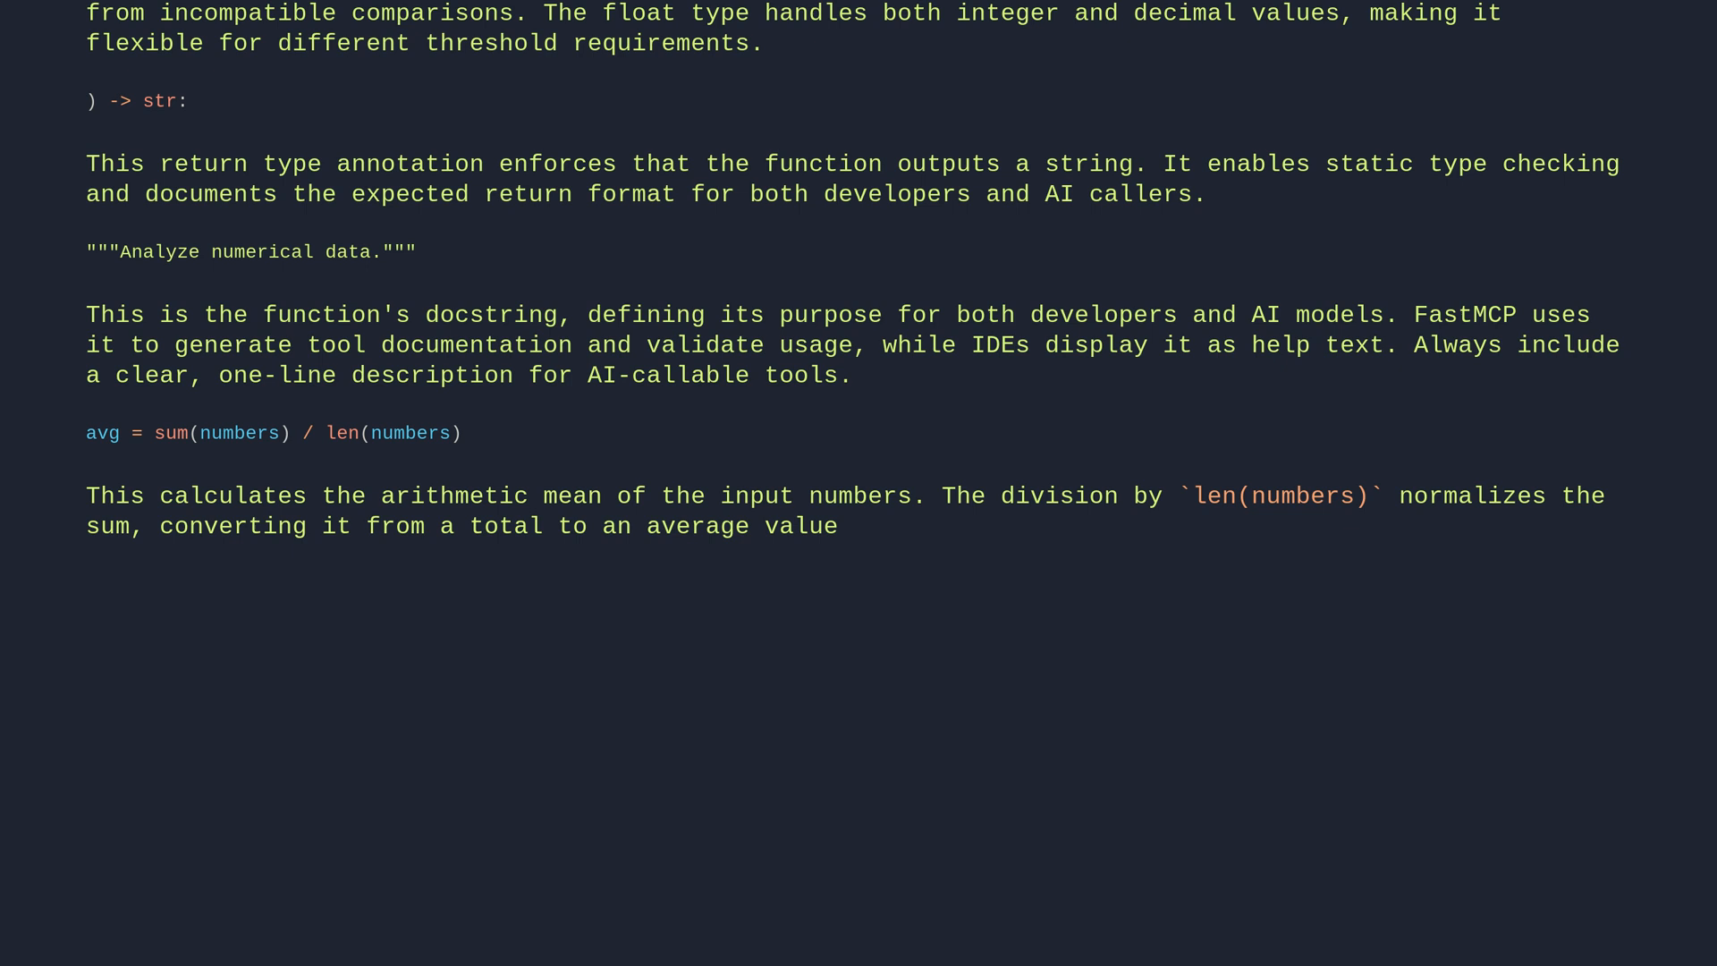
type(". This is the standard pattern for computing central tendency")
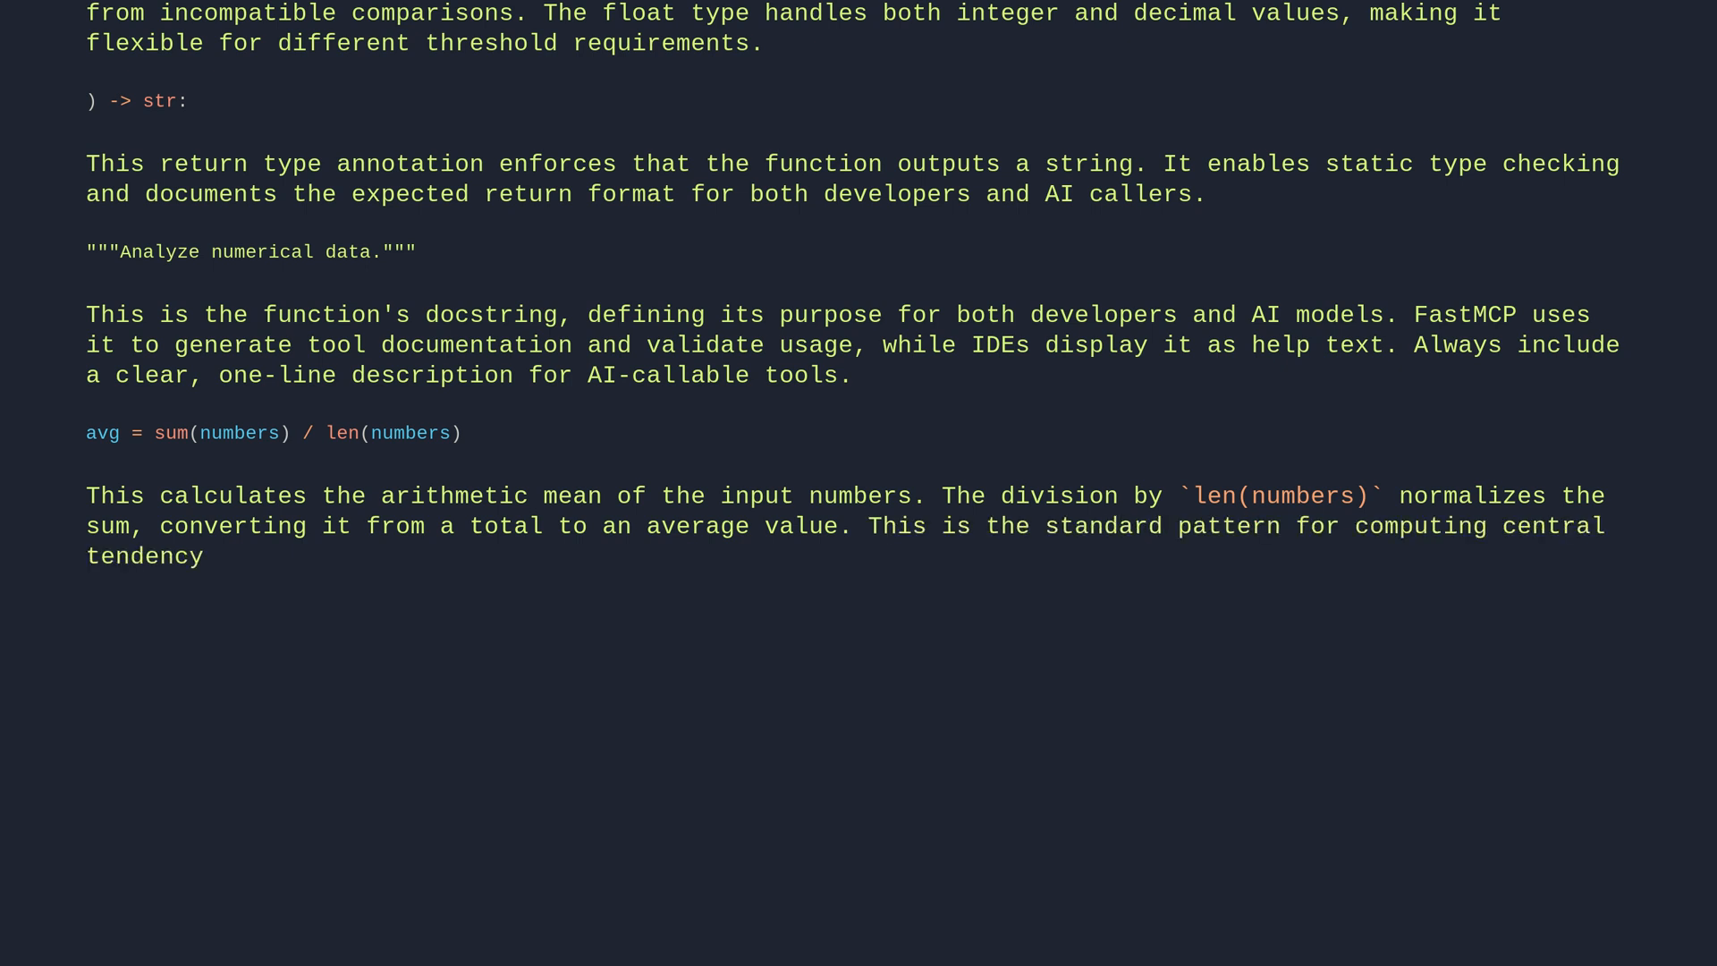
type("in numerical analysis")
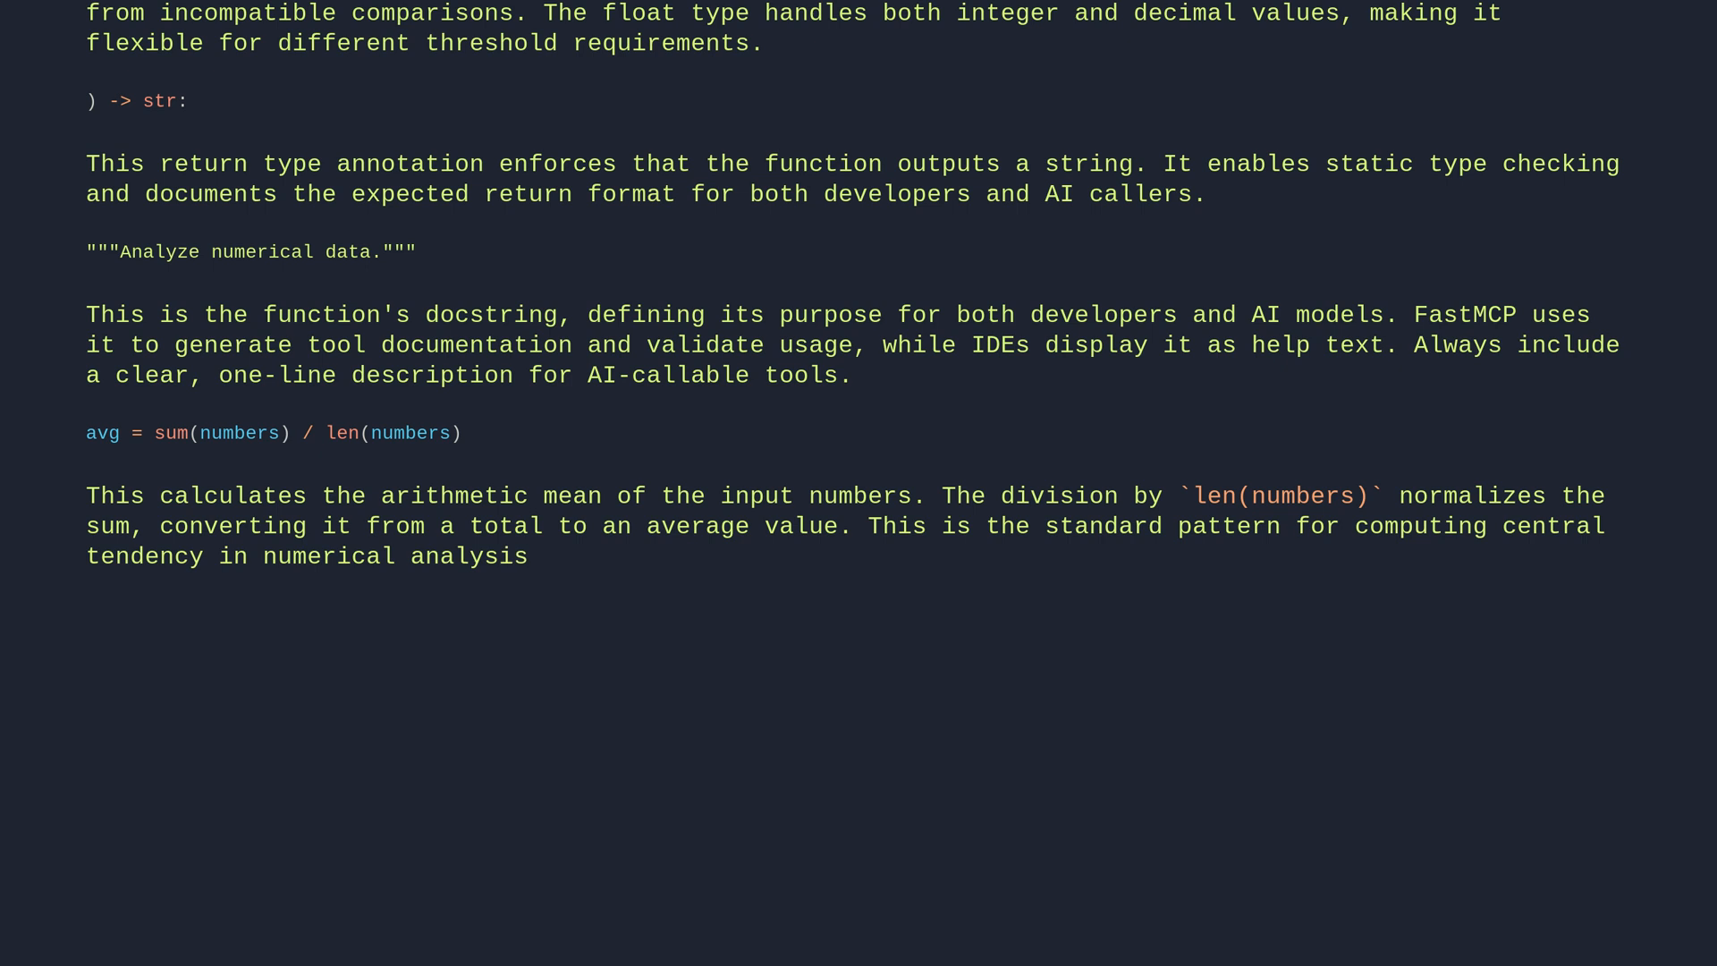
type("return f\"Average: {avg")
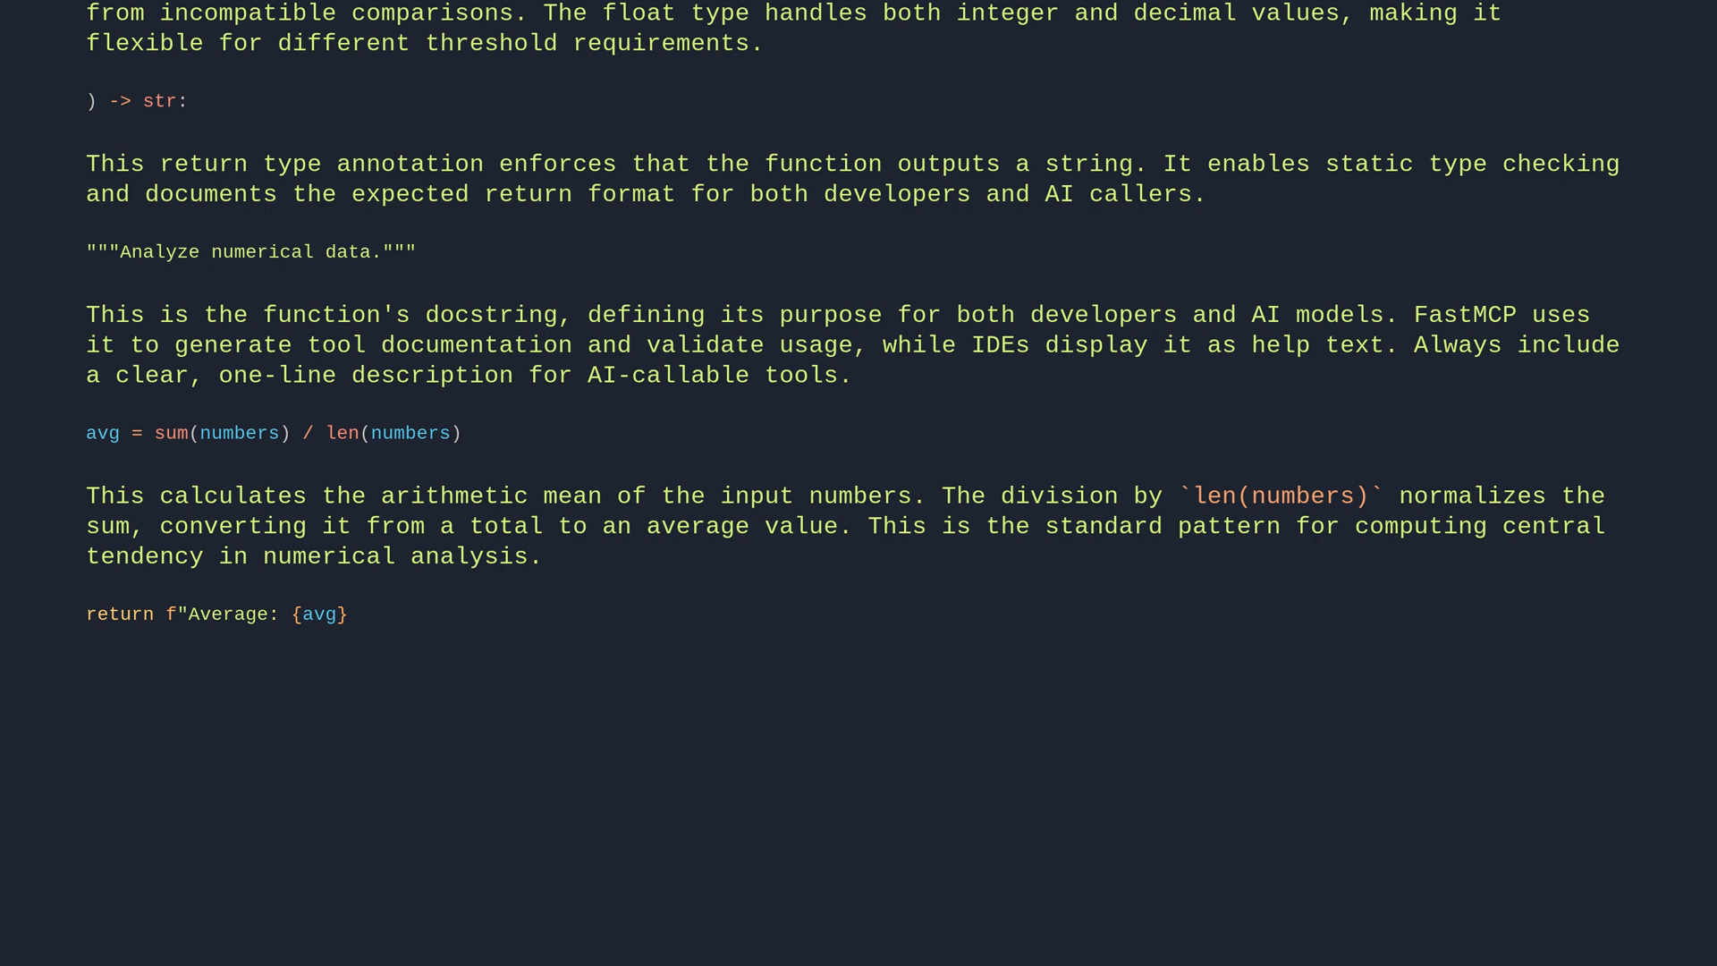
type(", above threshold: {a")
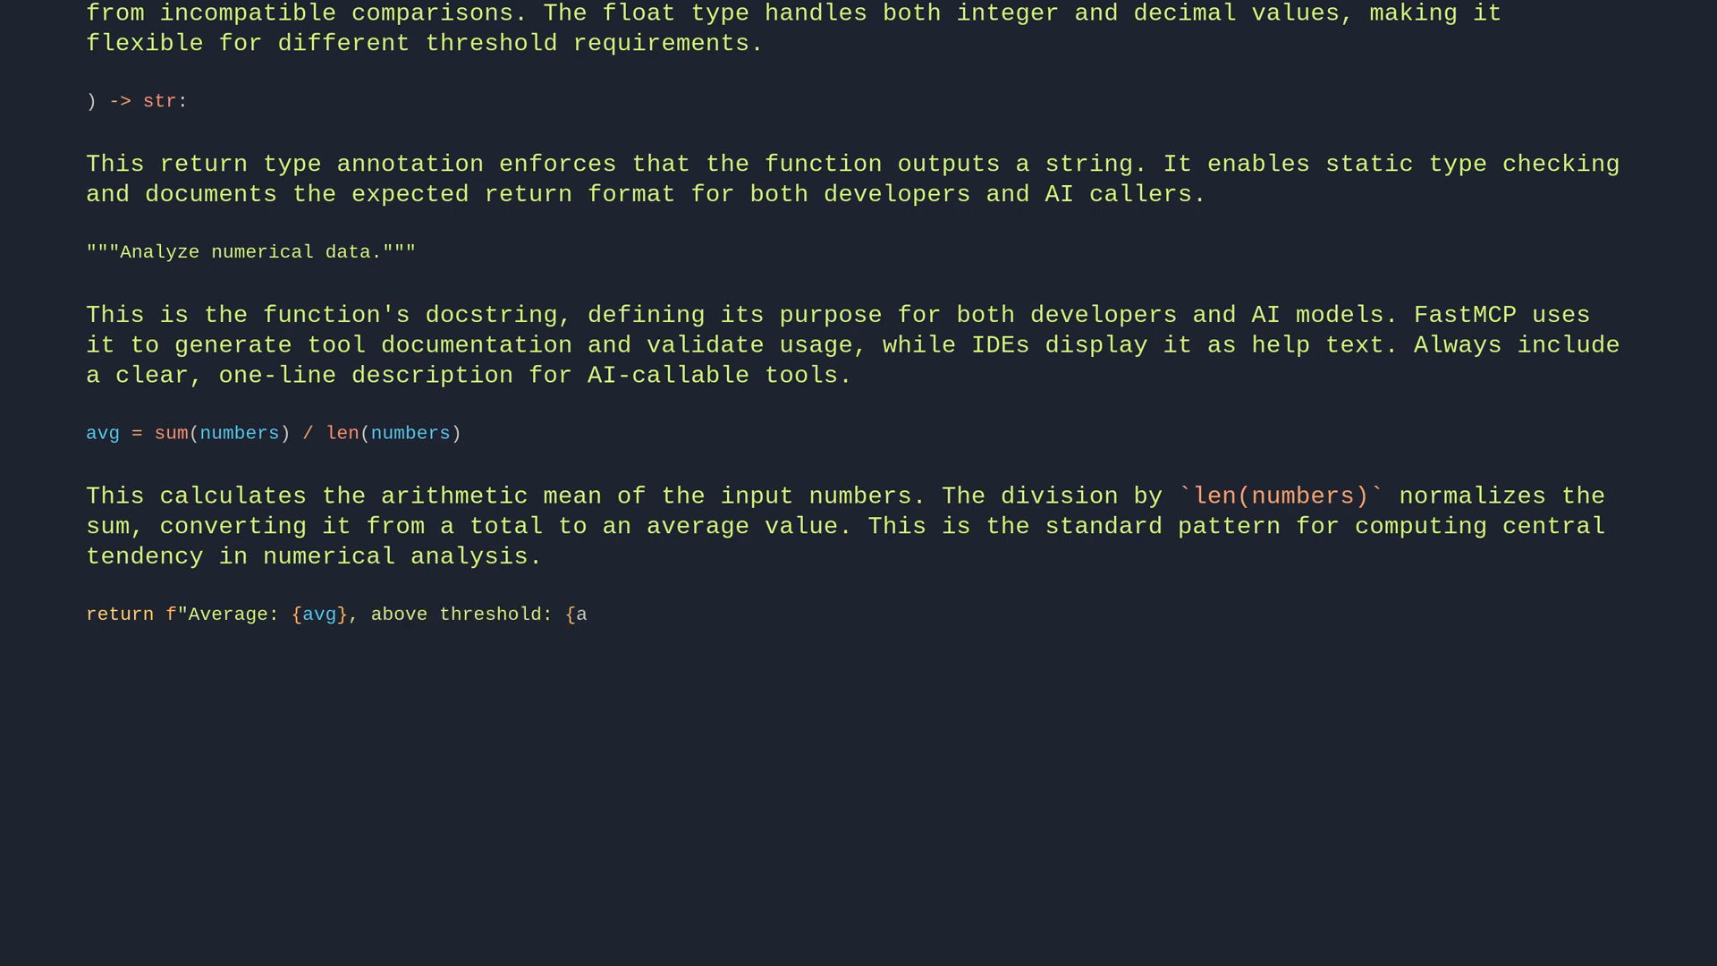
type("avg > threshold")
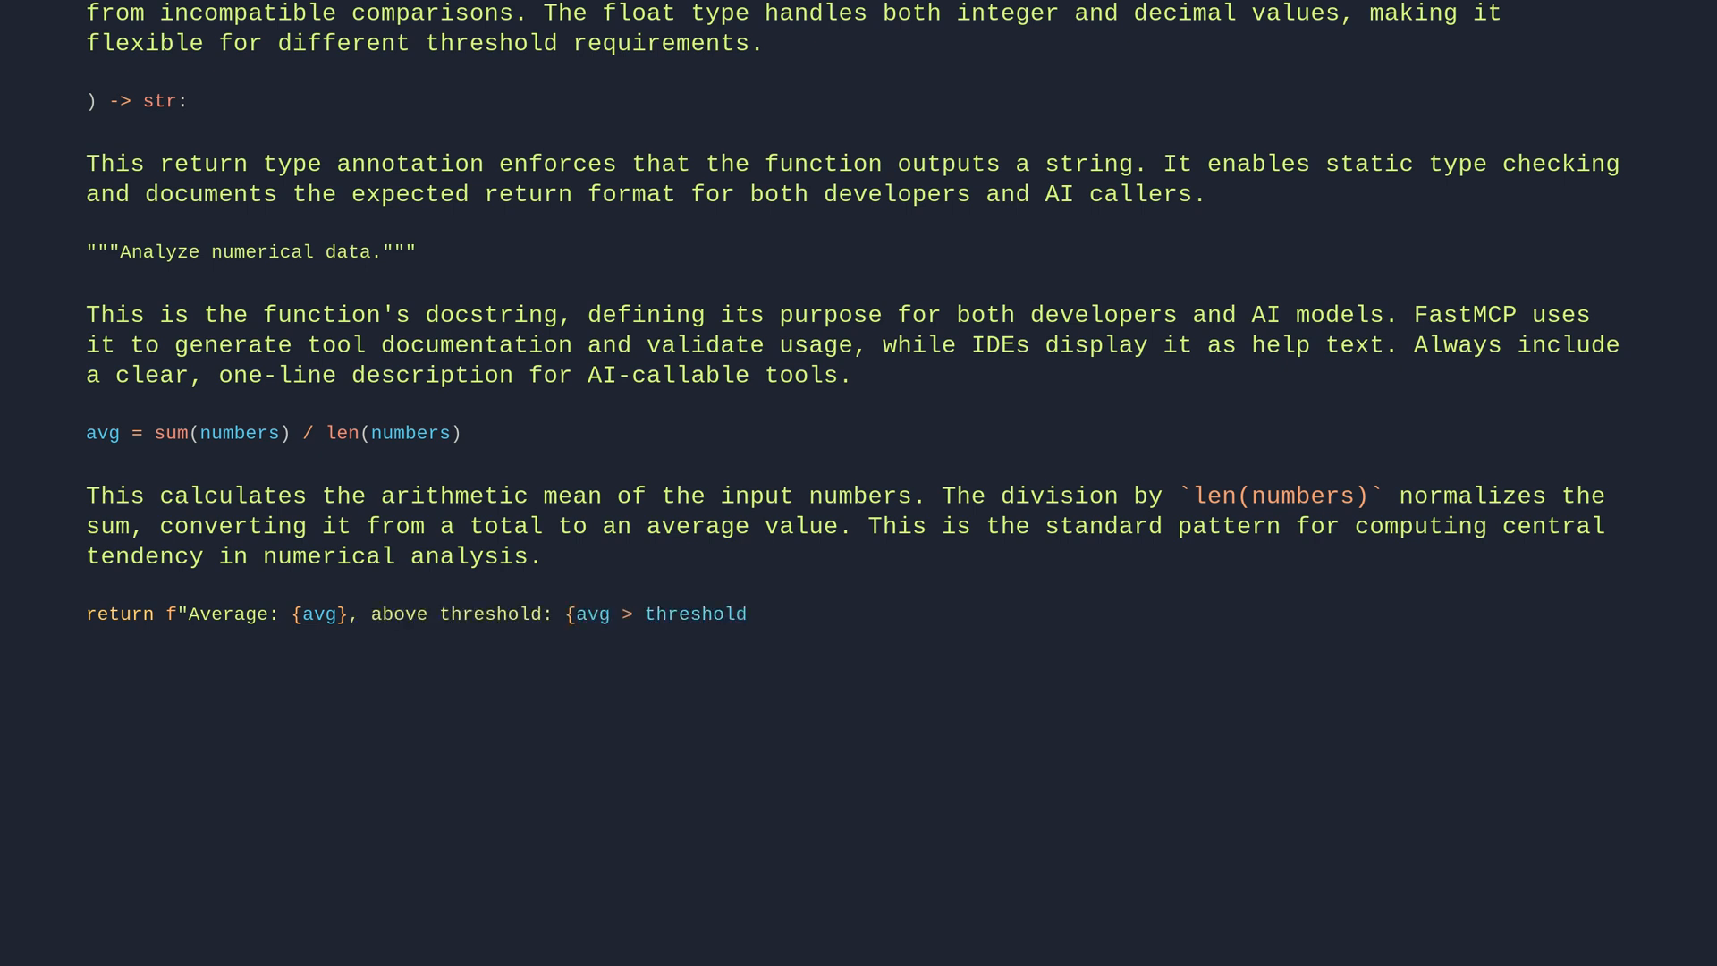
type("}\"")
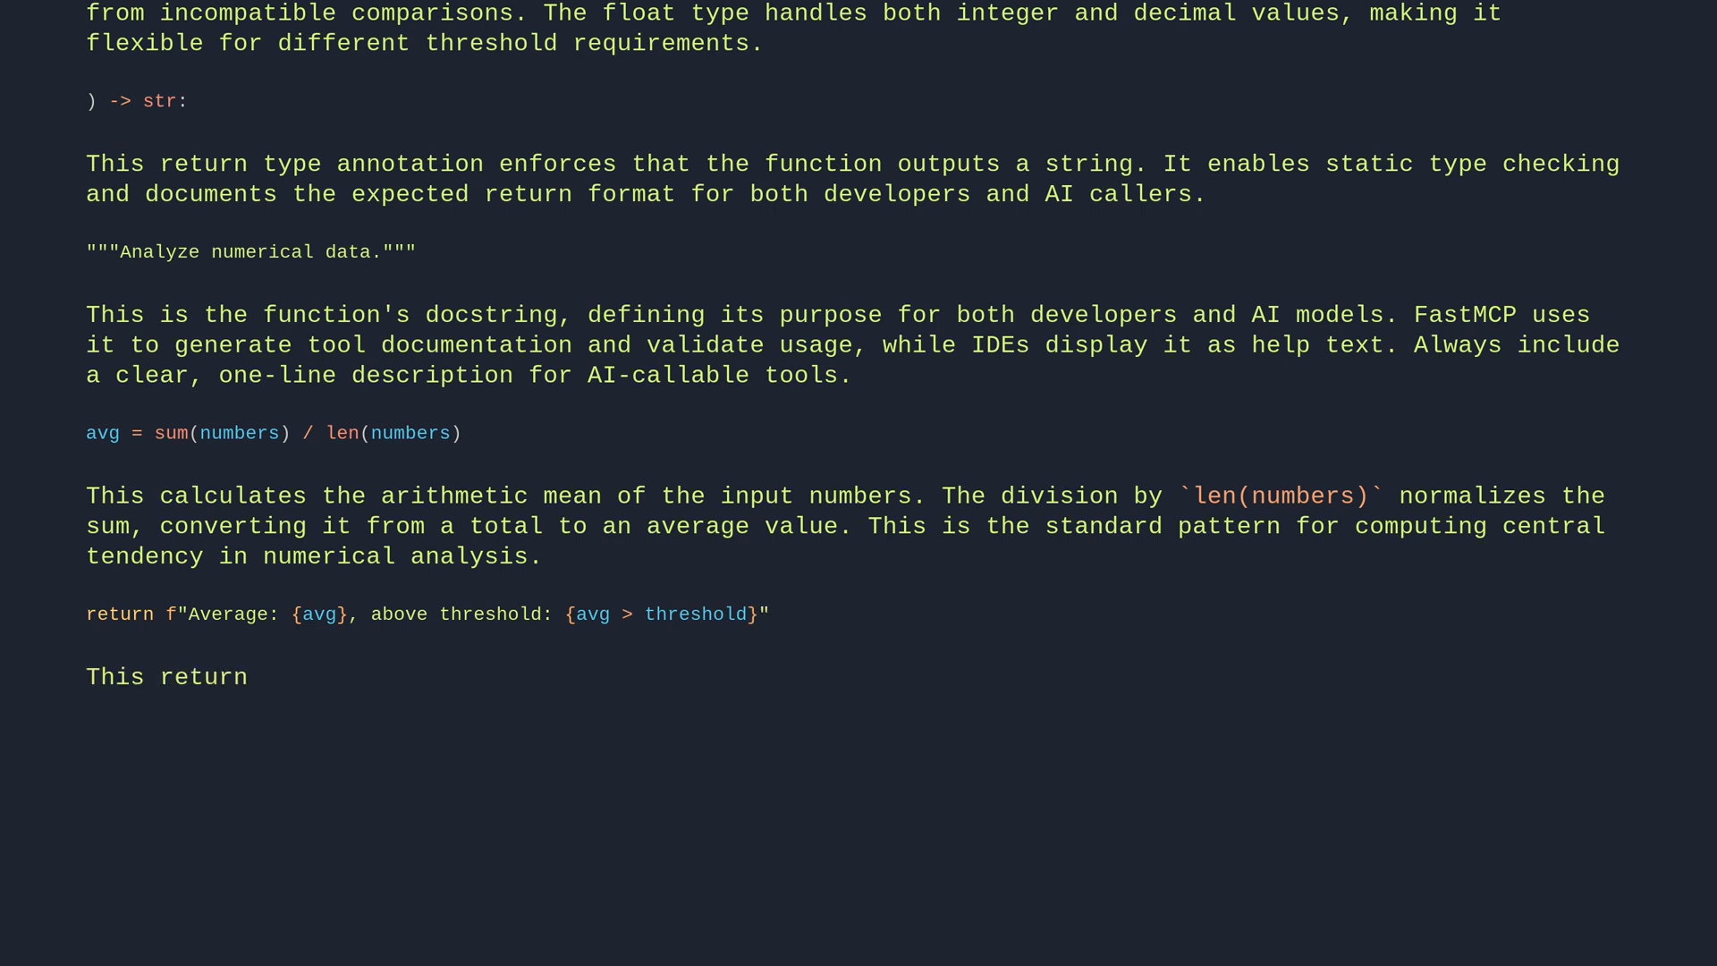
type("s a formatted string with both the")
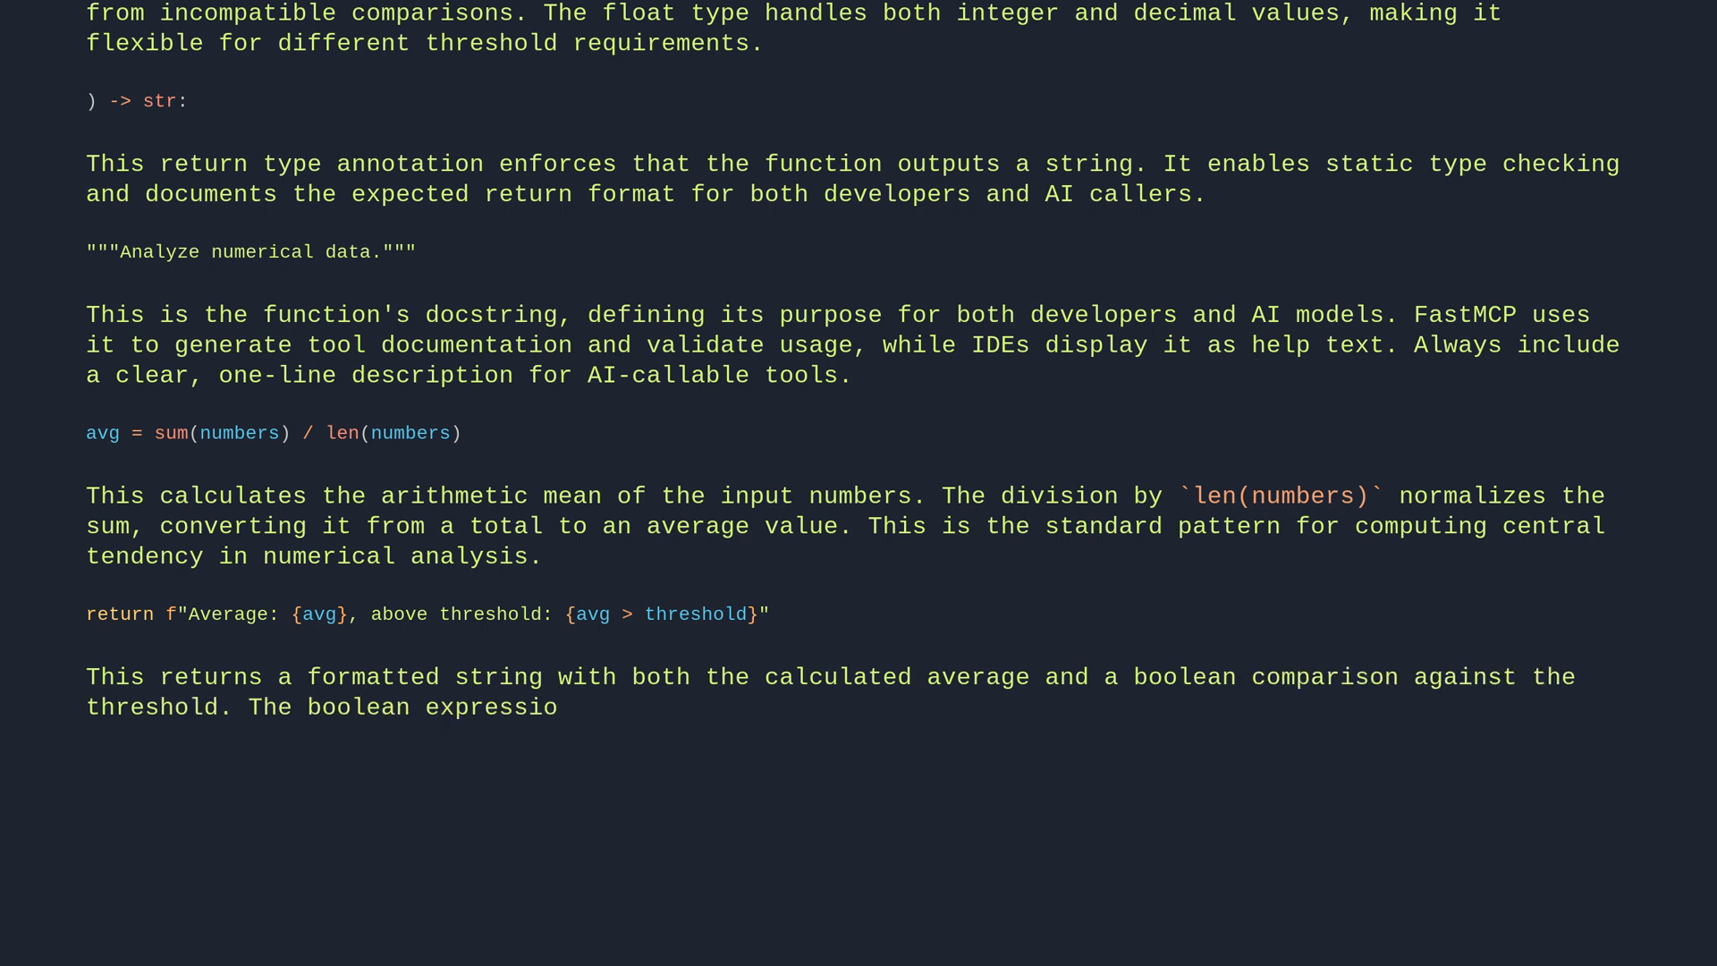
type("`avg > threshol")
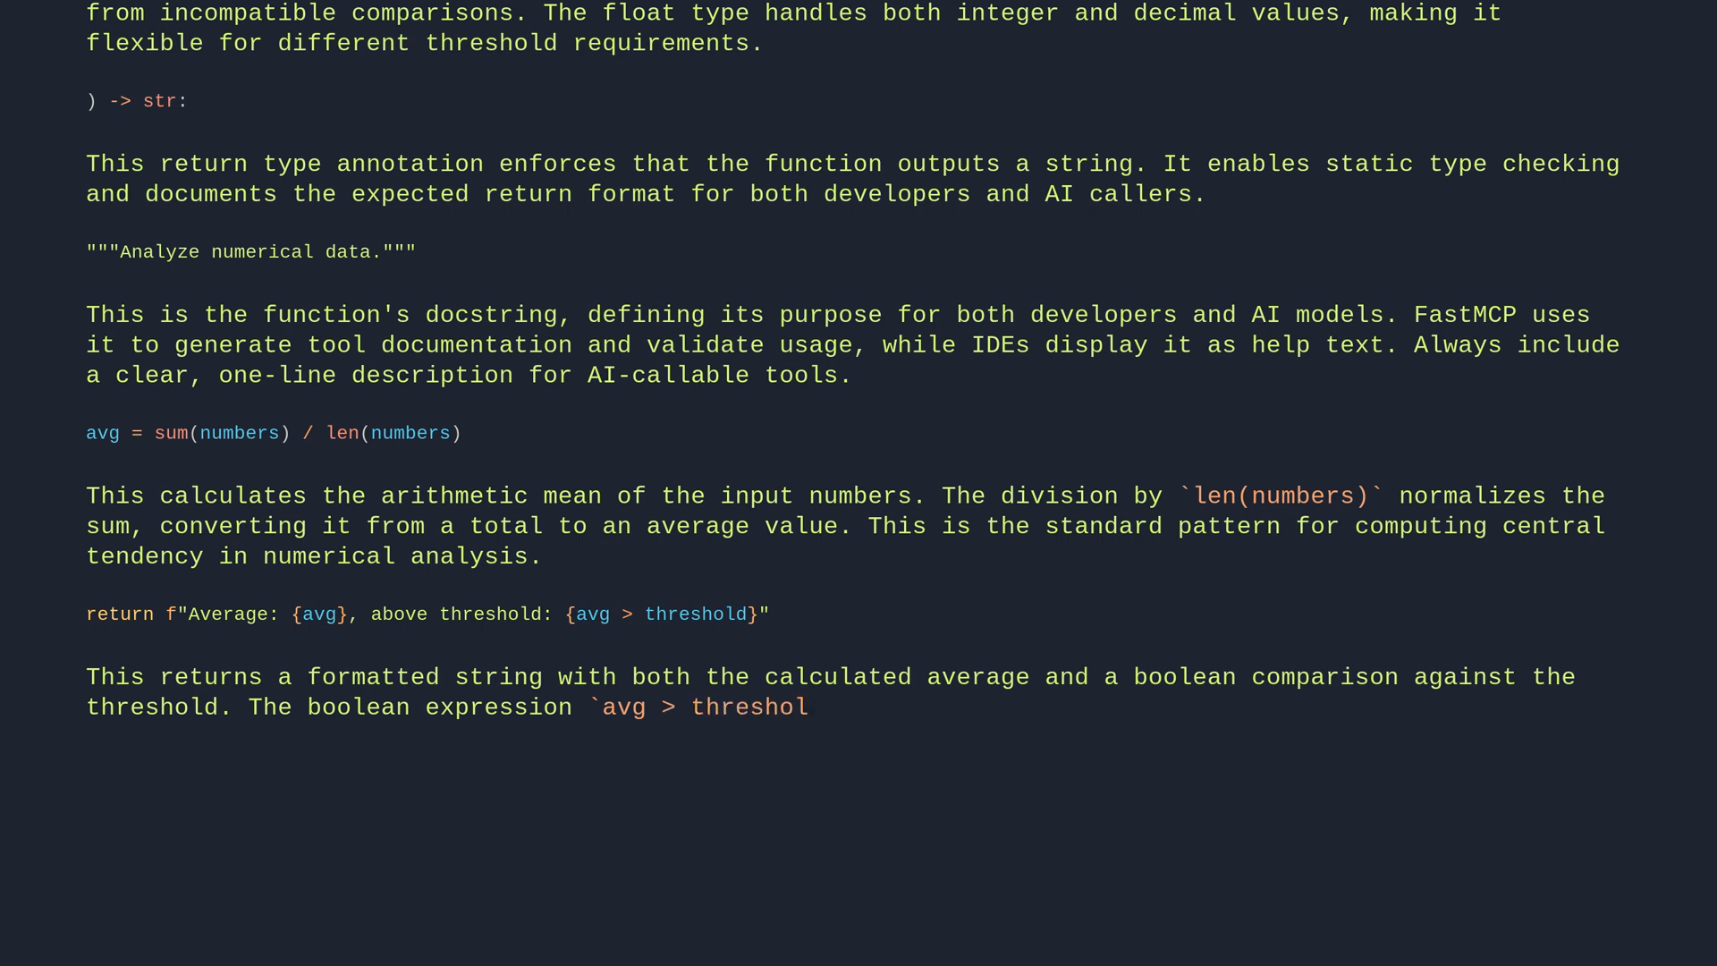
type("d` evaluates to True/False")
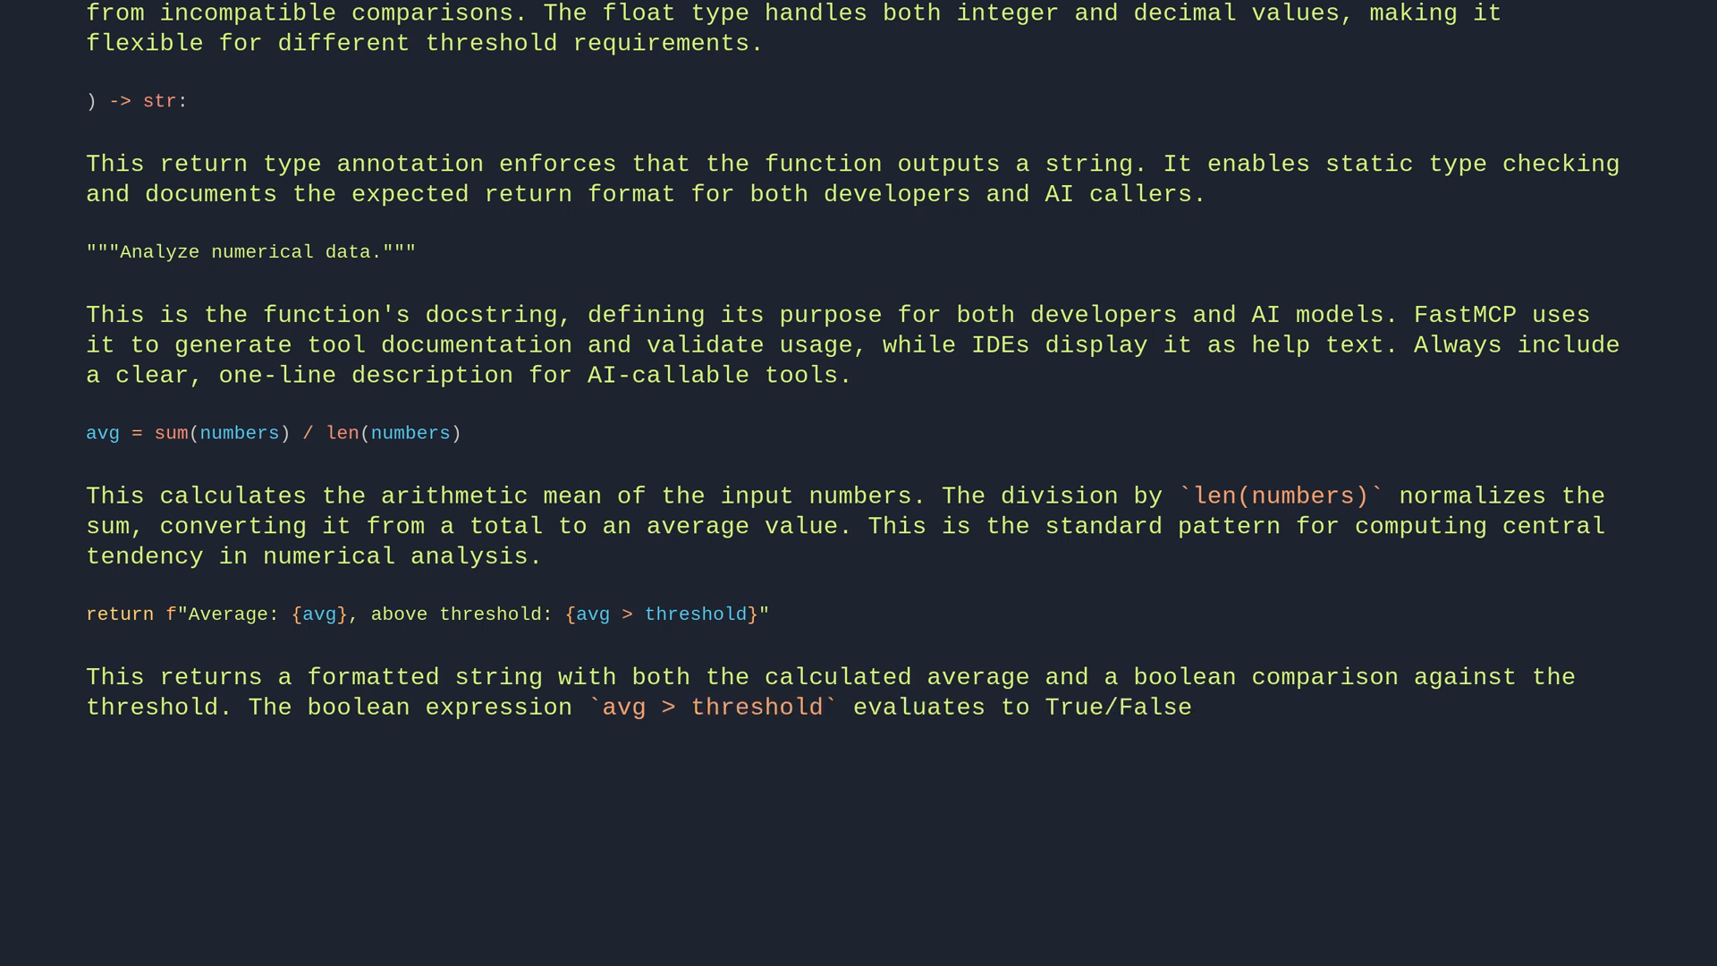
type("inline, providing immediate")
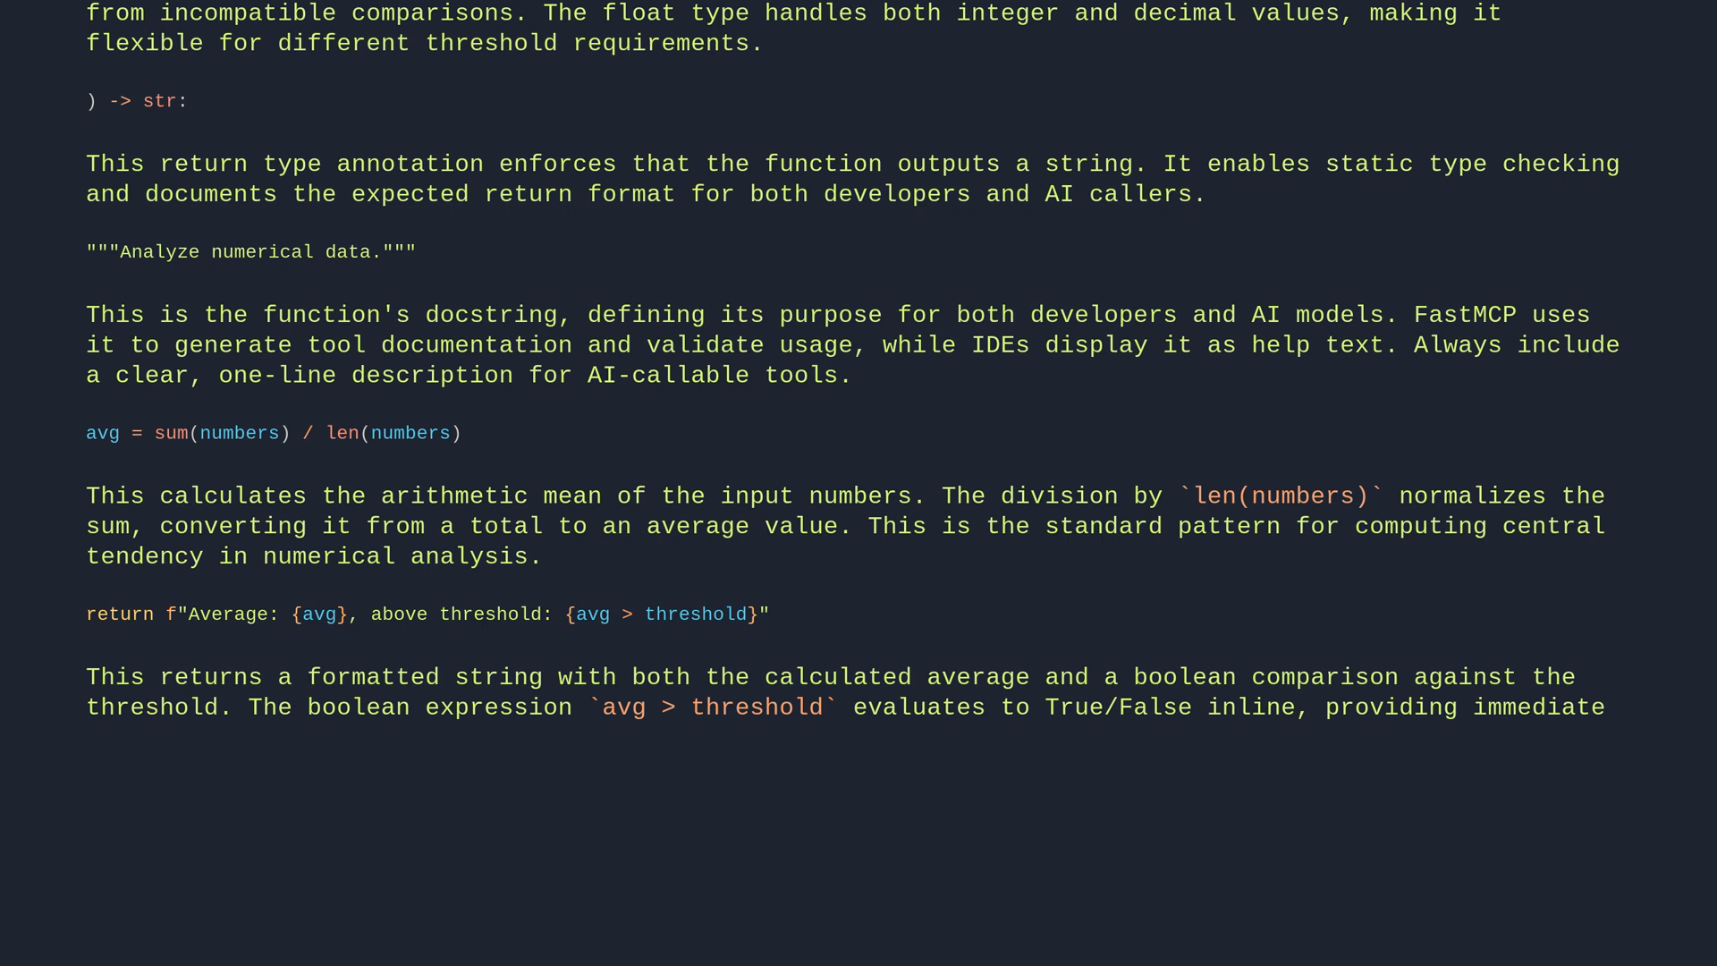
type("analysis without additional conditionals. This pattern effic")
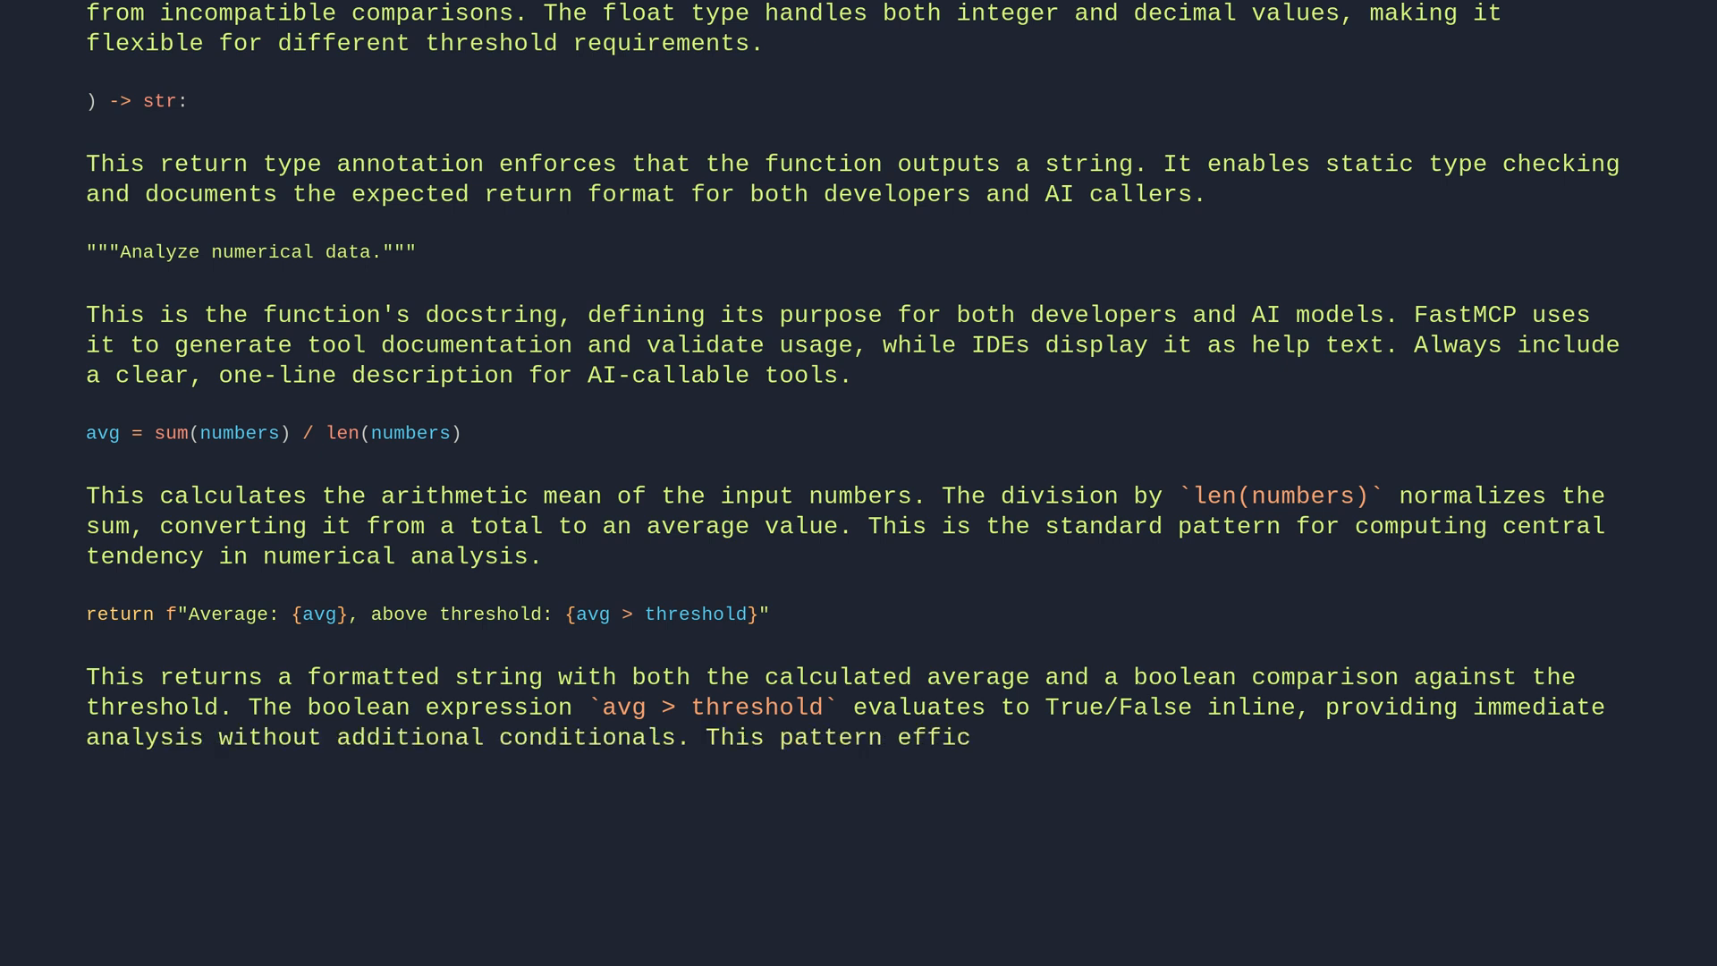
type("iently combines raw data with derived")
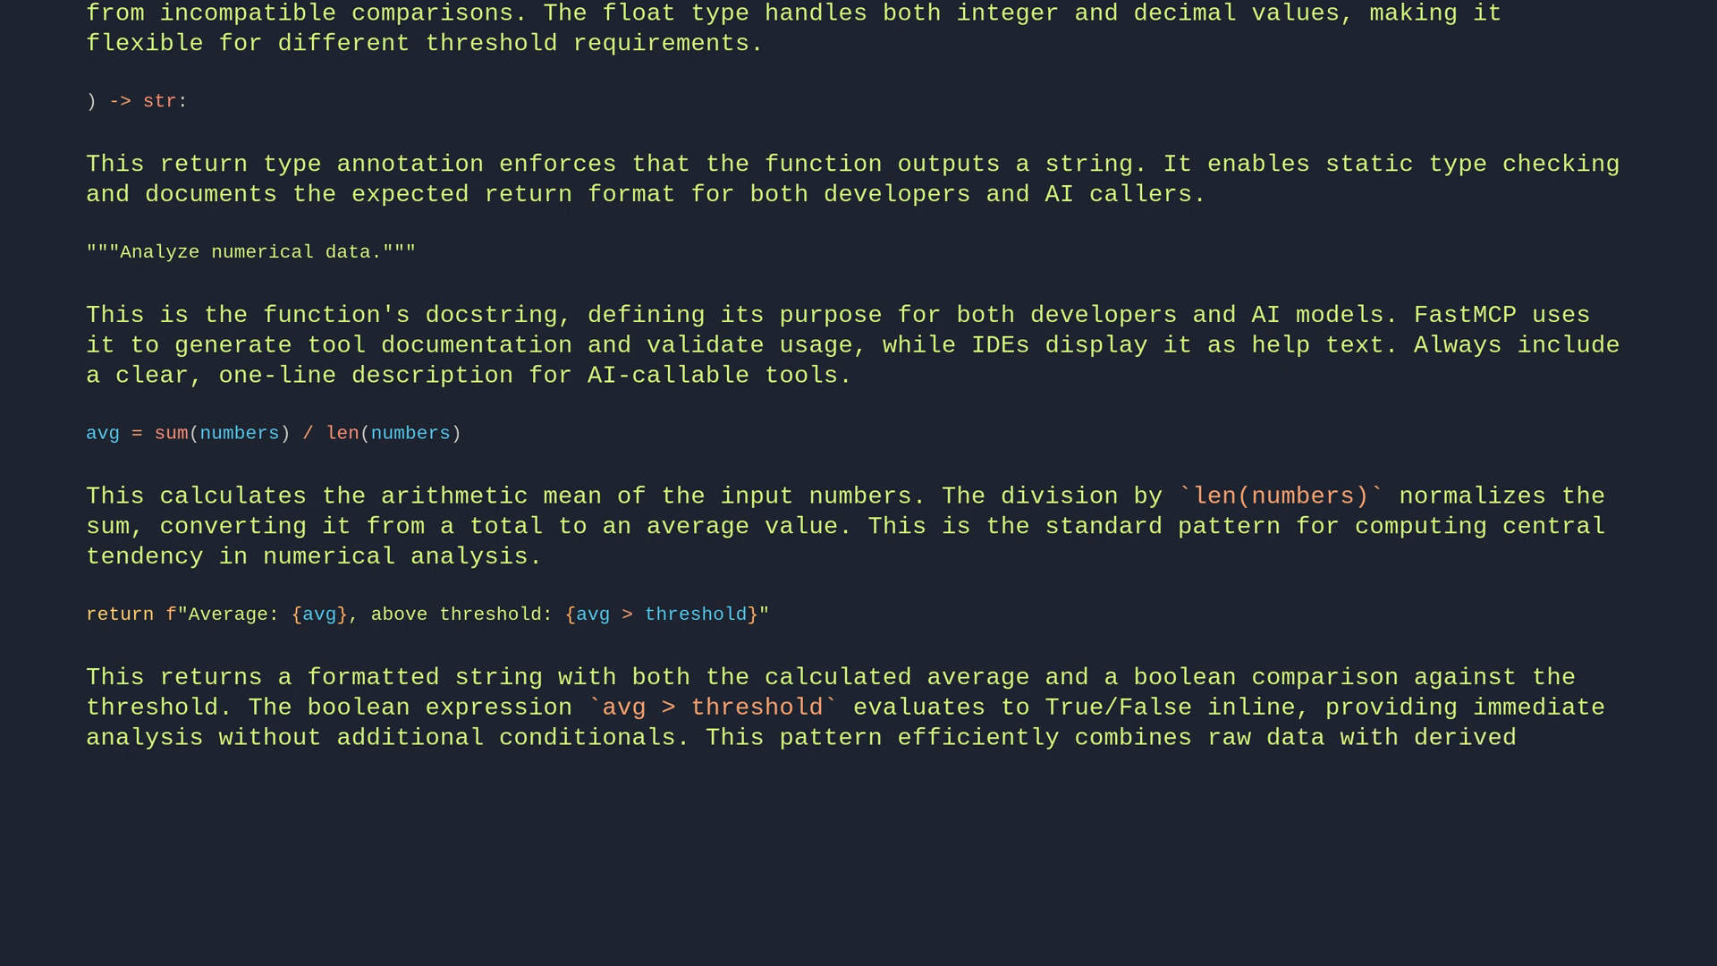
type("insights in a single return state")
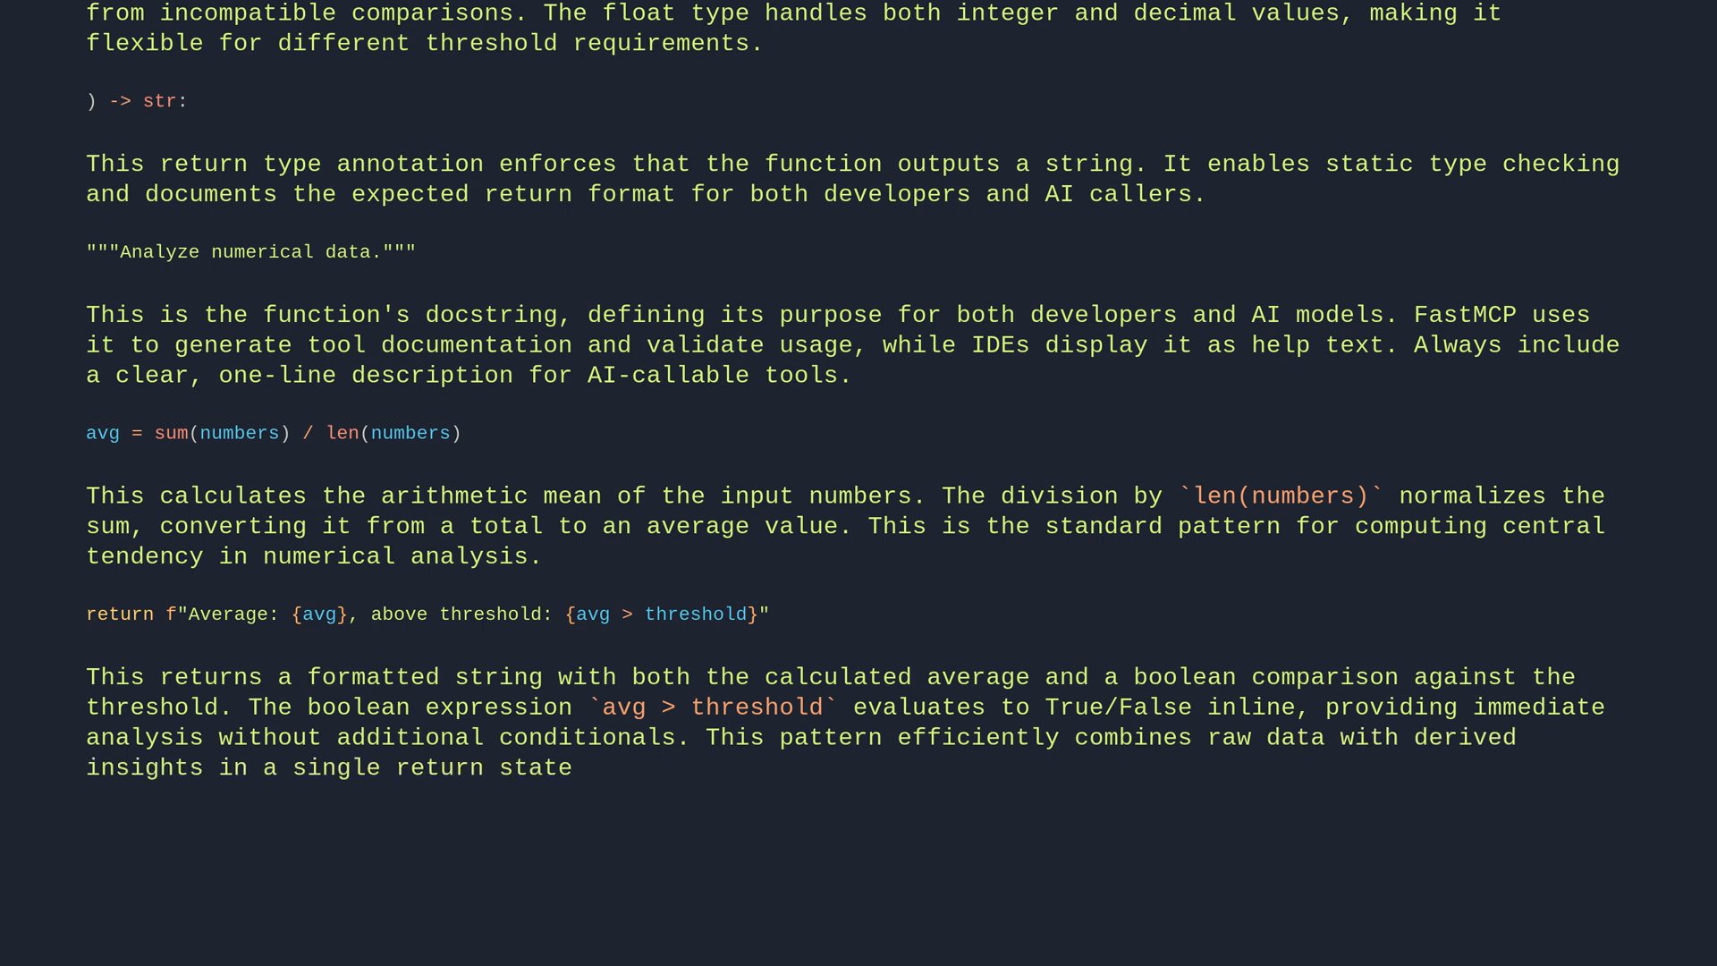
scroll("down", 3)
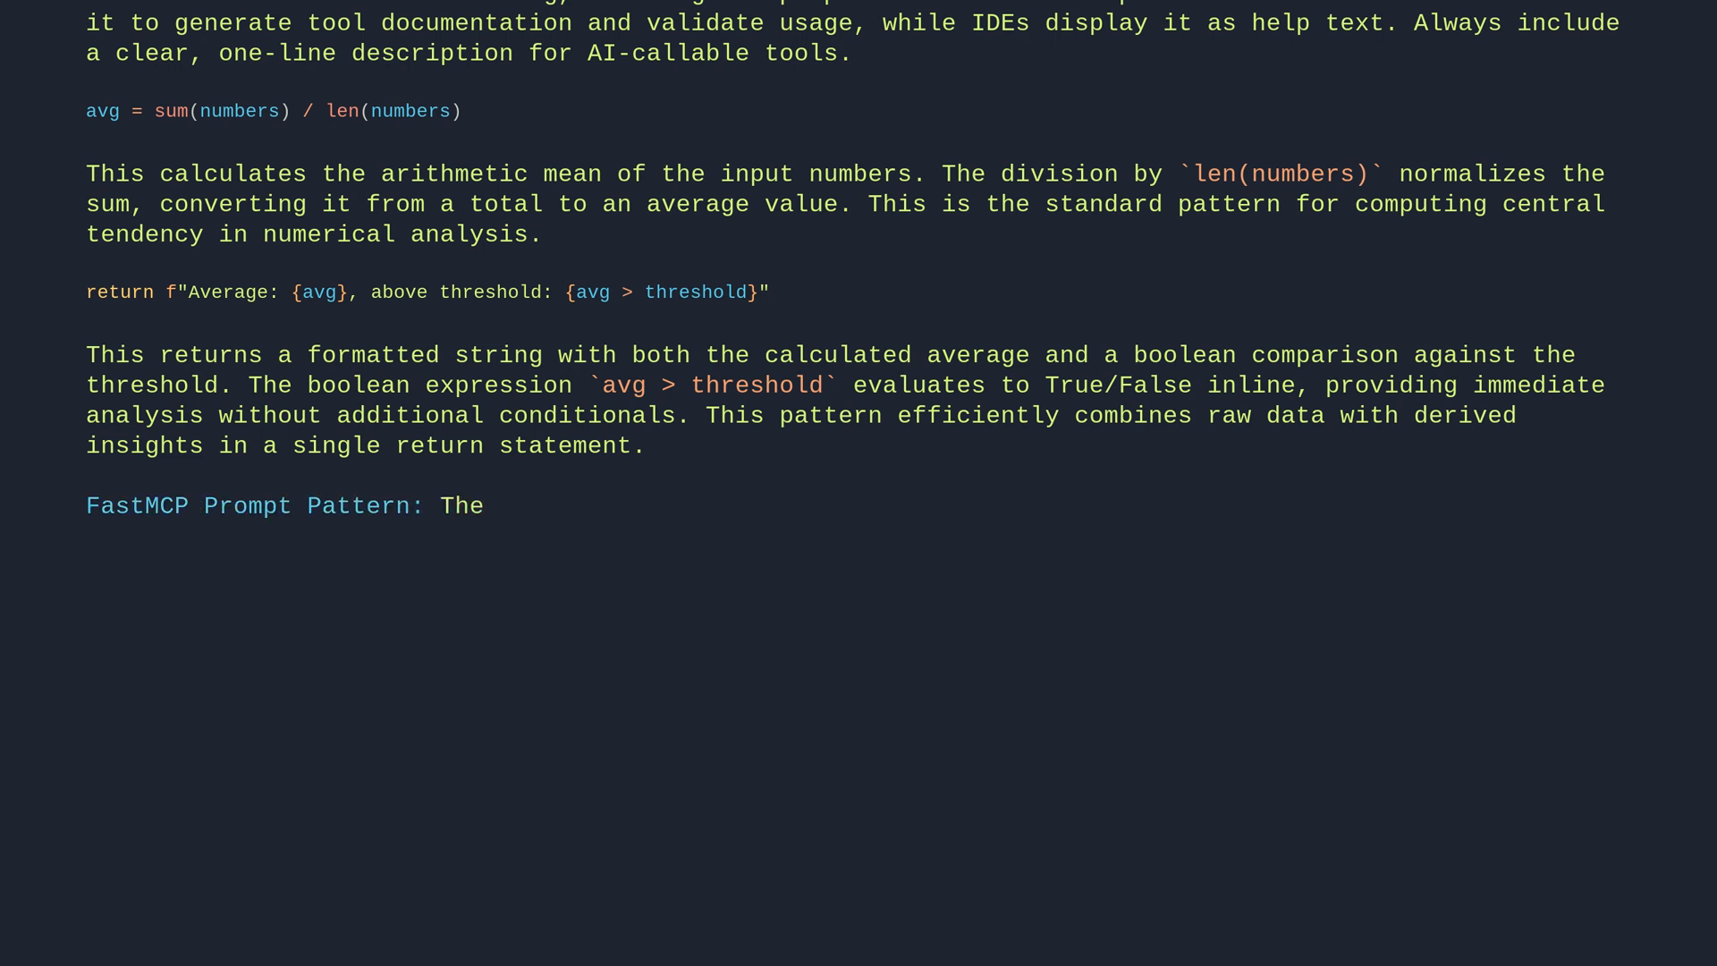
type("@mcp.prompt dec")
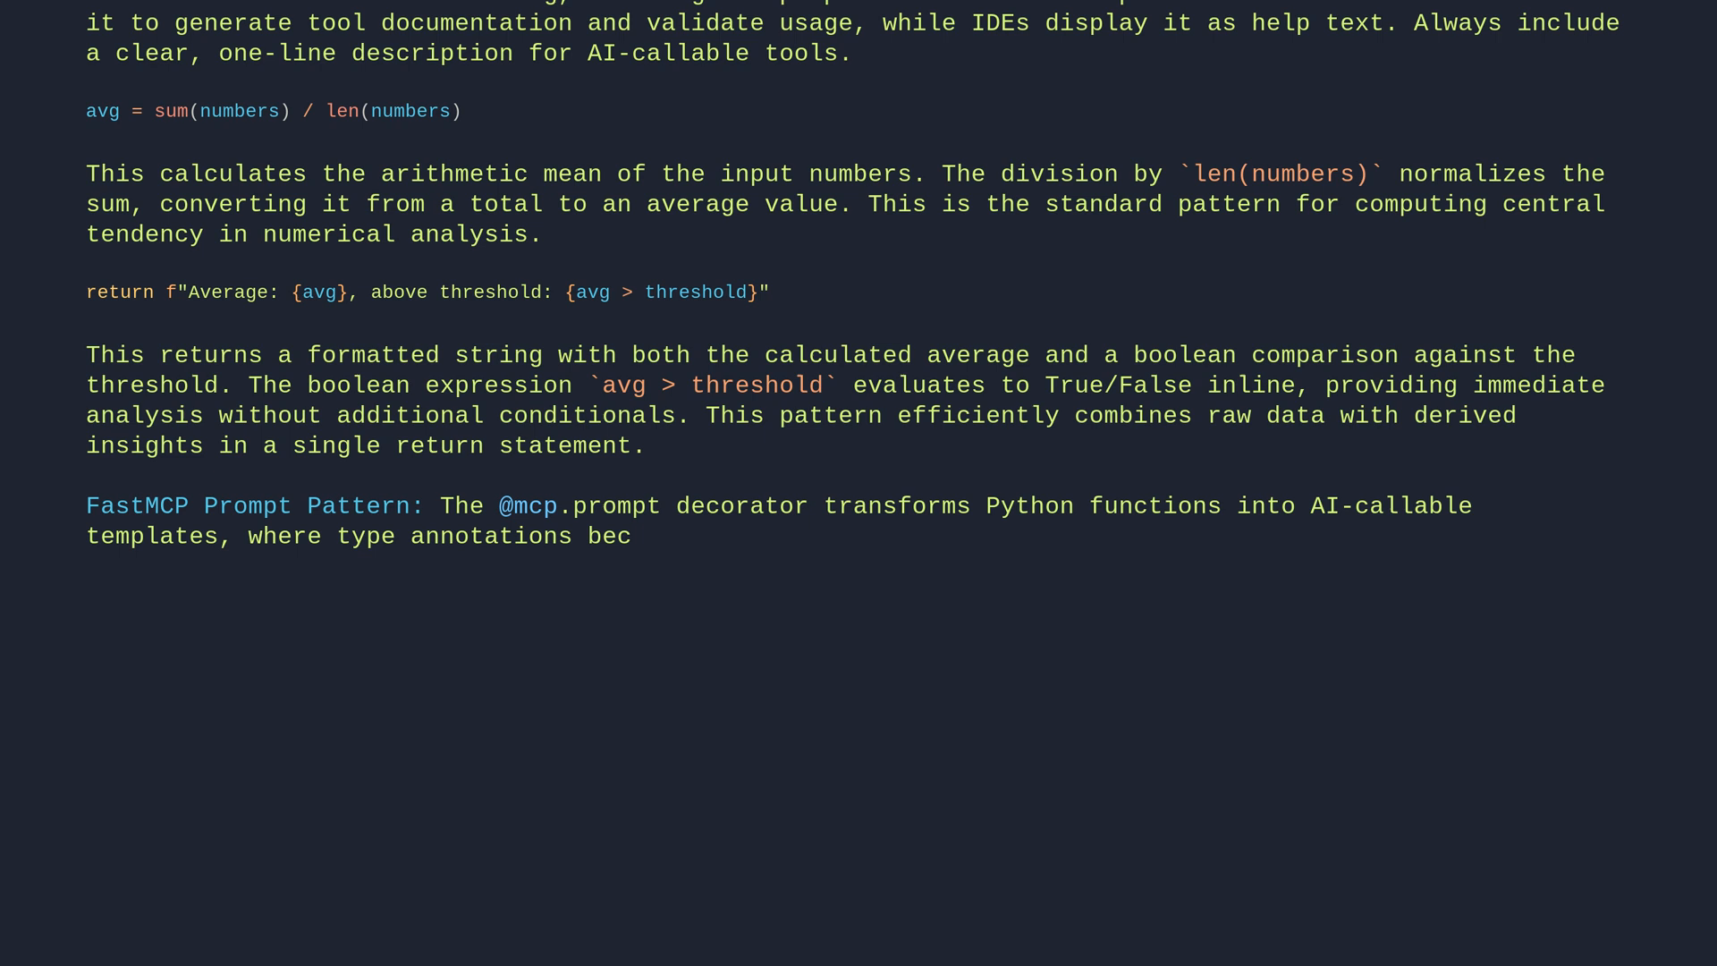
type("ome interactive parameters and docstrings")
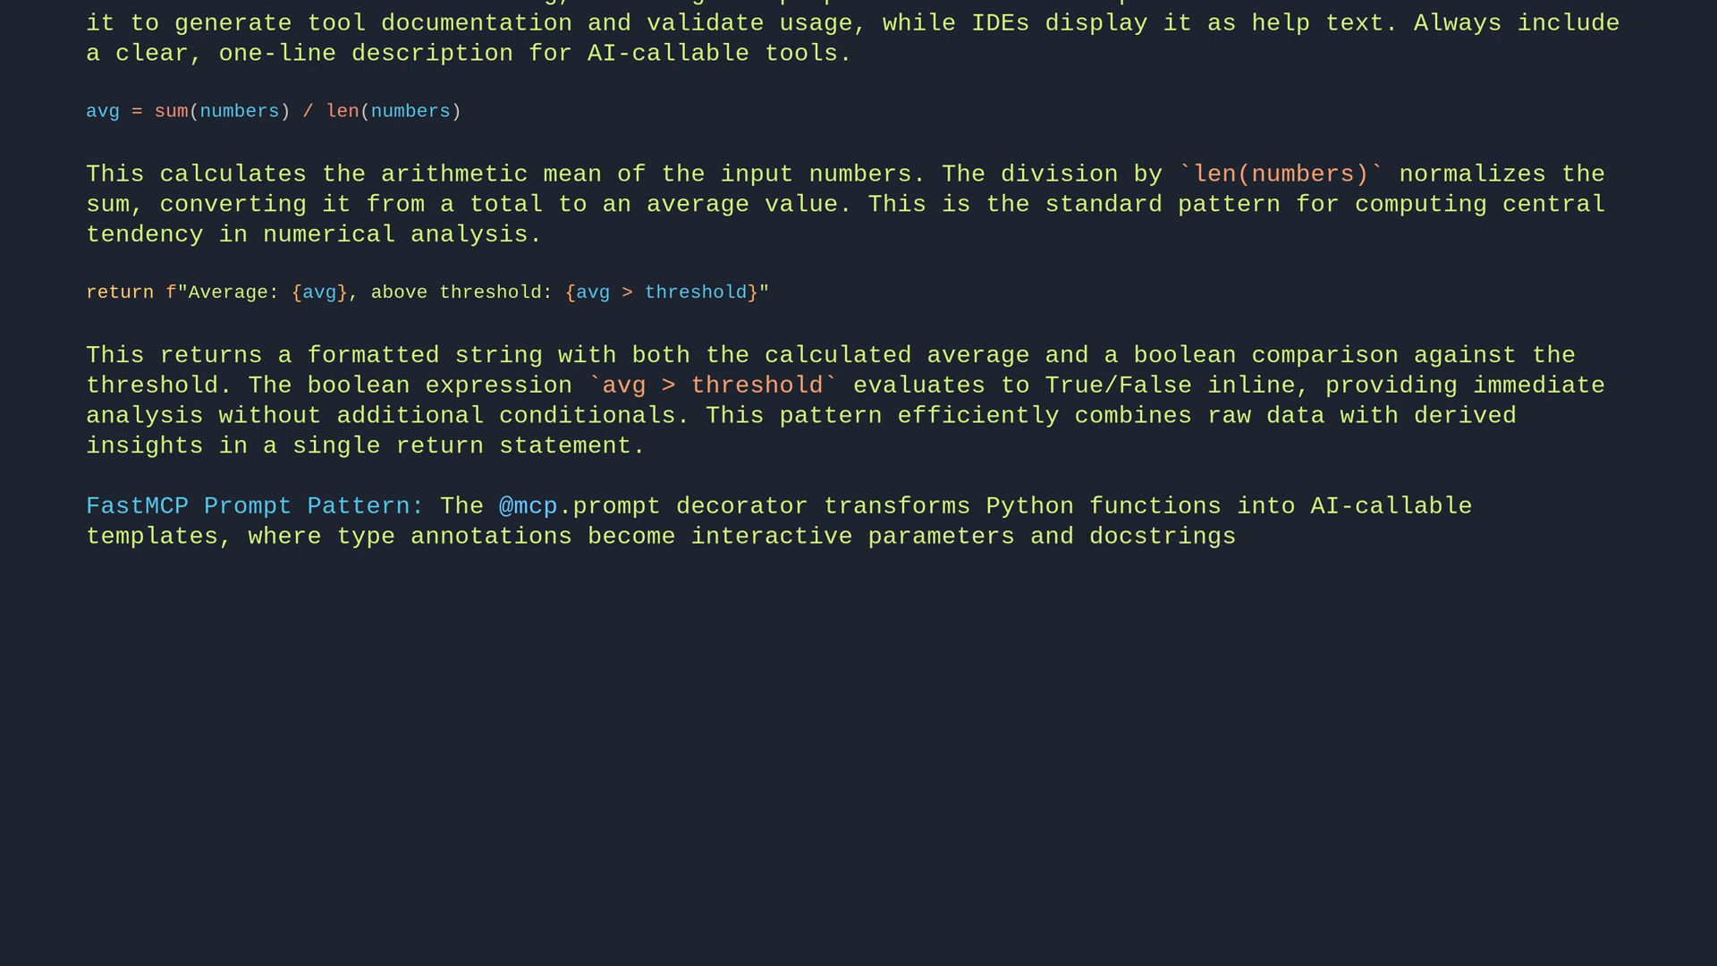
type("shape the conversation")
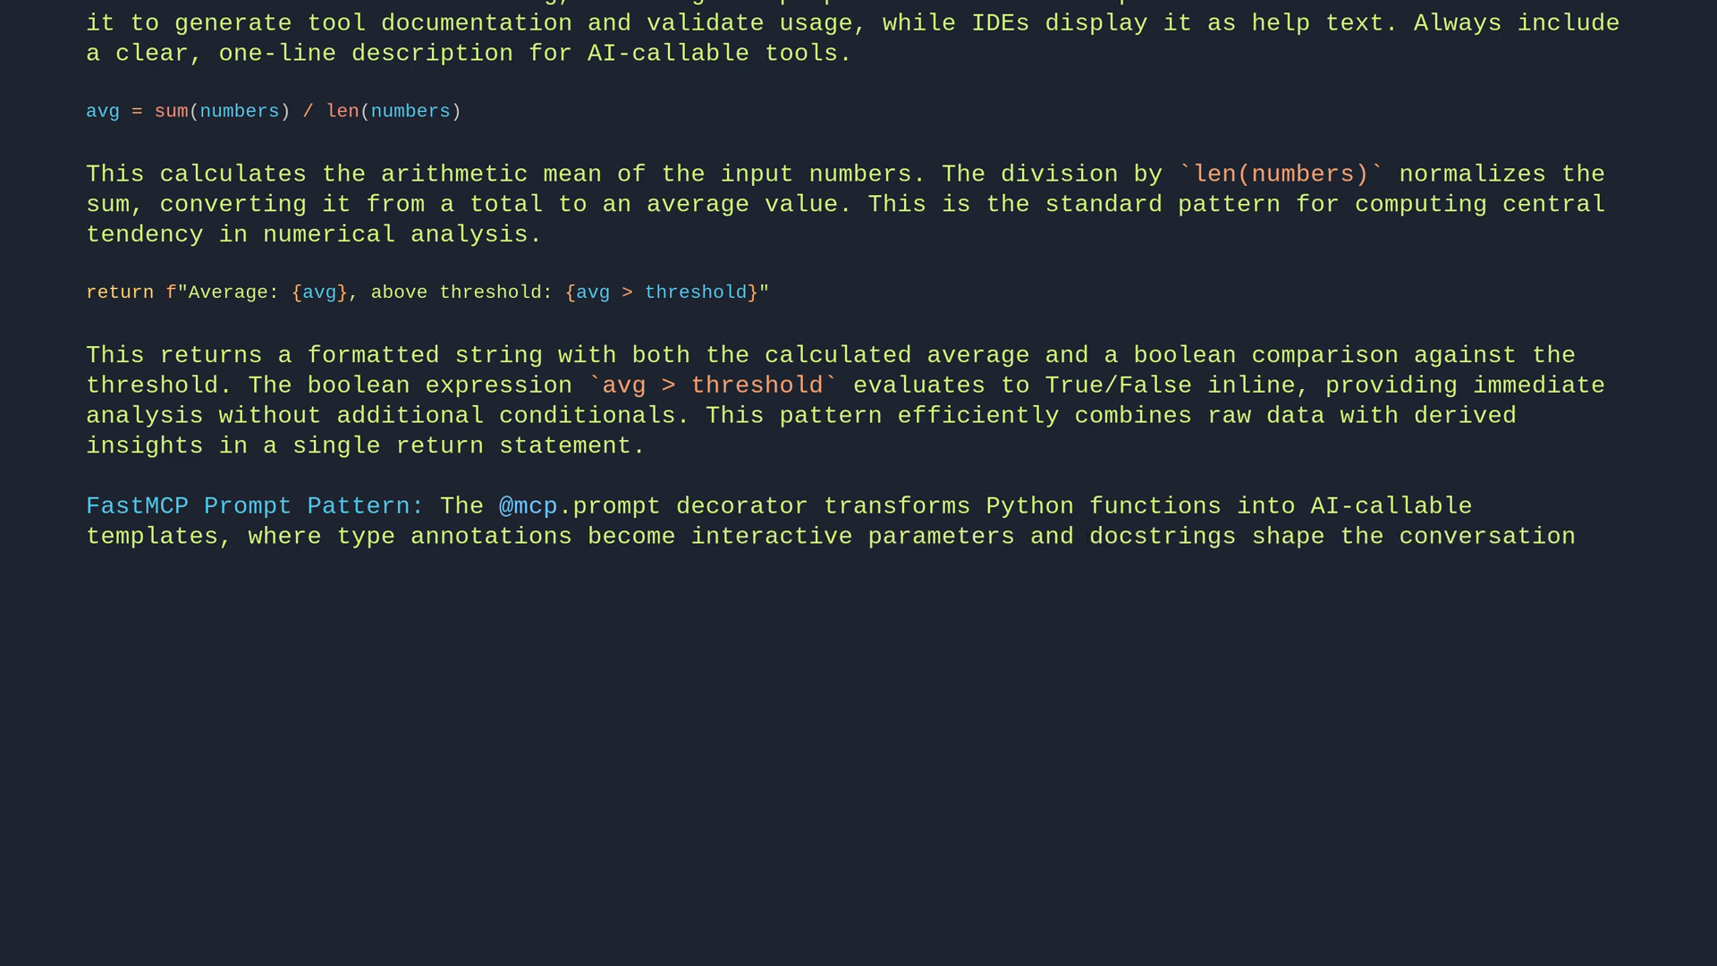
type("Omitting return type")
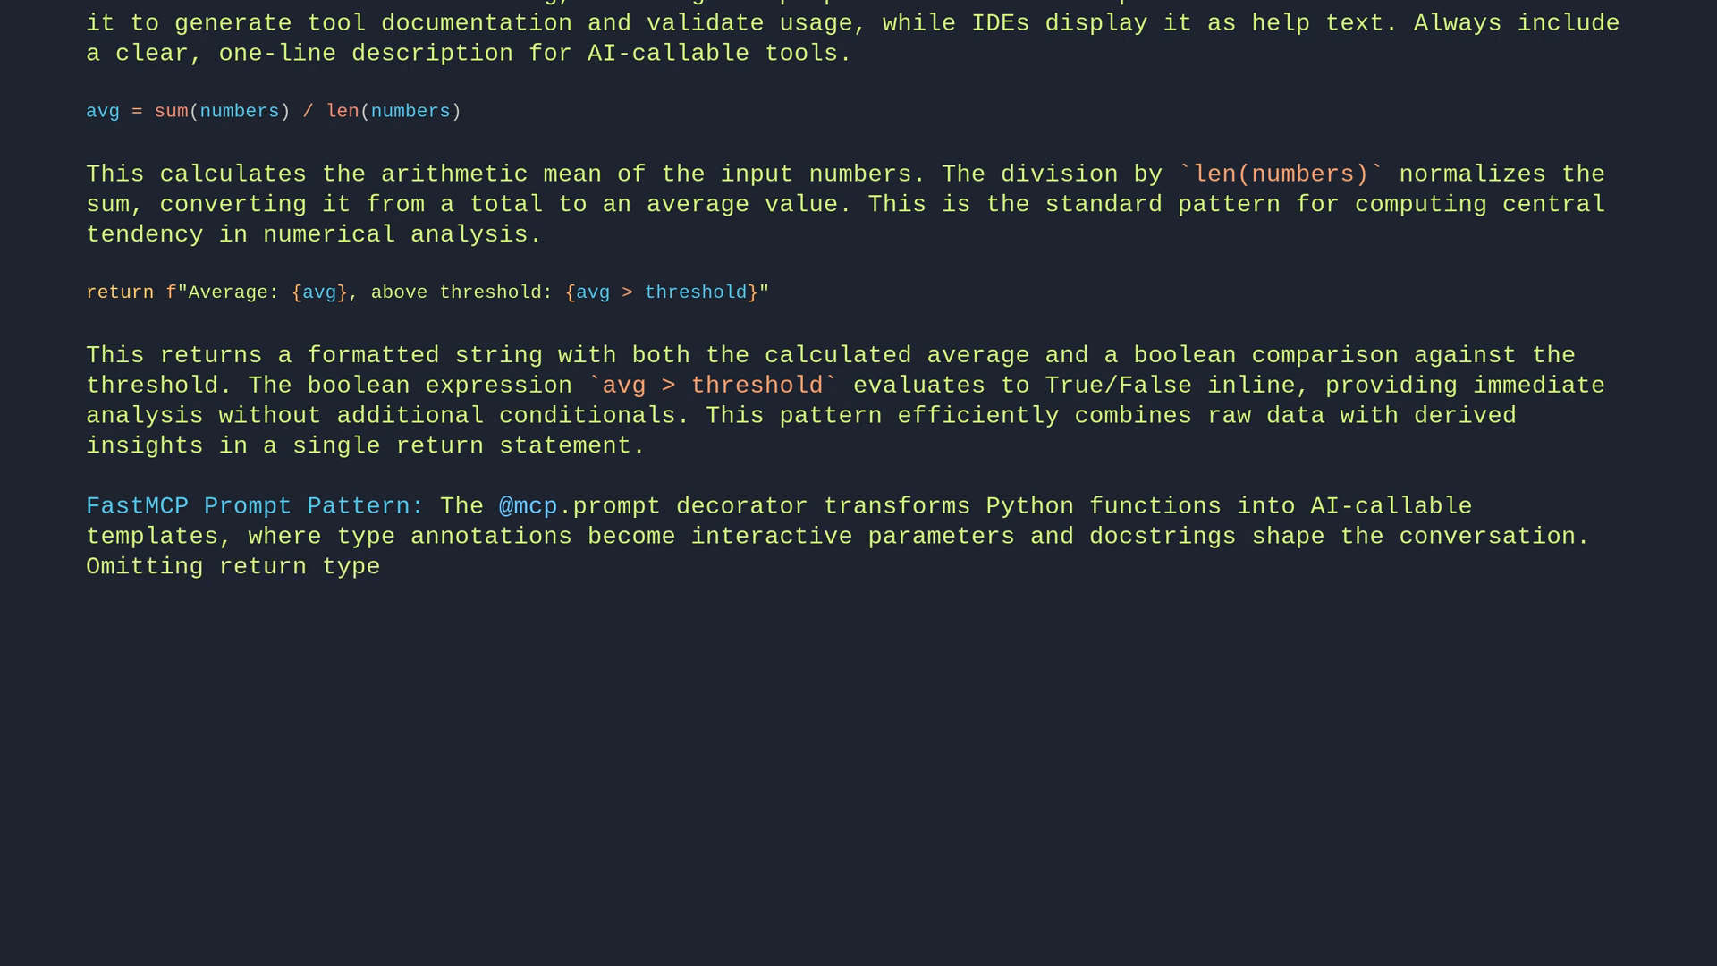
type("hints forces clients to parse unstructured text, losing schema validation benefits")
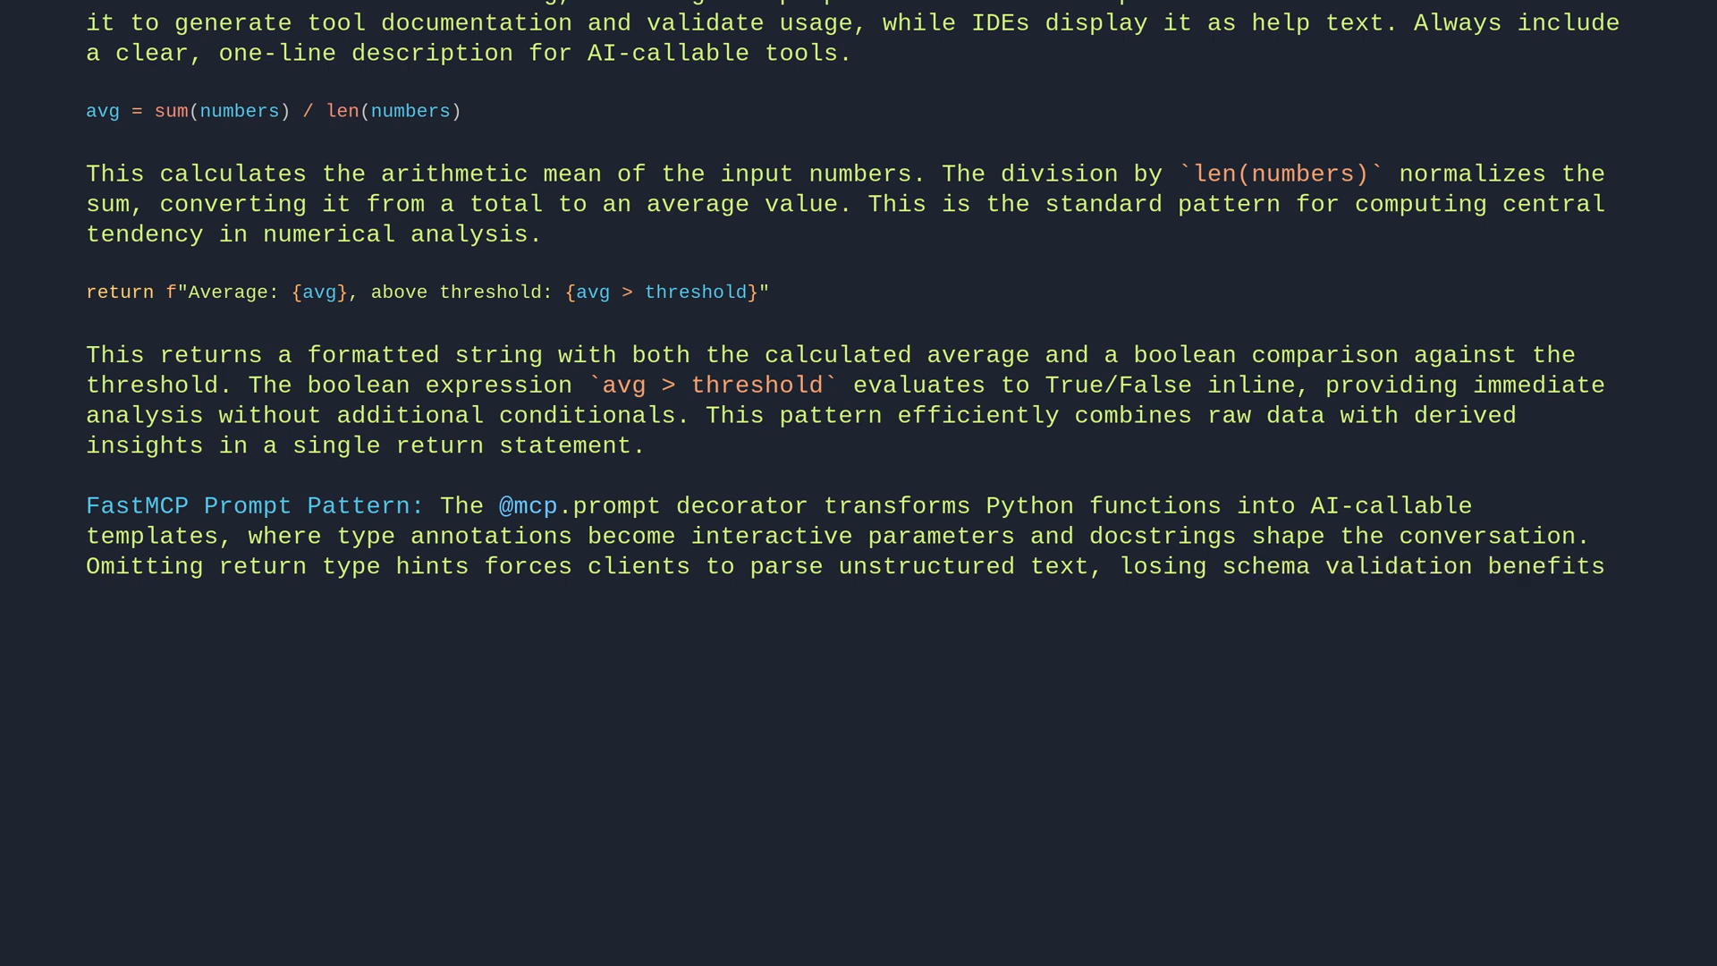
type("This pattern bridges determi")
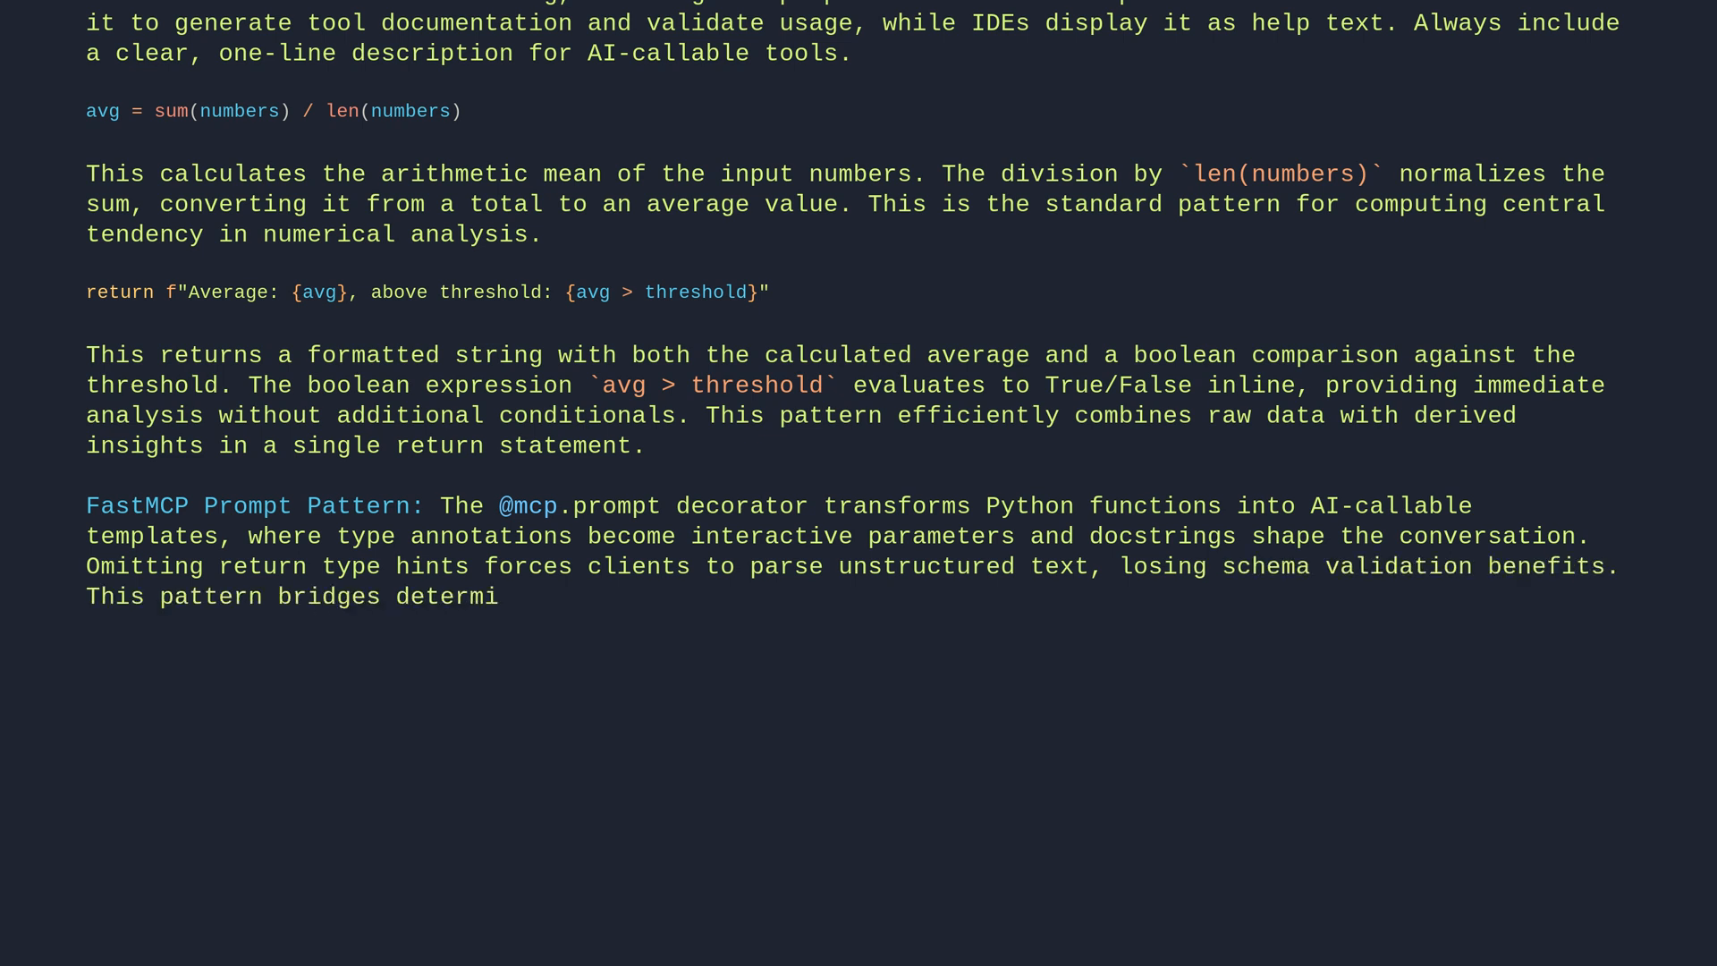
type("nistic code with probabilist")
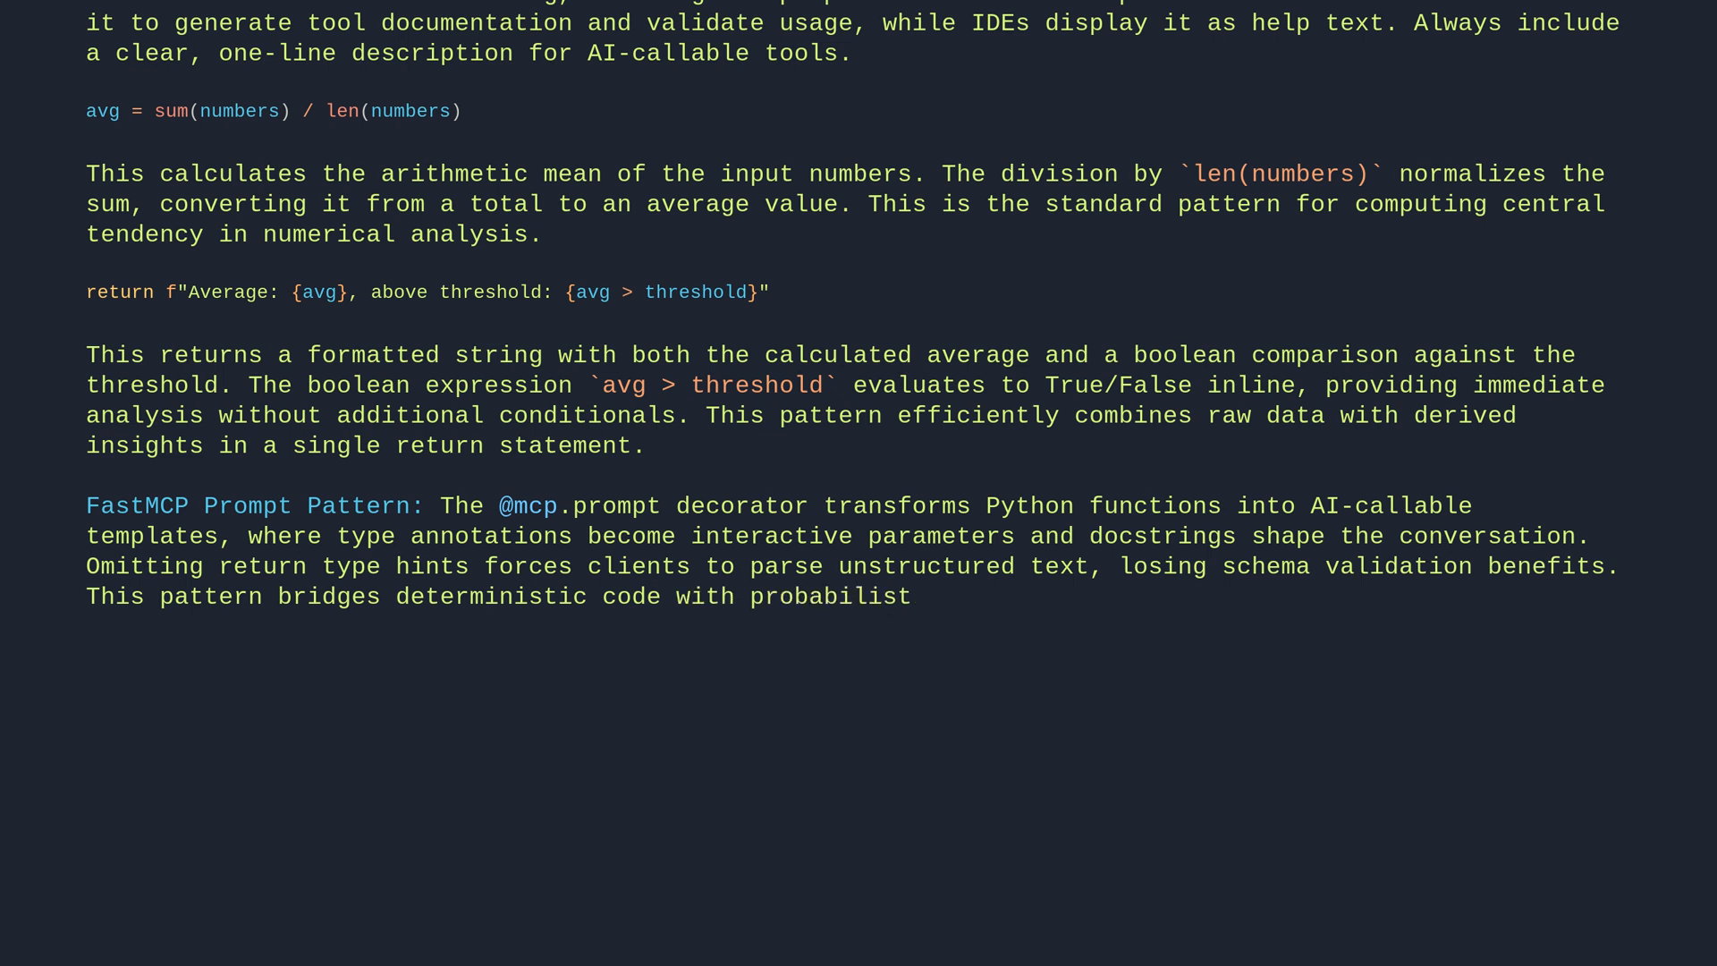